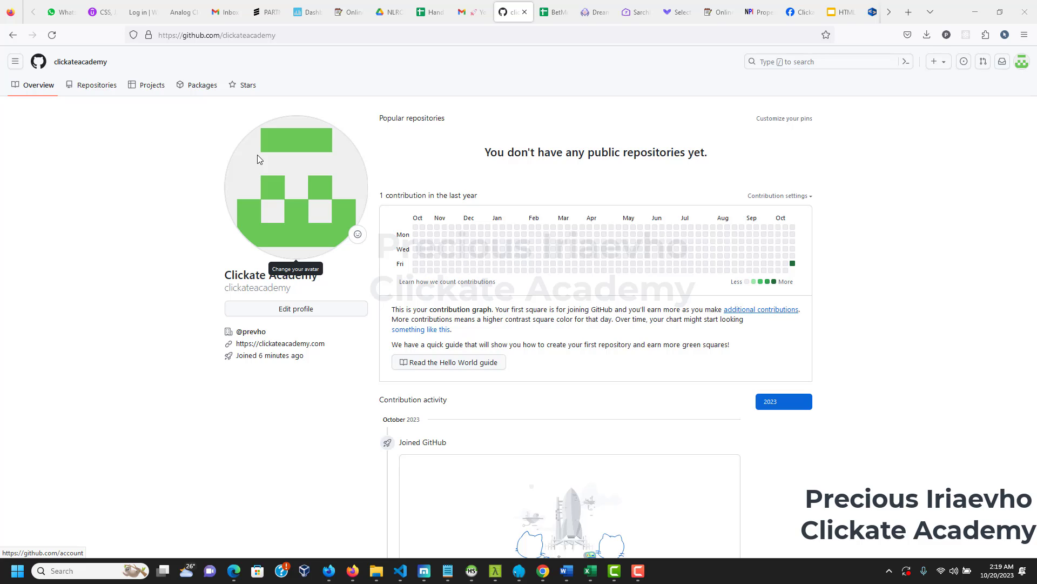
{"action": "mouse_move", "coordinate": [95, 173]}
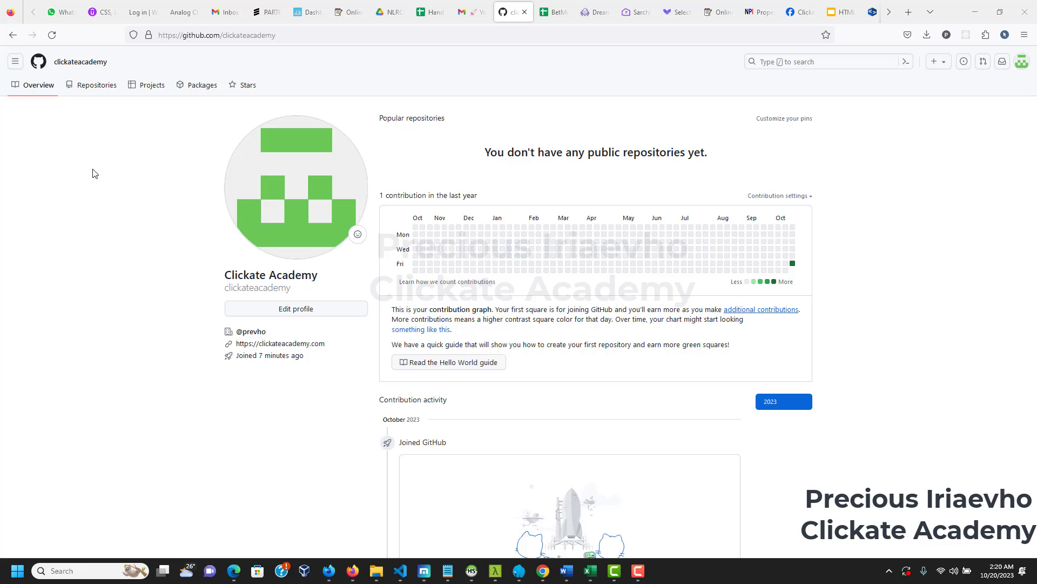
{"action": "mouse_move", "coordinate": [297, 178]}
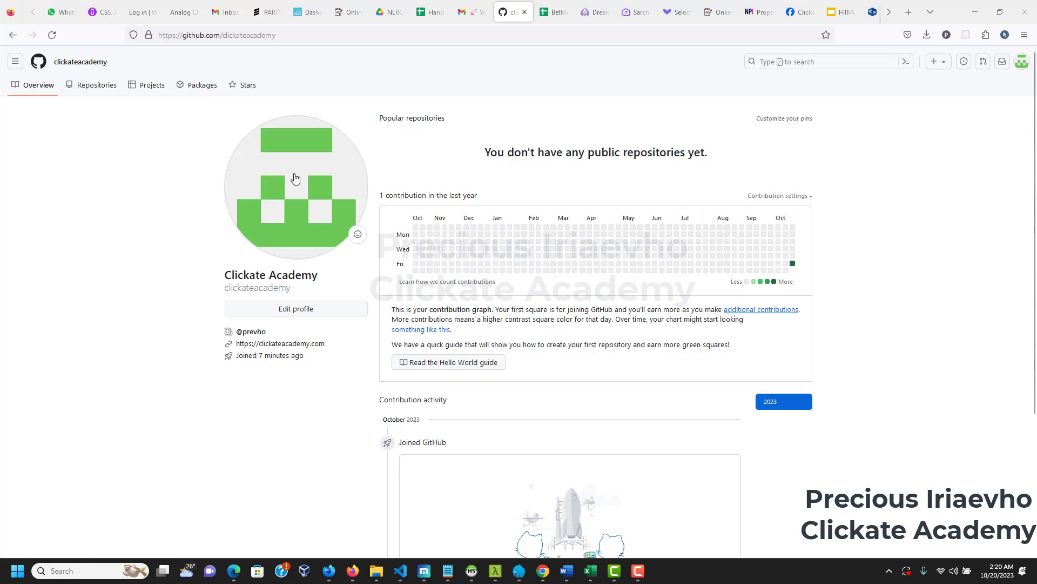
{"action": "mouse_move", "coordinate": [170, 202]}
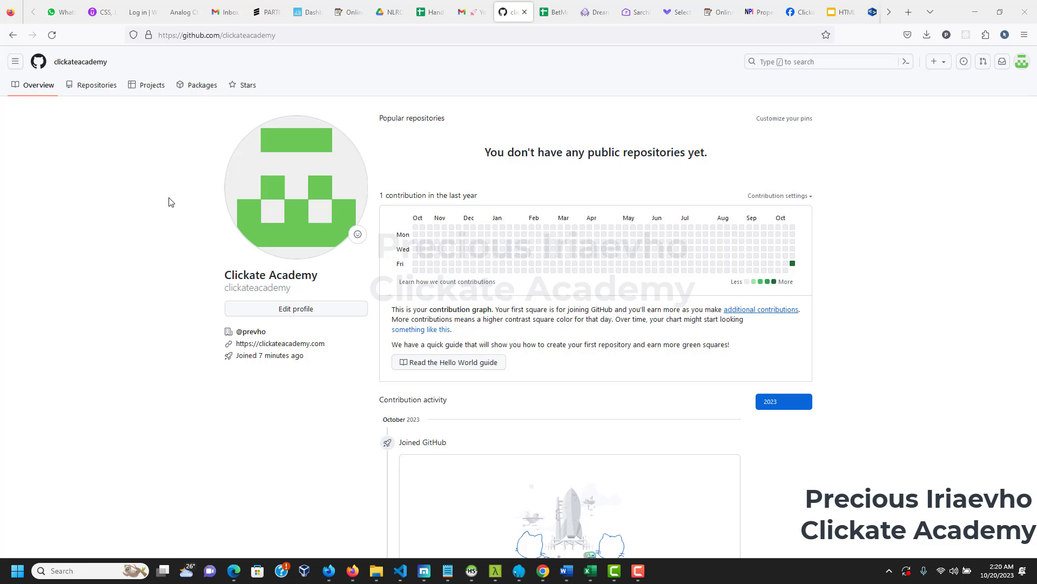
{"action": "mouse_move", "coordinate": [361, 474]}
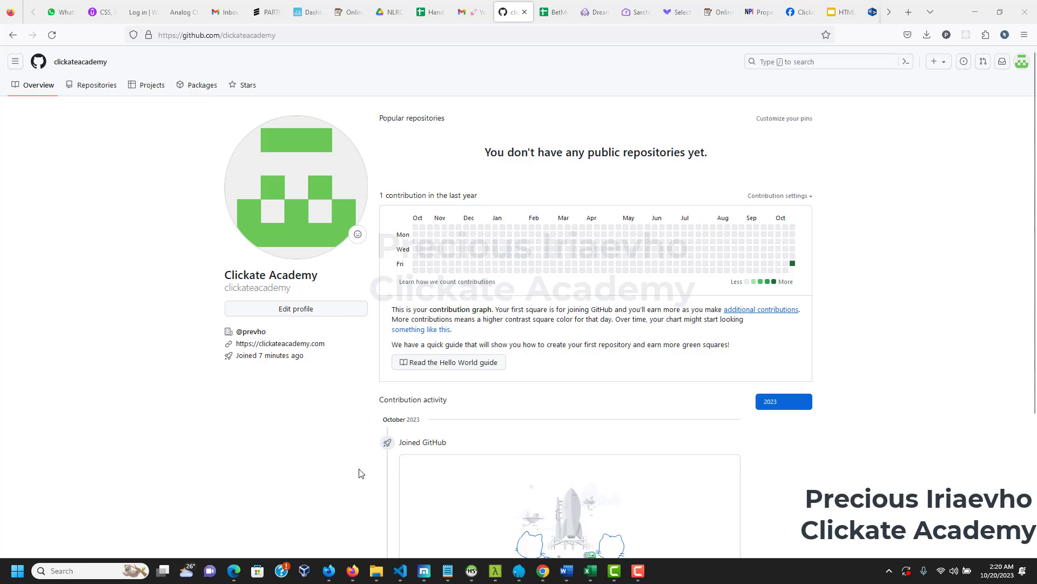
{"action": "mouse_move", "coordinate": [377, 571]}
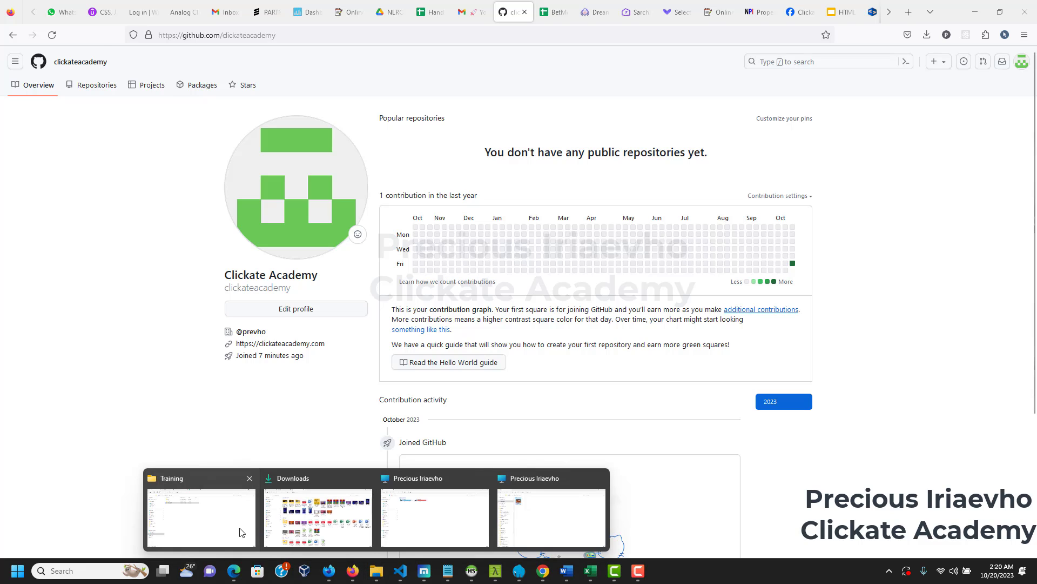
Browse into D:\Training\HTML Projects and single out portfolio.html among its ten files
{"action": "left_click", "coordinate": [200, 517]}
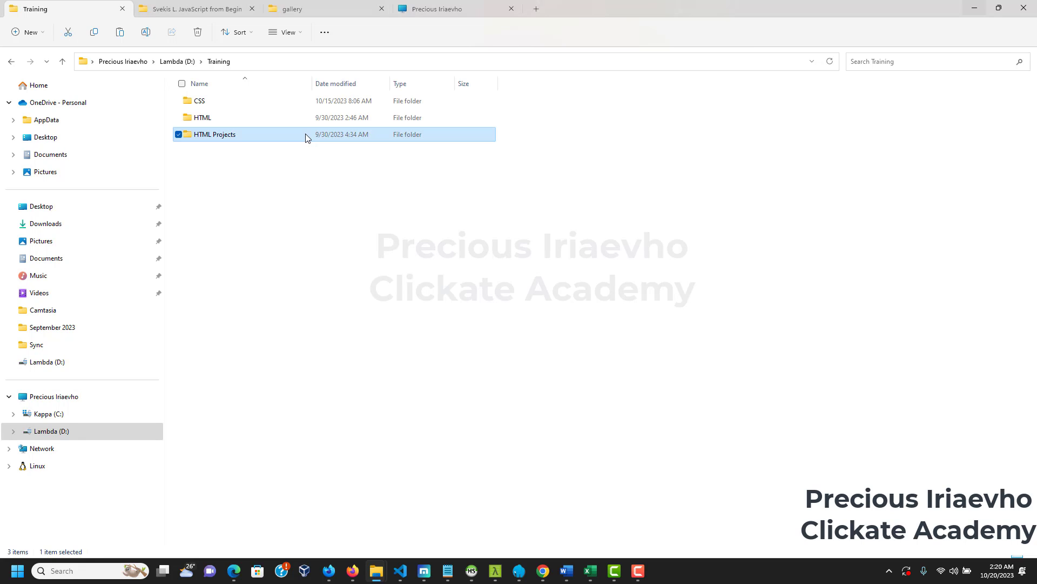
{"action": "mouse_move", "coordinate": [246, 140]}
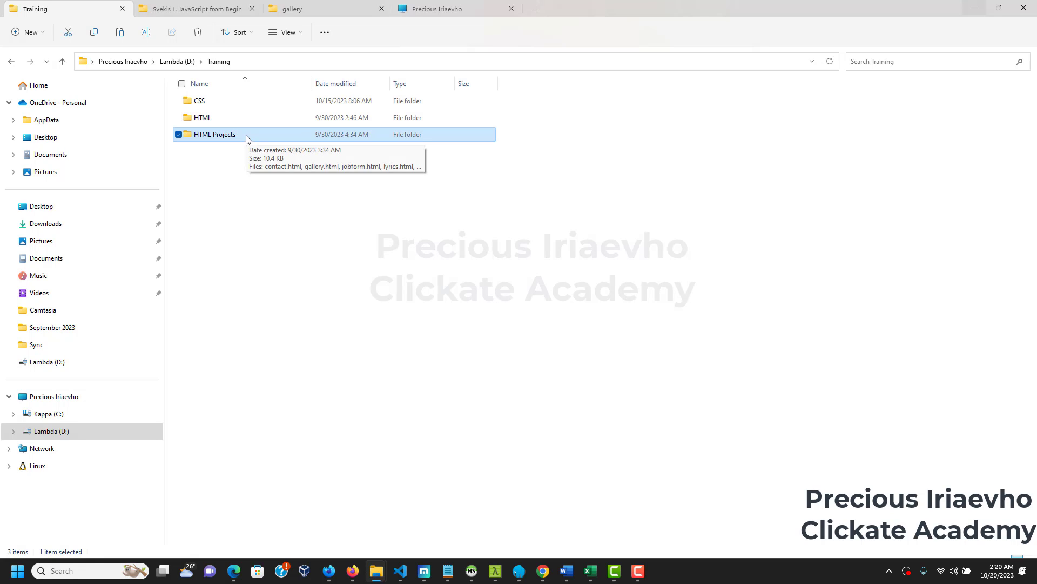
{"action": "double_click", "coordinate": [214, 134]}
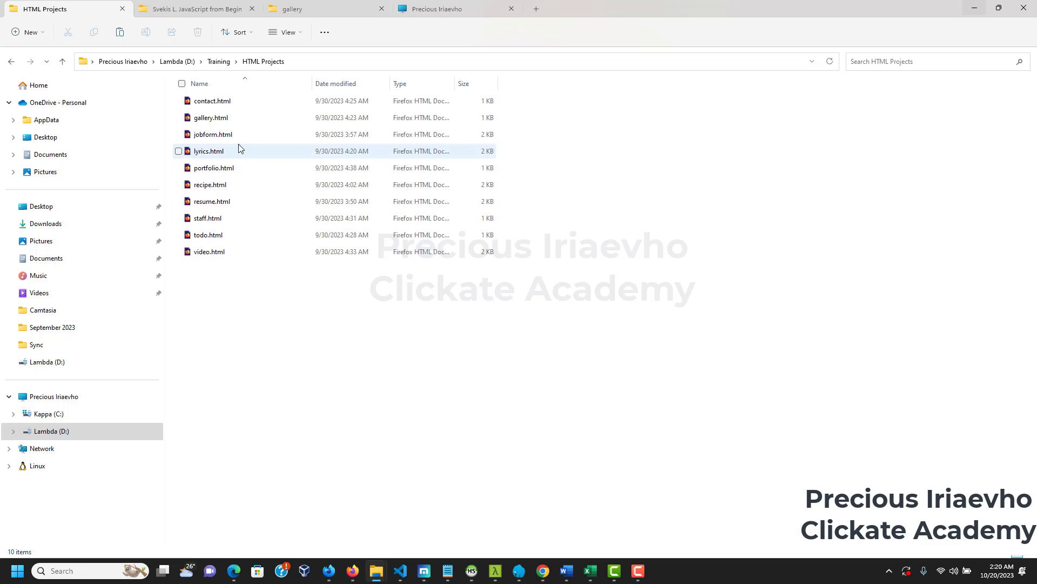
{"action": "mouse_move", "coordinate": [230, 117]}
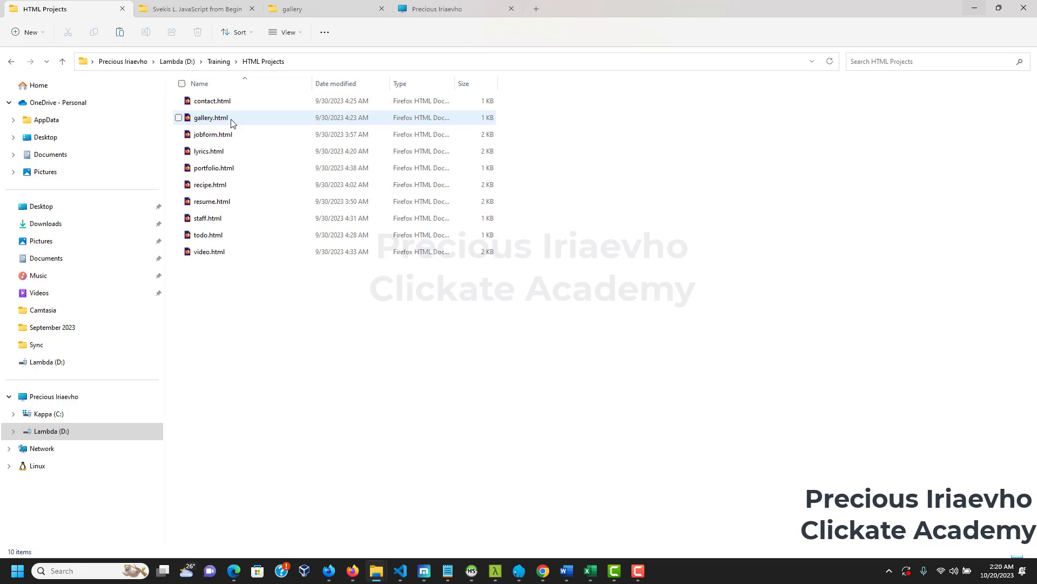
{"action": "mouse_move", "coordinate": [240, 217]}
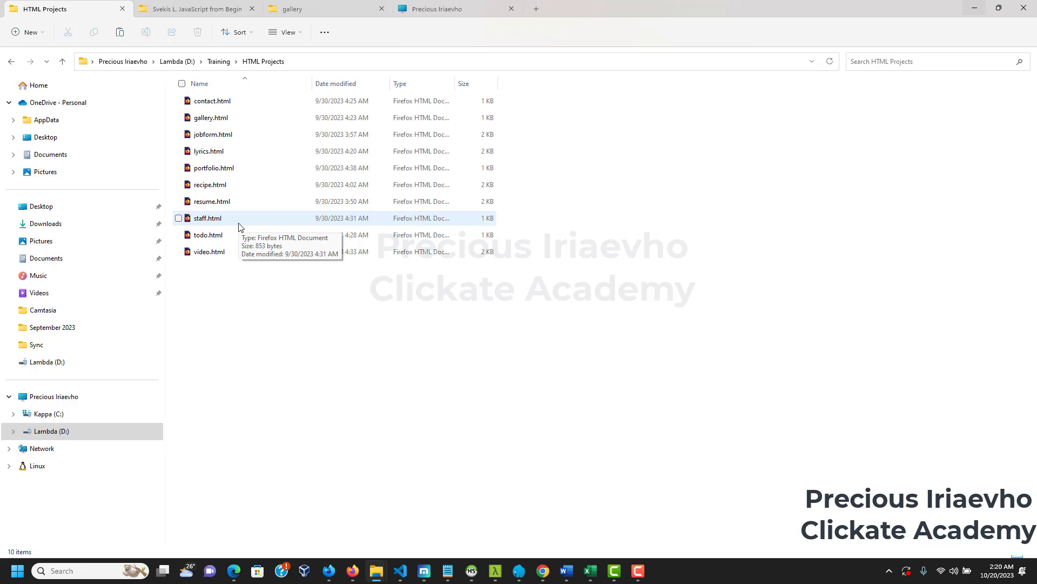
{"action": "left_click", "coordinate": [218, 60]}
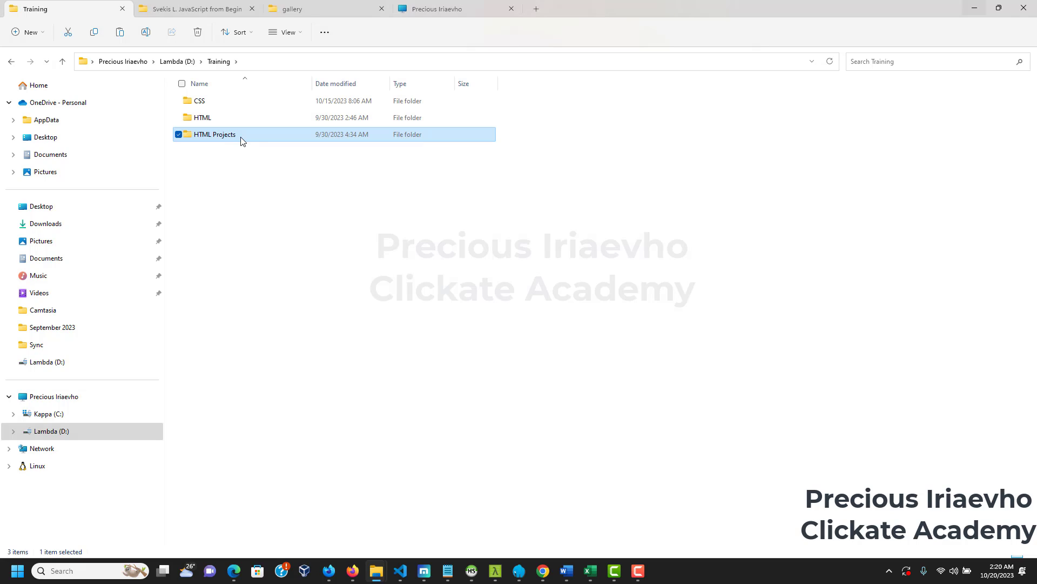
{"action": "double_click", "coordinate": [214, 134]}
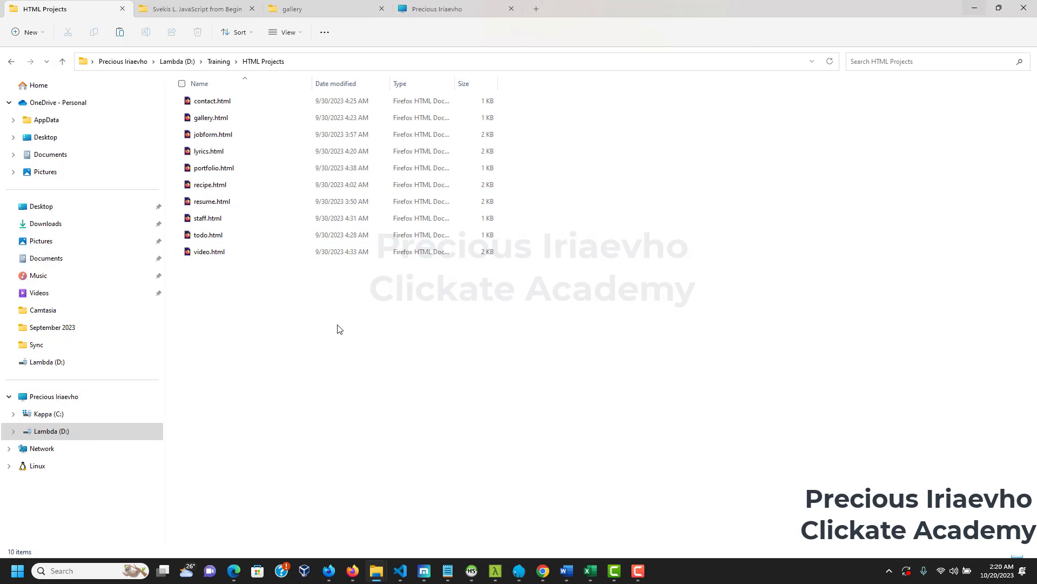
{"action": "mouse_move", "coordinate": [330, 368]}
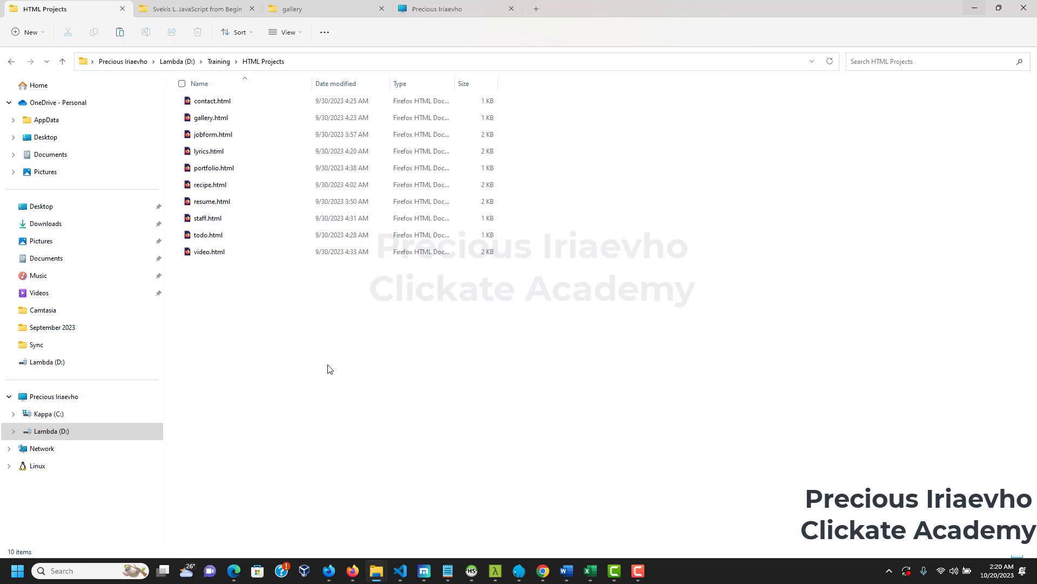
{"action": "mouse_move", "coordinate": [308, 355]}
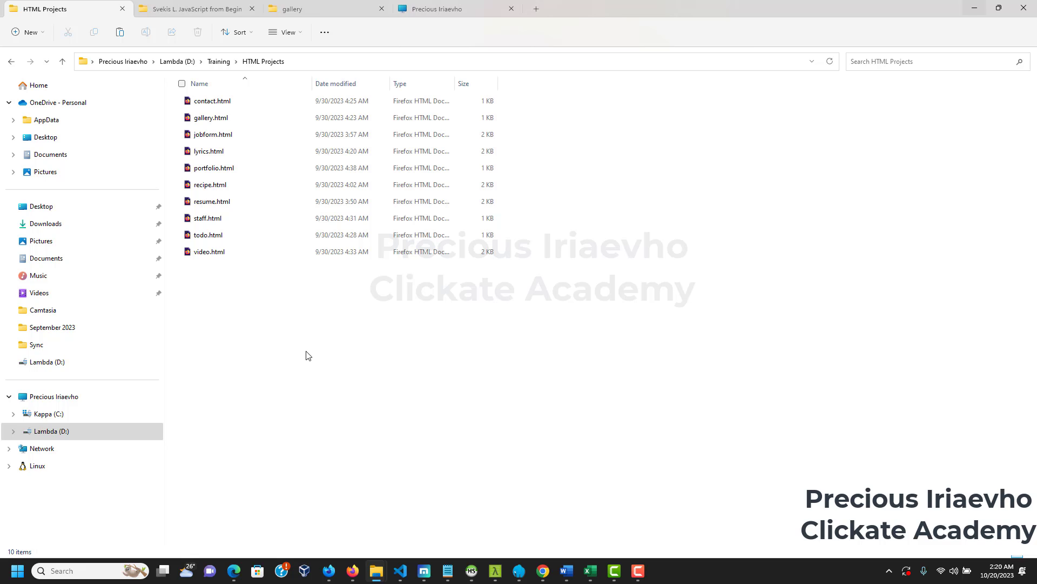
{"action": "mouse_move", "coordinate": [311, 361]}
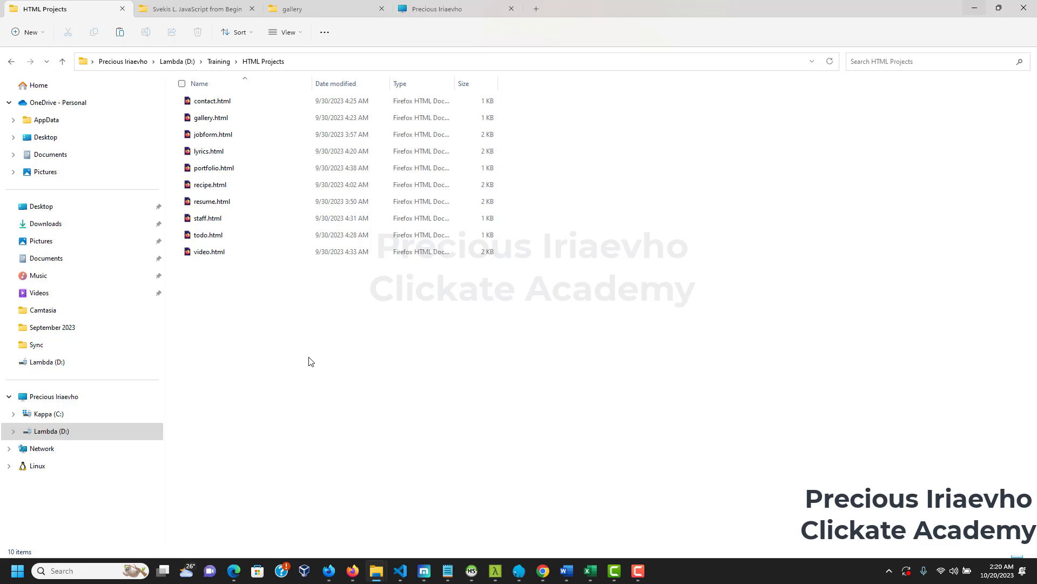
{"action": "mouse_move", "coordinate": [261, 179]}
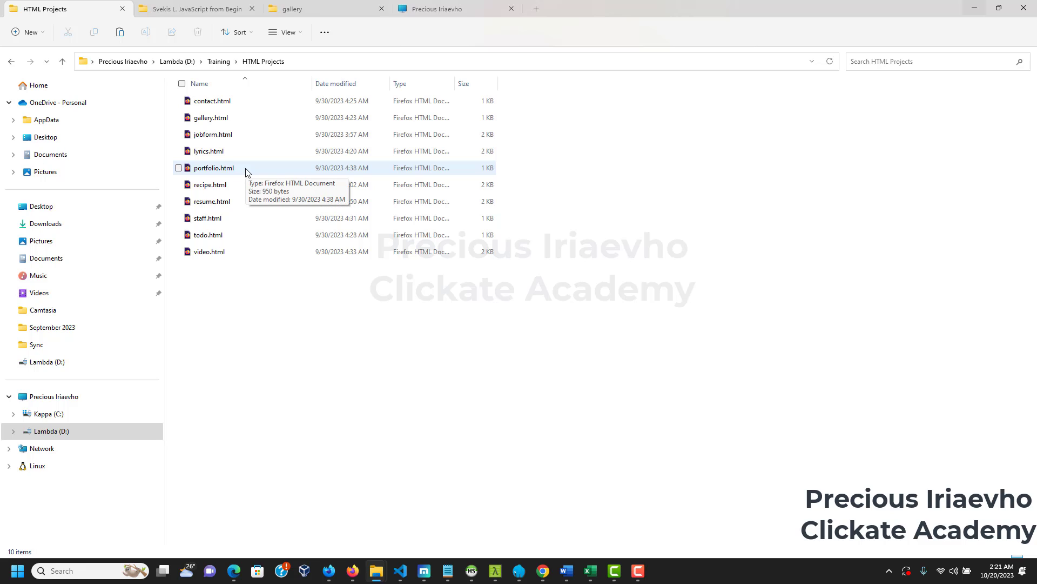
{"action": "left_click", "coordinate": [213, 167]}
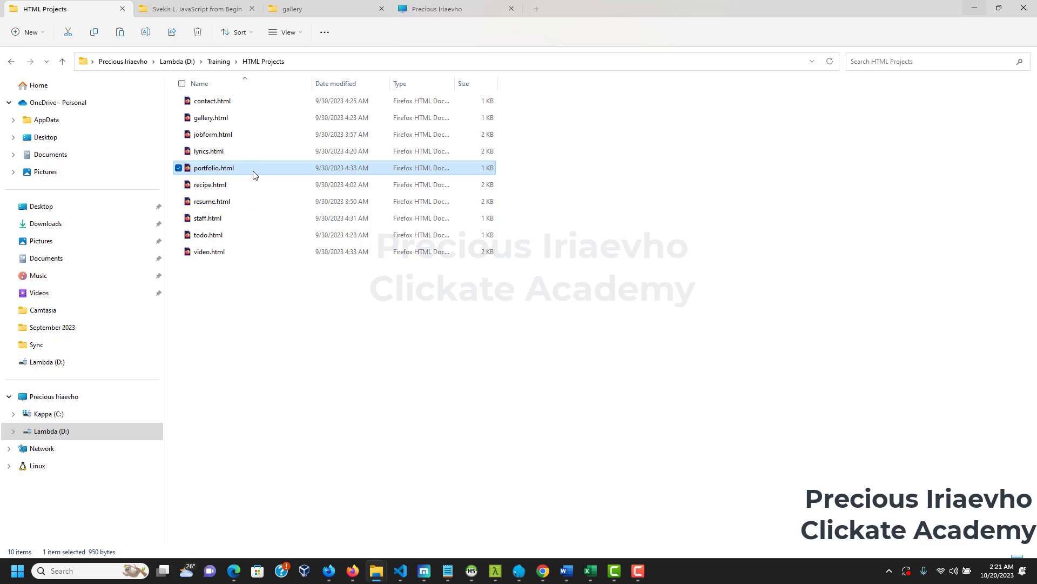
{"action": "mouse_move", "coordinate": [259, 174]}
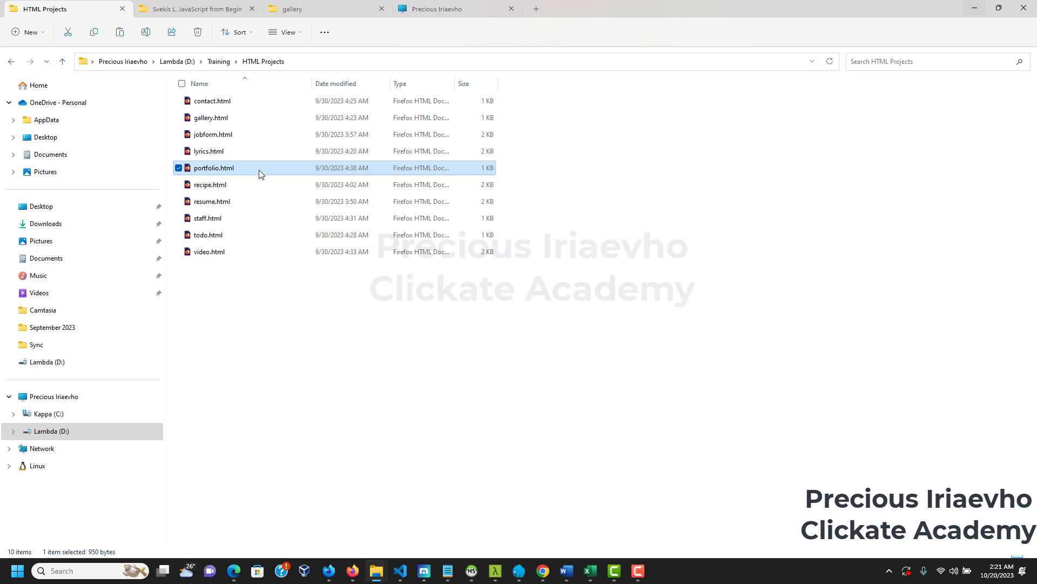
View portfolio.html in Firefox, follow the resume project link, then return to the folder
{"action": "double_click", "coordinate": [213, 168]}
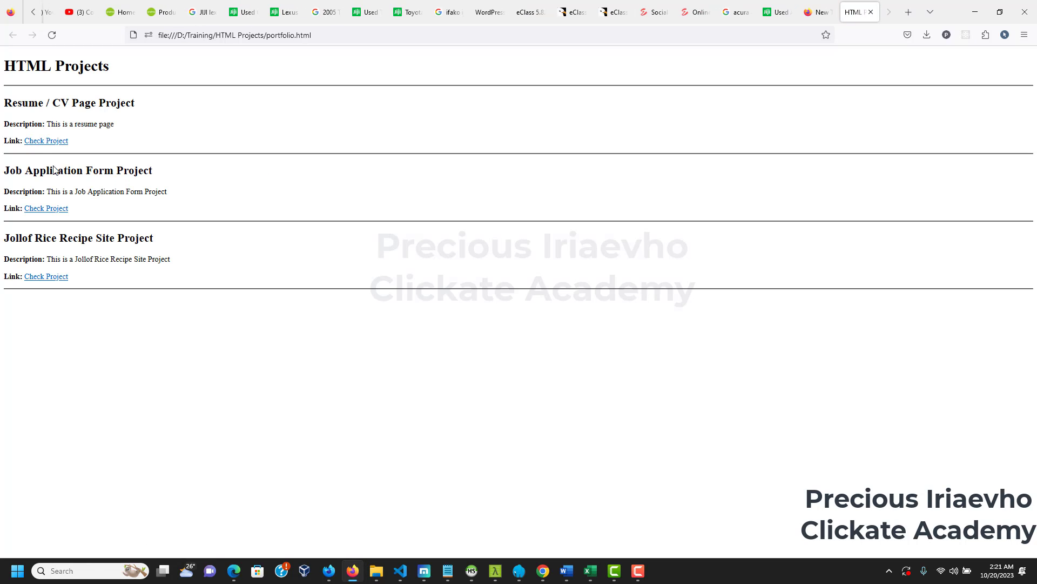
{"action": "mouse_move", "coordinate": [45, 141]}
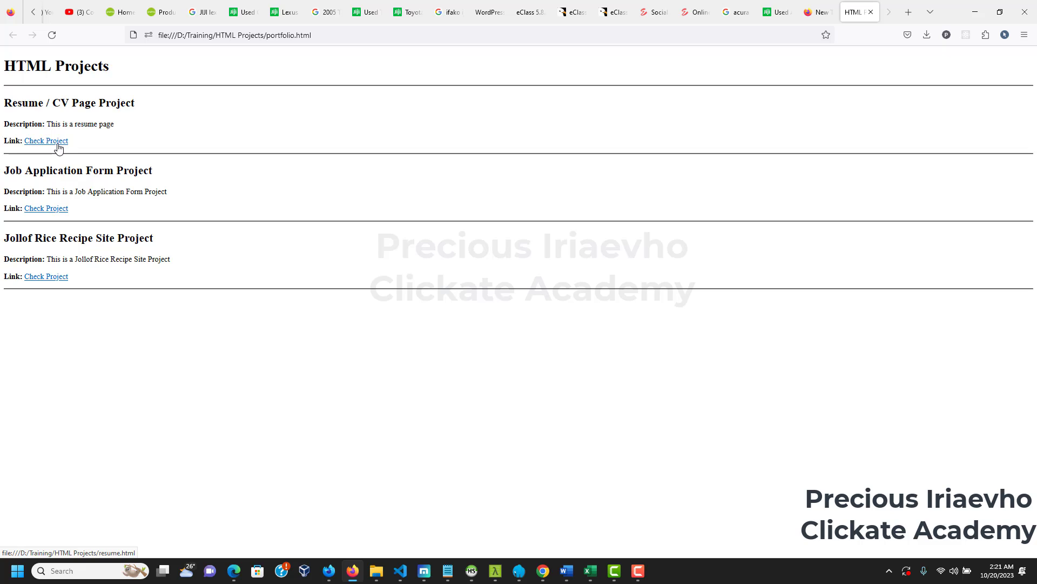
{"action": "mouse_move", "coordinate": [354, 361]}
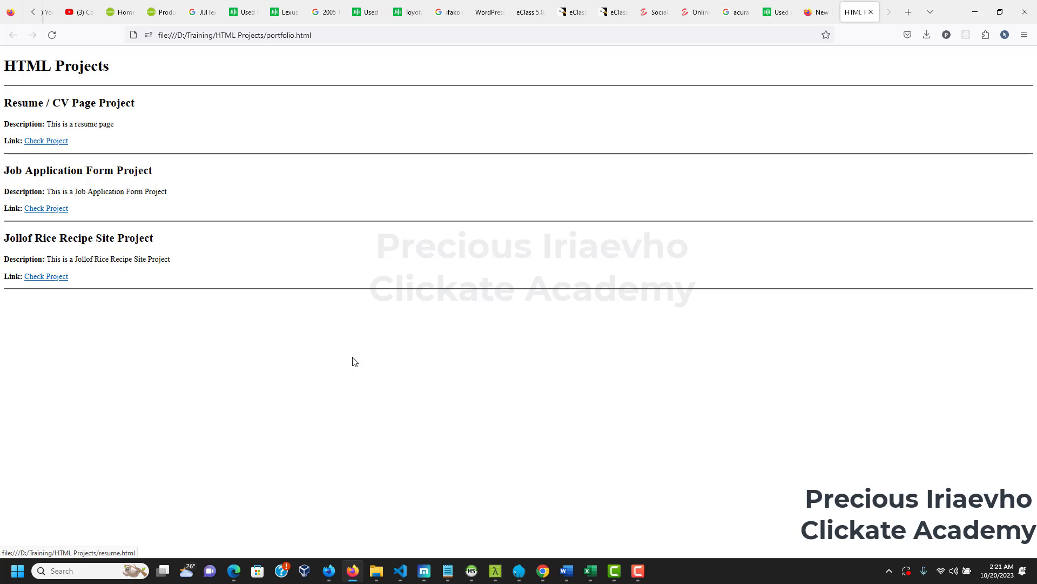
{"action": "mouse_move", "coordinate": [46, 141]}
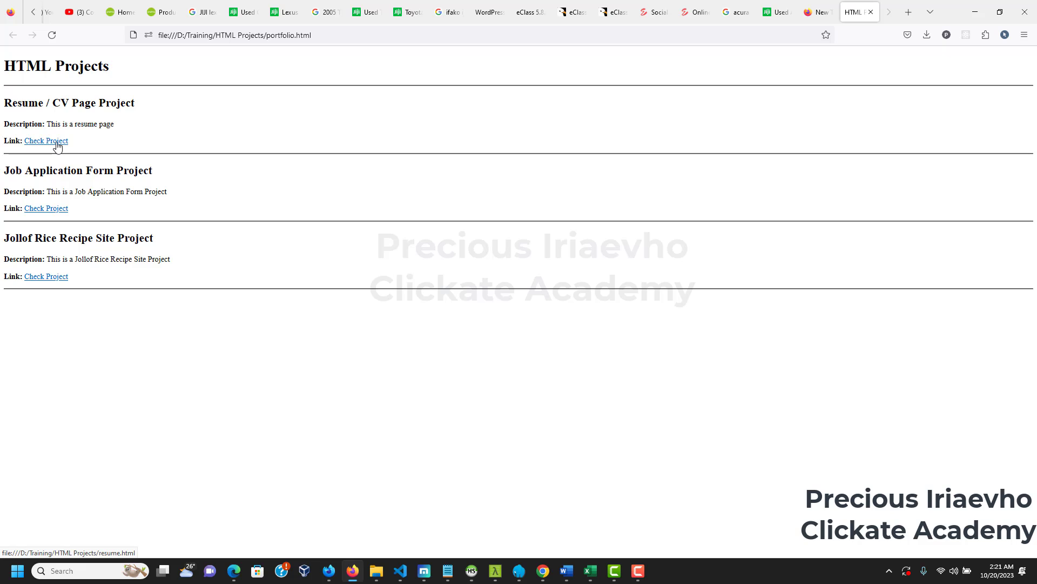
{"action": "left_click", "coordinate": [45, 141]}
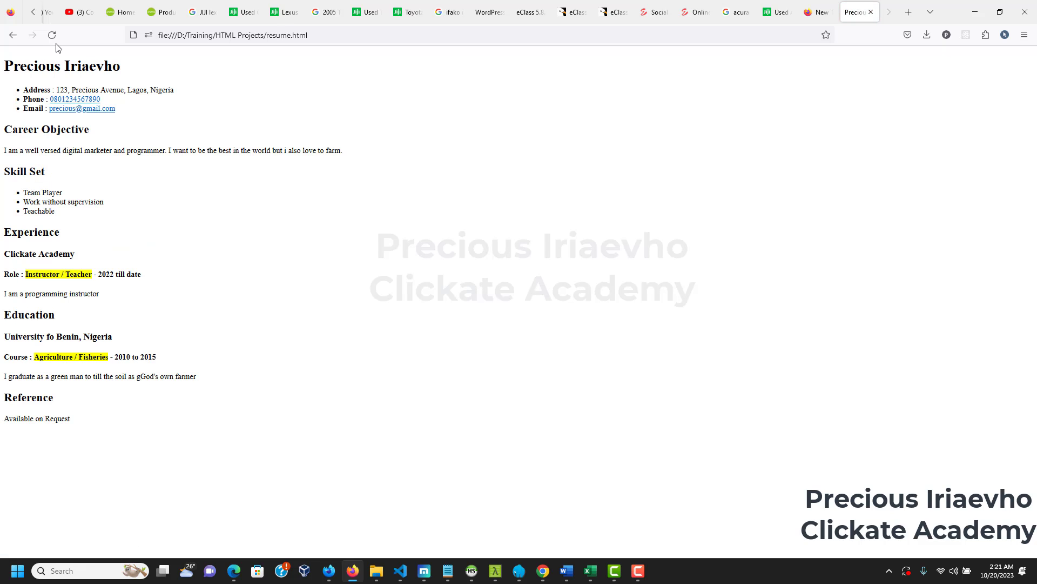
{"action": "left_click", "coordinate": [13, 34]}
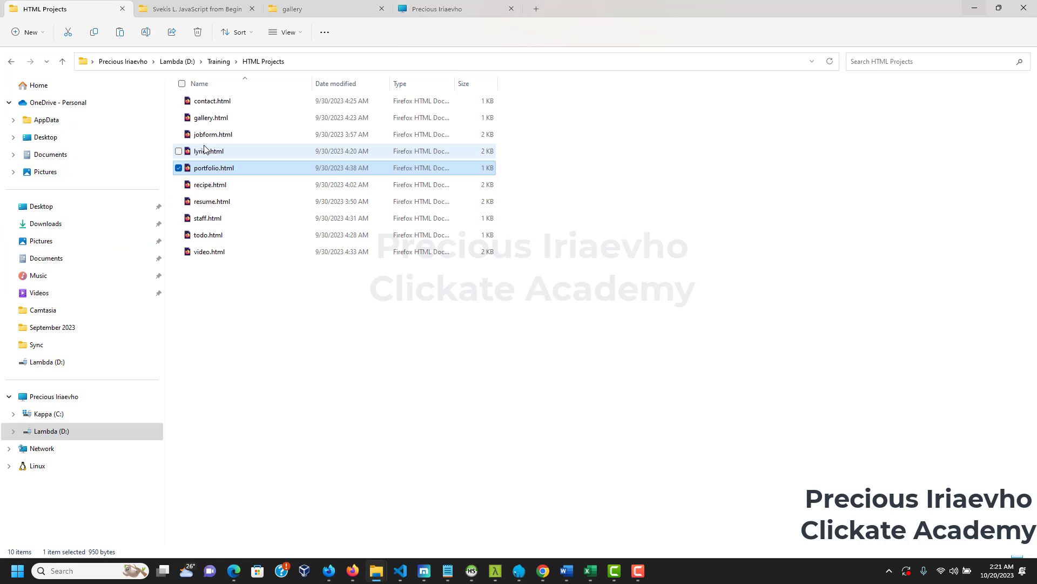
{"action": "mouse_move", "coordinate": [209, 190]}
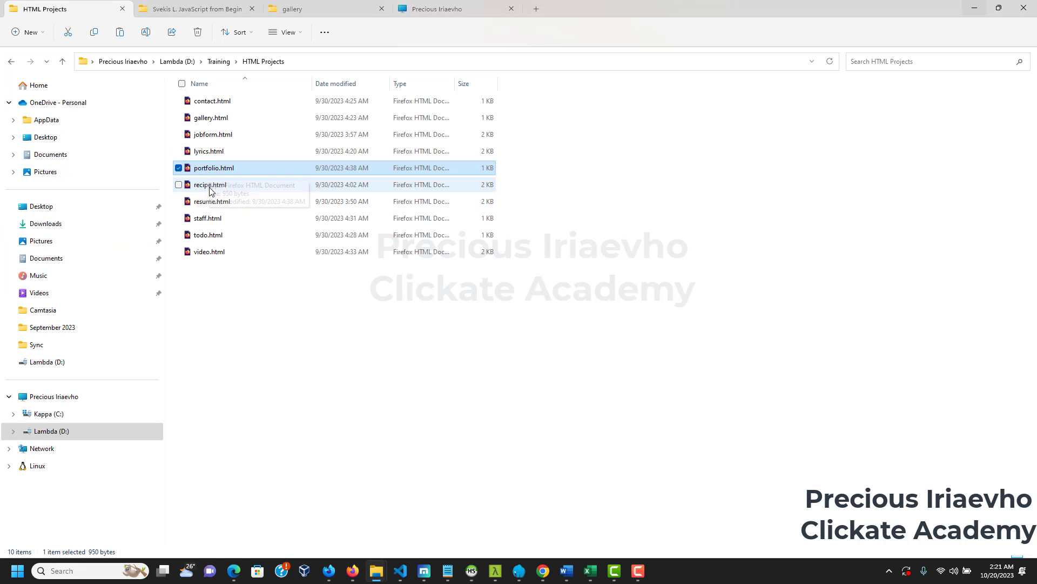
{"action": "mouse_move", "coordinate": [223, 166]}
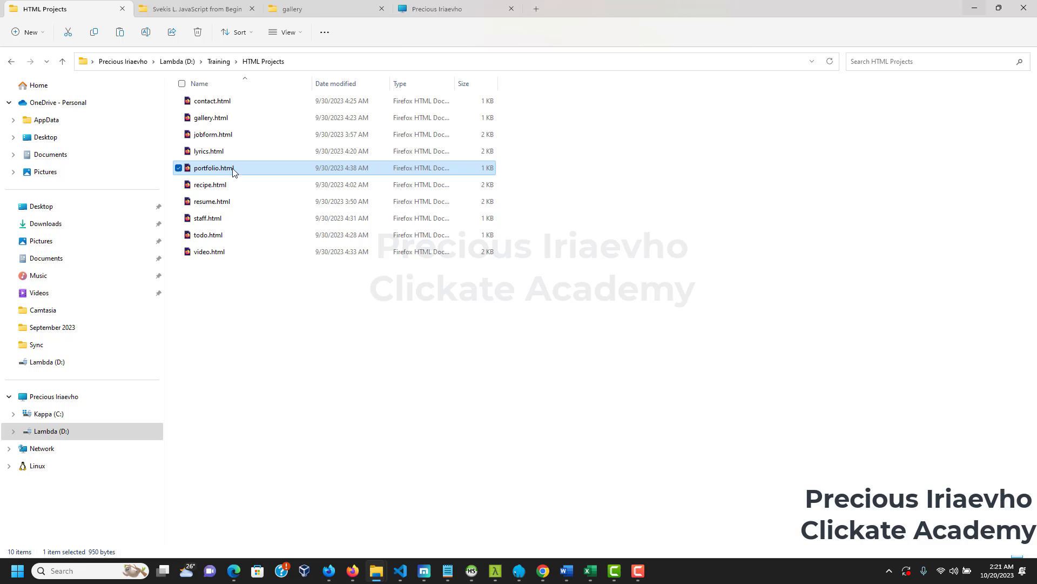
Copy portfolio.html as index.html, then move back up to the Training folder
{"action": "left_click", "coordinate": [209, 184]}
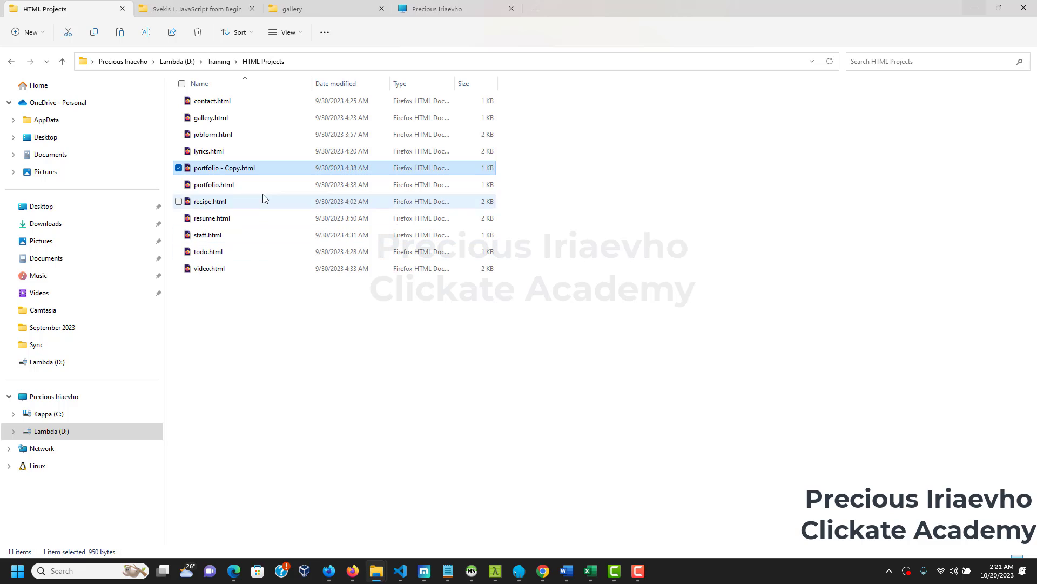
{"action": "left_click", "coordinate": [224, 167]}
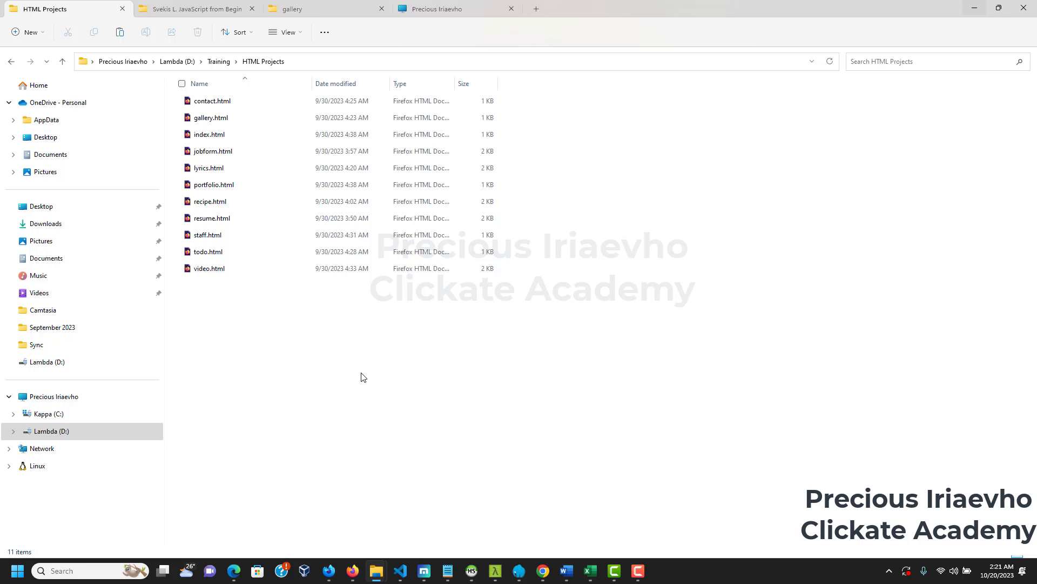
{"action": "mouse_move", "coordinate": [226, 72]}
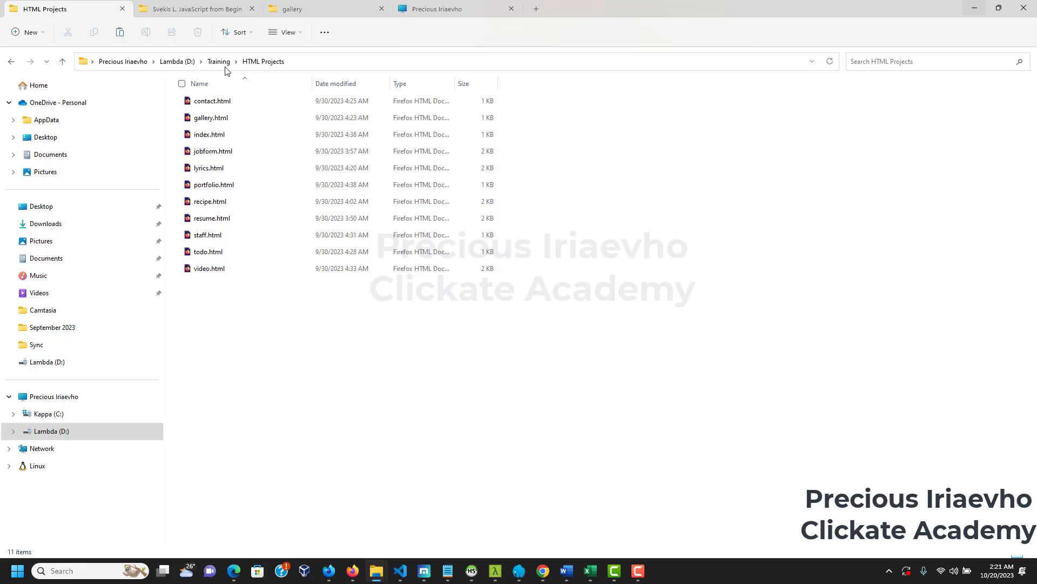
{"action": "mouse_move", "coordinate": [231, 134]}
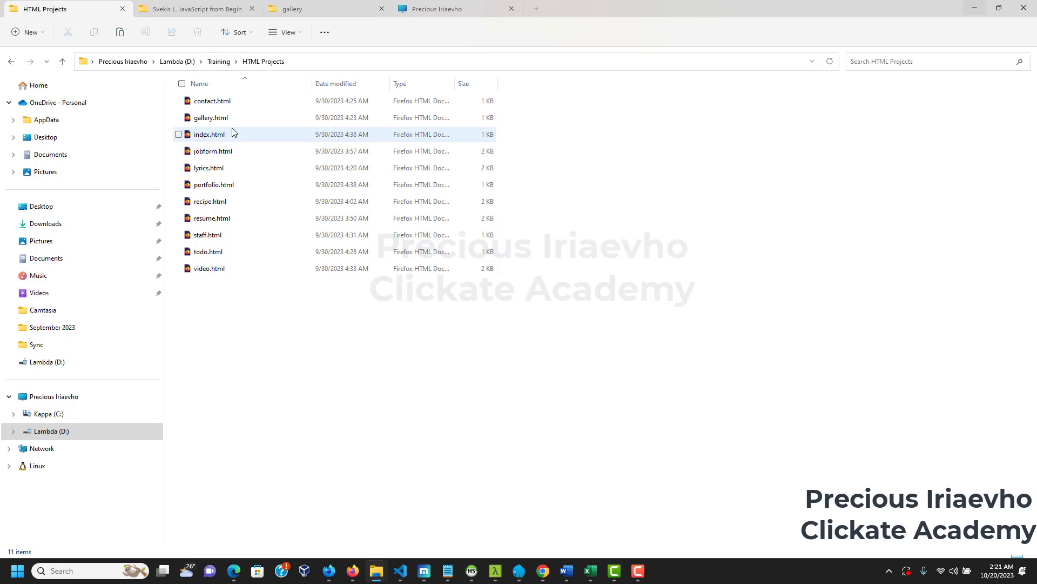
{"action": "mouse_move", "coordinate": [237, 187]}
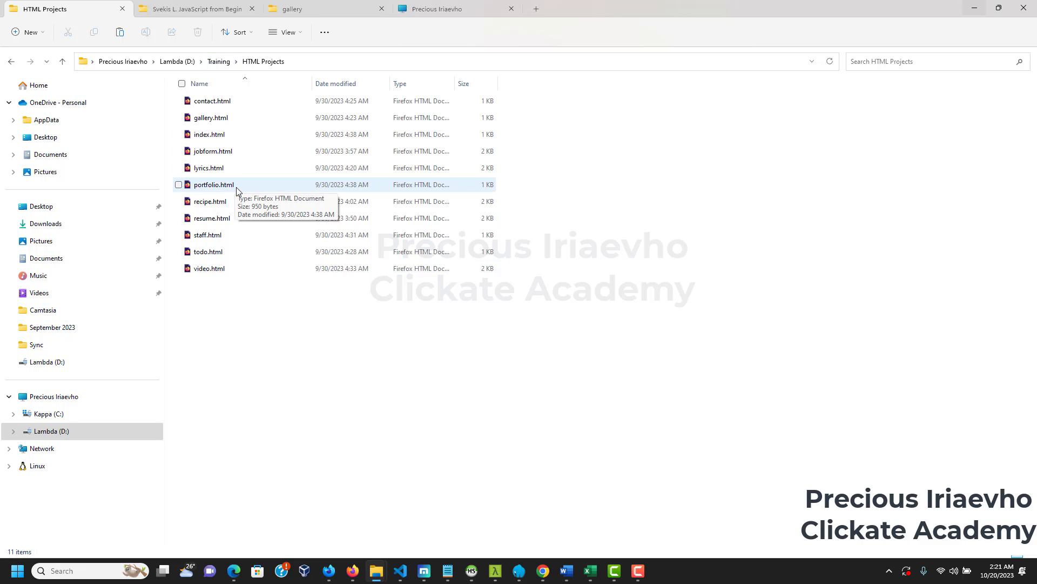
{"action": "mouse_move", "coordinate": [226, 191]}
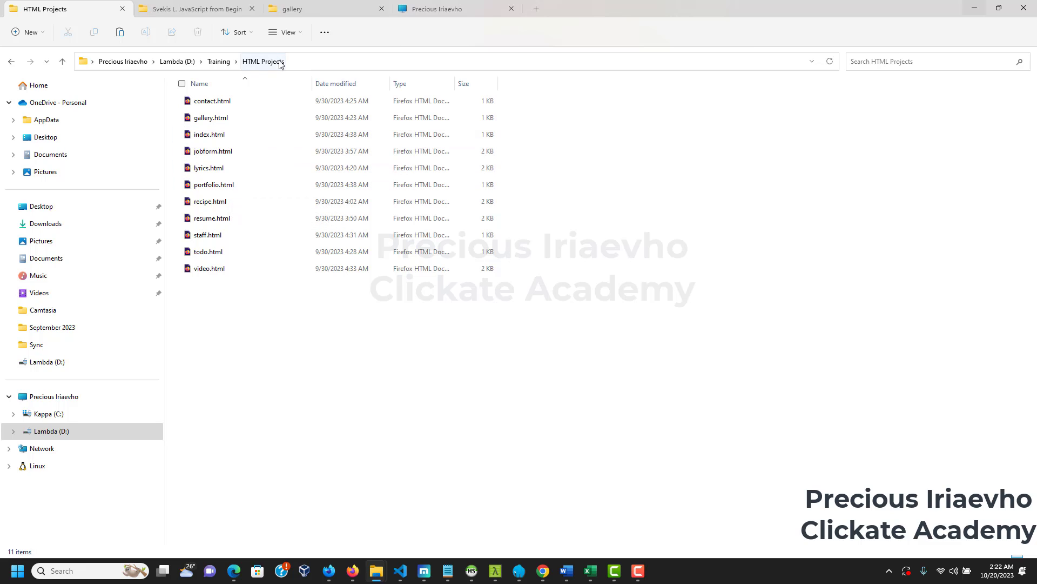
{"action": "left_click", "coordinate": [218, 61]}
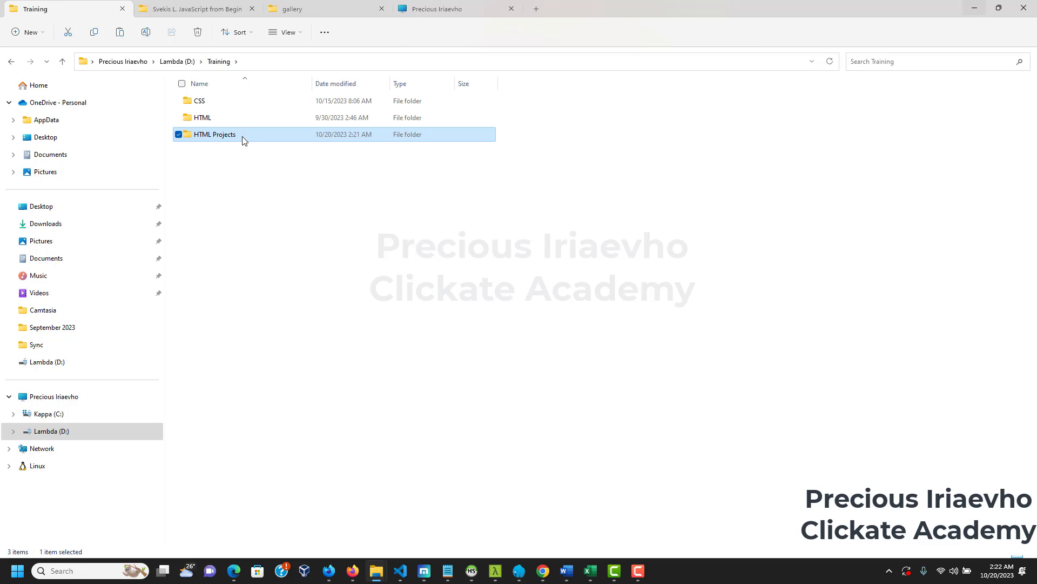
Open the HTML Projects folder in VS Code via its 'Open with Code' option
{"action": "right_click", "coordinate": [213, 134]}
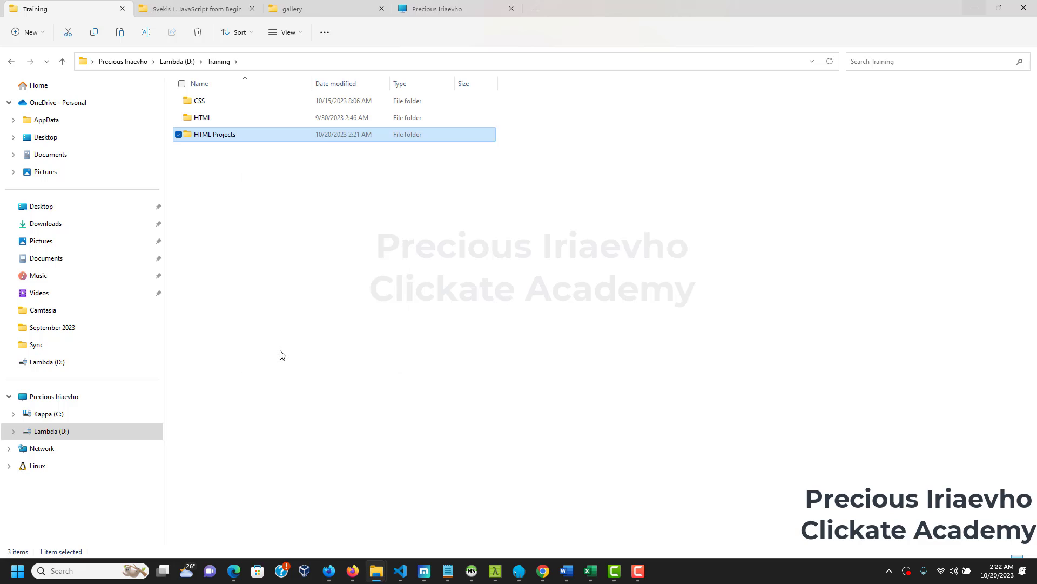
{"action": "right_click", "coordinate": [214, 134]}
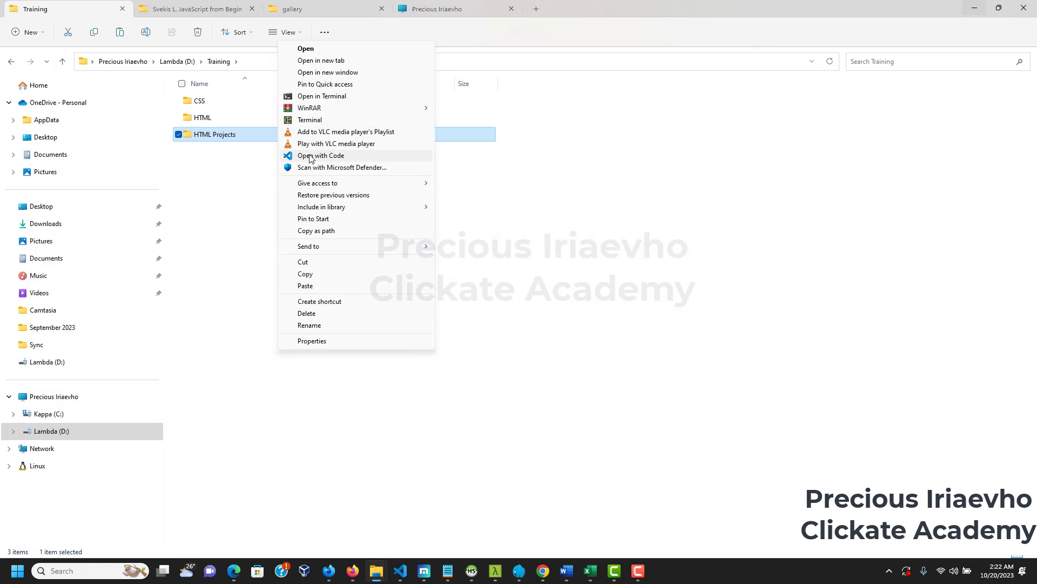
{"action": "left_click", "coordinate": [321, 155]}
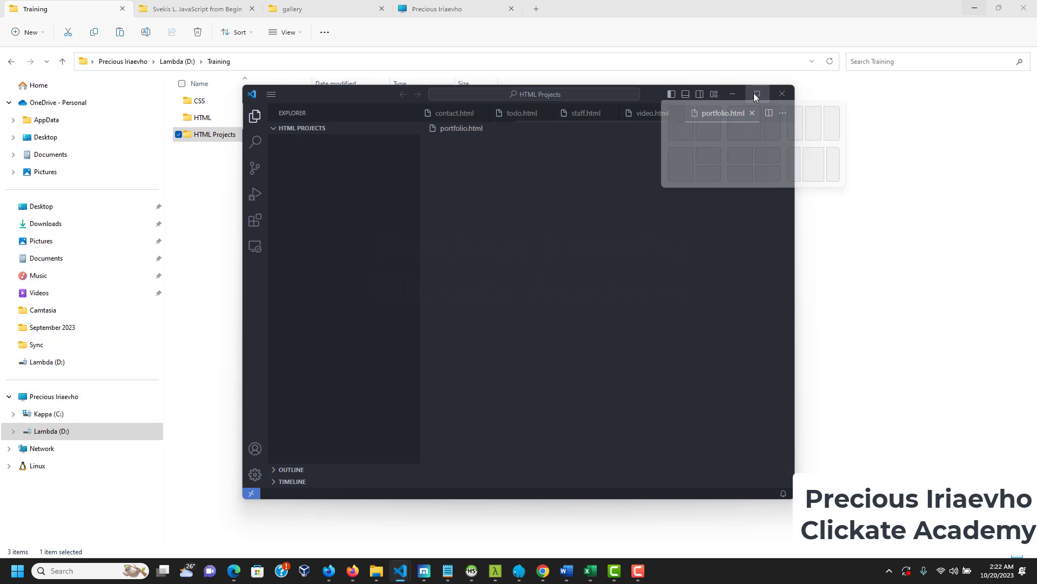
Maximize VS Code, set Editor: Font Size to 18, and open index.html
{"action": "left_click", "coordinate": [756, 94]}
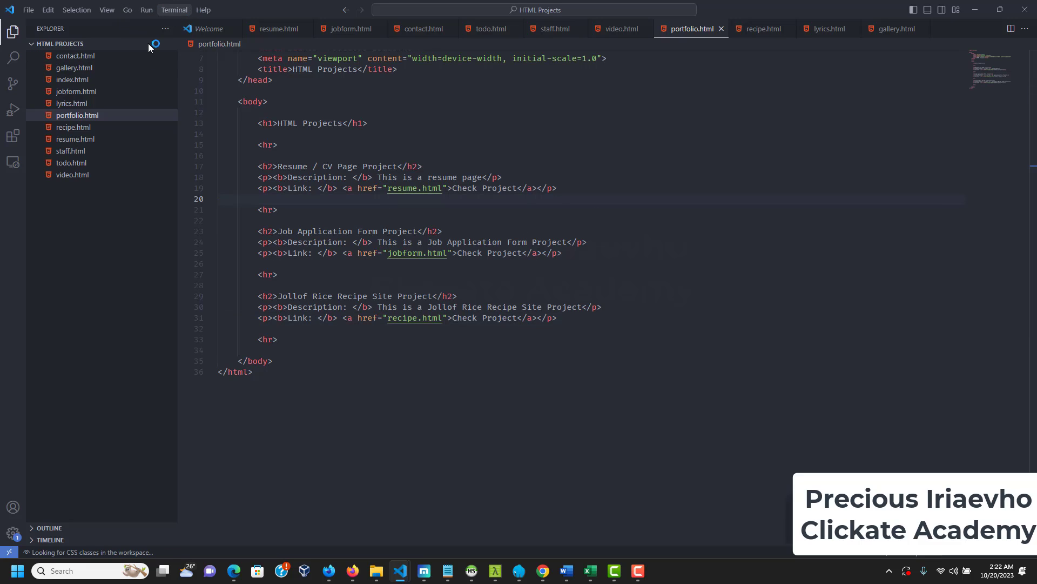
{"action": "left_click", "coordinate": [12, 531]}
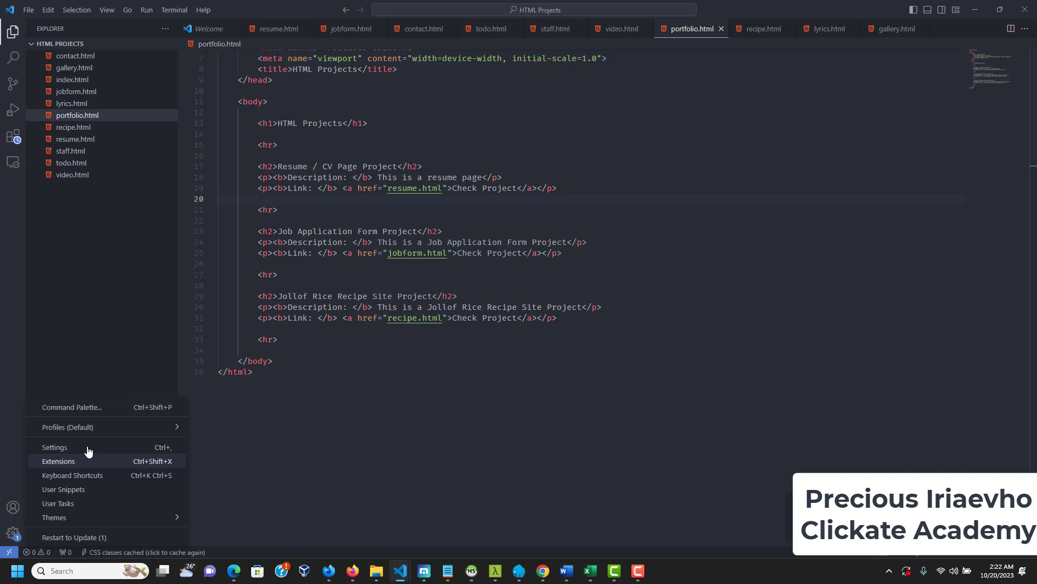
{"action": "mouse_move", "coordinate": [81, 446]}
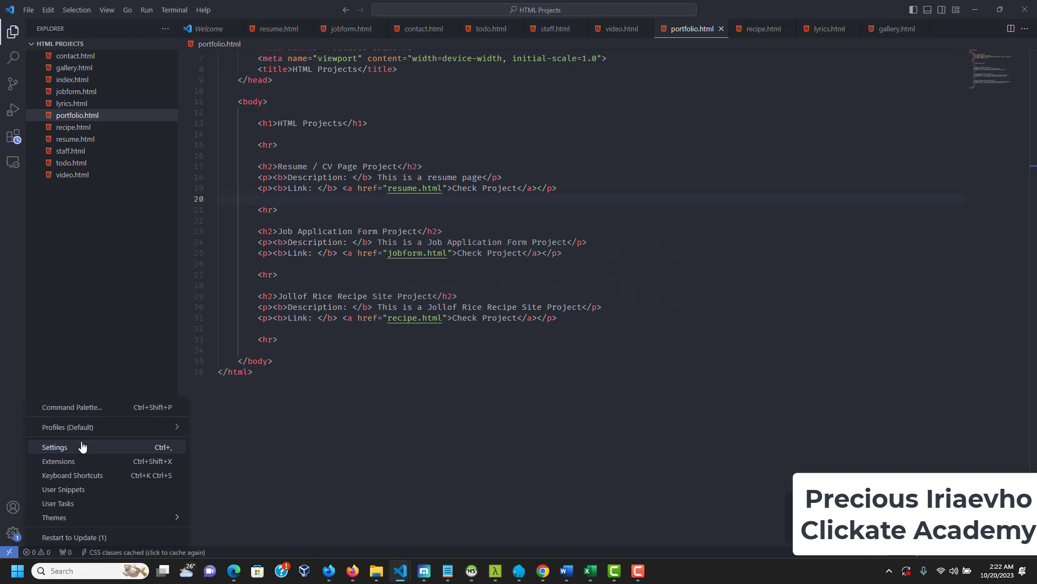
{"action": "left_click", "coordinate": [54, 446]}
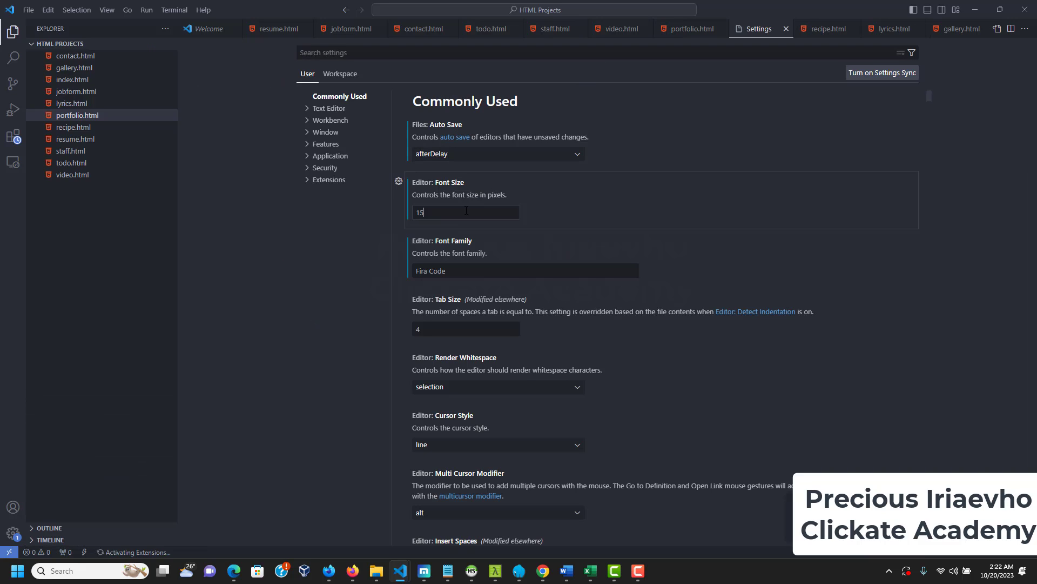
{"action": "type", "text": "18"}
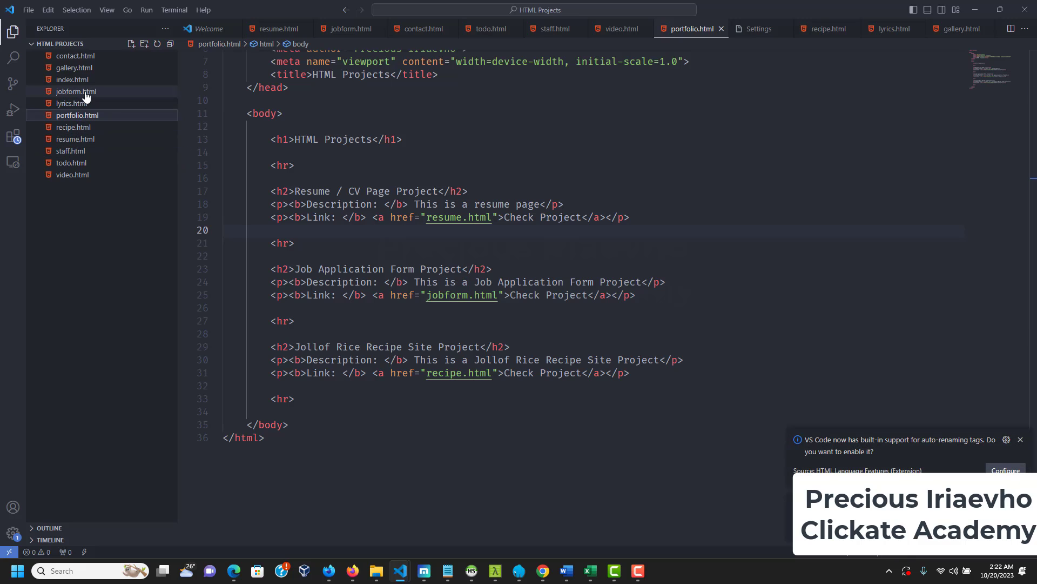
{"action": "mouse_move", "coordinate": [71, 78]}
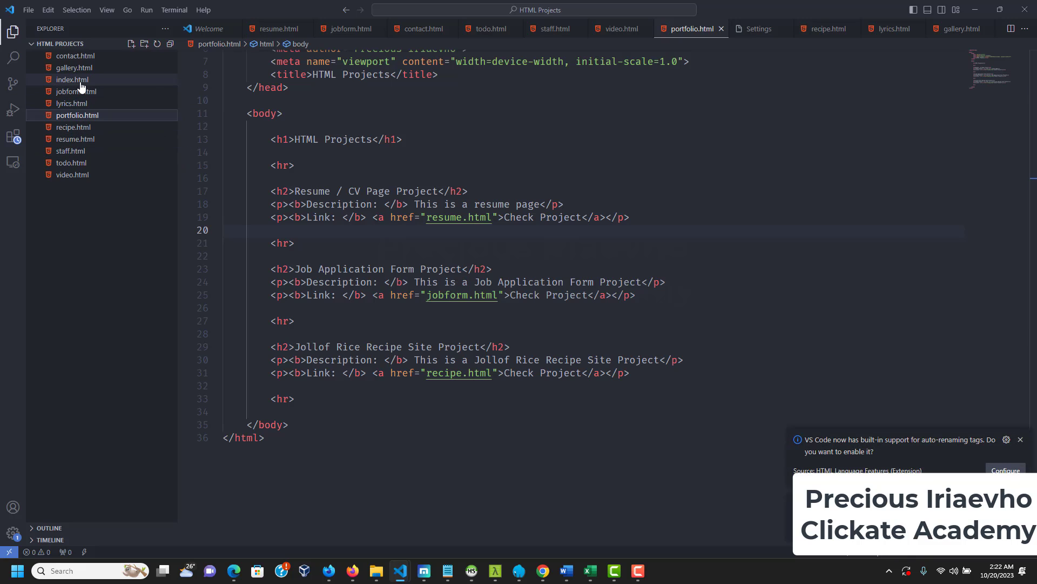
{"action": "left_click", "coordinate": [72, 79]}
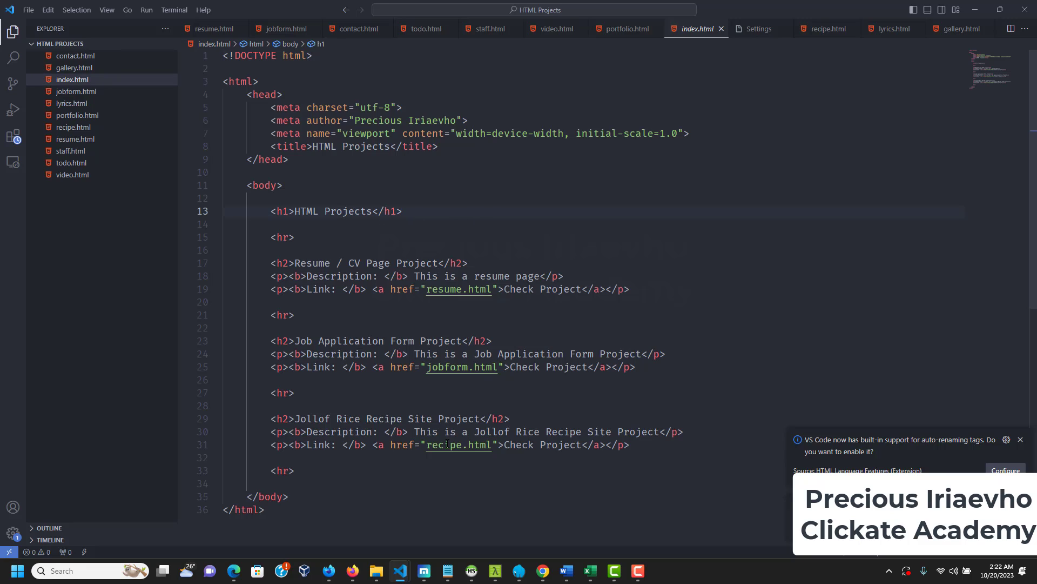
{"action": "mouse_move", "coordinate": [351, 569]}
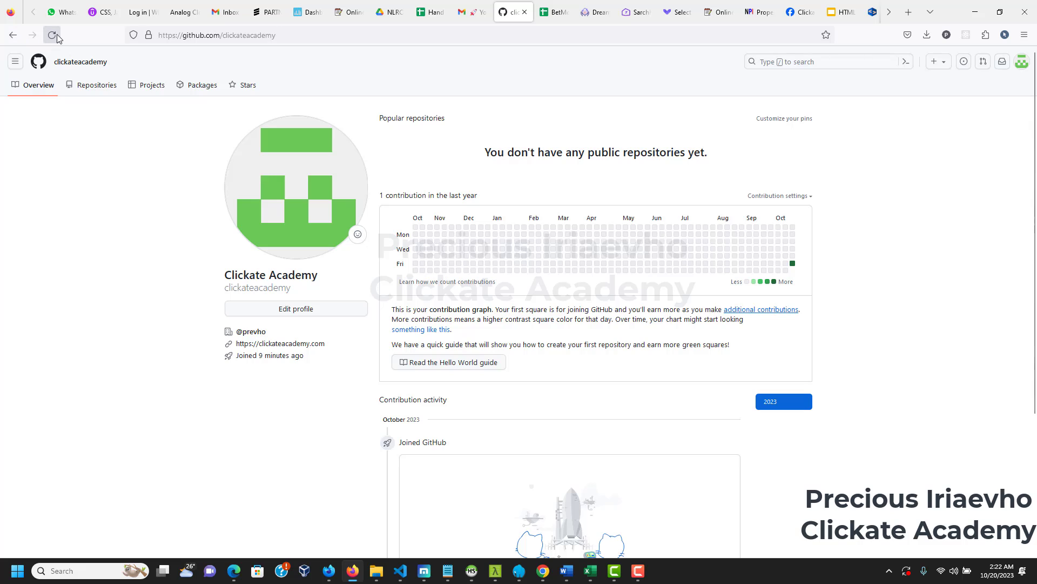
Reload the GitHub profile page and show the + create menu
{"action": "left_click", "coordinate": [55, 34]}
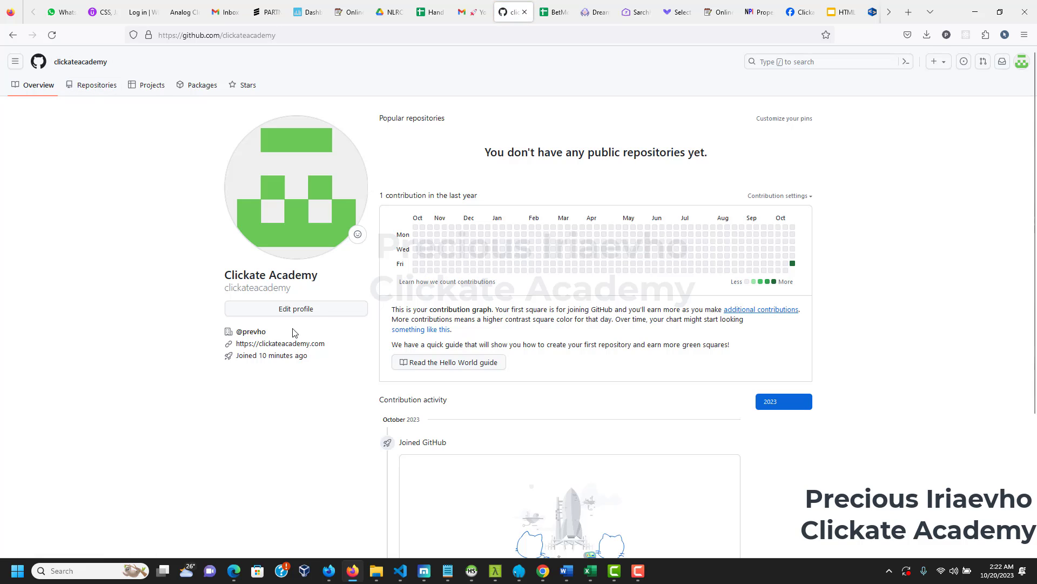
{"action": "mouse_move", "coordinate": [544, 303]}
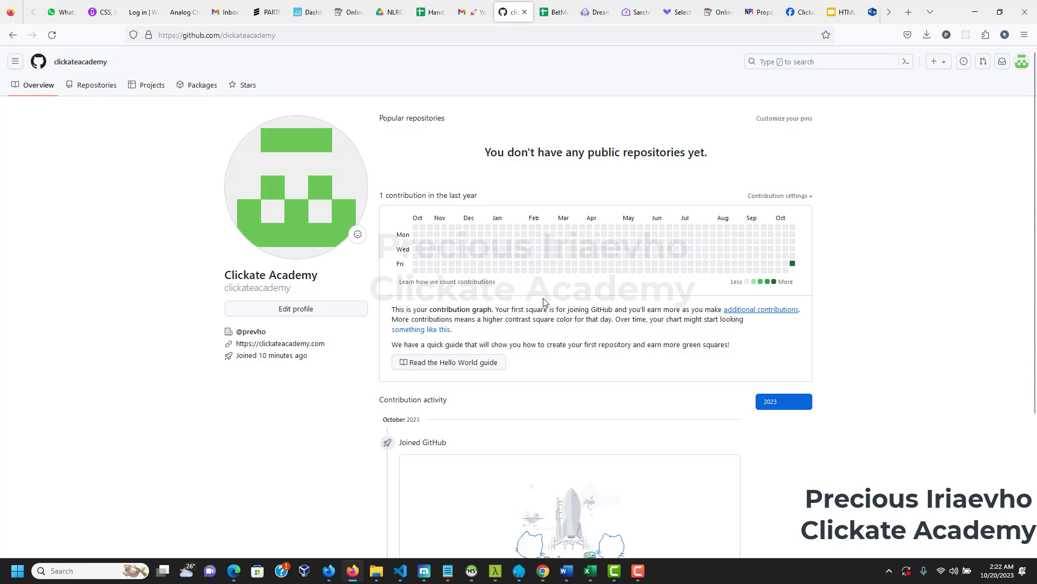
{"action": "mouse_move", "coordinate": [748, 290]}
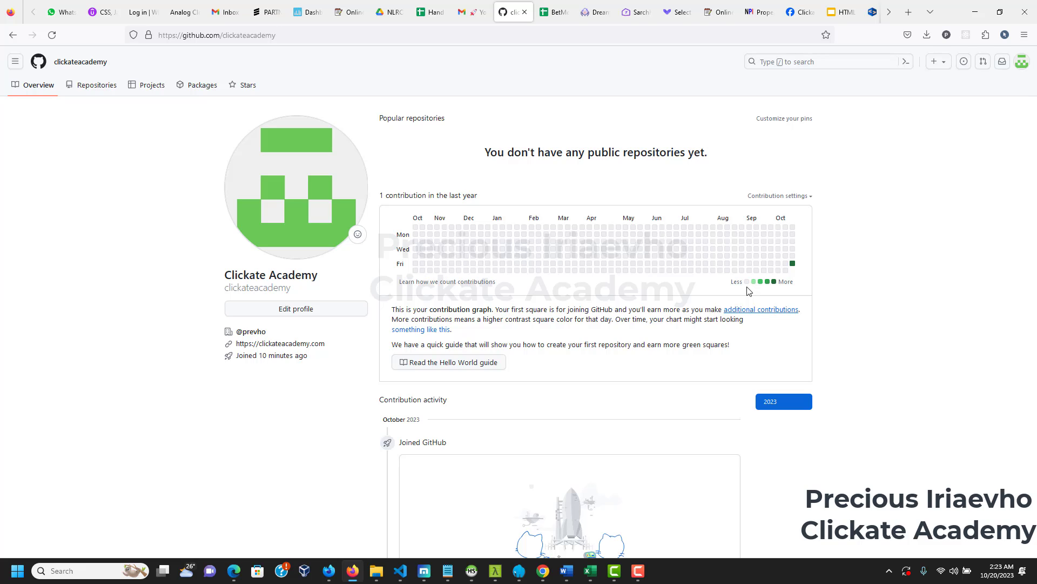
{"action": "mouse_move", "coordinate": [994, 148]}
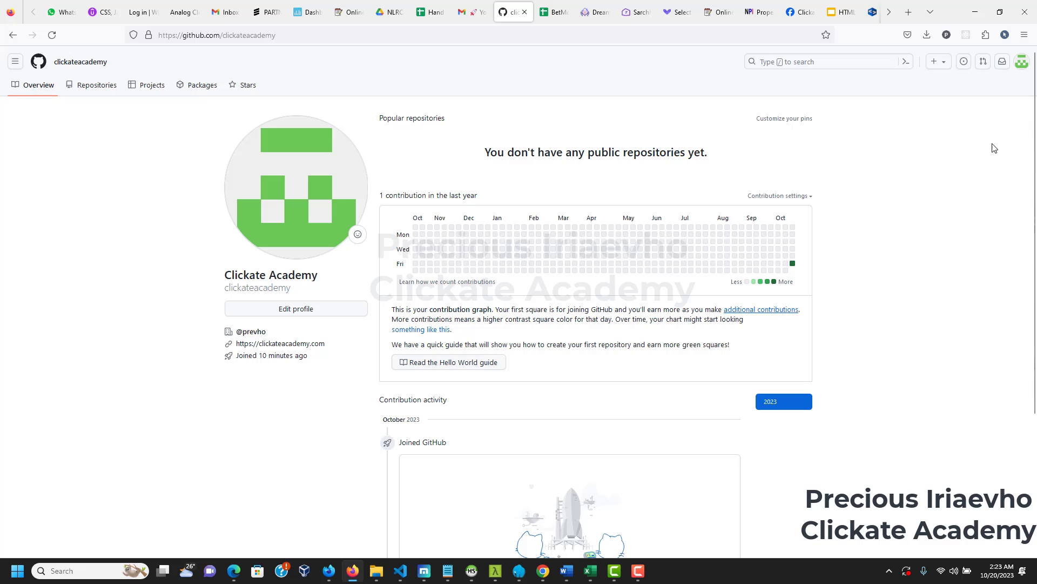
{"action": "mouse_move", "coordinate": [912, 101]}
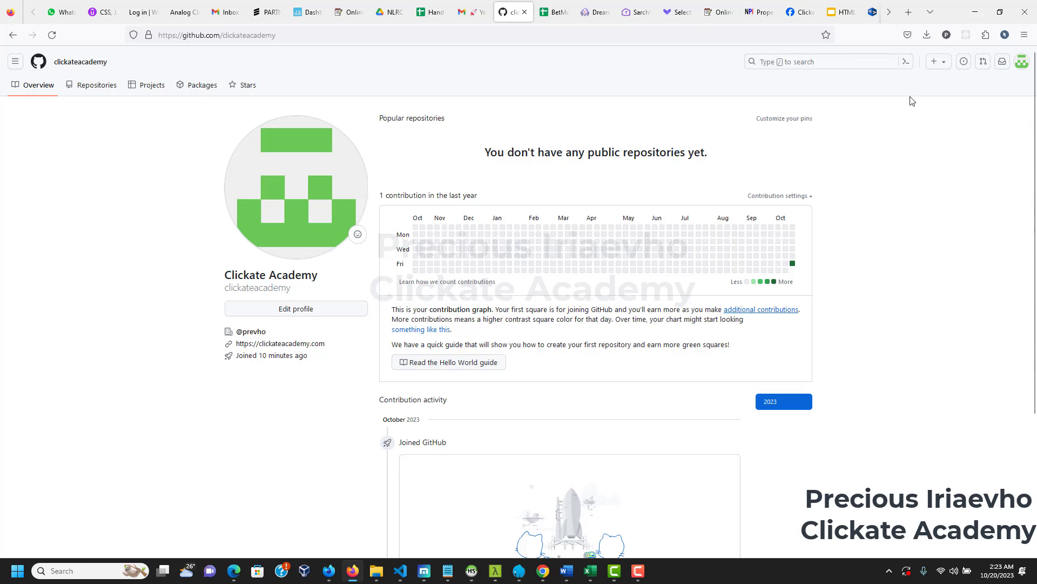
{"action": "left_click", "coordinate": [938, 60]}
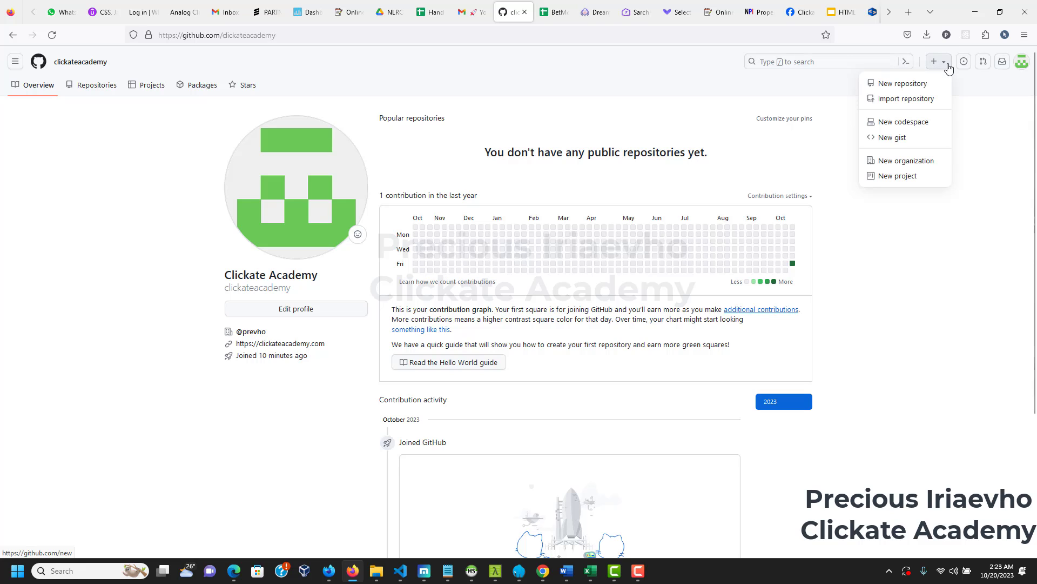
{"action": "mouse_move", "coordinate": [900, 83]}
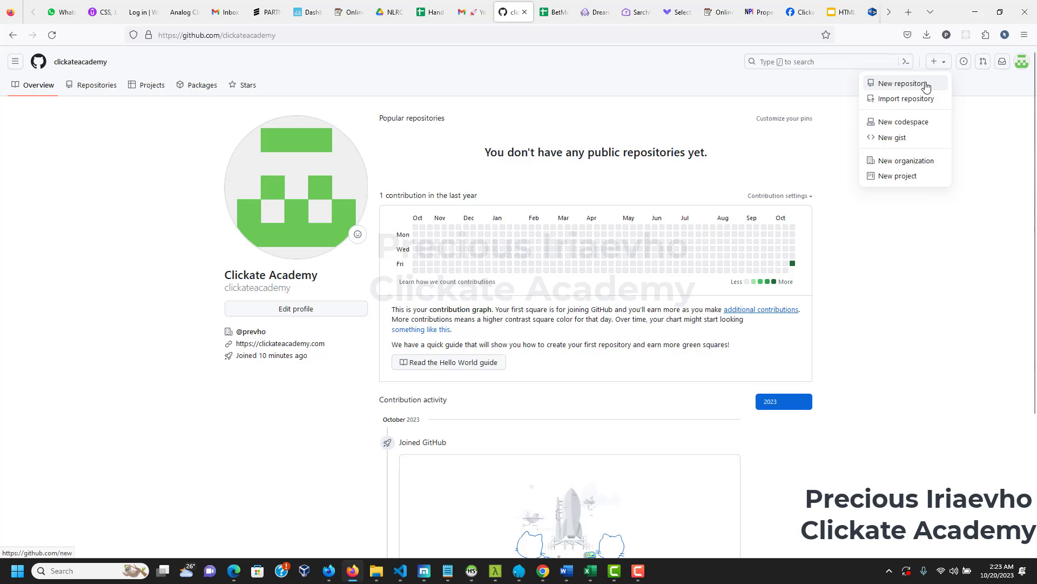
Create a public repository named 'html-projects' with default options
{"action": "left_click", "coordinate": [900, 84]}
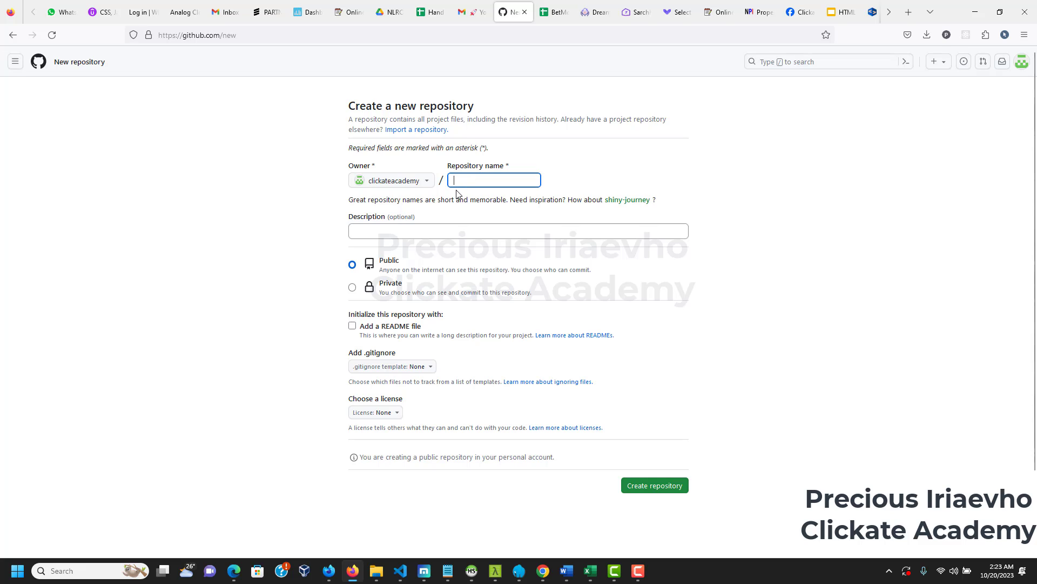
{"action": "type", "text": "html"}
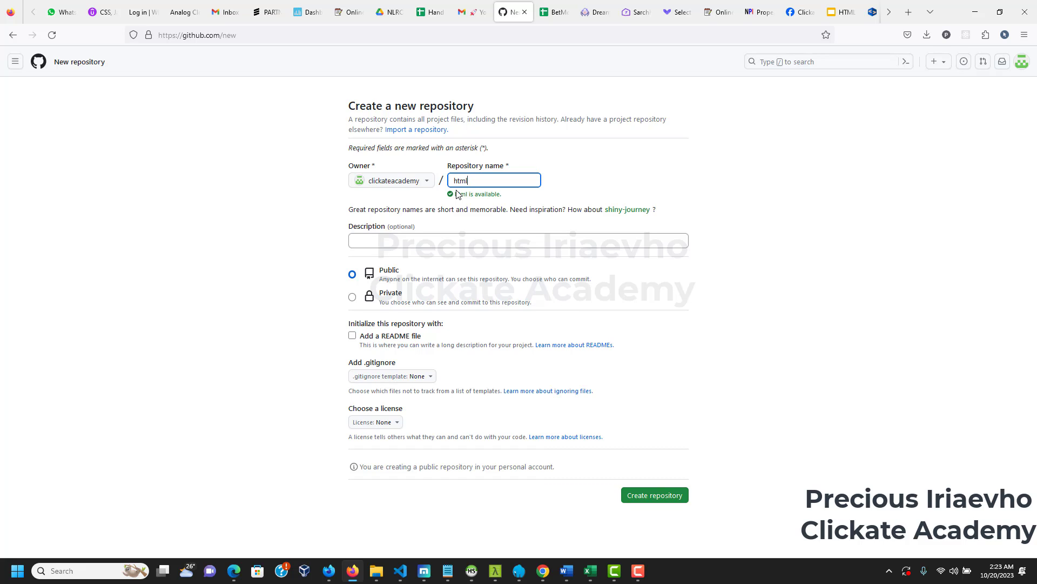
{"action": "type", "text": "-"}
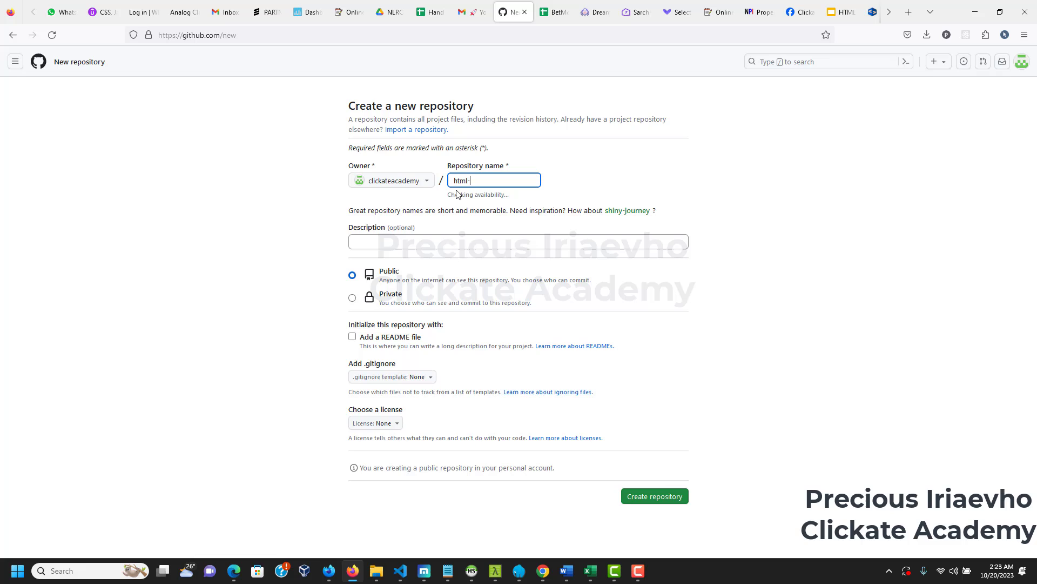
{"action": "type", "text": "projects"}
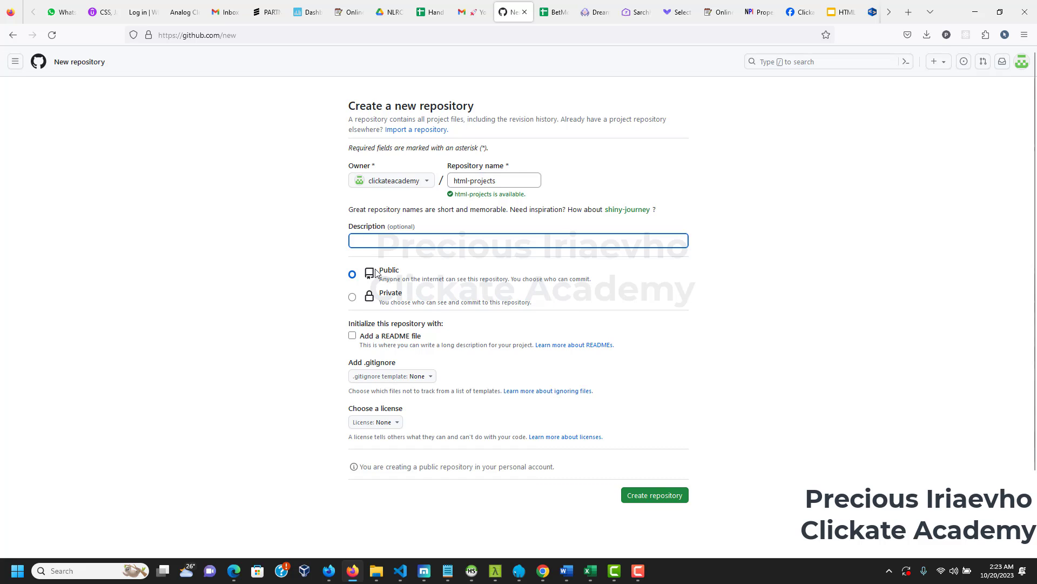
{"action": "mouse_move", "coordinate": [379, 343]}
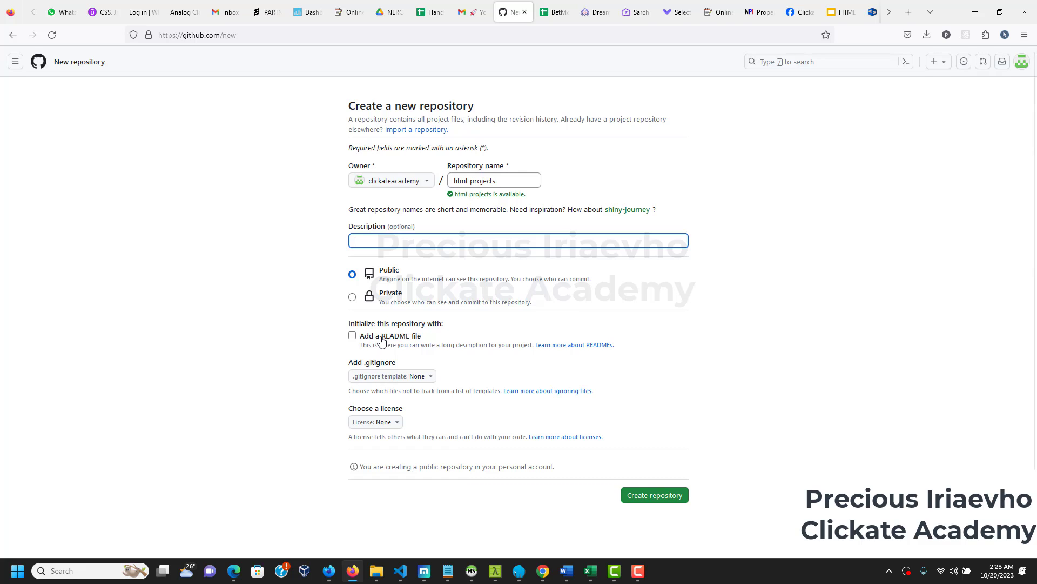
{"action": "mouse_move", "coordinate": [622, 380]}
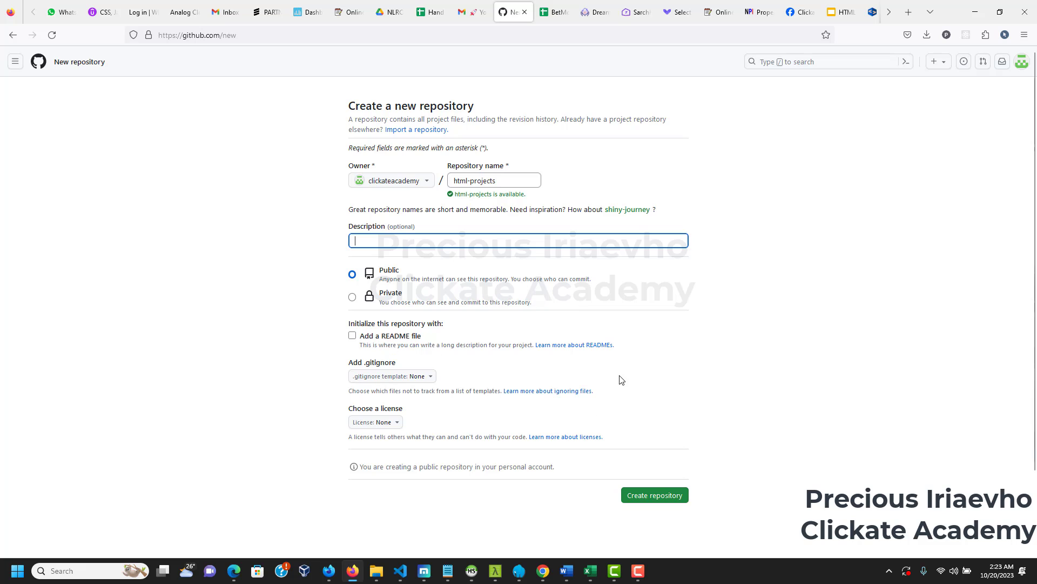
{"action": "mouse_move", "coordinate": [577, 390]}
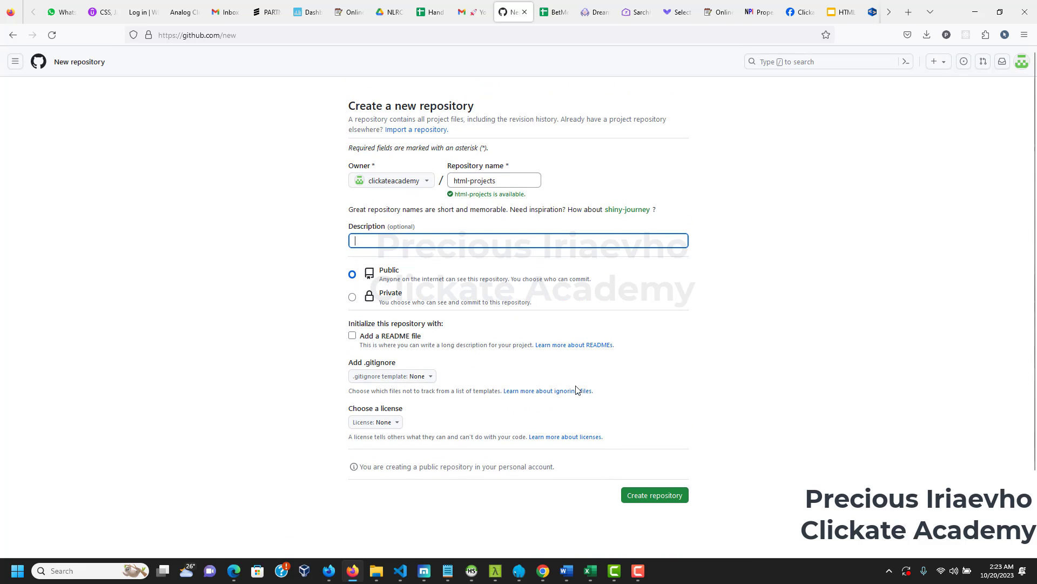
{"action": "mouse_move", "coordinate": [654, 494]}
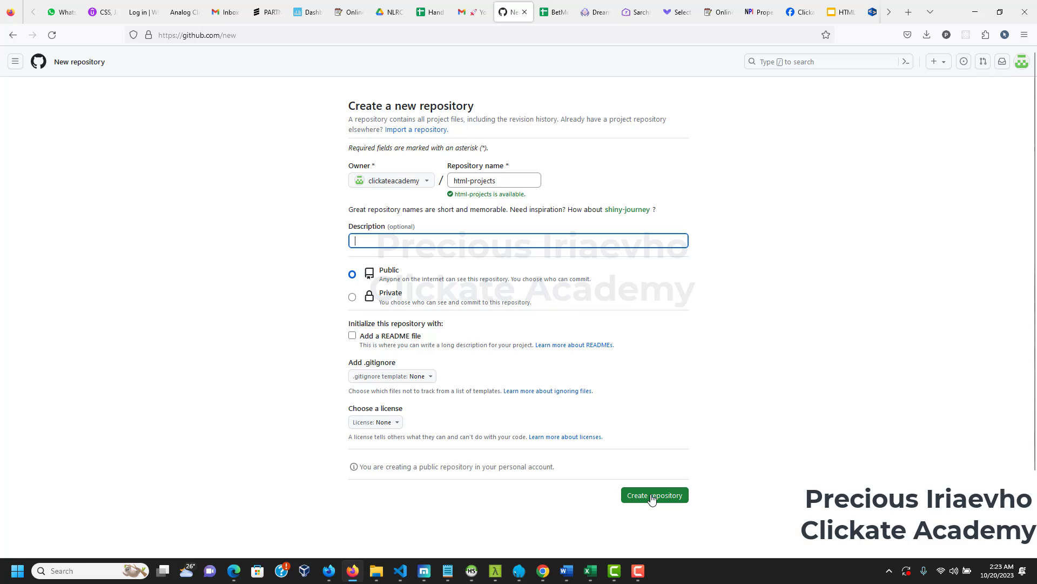
{"action": "left_click", "coordinate": [655, 493]}
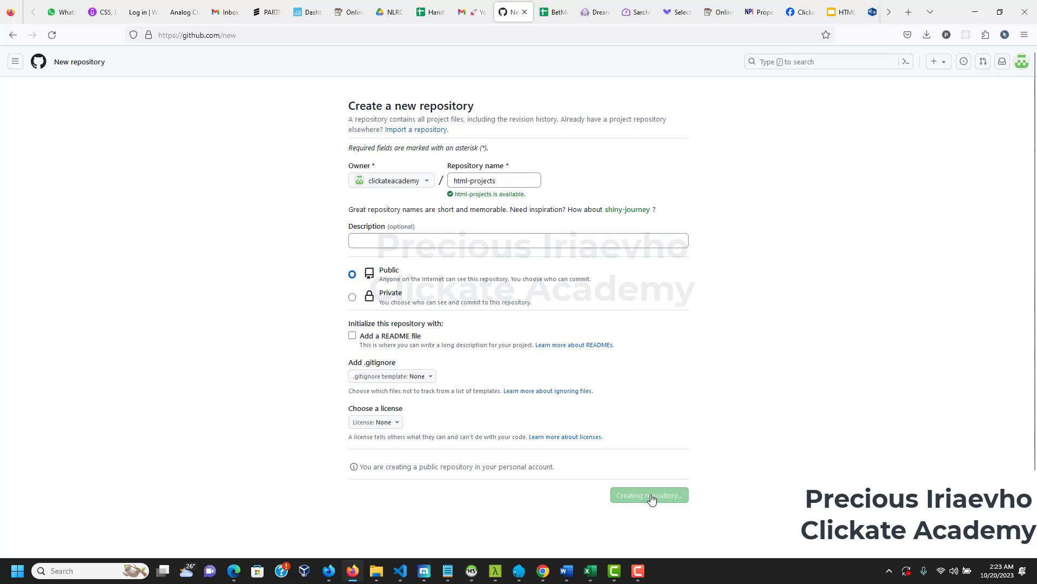
{"action": "left_click", "coordinate": [650, 494]}
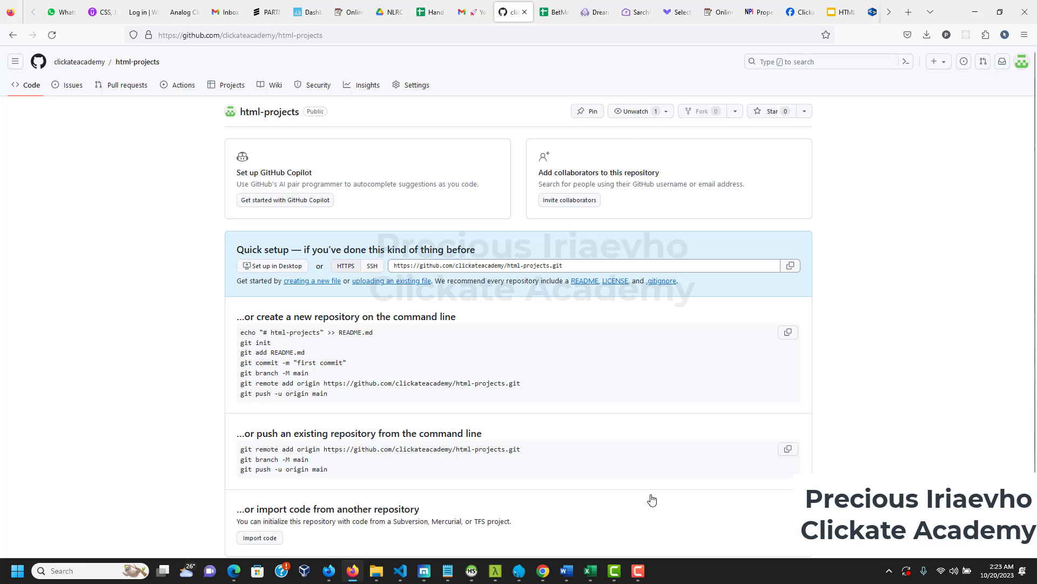
{"action": "scroll", "scroll_direction": "down", "scroll_amount": 3}
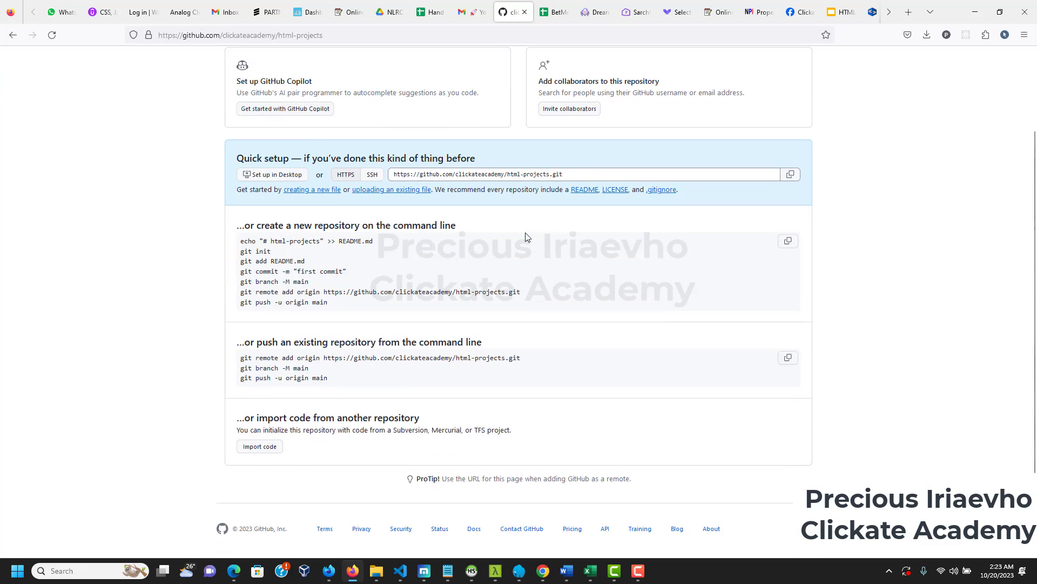
{"action": "scroll", "scroll_direction": "up", "scroll_amount": 3}
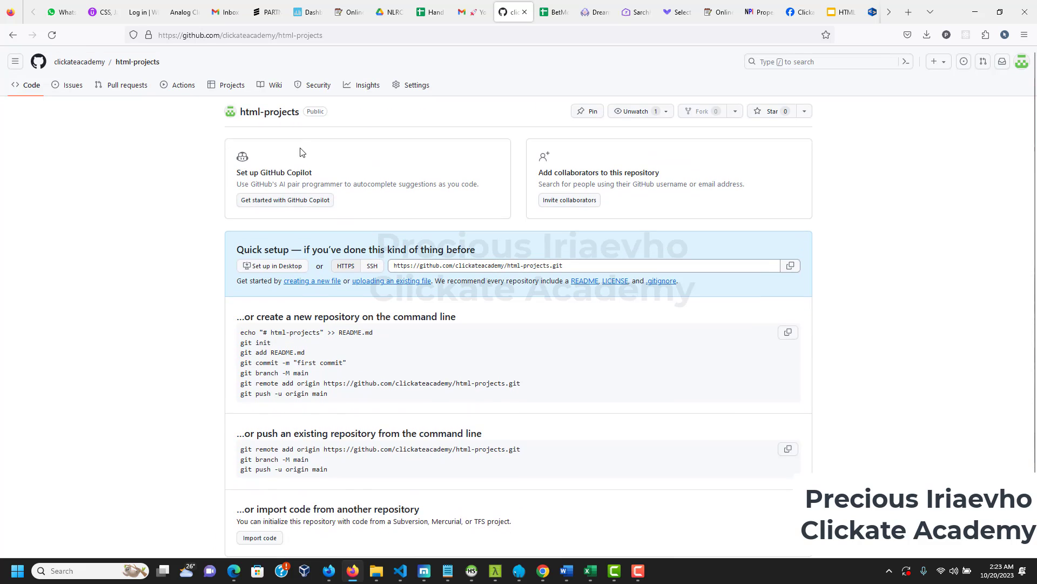
{"action": "mouse_move", "coordinate": [500, 338]}
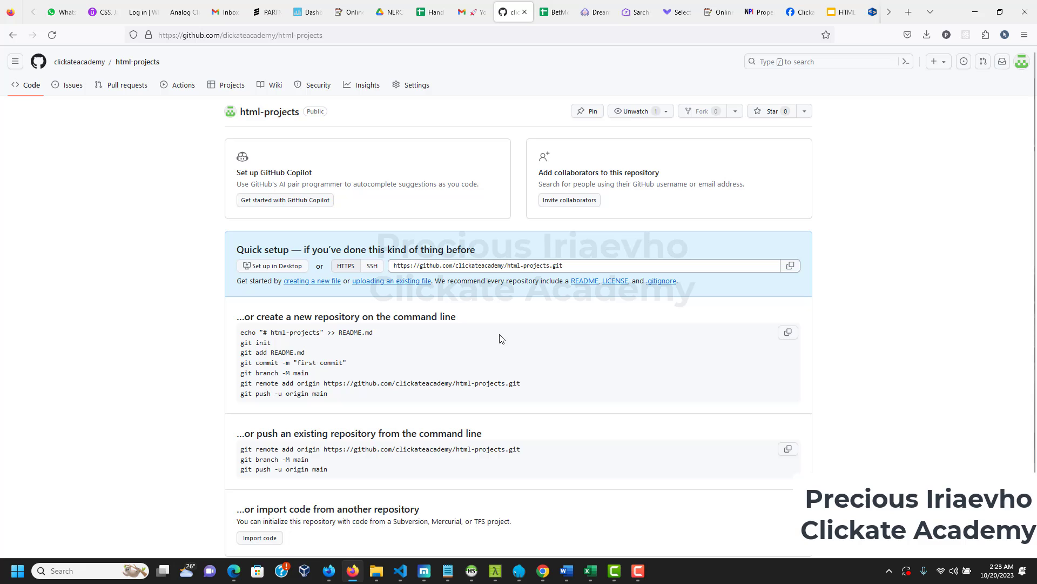
{"action": "scroll", "scroll_direction": "down", "scroll_amount": 3}
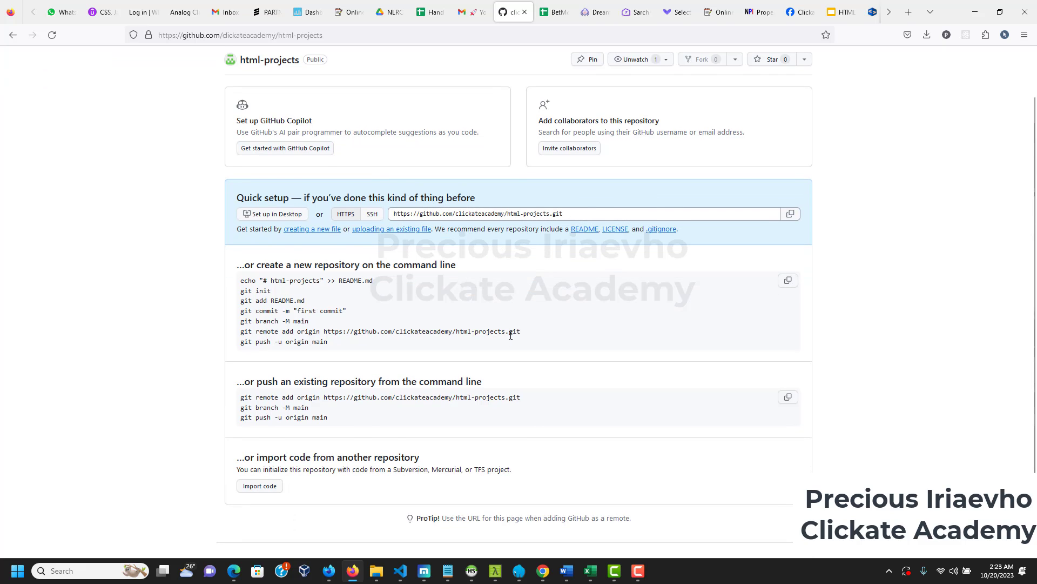
{"action": "scroll", "scroll_direction": "up", "scroll_amount": 3}
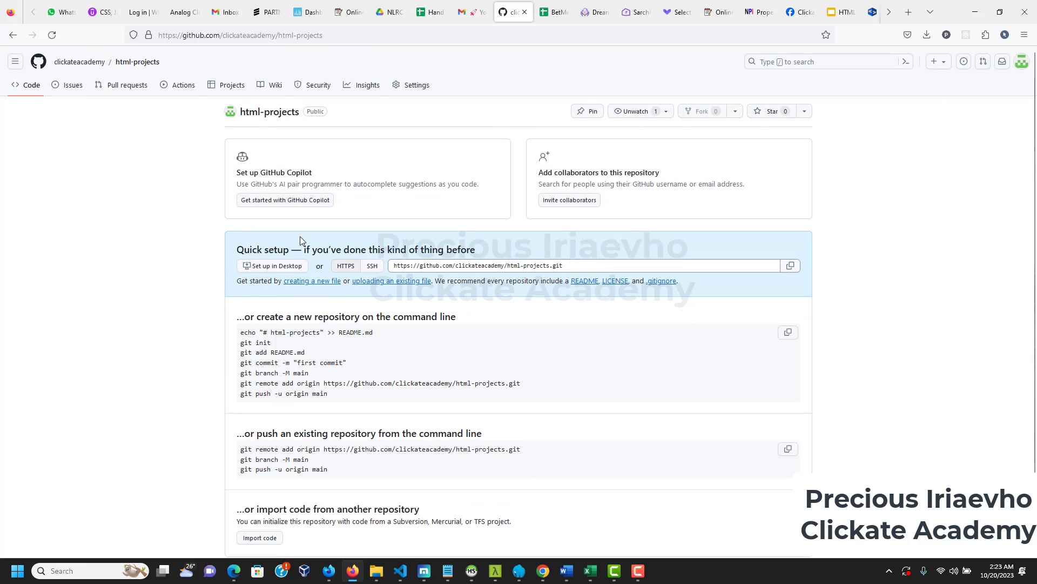
{"action": "scroll", "scroll_direction": "down", "scroll_amount": 3}
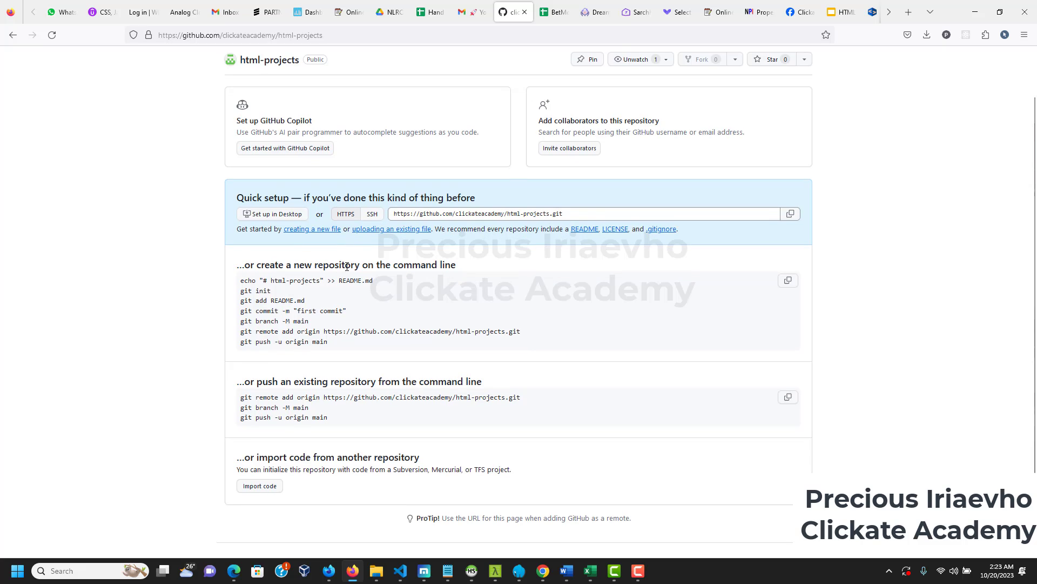
{"action": "mouse_move", "coordinate": [343, 344]}
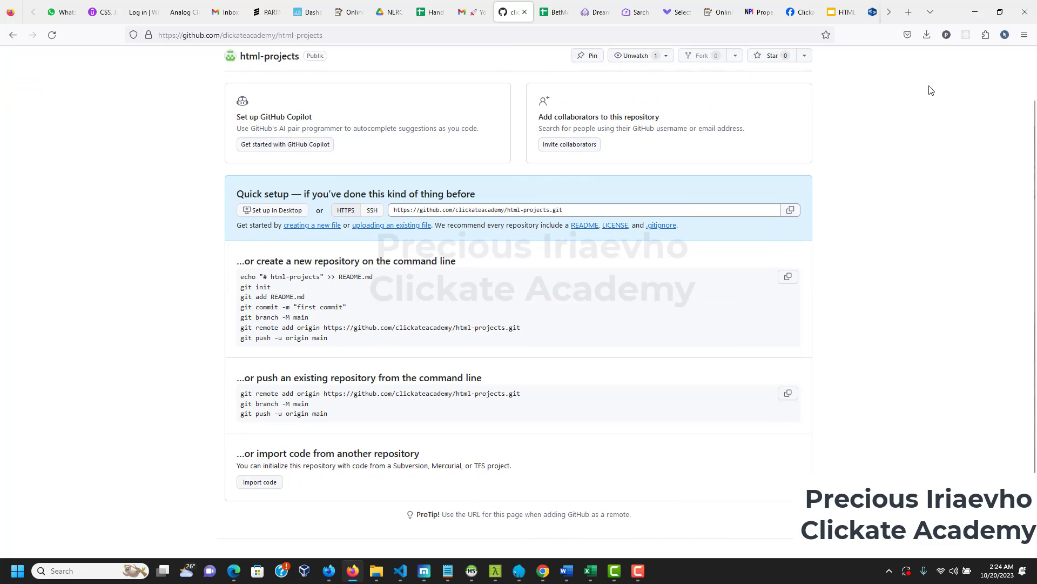
{"action": "scroll", "scroll_direction": "down", "scroll_amount": 3}
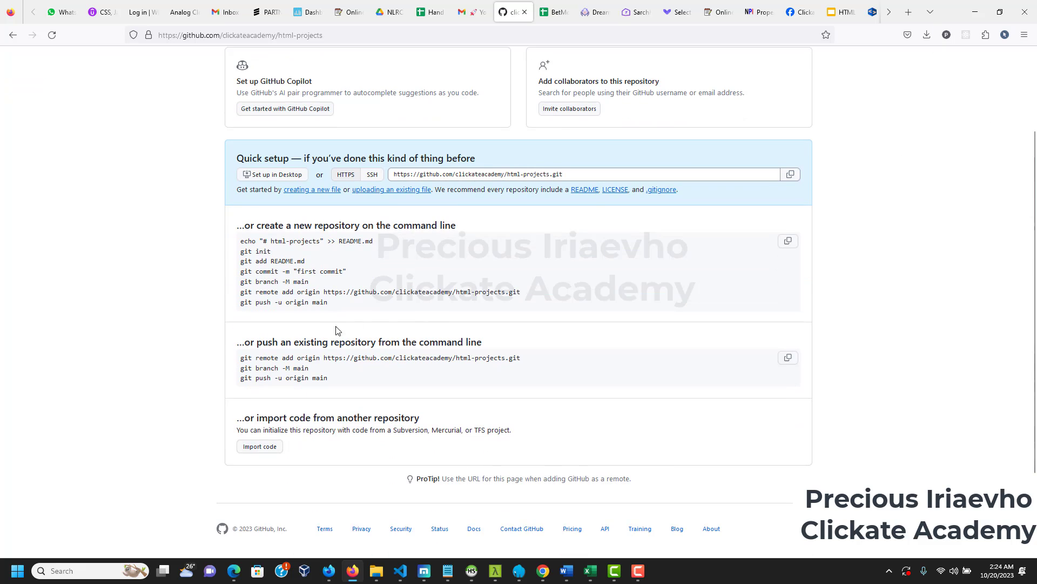
{"action": "mouse_move", "coordinate": [361, 357]}
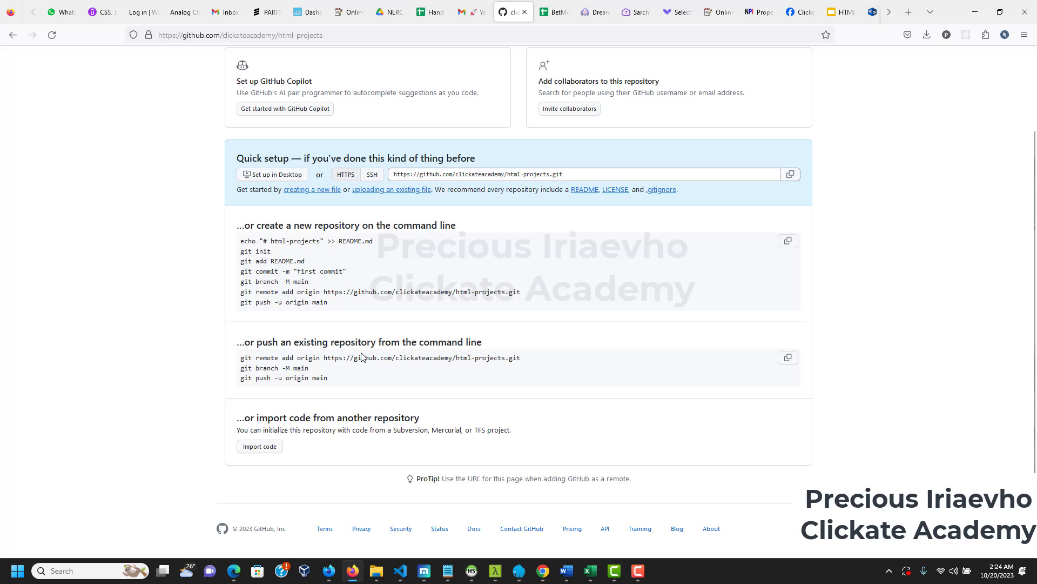
{"action": "mouse_move", "coordinate": [486, 358]}
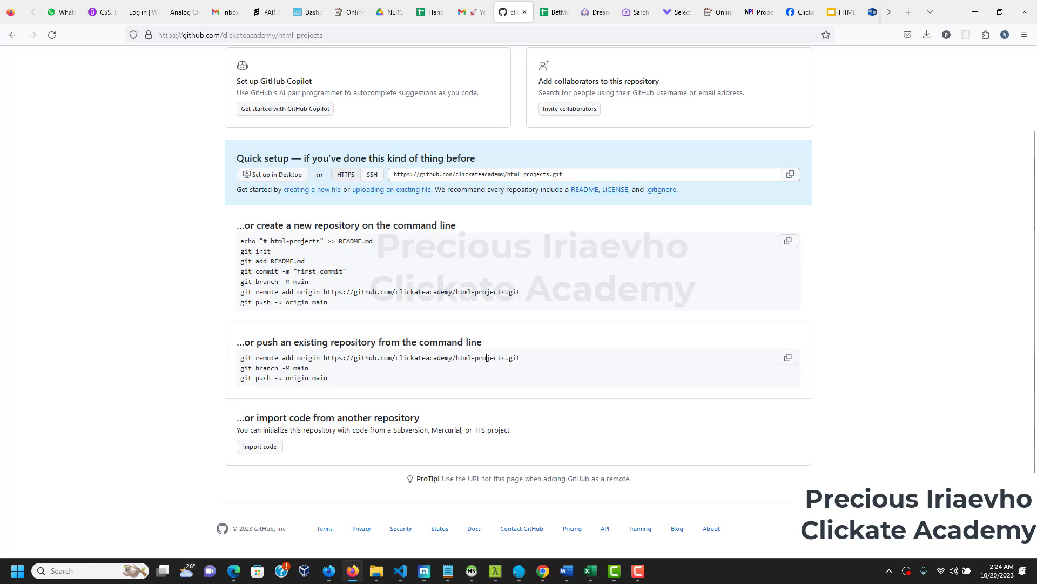
{"action": "mouse_move", "coordinate": [411, 377]}
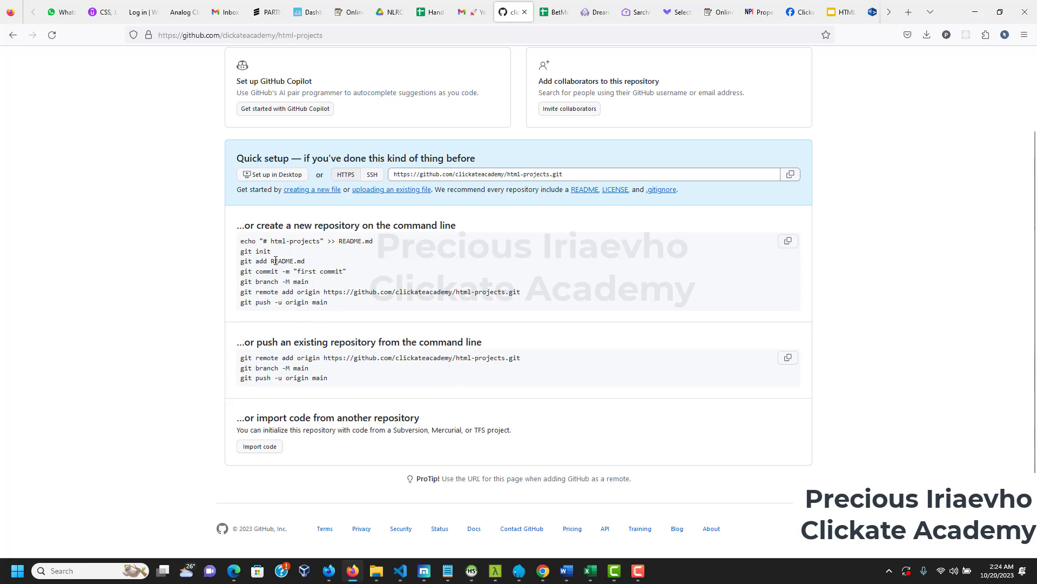
{"action": "mouse_move", "coordinate": [360, 259]}
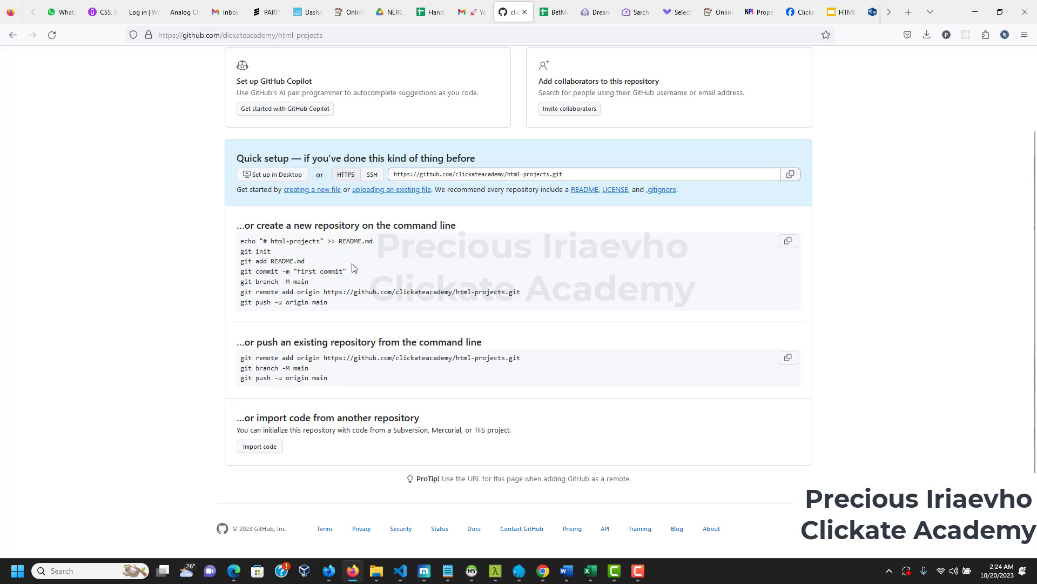
{"action": "mouse_move", "coordinate": [418, 517]}
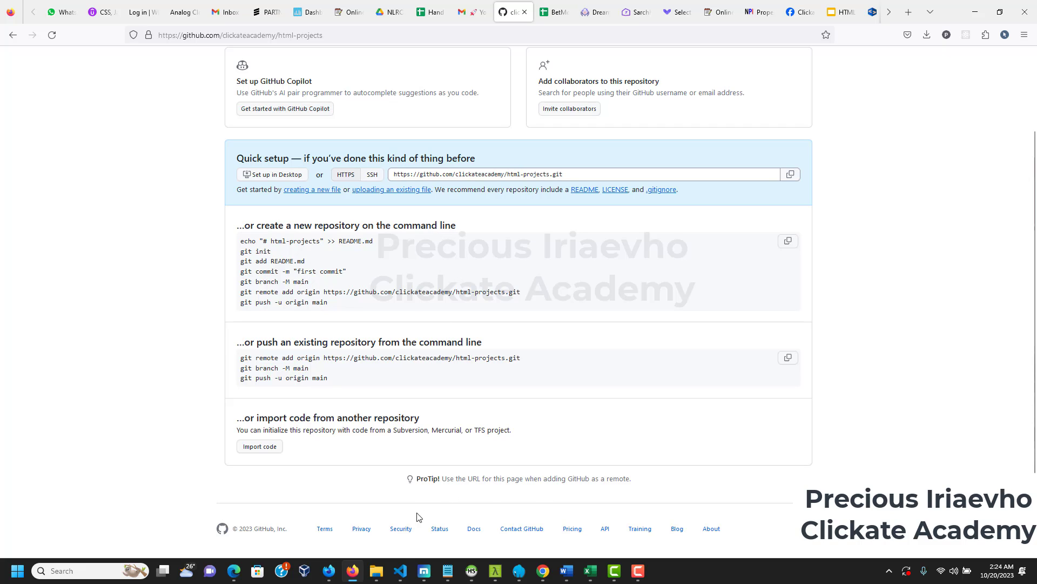
{"action": "mouse_move", "coordinate": [400, 570]}
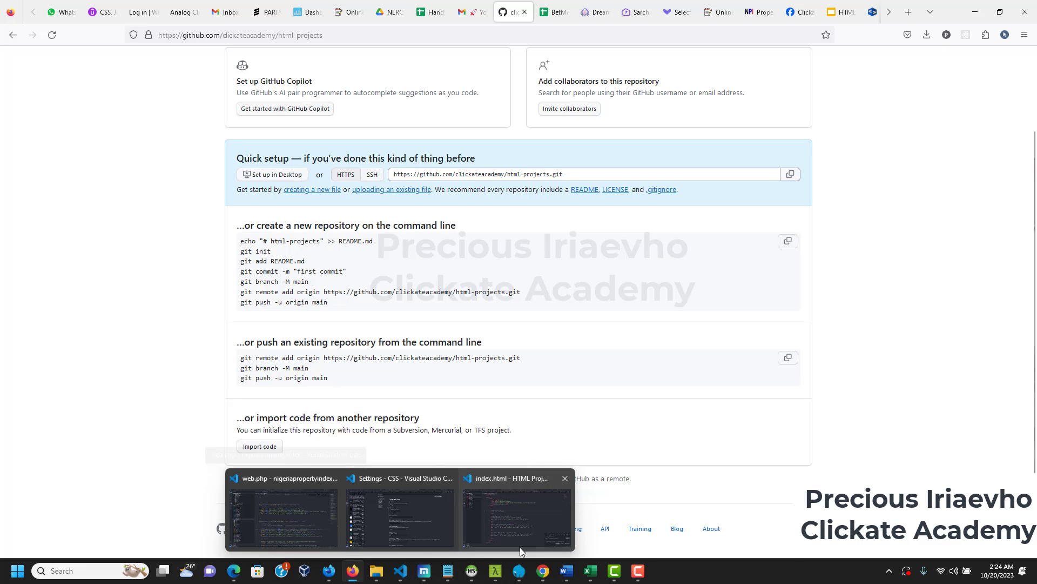
Return to the HTML Projects VS Code window and start a new PowerShell terminal
{"action": "left_click", "coordinate": [516, 512]}
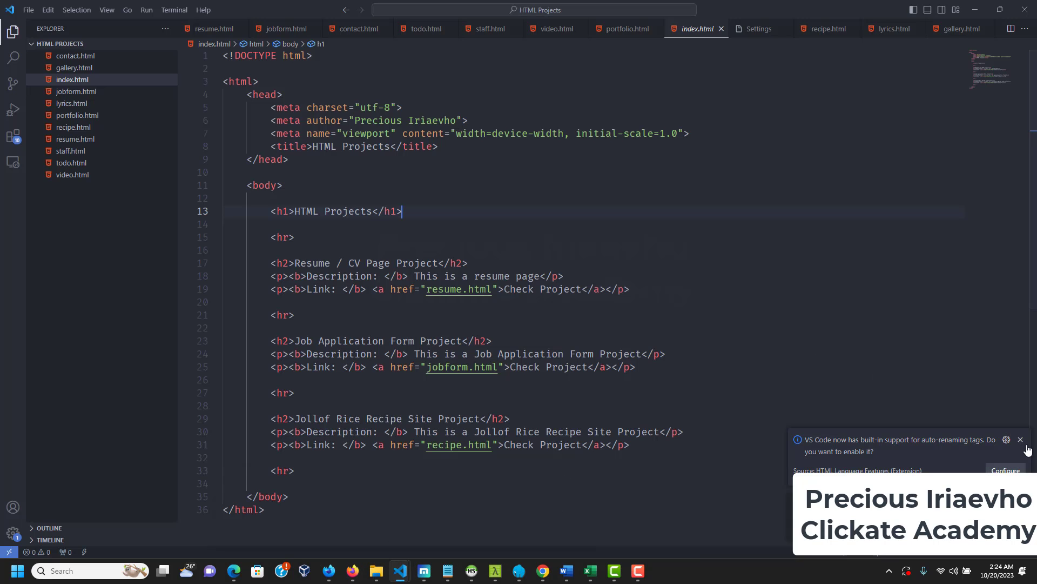
{"action": "left_click", "coordinate": [1020, 440]}
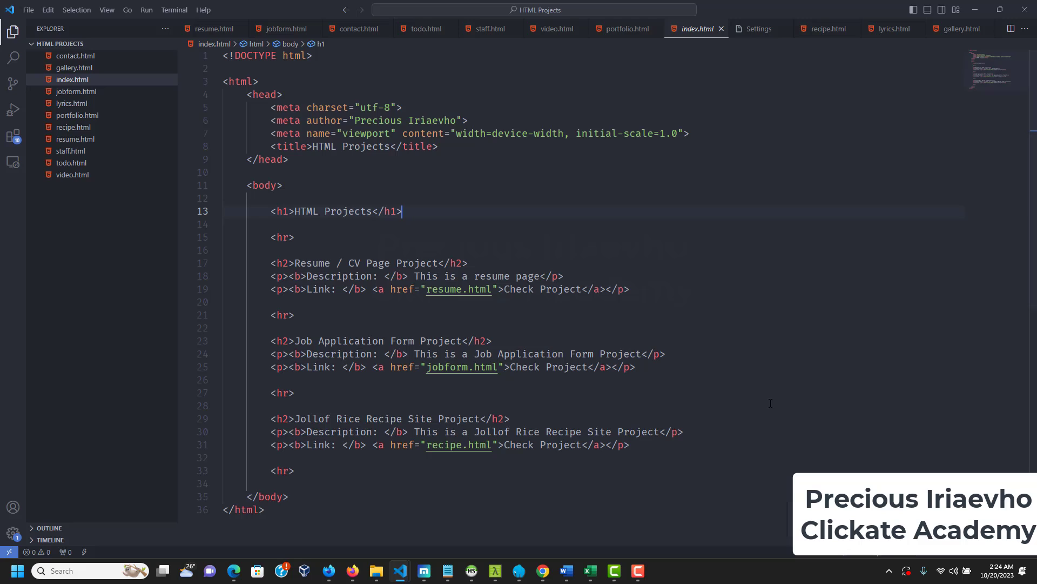
{"action": "left_click", "coordinate": [173, 10]}
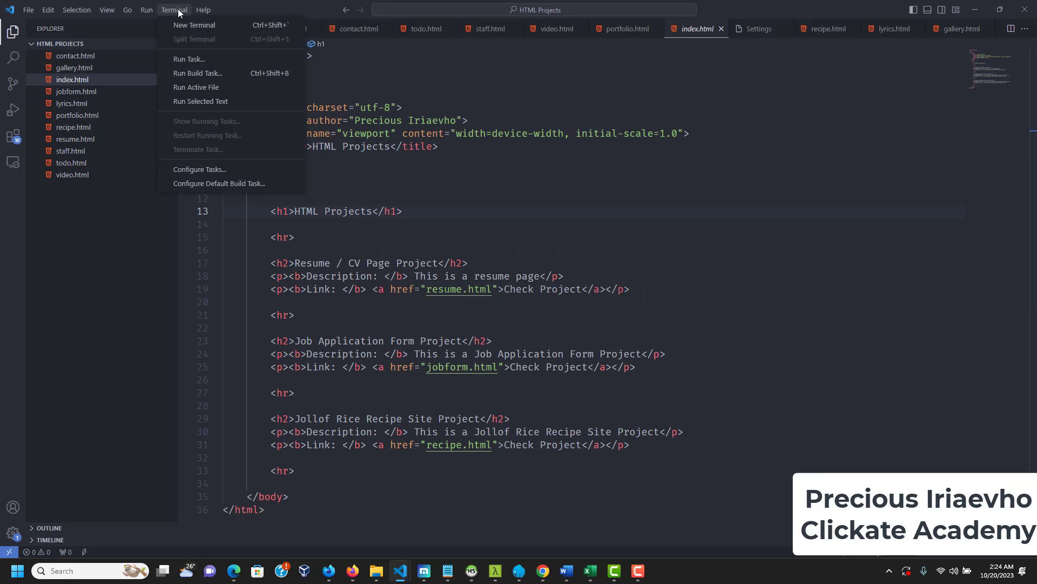
{"action": "left_click", "coordinate": [194, 25]}
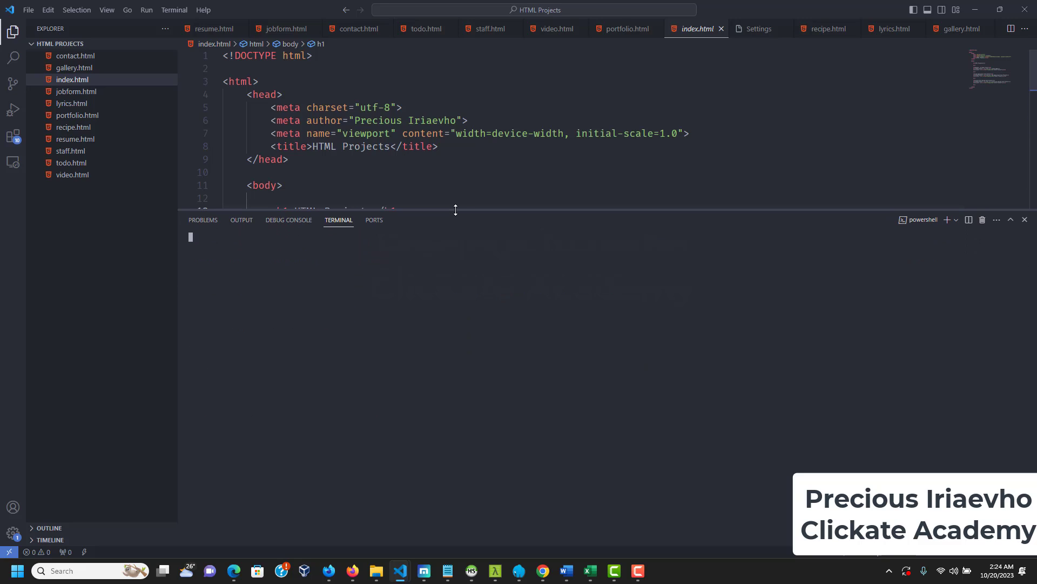
{"action": "mouse_move", "coordinate": [304, 247]}
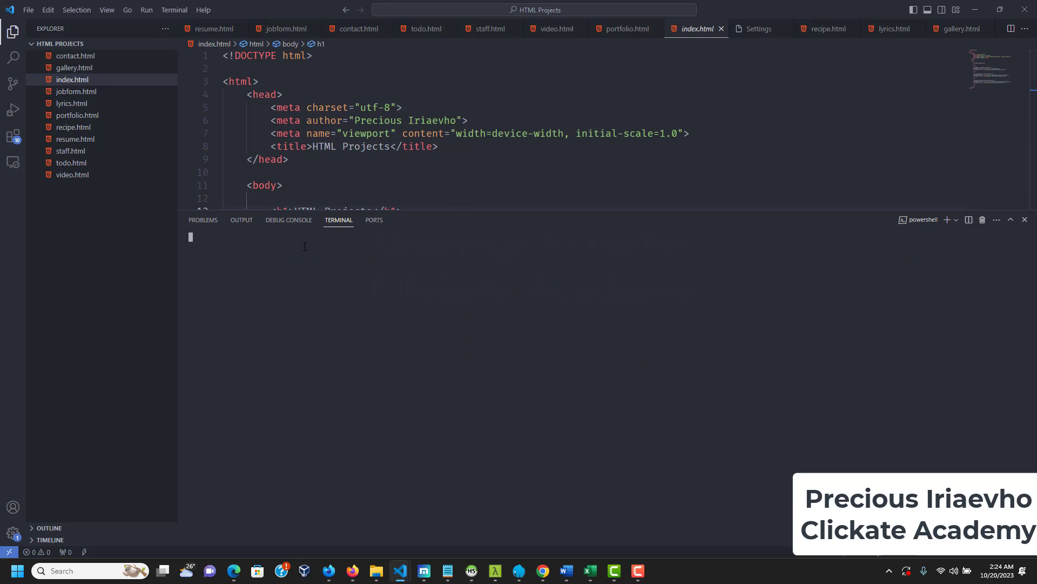
{"action": "mouse_move", "coordinate": [352, 570]}
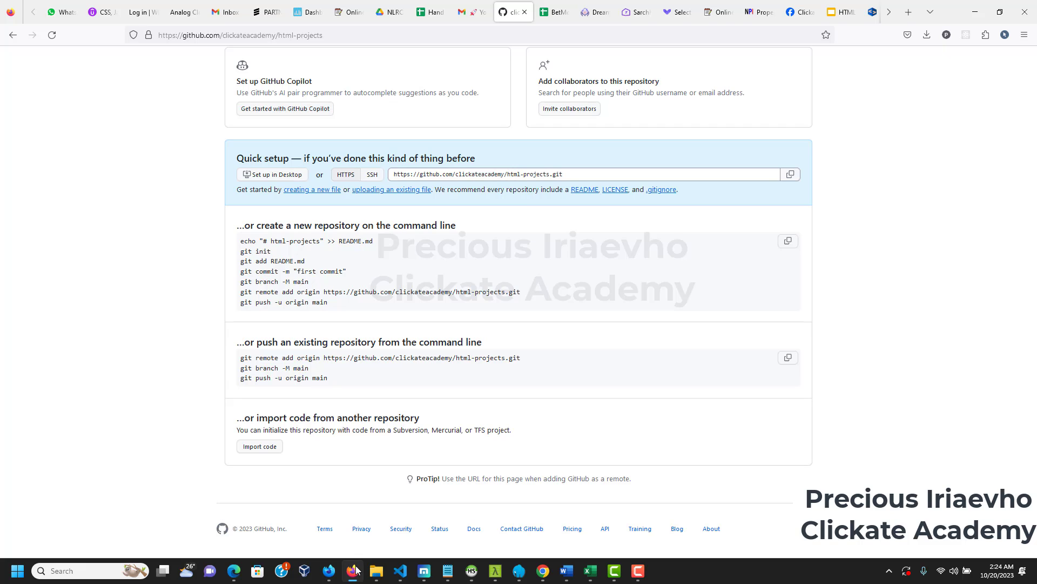
Run 'git init' twice in the terminal, each failing with 'git is not recognized'
{"action": "left_click", "coordinate": [398, 570]}
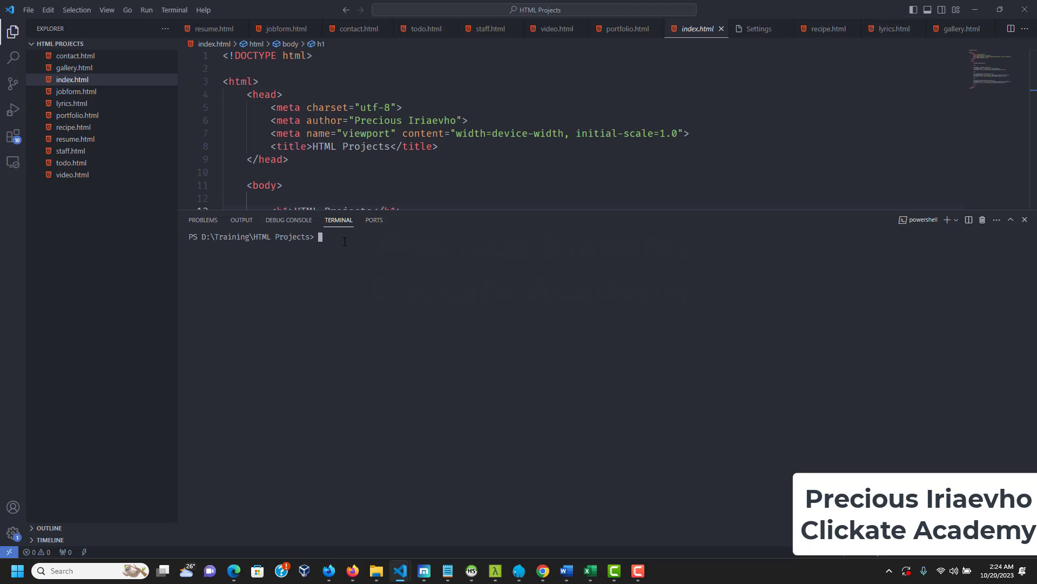
{"action": "type", "text": "git"}
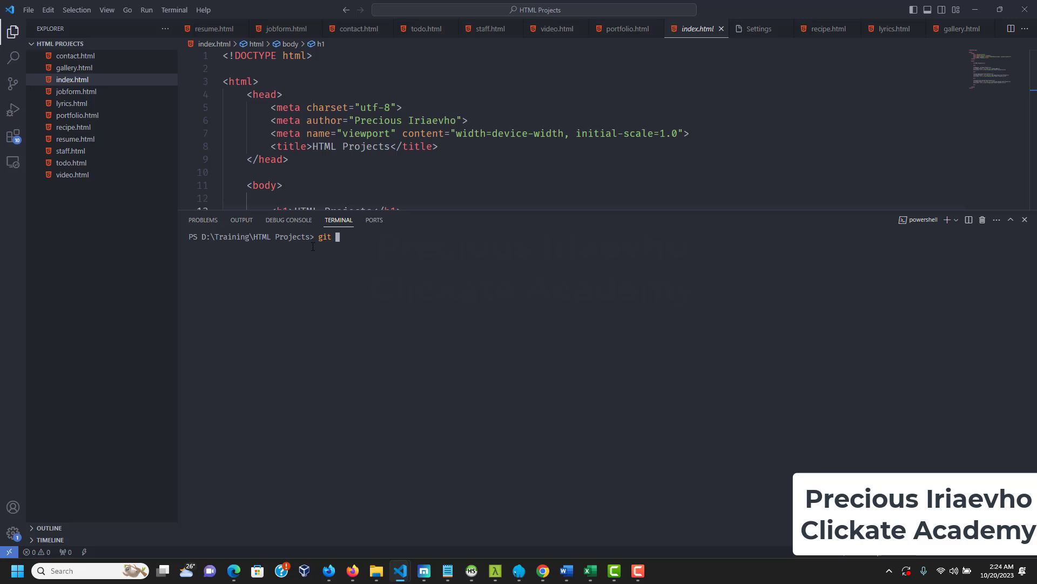
{"action": "type", "text": "init"}
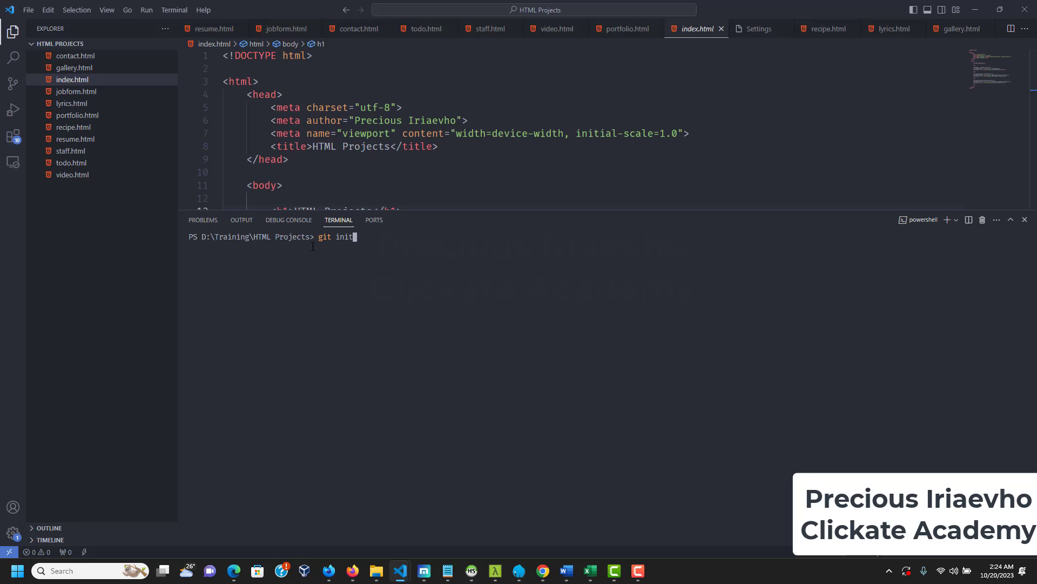
{"action": "mouse_move", "coordinate": [658, 550]}
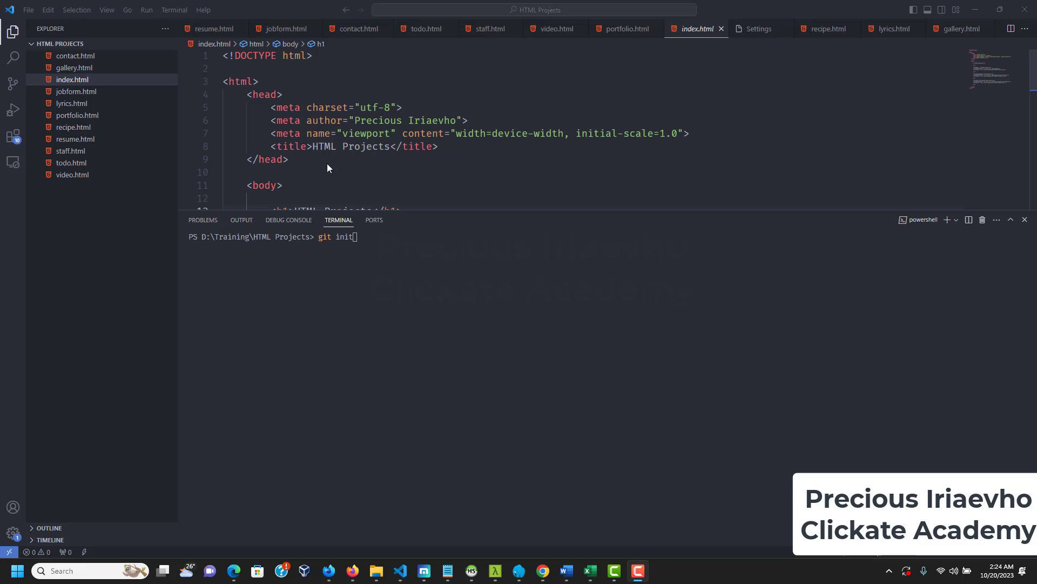
{"action": "mouse_move", "coordinate": [266, 153]}
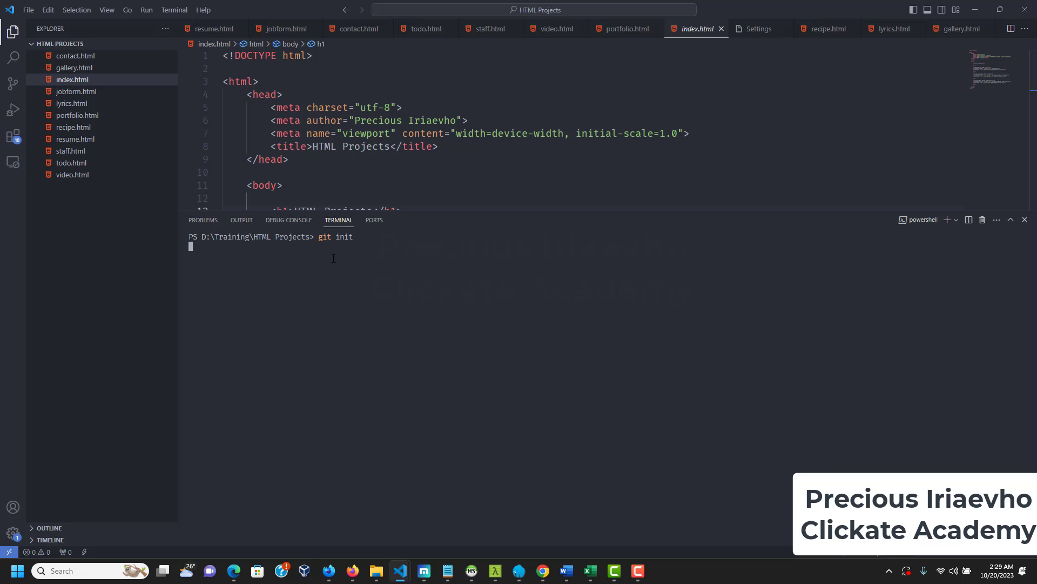
{"action": "key", "text": "Return"}
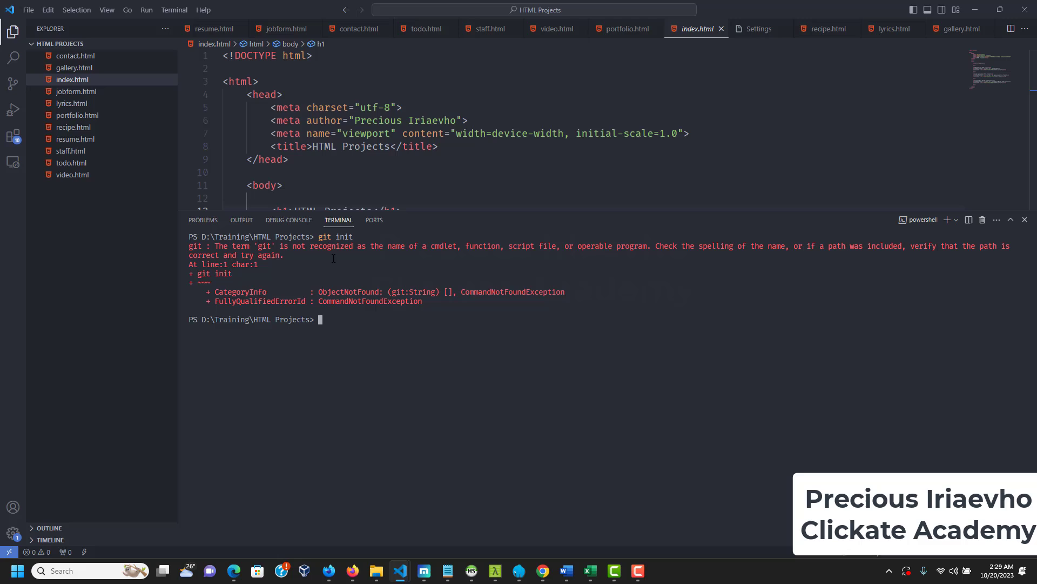
{"action": "type", "text": "git i"}
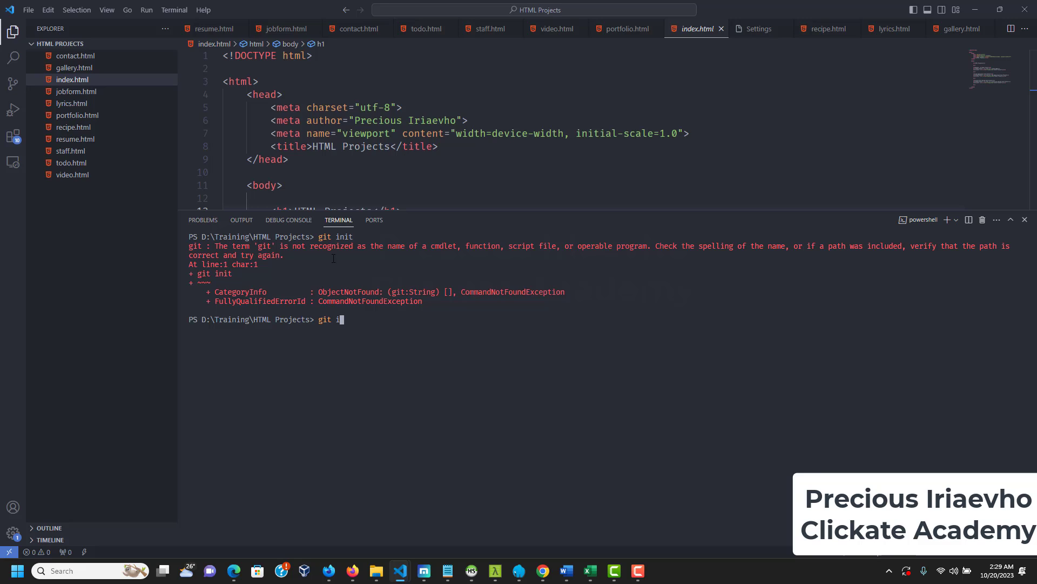
{"action": "key", "text": "Return"}
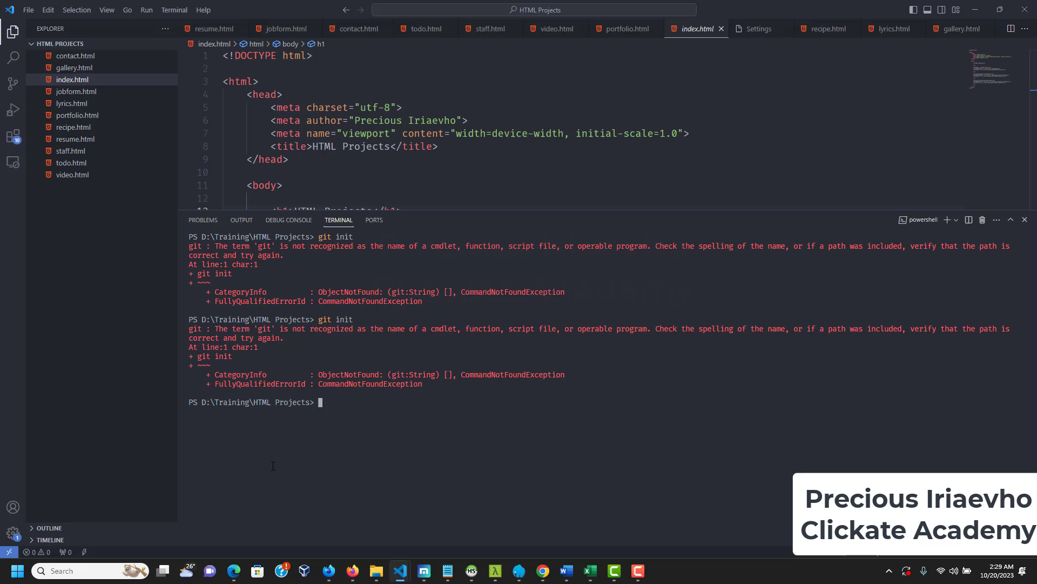
{"action": "mouse_move", "coordinate": [361, 562]}
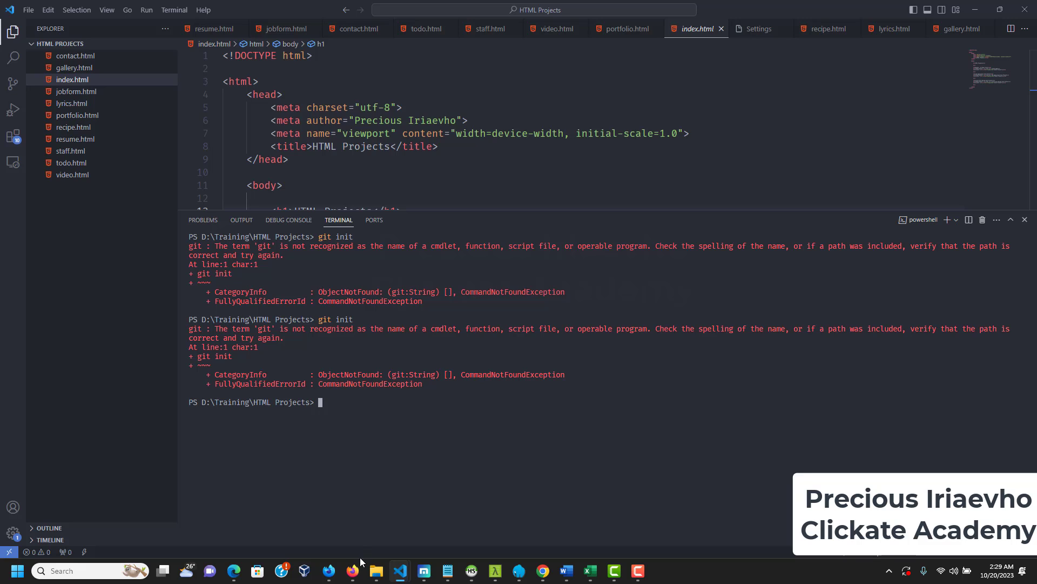
Search the web for 'git' in a new Firefox tab and reach git-scm.com
{"action": "left_click", "coordinate": [353, 570]}
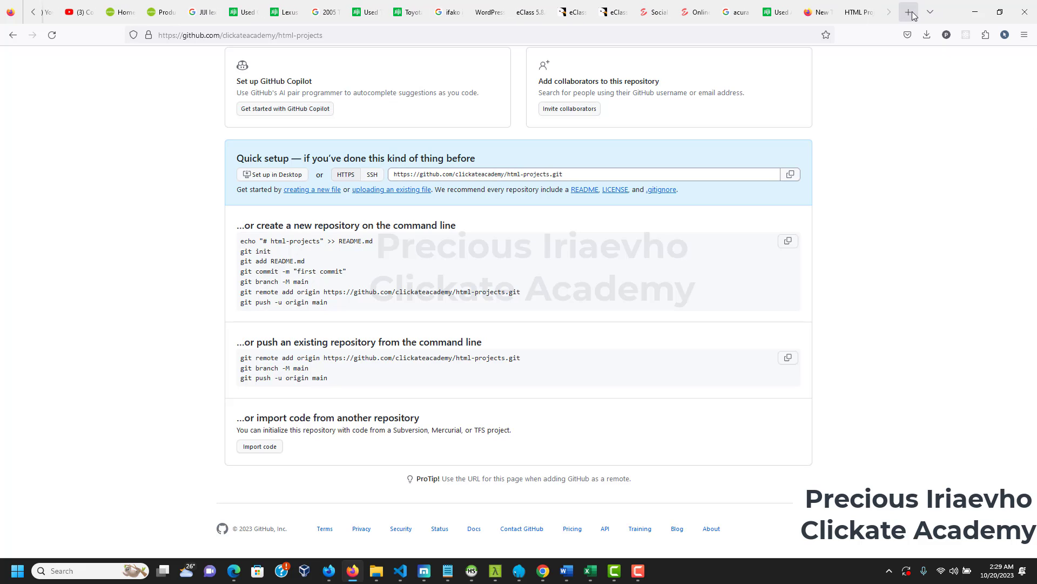
{"action": "left_click", "coordinate": [908, 12]}
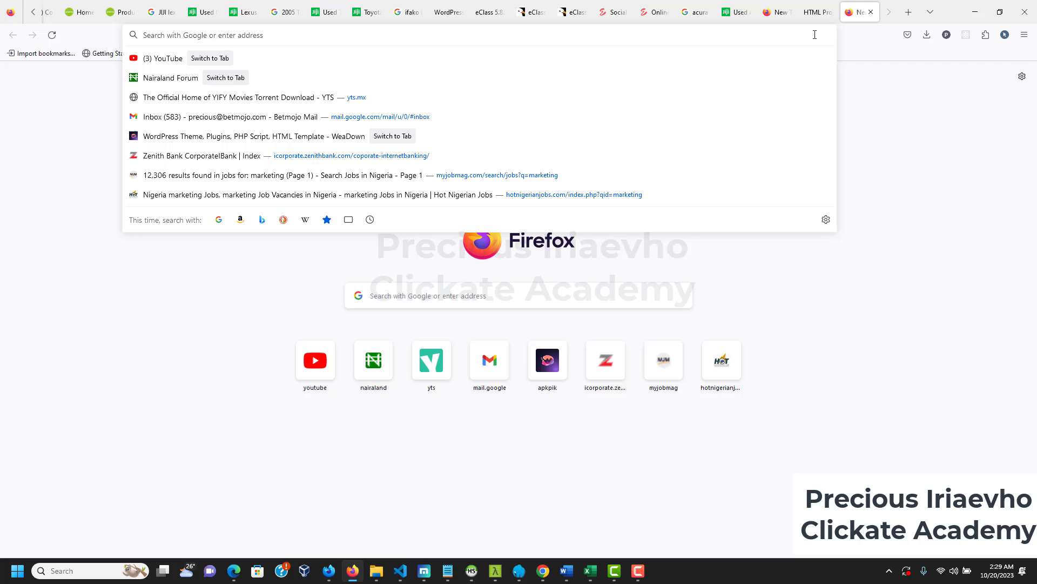
{"action": "type", "text": "git"}
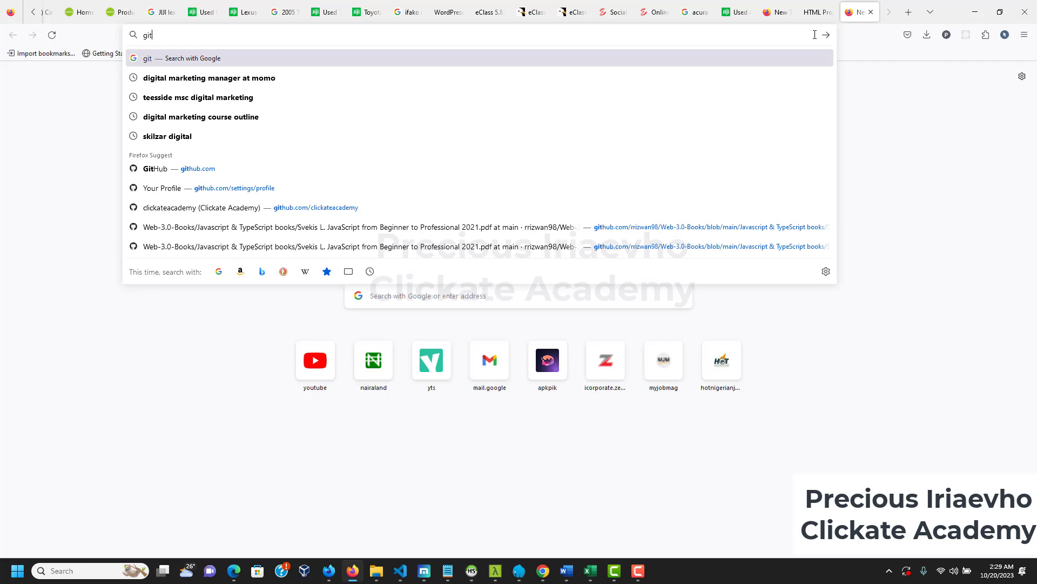
{"action": "key", "text": "Return"}
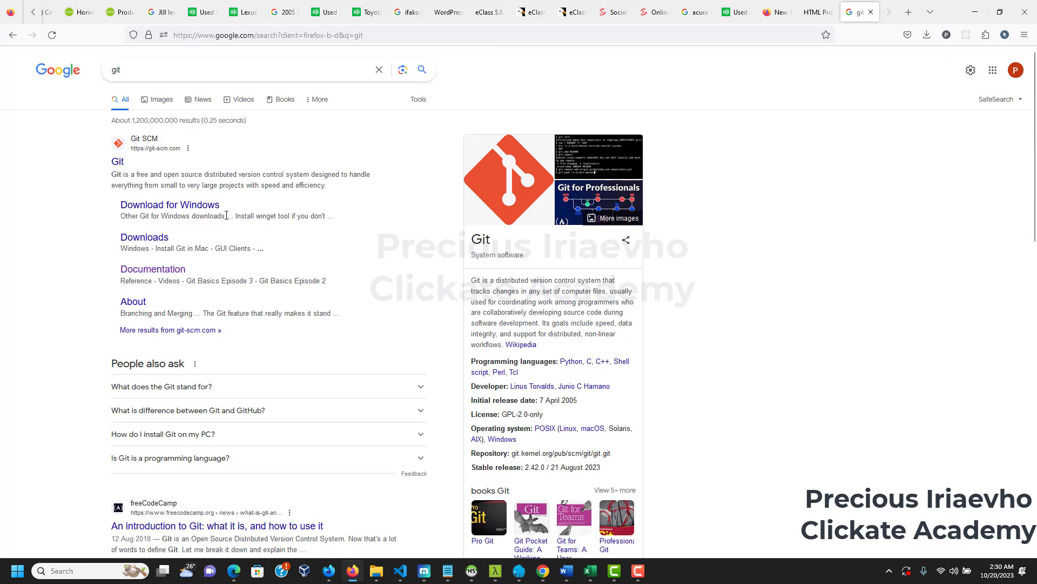
{"action": "left_click", "coordinate": [116, 161]}
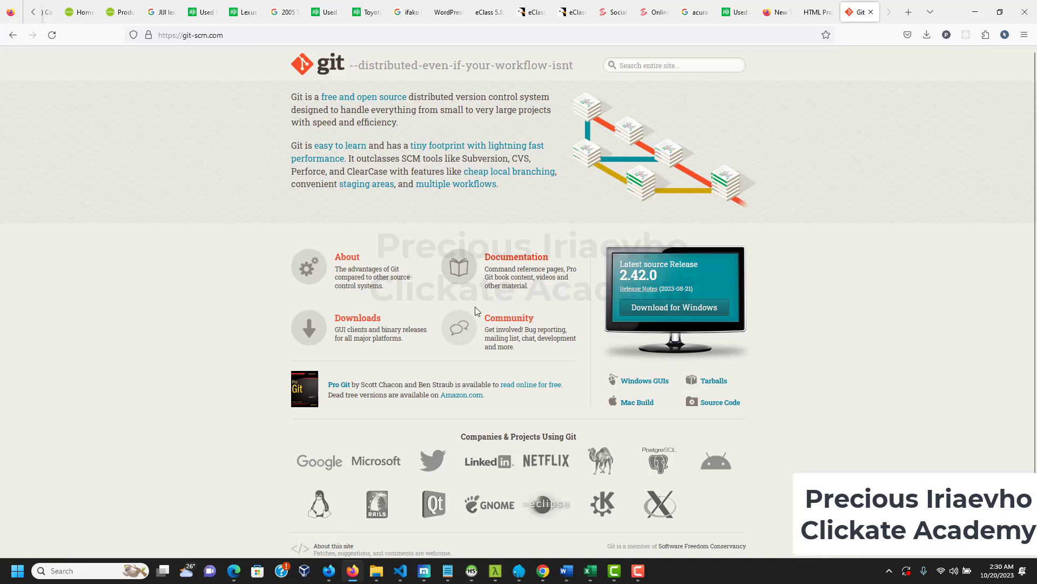
Download the Git-2.42.0.2-64-bit.exe Windows installer from the Downloads page
{"action": "left_click", "coordinate": [357, 318]}
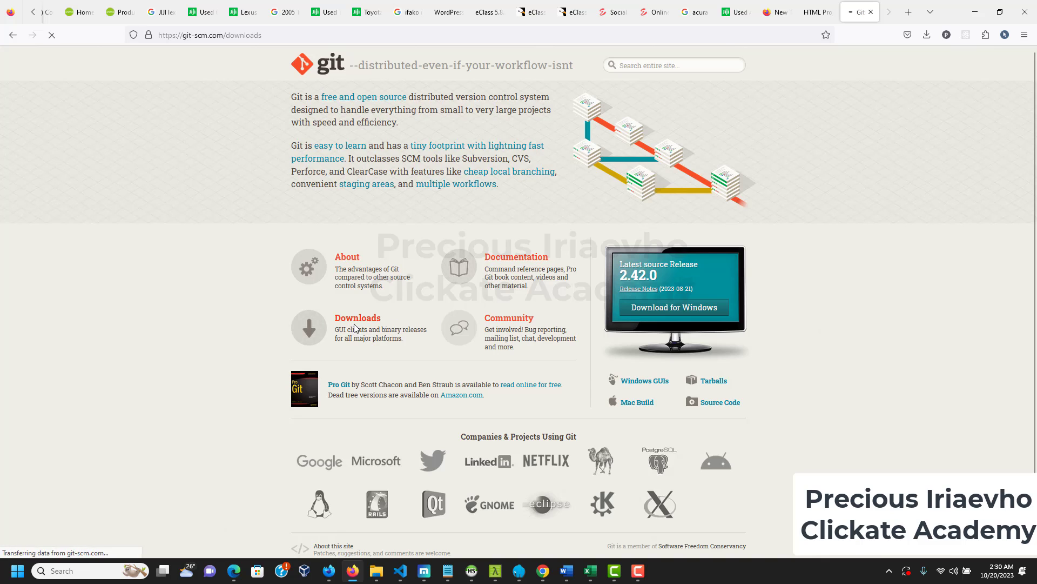
{"action": "left_click", "coordinate": [358, 316]}
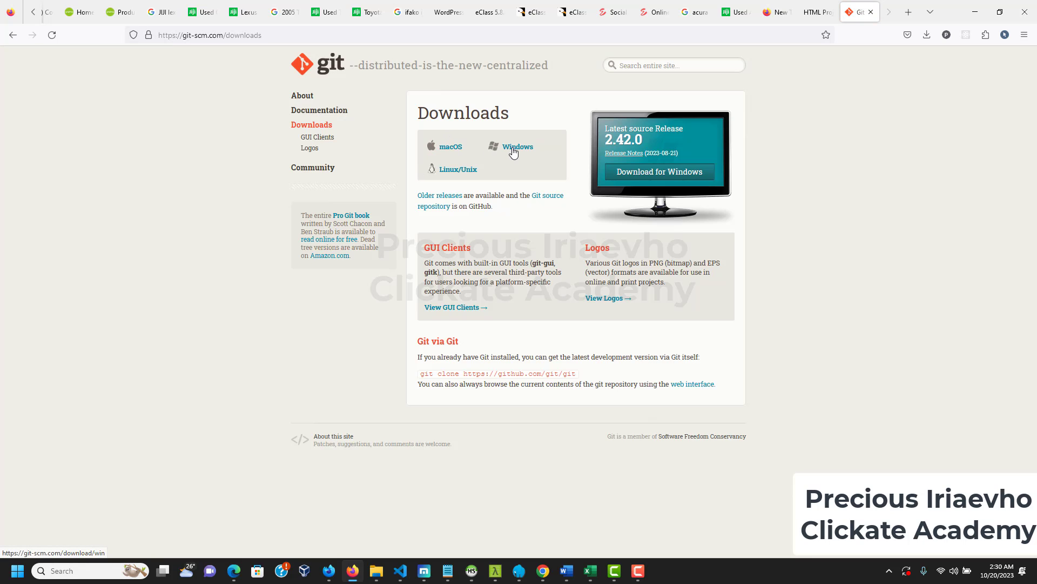
{"action": "left_click", "coordinate": [518, 146]}
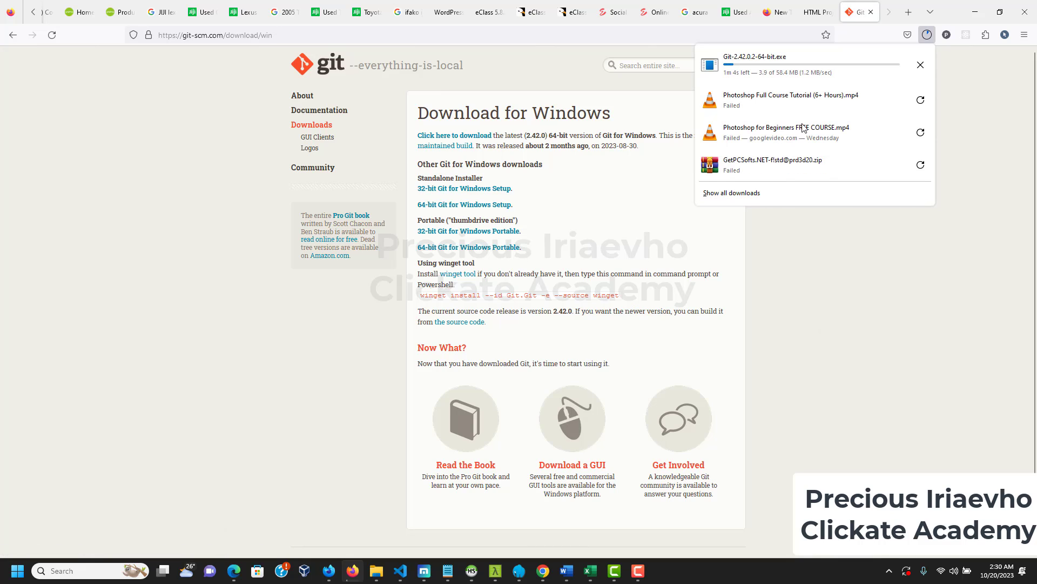
{"action": "mouse_move", "coordinate": [751, 79]}
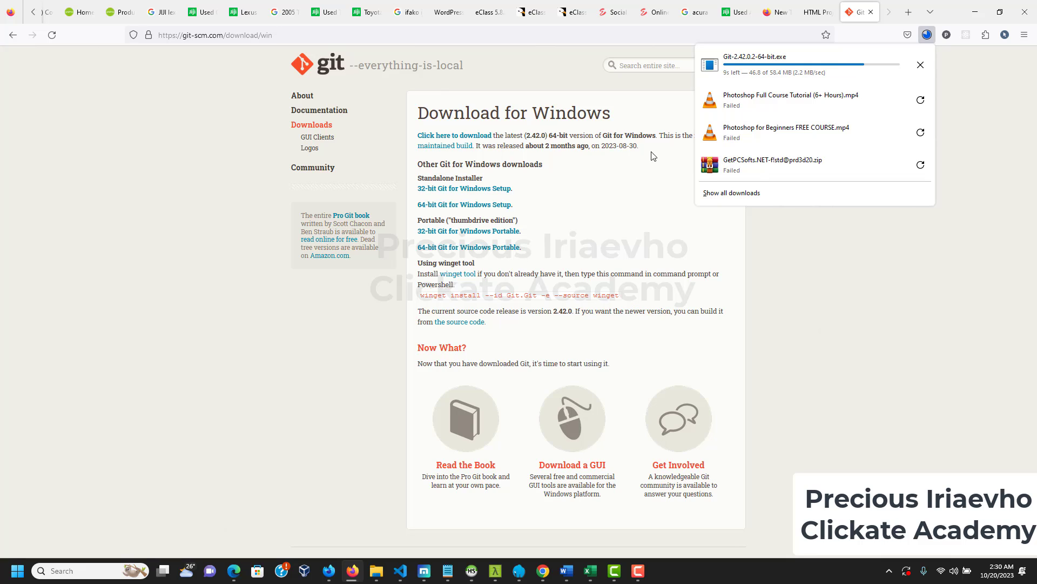
{"action": "mouse_move", "coordinate": [772, 314]}
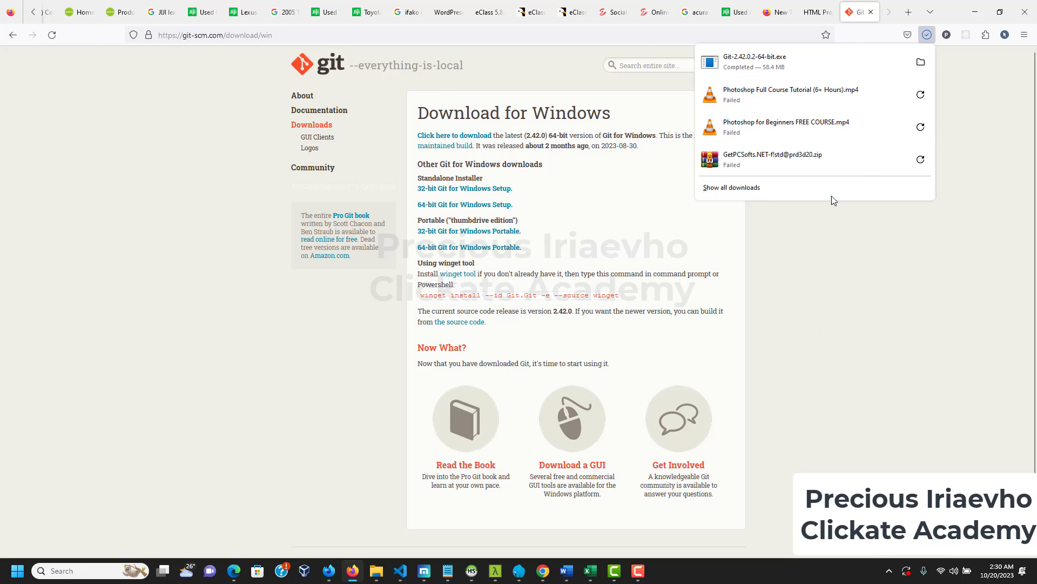
{"action": "left_click", "coordinate": [586, 263]}
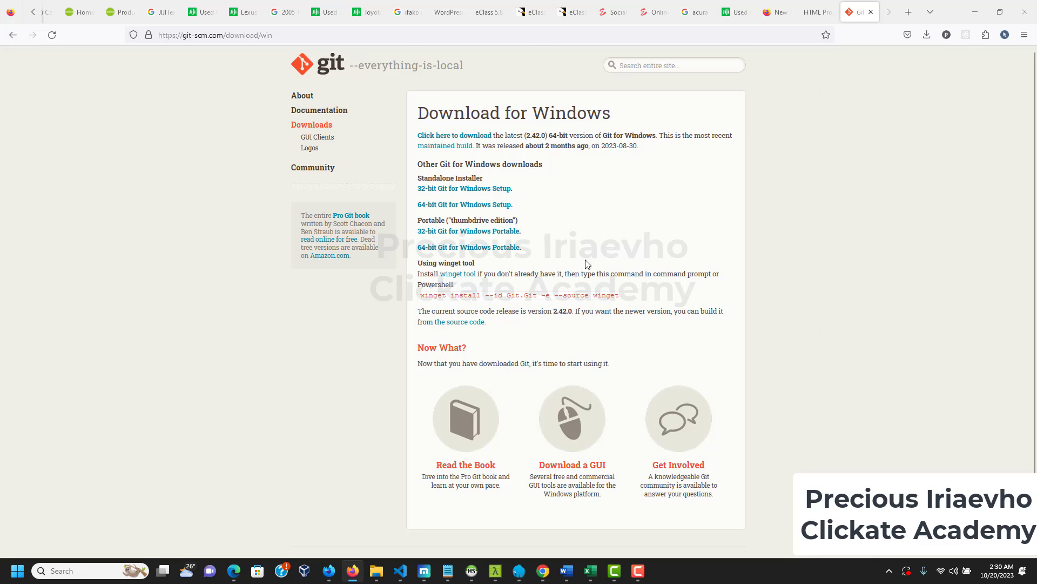
{"action": "mouse_move", "coordinate": [636, 204]}
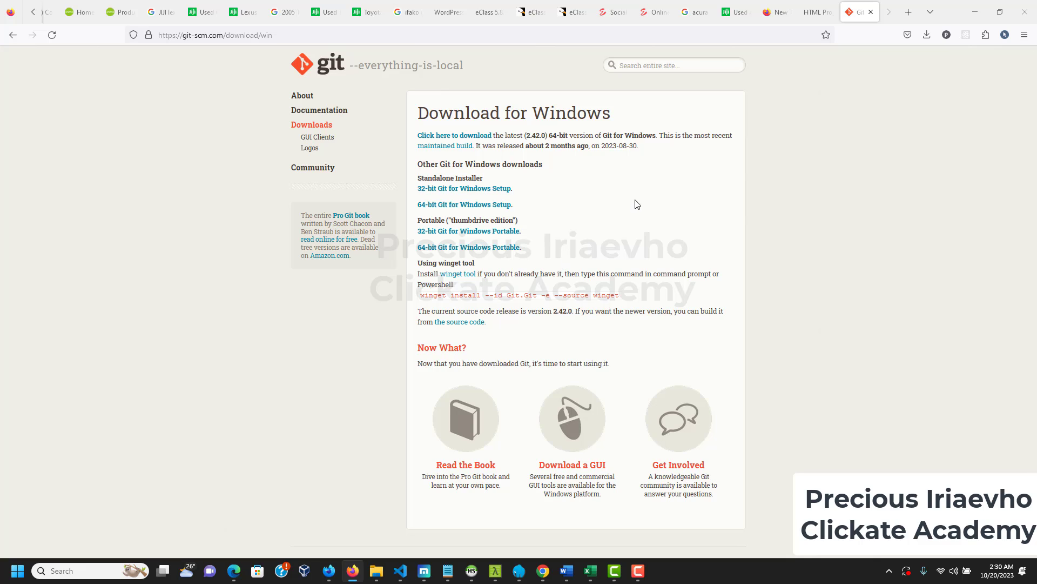
{"action": "mouse_move", "coordinate": [635, 206]}
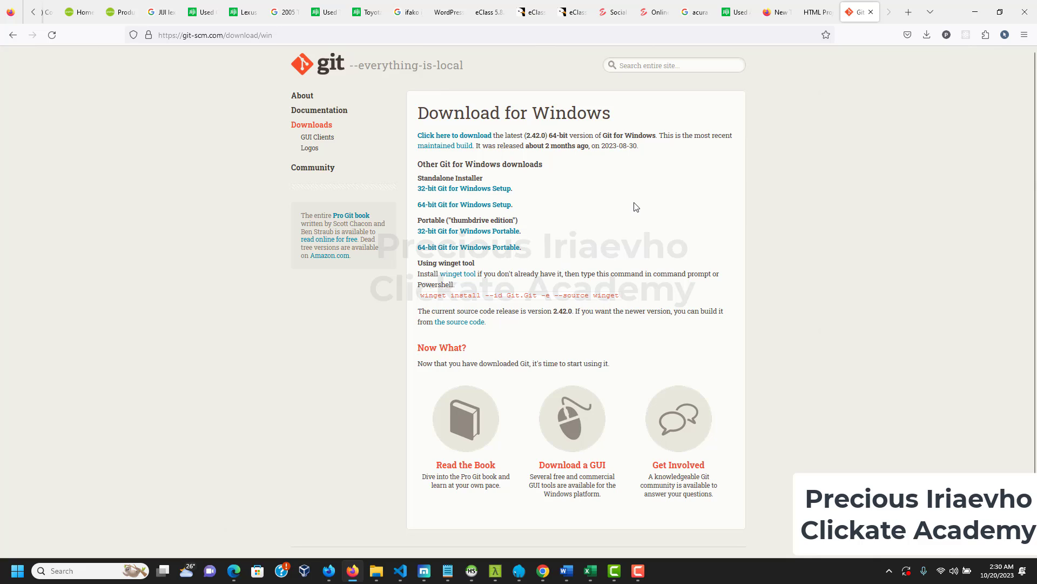
Run the downloaded Git installer, keeping the default location, components, Start Menu folder and Vim editor
{"action": "left_click", "coordinate": [926, 34]}
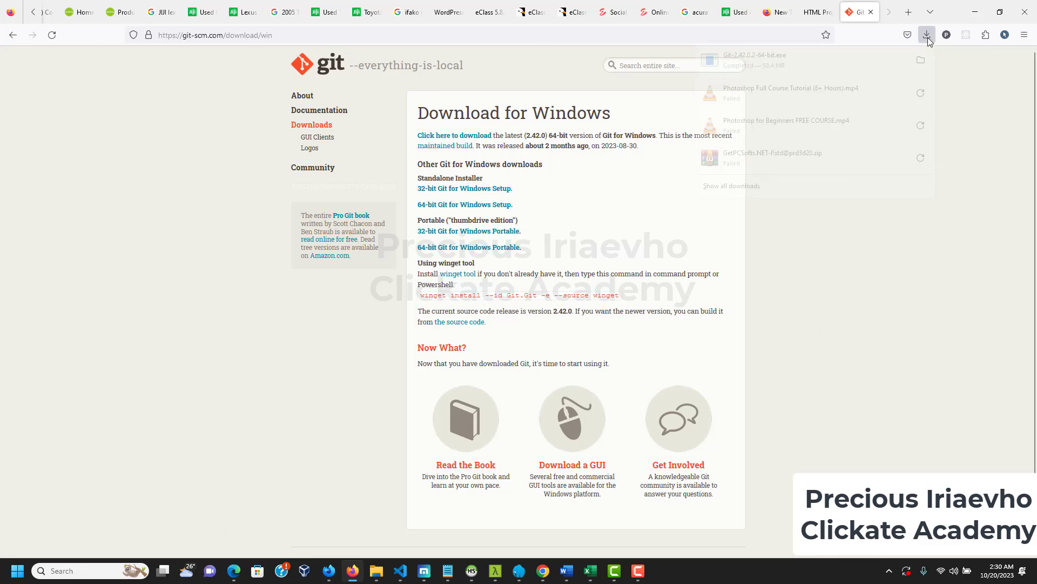
{"action": "left_click", "coordinate": [926, 35]}
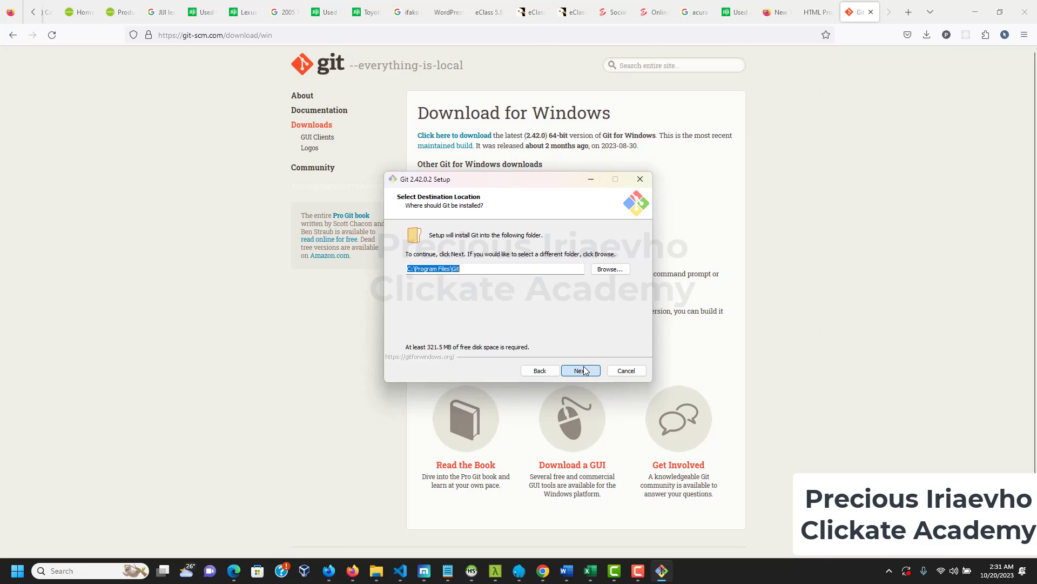
{"action": "left_click", "coordinate": [579, 370]}
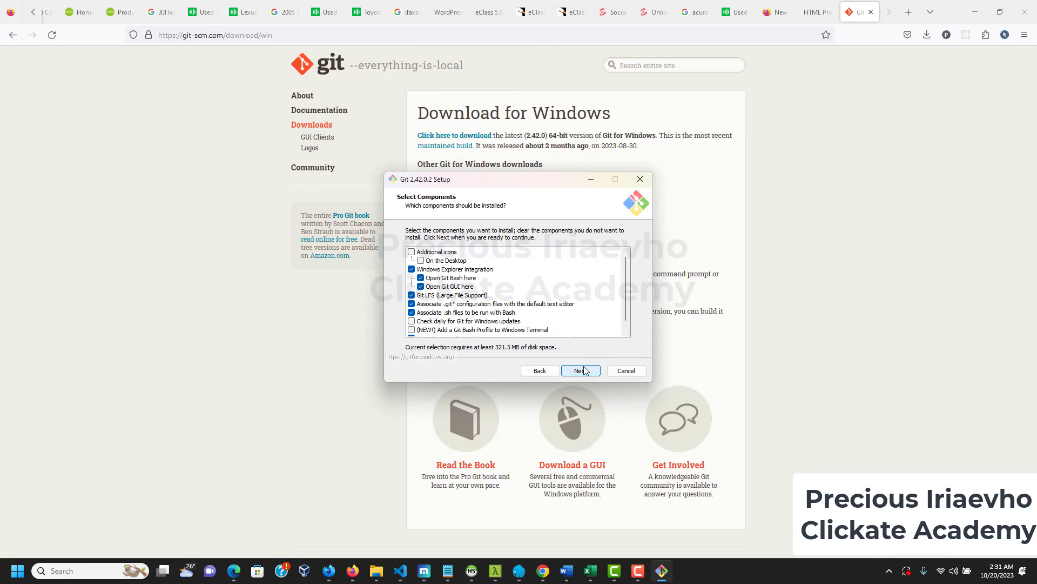
{"action": "left_click", "coordinate": [580, 370]}
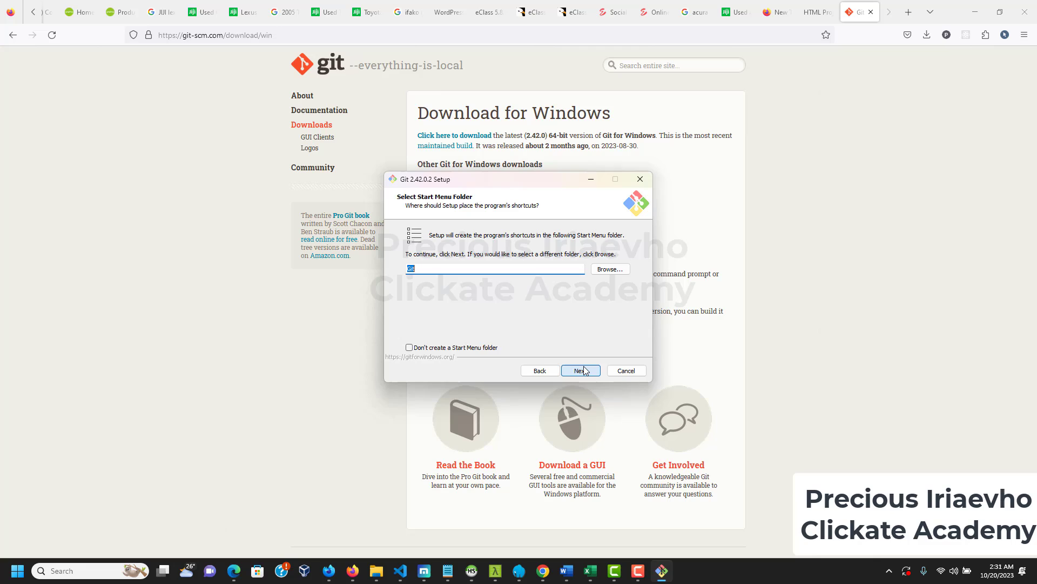
{"action": "left_click", "coordinate": [579, 370]}
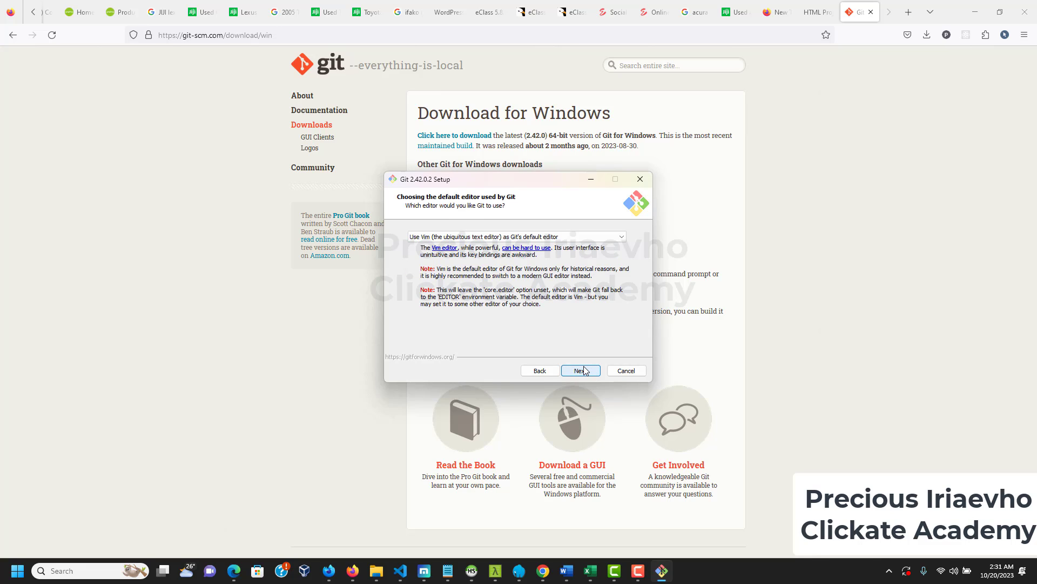
{"action": "left_click", "coordinate": [580, 369]}
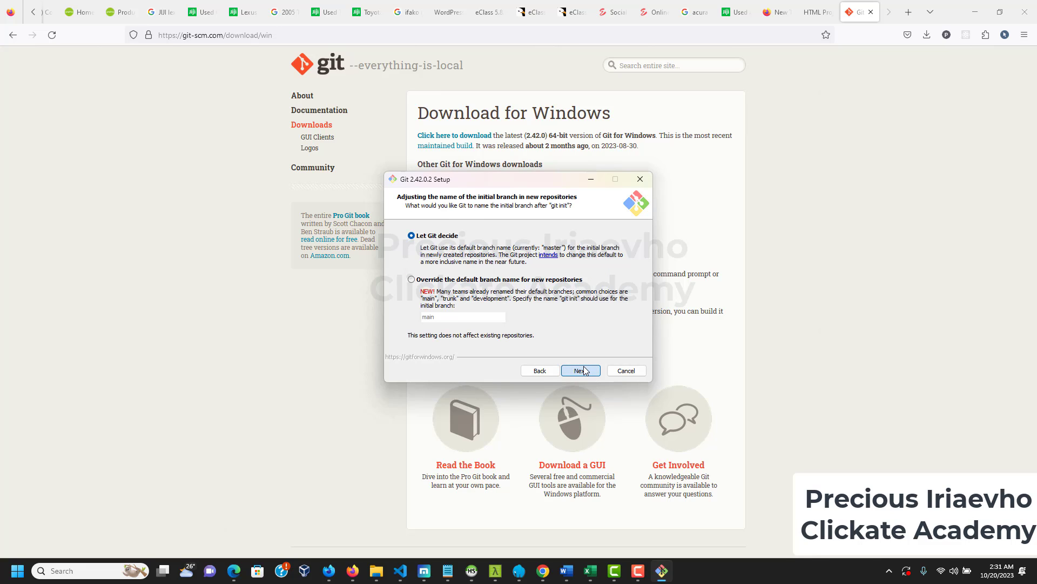
Keep defaults for branch name, OpenSSH, line endings, pull behaviour, Credential Manager and caching, then install Git
{"action": "left_click", "coordinate": [579, 370]}
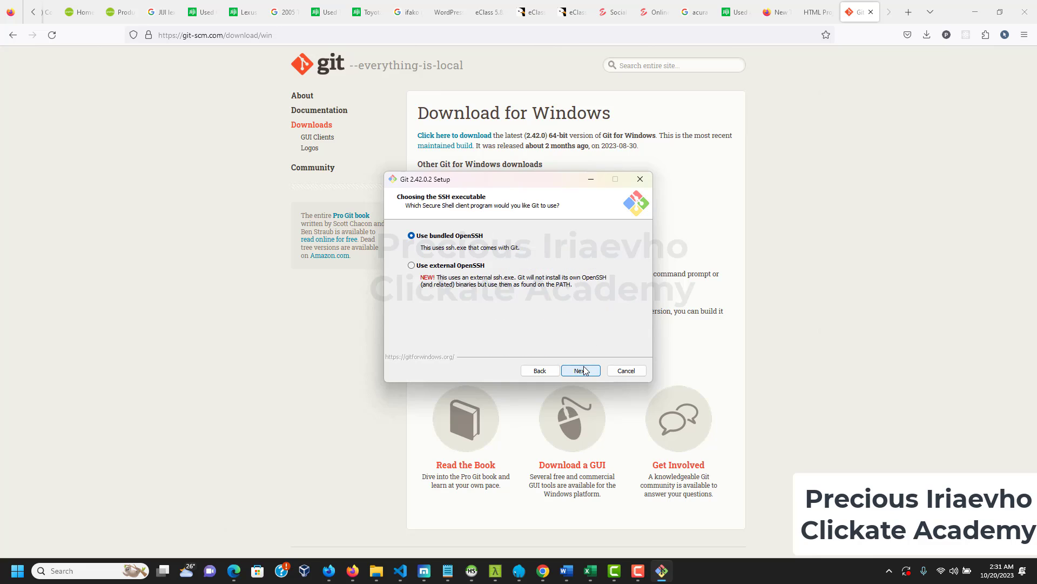
{"action": "left_click", "coordinate": [579, 370]}
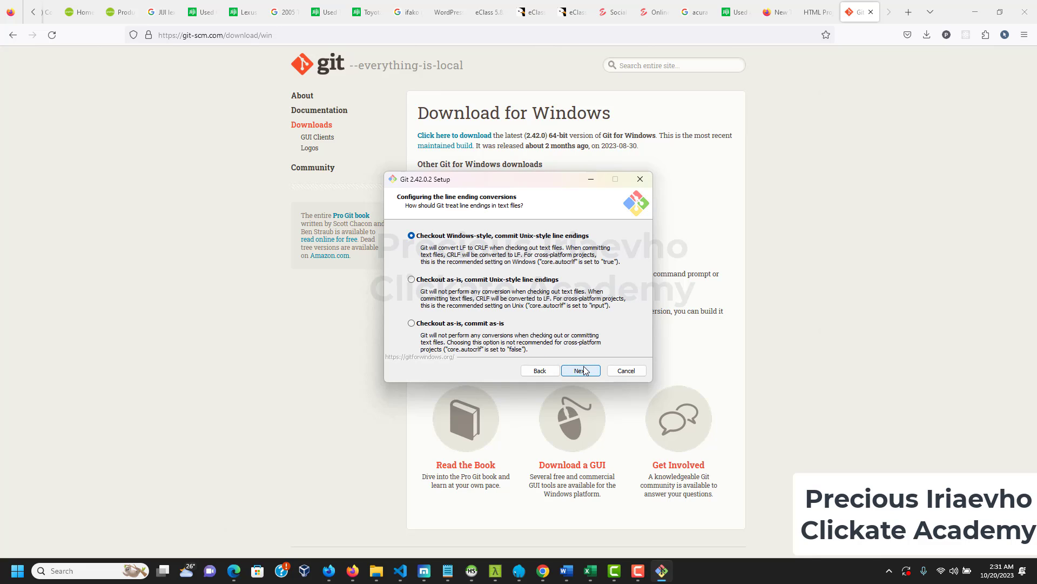
{"action": "left_click", "coordinate": [580, 370]}
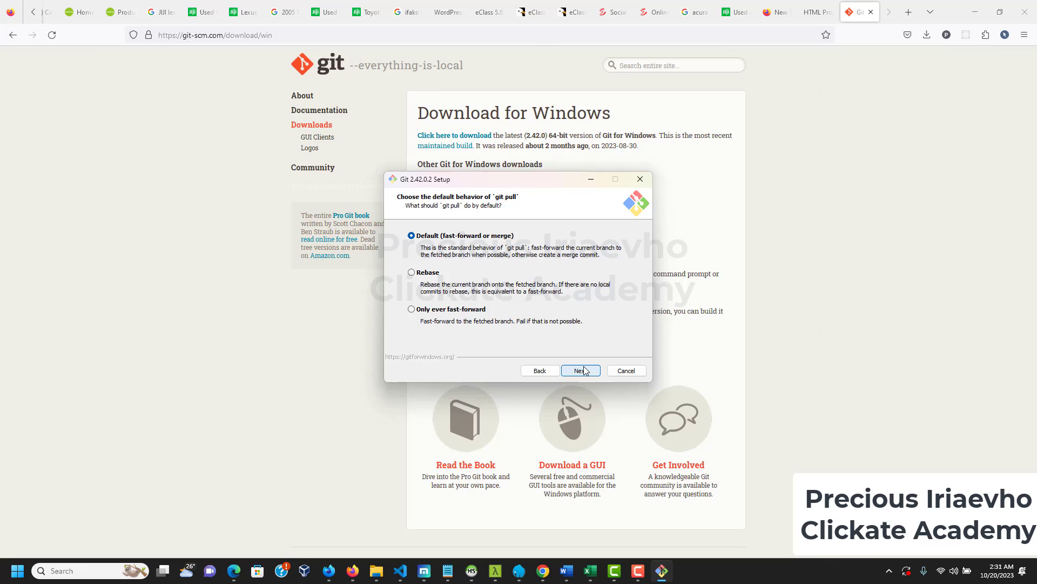
{"action": "left_click", "coordinate": [580, 370]}
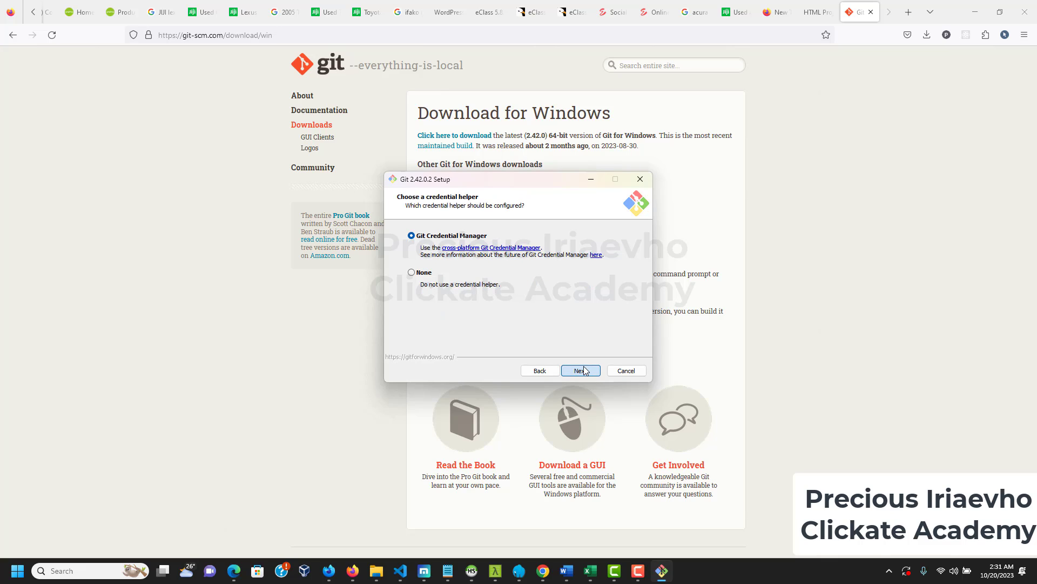
{"action": "left_click", "coordinate": [579, 370]}
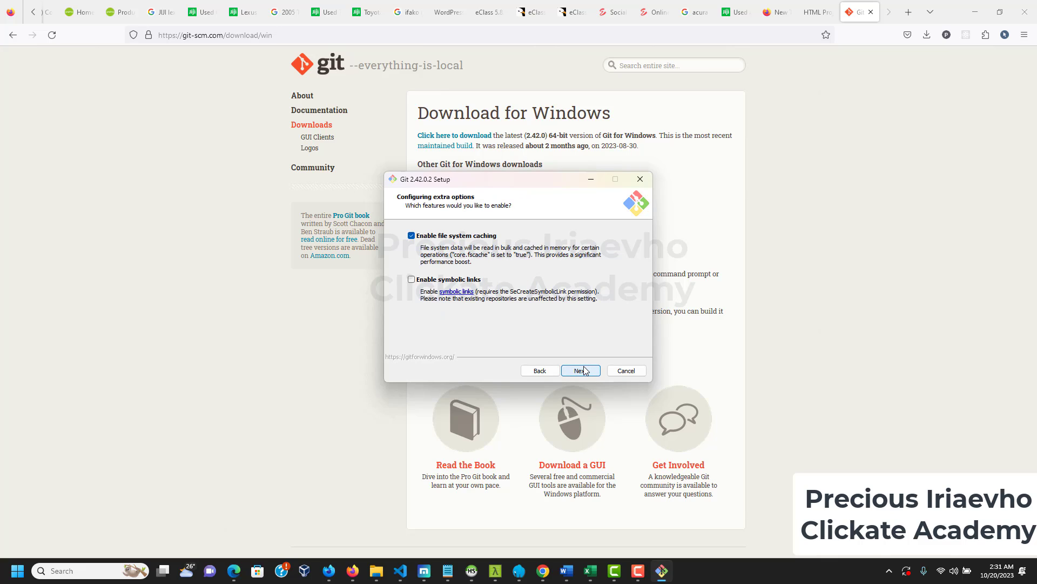
{"action": "left_click", "coordinate": [580, 369]}
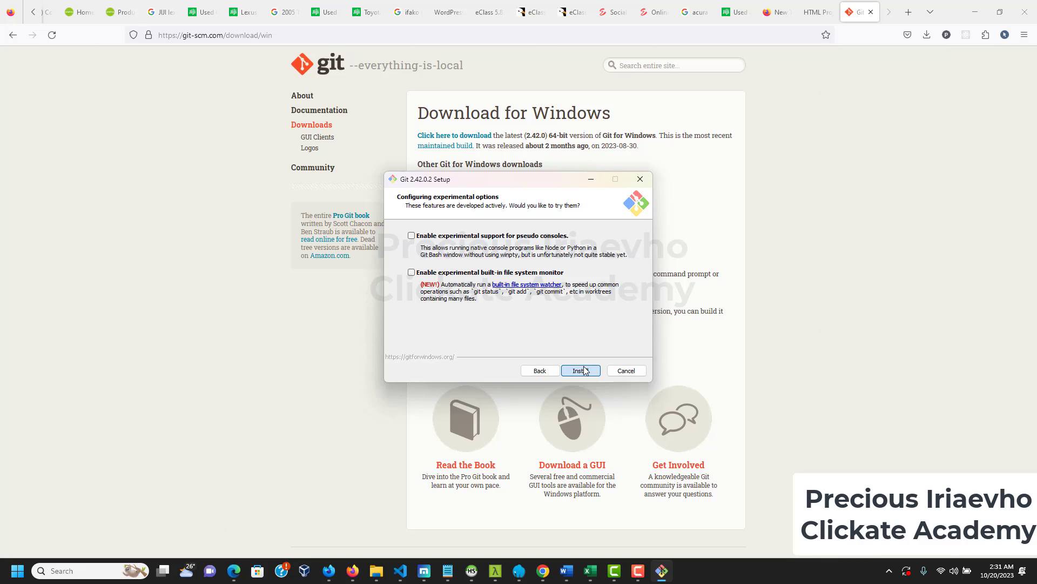
{"action": "left_click", "coordinate": [579, 369]}
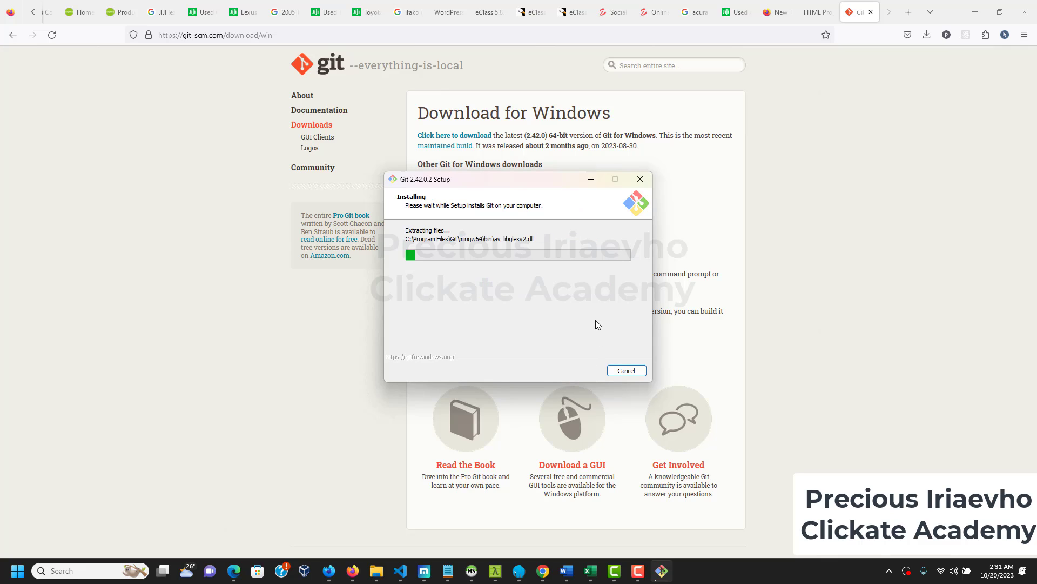
{"action": "mouse_move", "coordinate": [610, 370]}
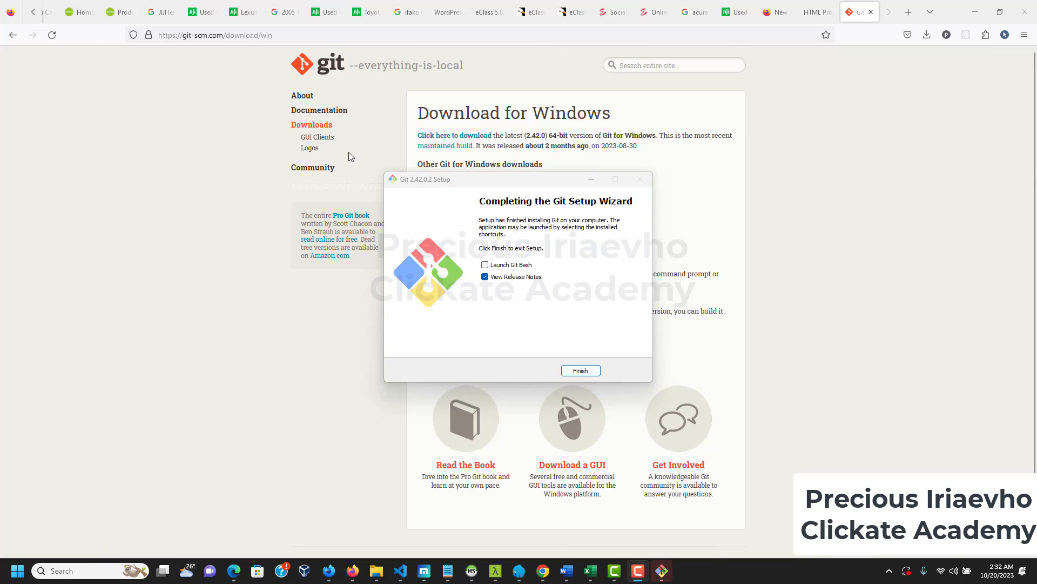
Finish setup with View Release Notes unchecked and Launch Git Bash checked
{"action": "left_click", "coordinate": [485, 277]}
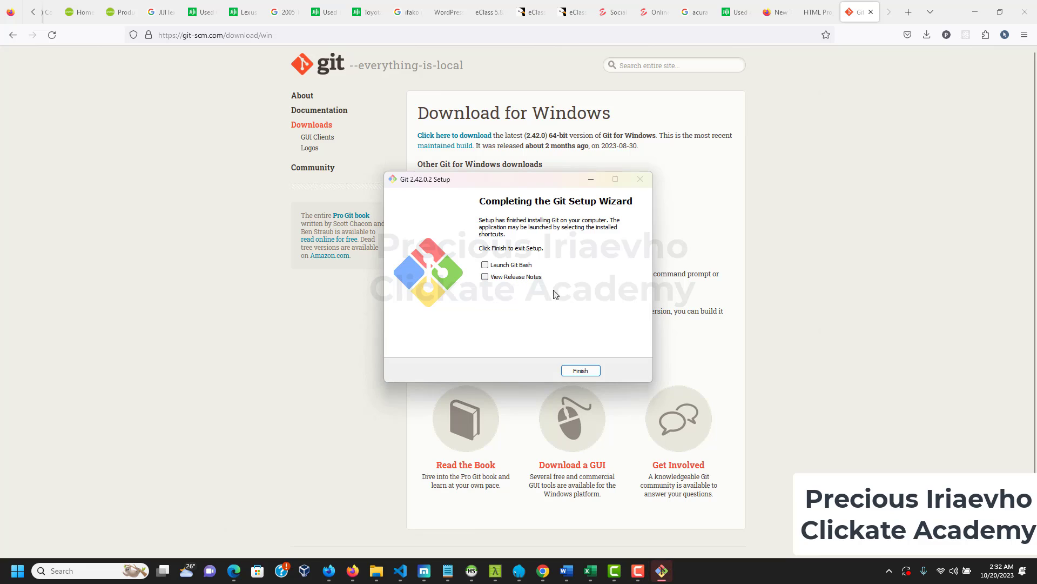
{"action": "left_click", "coordinate": [485, 265]}
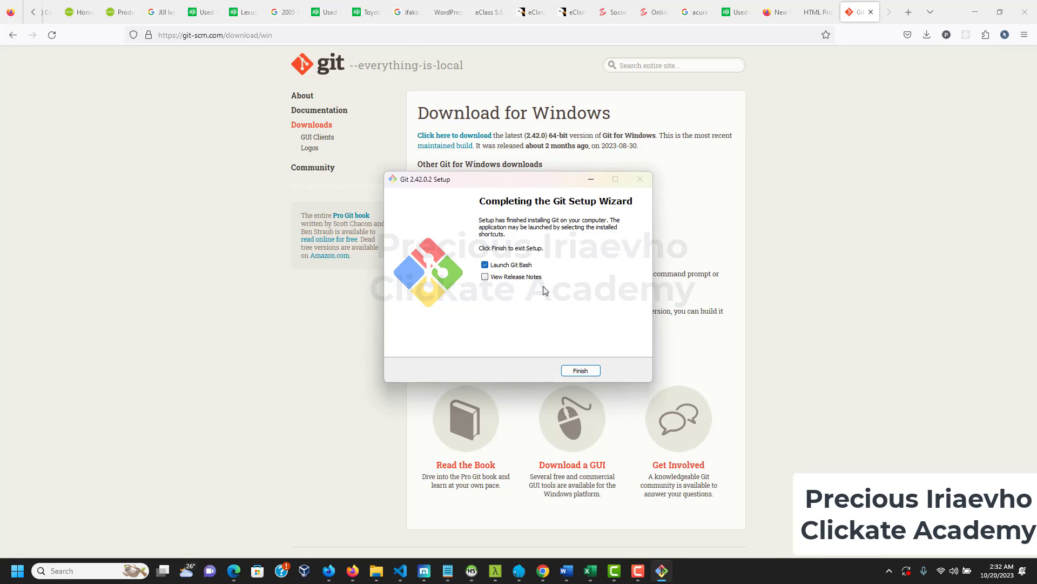
{"action": "left_click", "coordinate": [579, 369]}
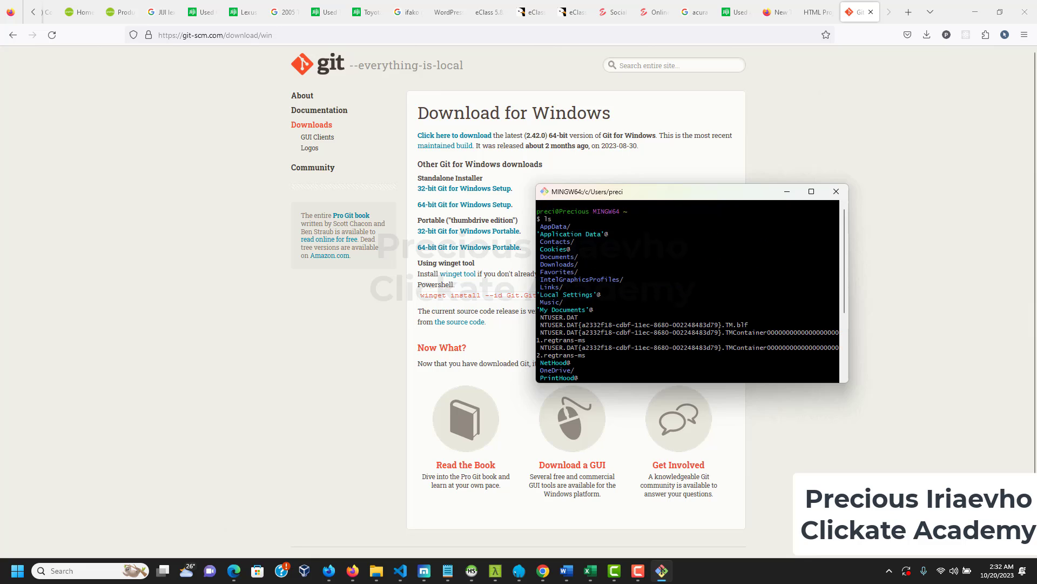
Scroll through the home folder listing in Git Bash, then close the terminal window
{"action": "scroll", "scroll_direction": "down", "scroll_amount": 3}
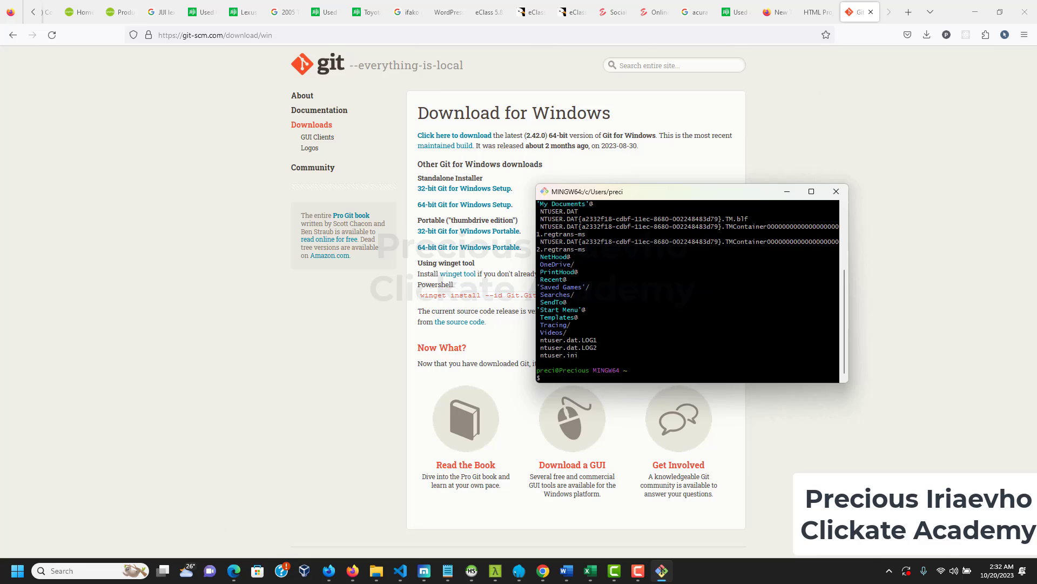
{"action": "mouse_move", "coordinate": [836, 191]}
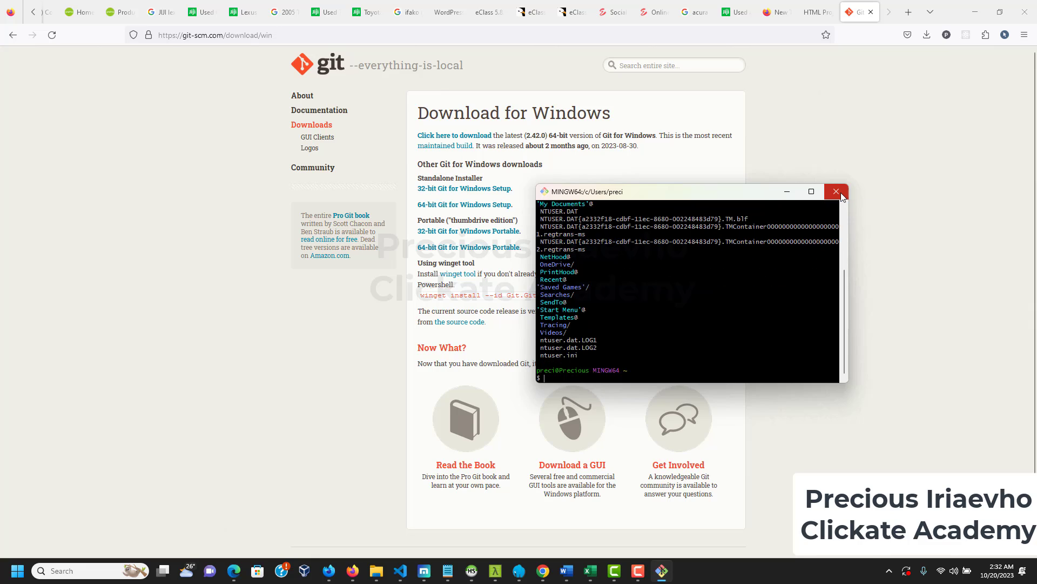
{"action": "left_click", "coordinate": [837, 191]}
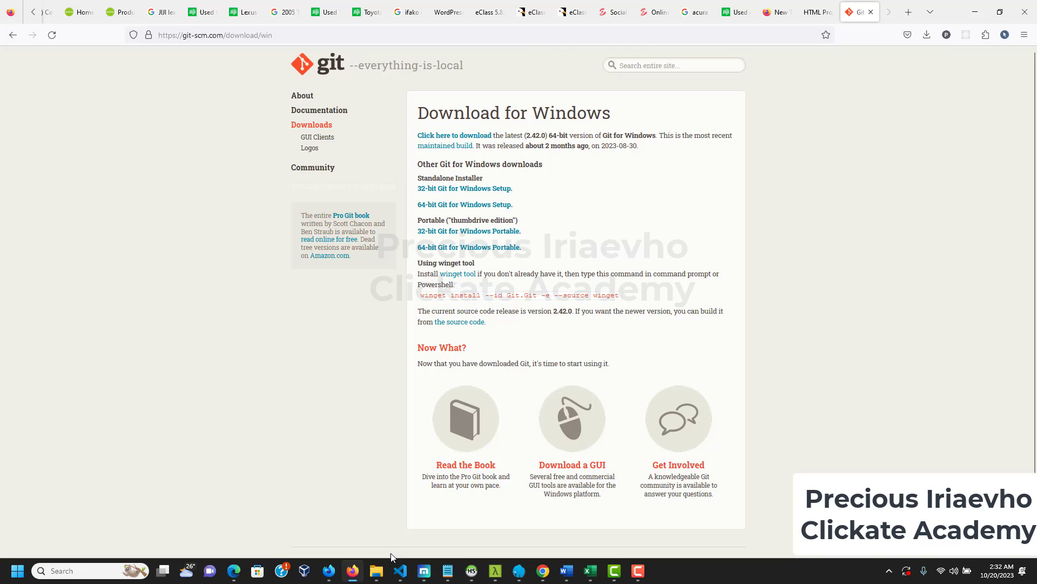
{"action": "mouse_move", "coordinate": [228, 550]}
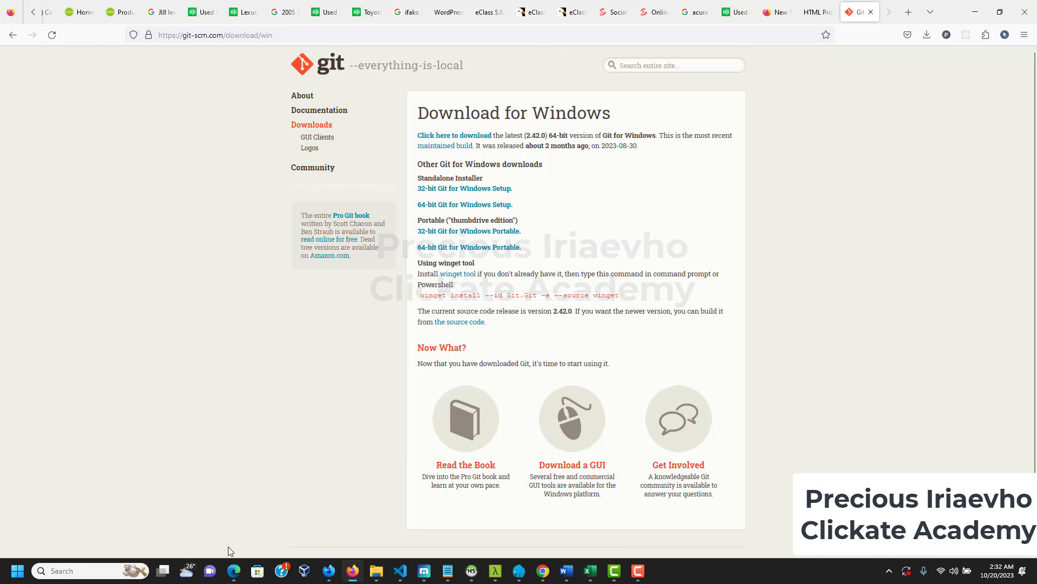
{"action": "mouse_move", "coordinate": [162, 569]}
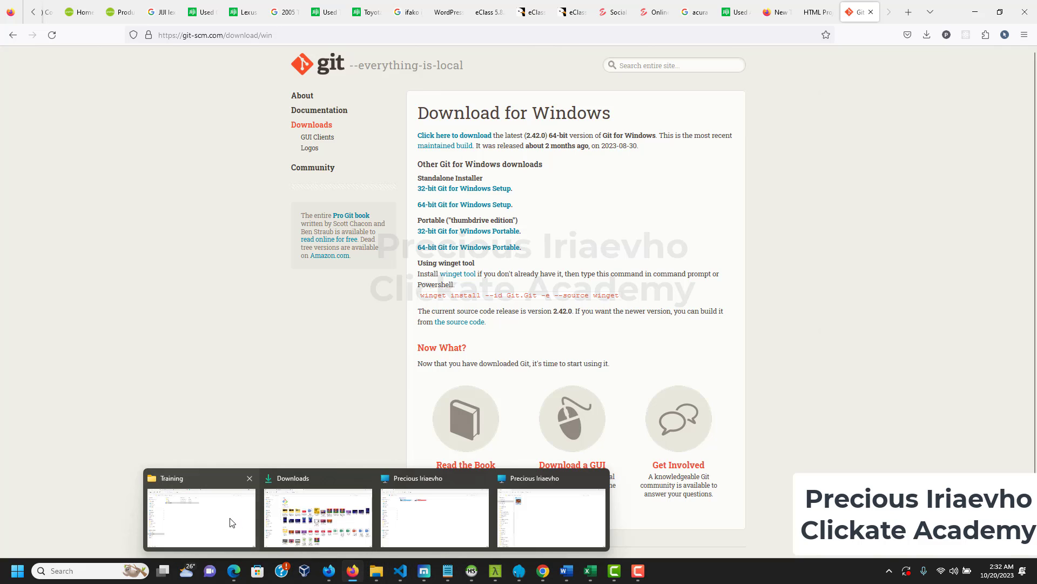
Open the HTML Projects folder from the Training window and close the existing VS Code window
{"action": "left_click", "coordinate": [200, 516]}
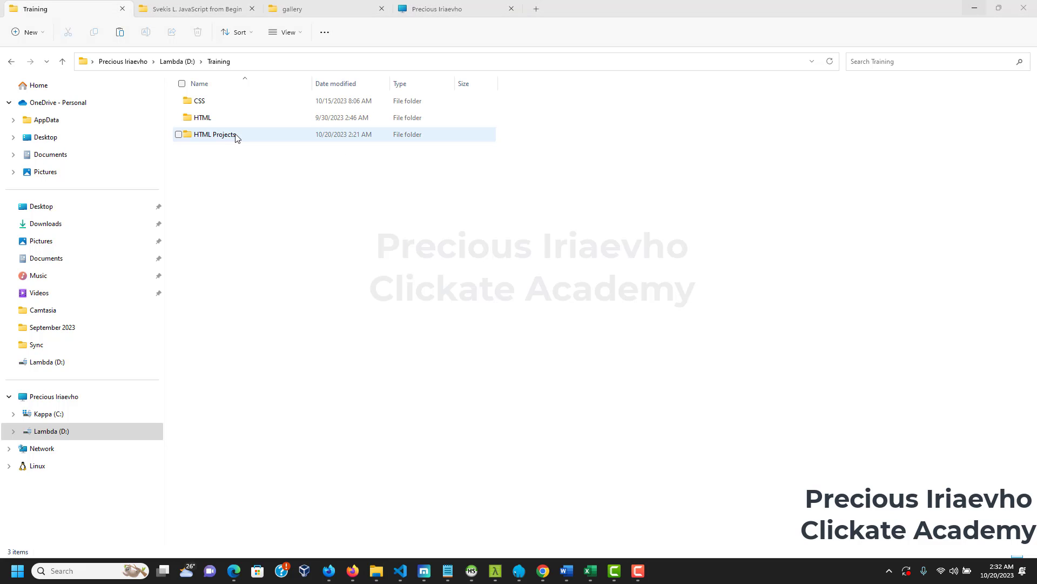
{"action": "double_click", "coordinate": [213, 134]}
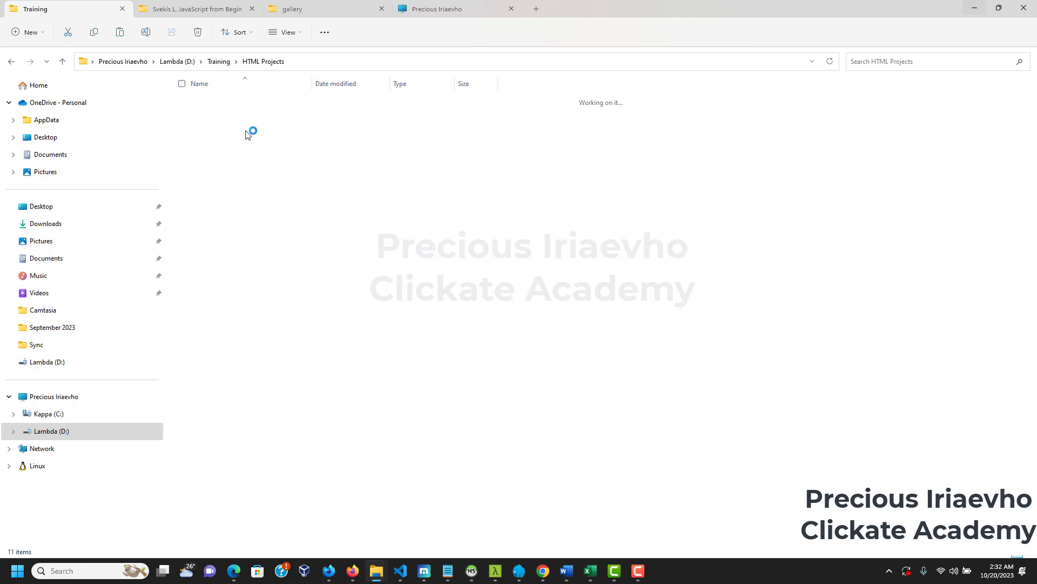
{"action": "mouse_move", "coordinate": [424, 571]}
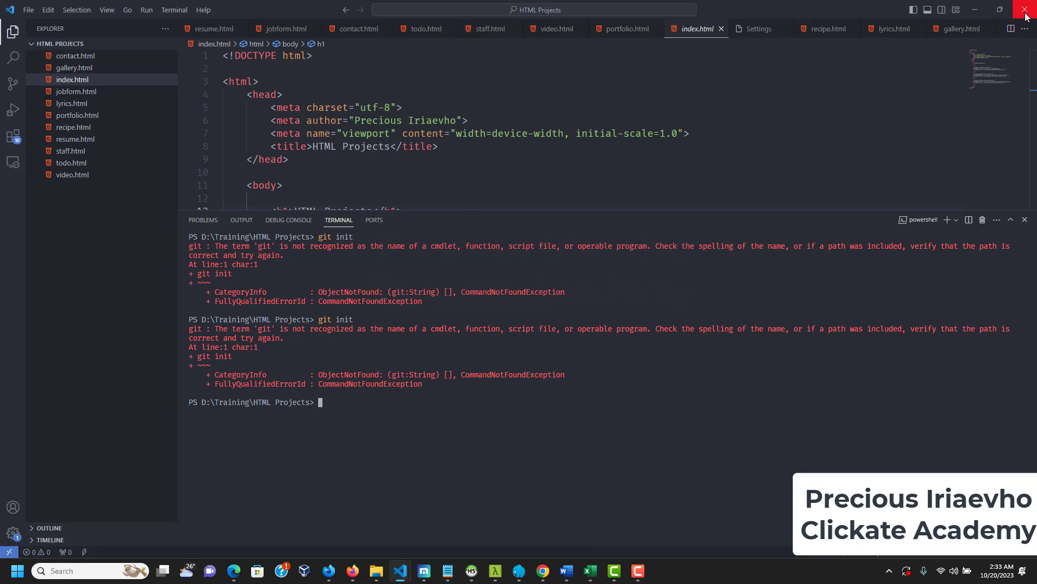
{"action": "left_click", "coordinate": [1026, 10]}
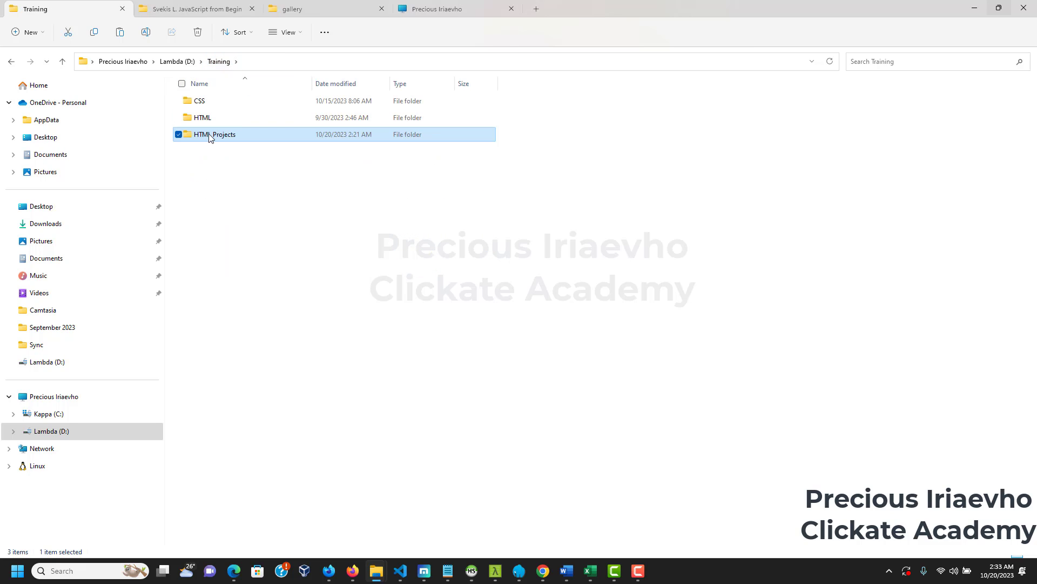
Reopen HTML Projects in VS Code via the folder's Show more options > Open with Code
{"action": "right_click", "coordinate": [213, 134]}
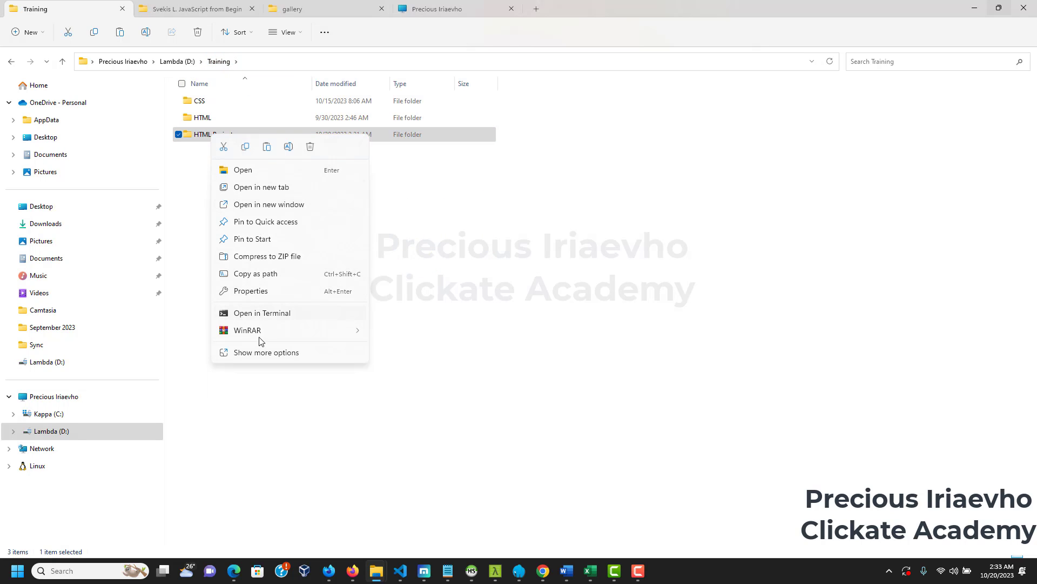
{"action": "left_click", "coordinate": [267, 352]}
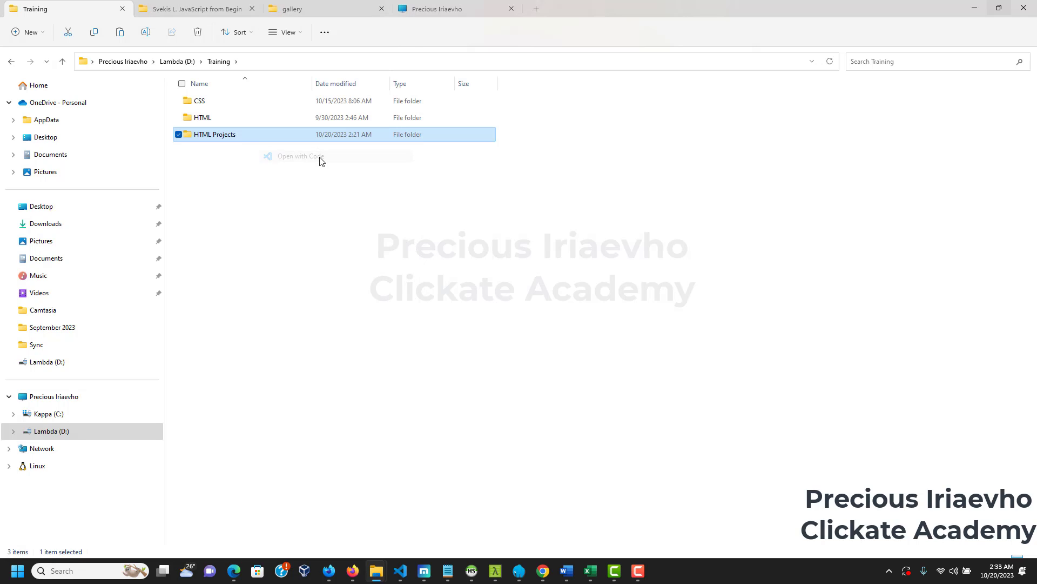
{"action": "left_click", "coordinate": [302, 156]}
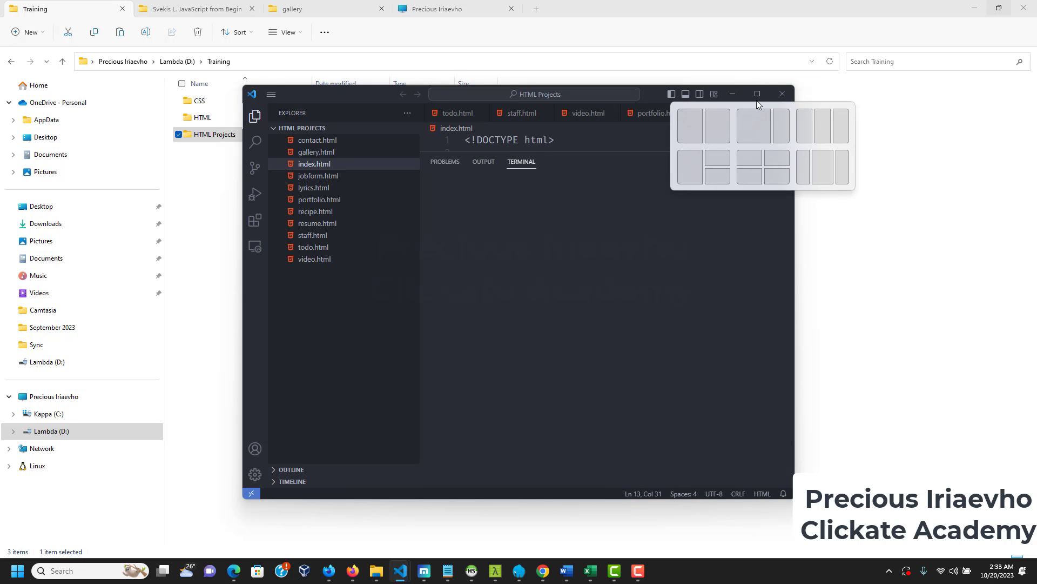
Maximize VS Code, initialise a Git repository with git init and stage all files with git add
{"action": "left_click", "coordinate": [757, 93]}
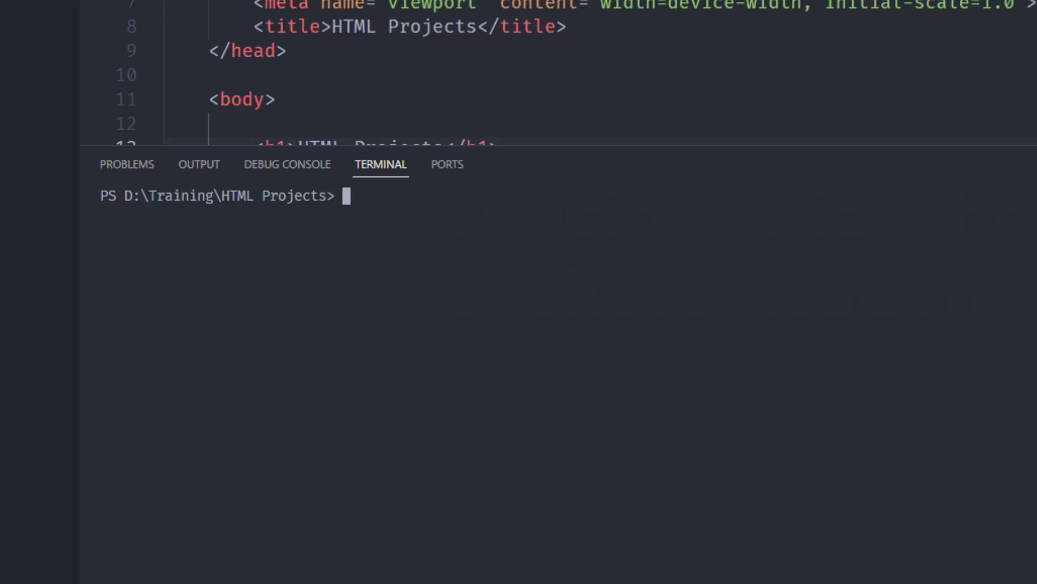
{"action": "type", "text": "git init"}
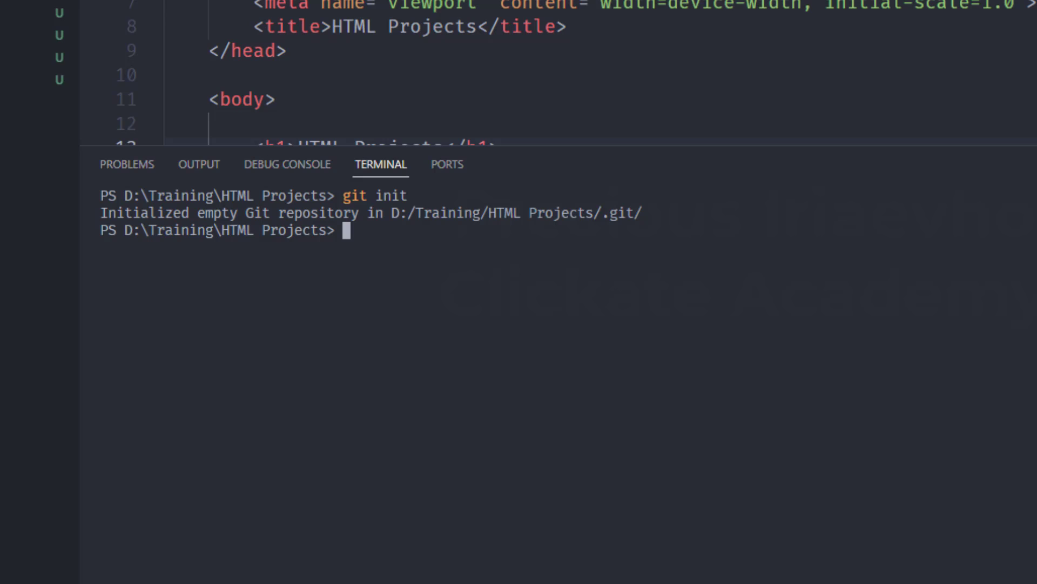
{"action": "mouse_move", "coordinate": [401, 237]}
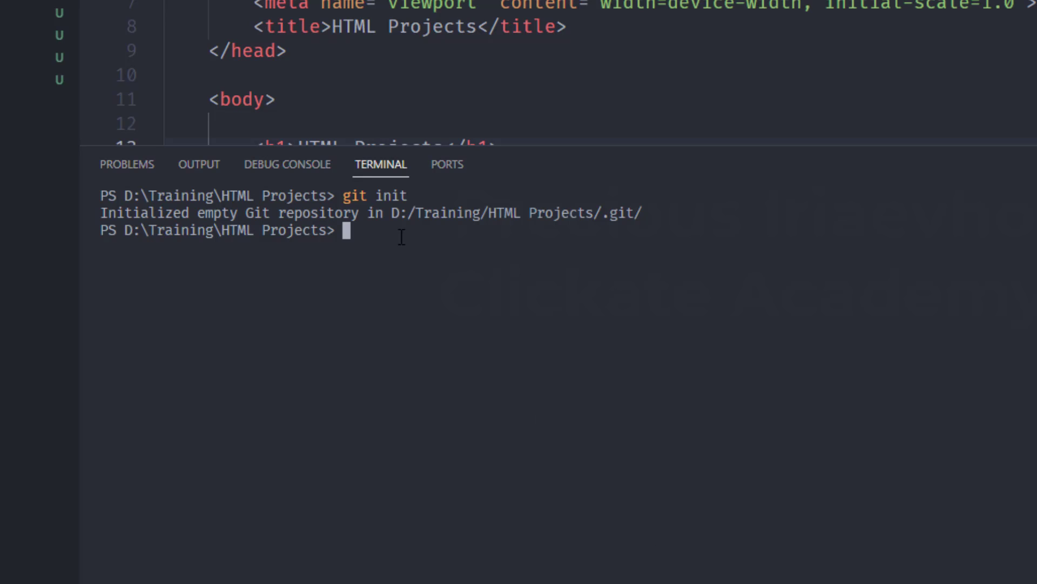
{"action": "type", "text": "git"}
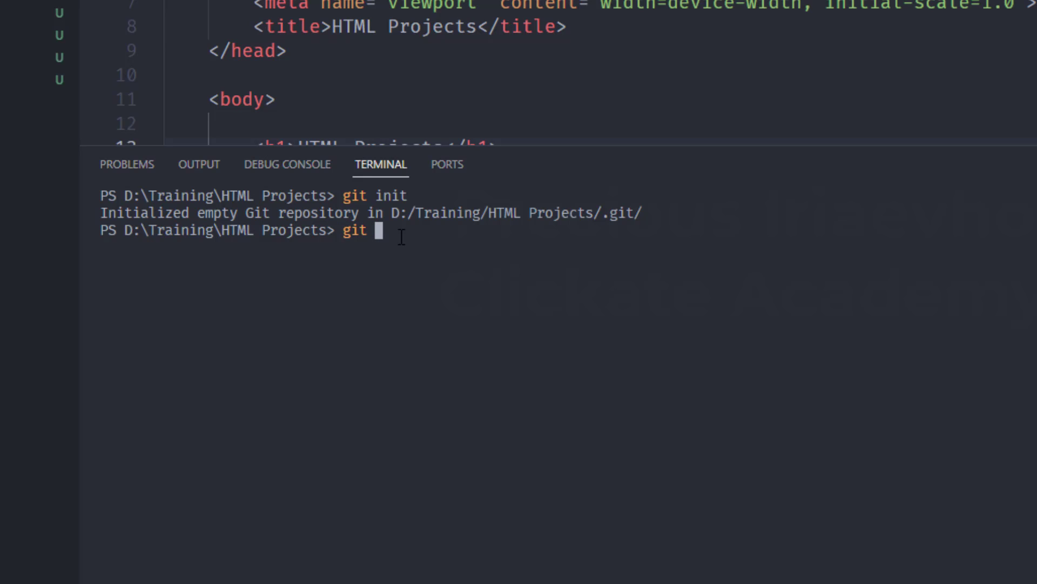
{"action": "type", "text": "add"}
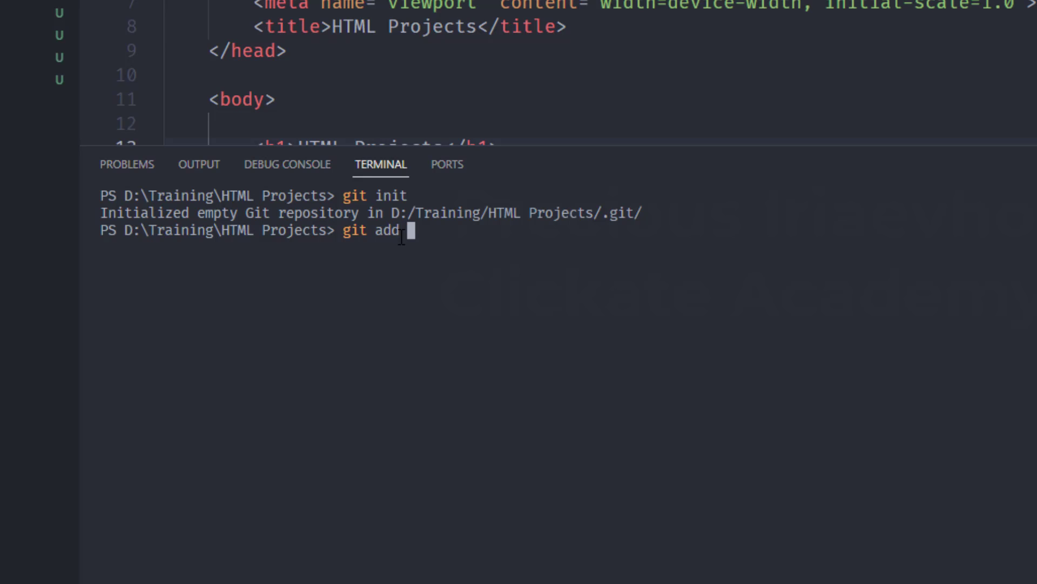
{"action": "type", "text": "."}
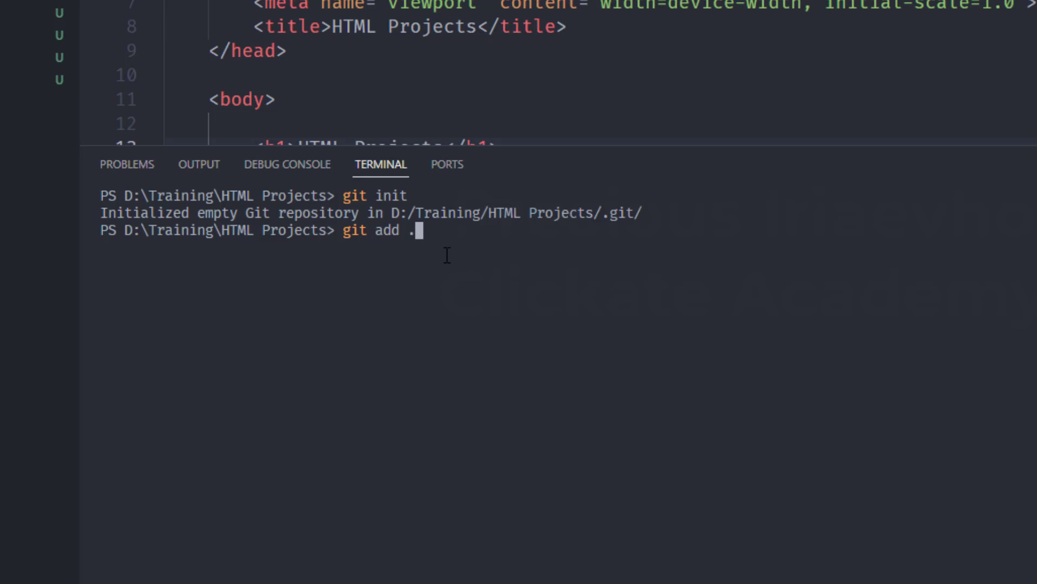
{"action": "mouse_move", "coordinate": [607, 558]}
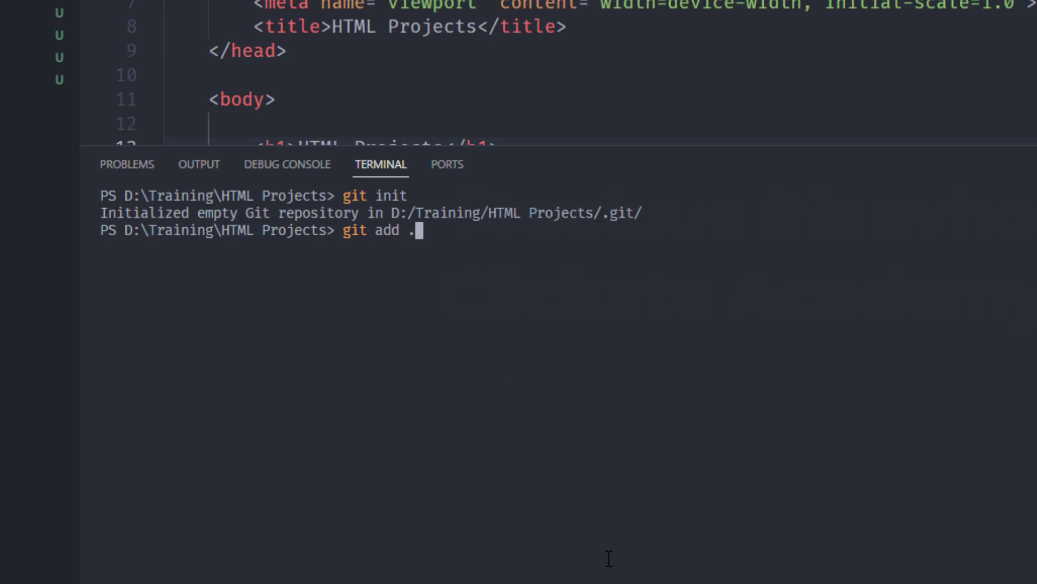
{"action": "key", "text": "Return"}
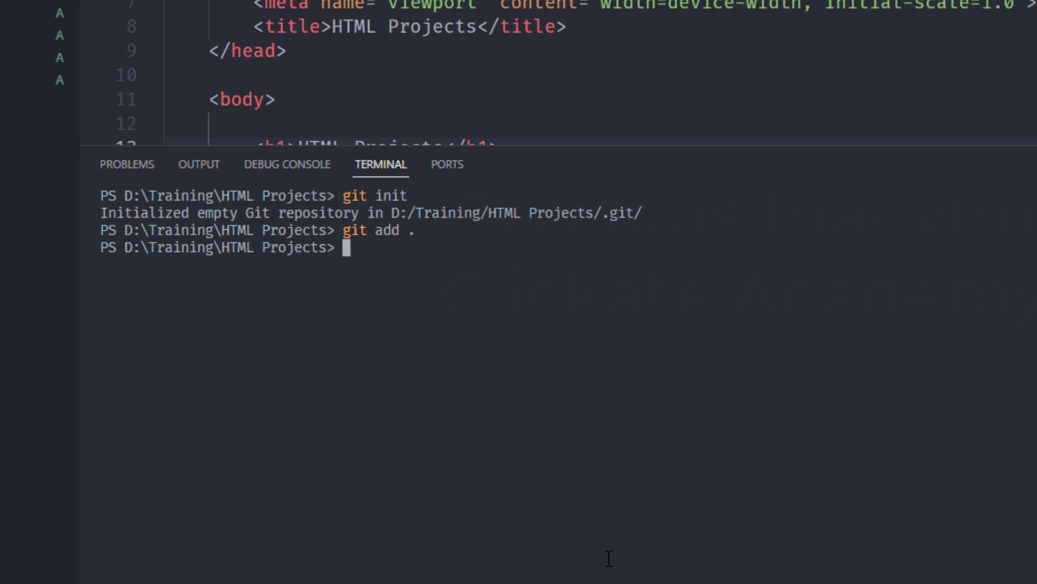
Attempt git commit -m "HTML Projects with Precious Iriaevho from Clickate Academy", which fails for unknown author identity
{"action": "type", "text": "git"}
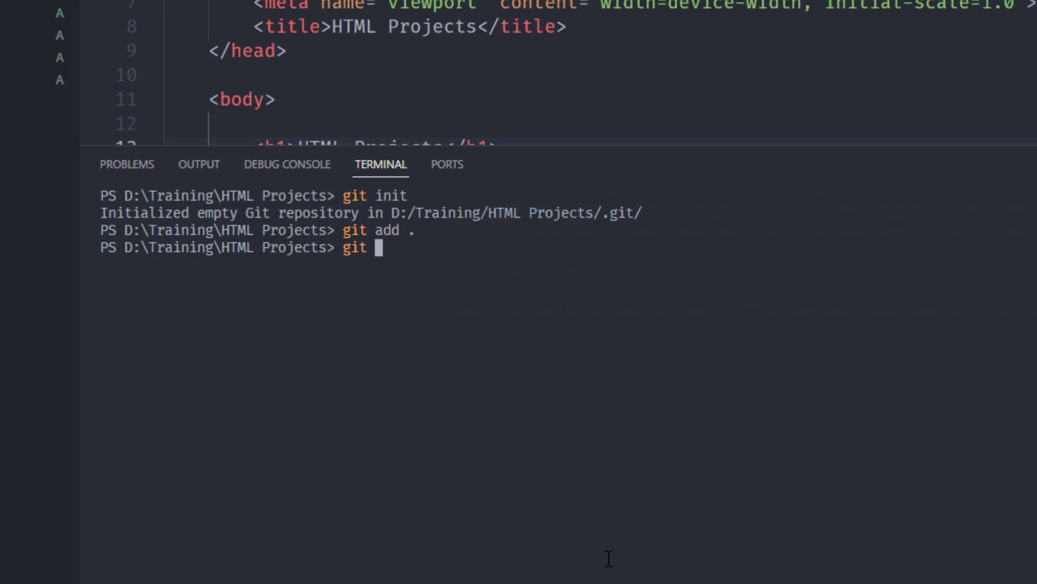
{"action": "type", "text": "comm"}
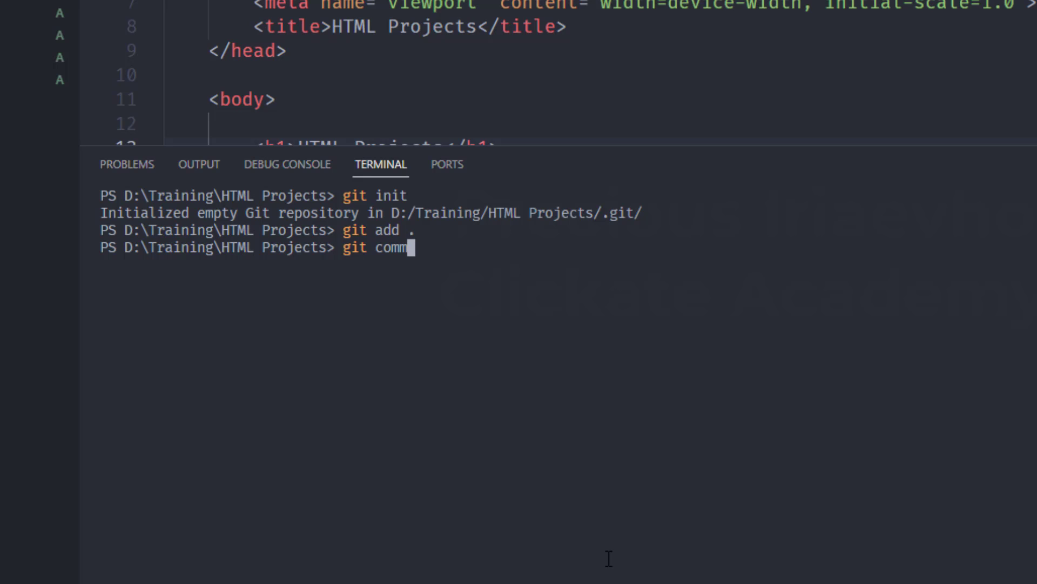
{"action": "type", "text": "it"}
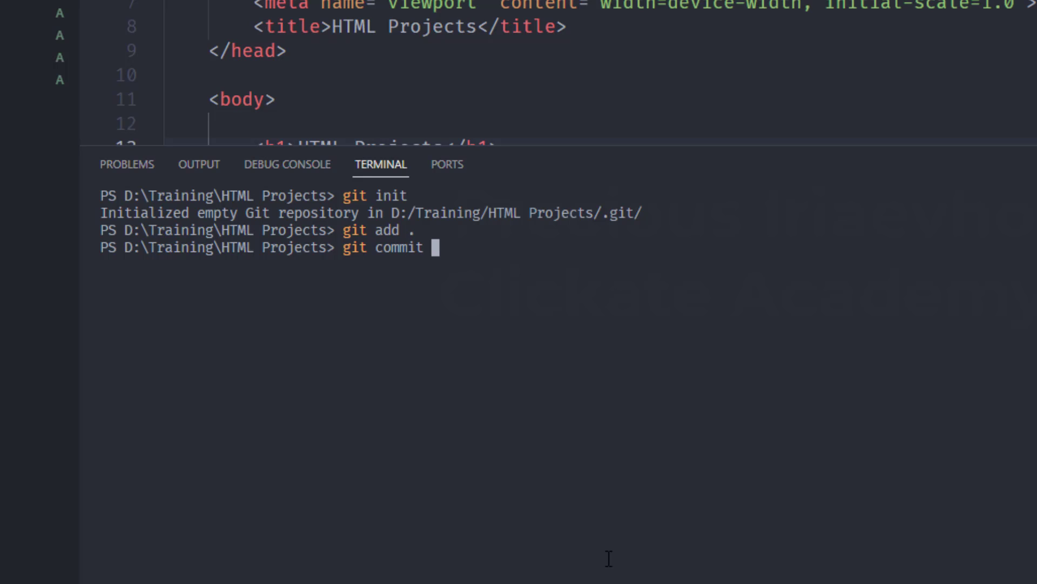
{"action": "type", "text": "-m"}
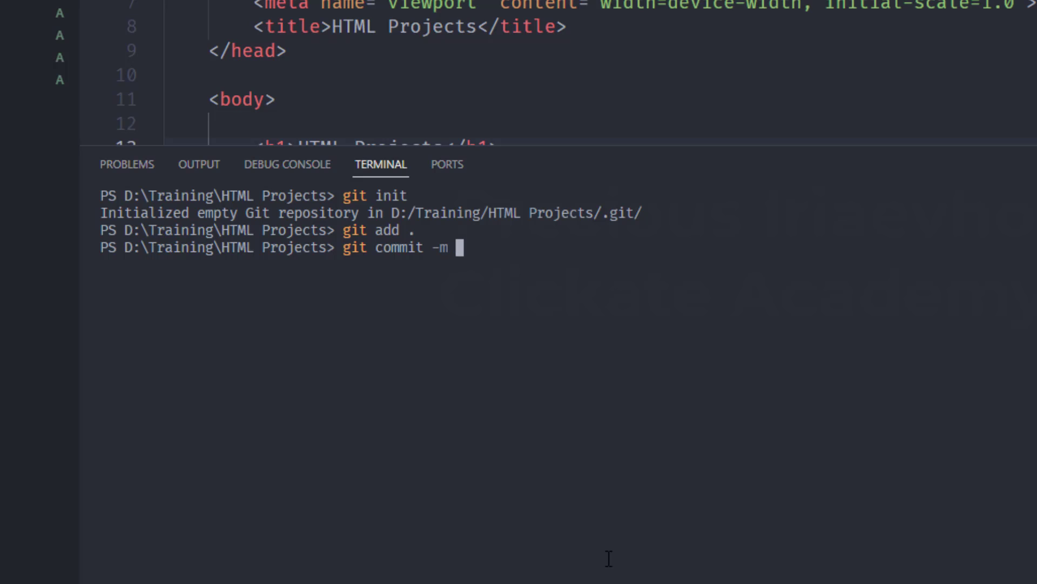
{"action": "type", "text": "\""}
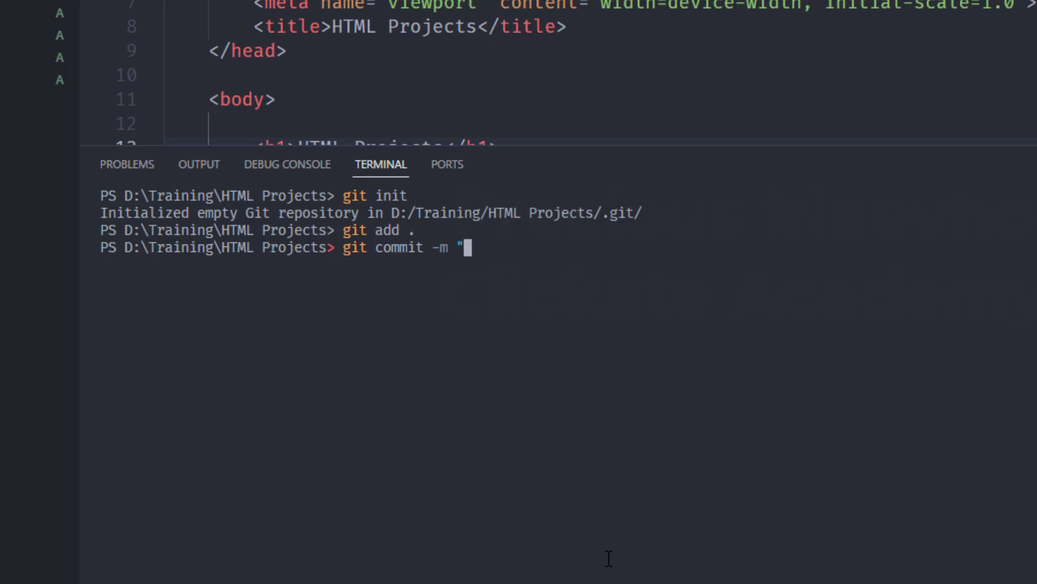
{"action": "type", "text": "HTML"}
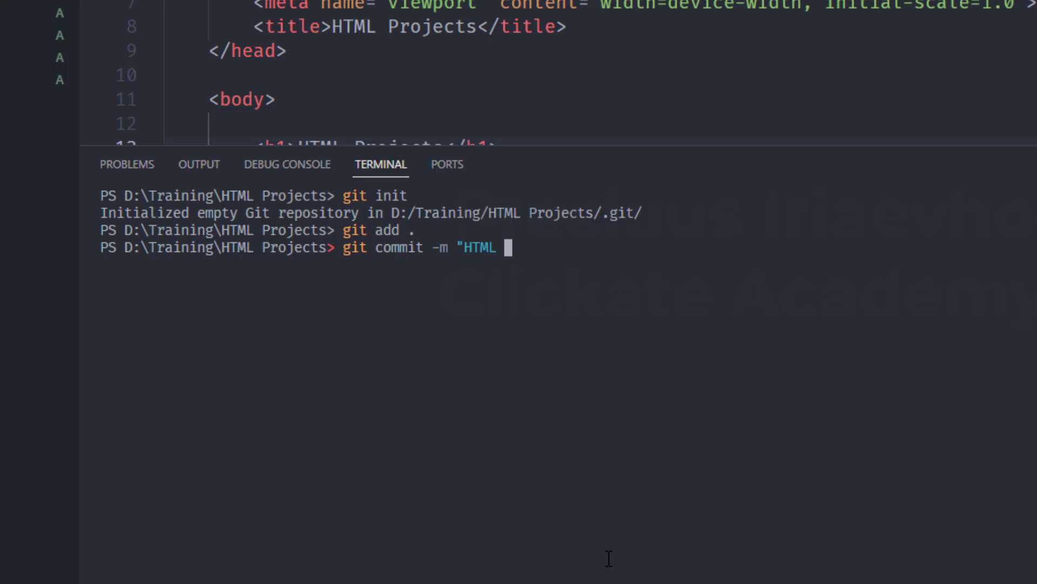
{"action": "type", "text": "Projec"}
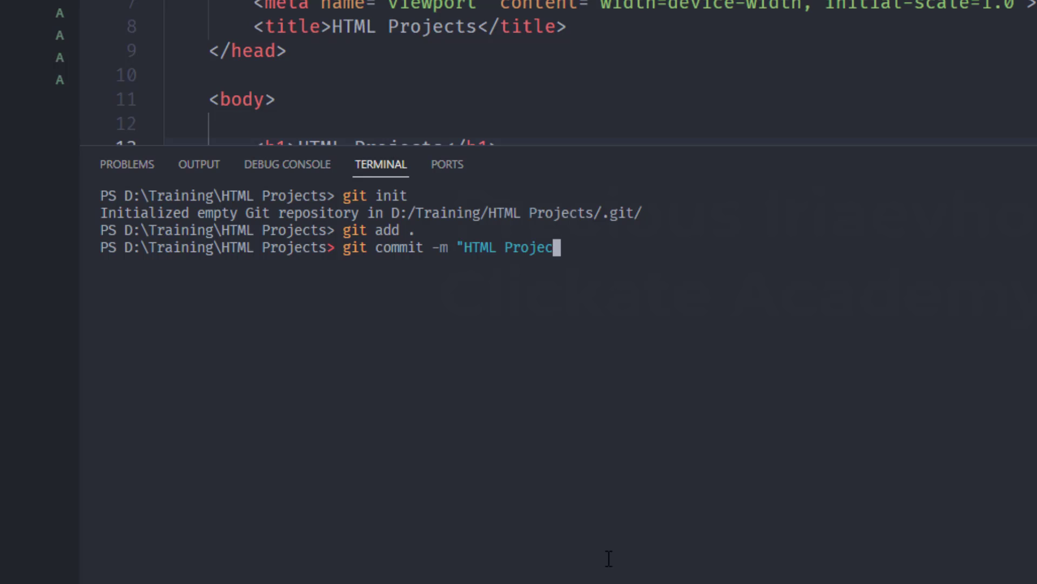
{"action": "type", "text": "ts with"}
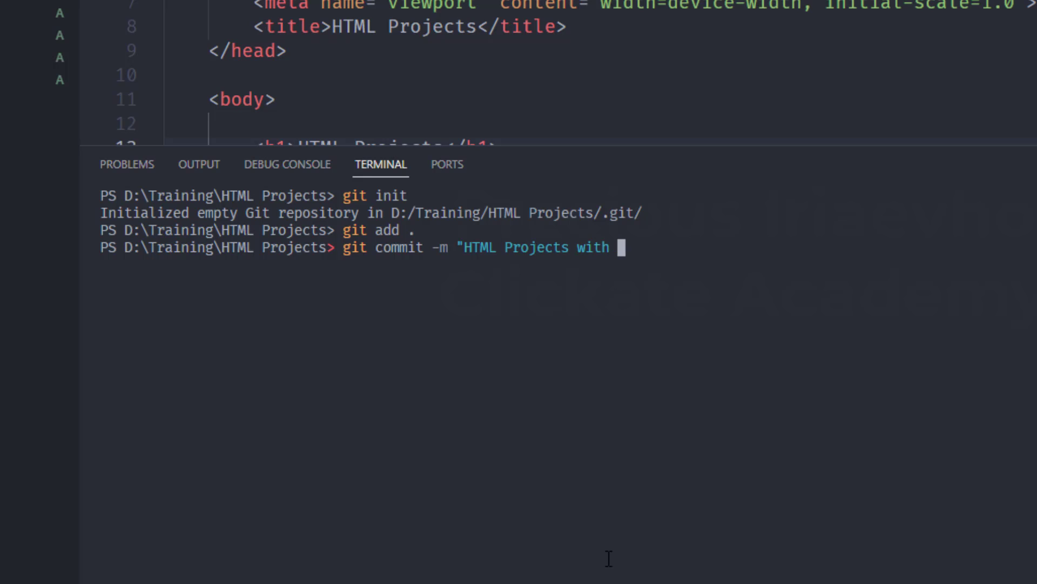
{"action": "type", "text": "Precious I"}
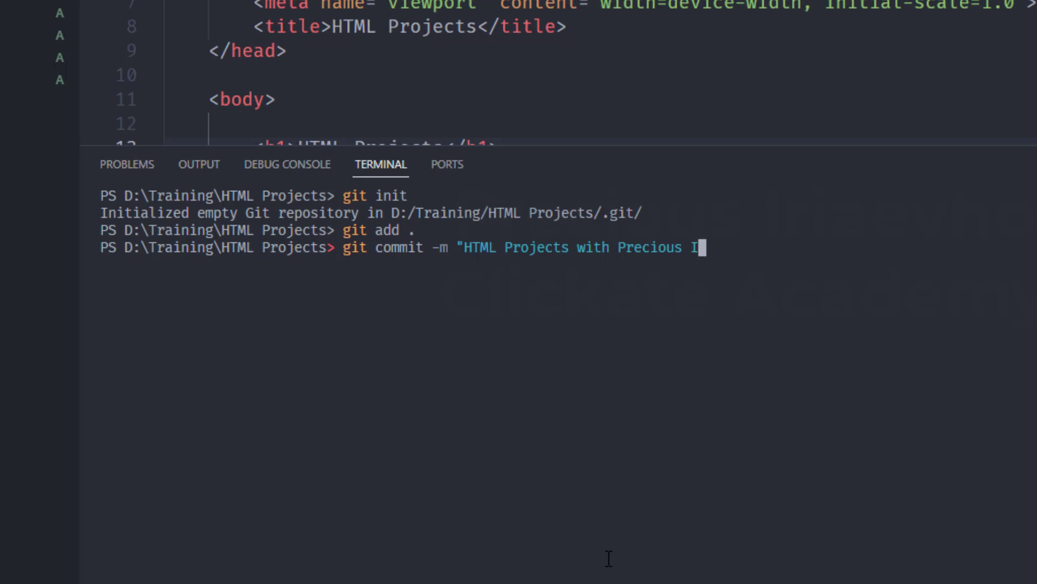
{"action": "type", "text": "riaevho"}
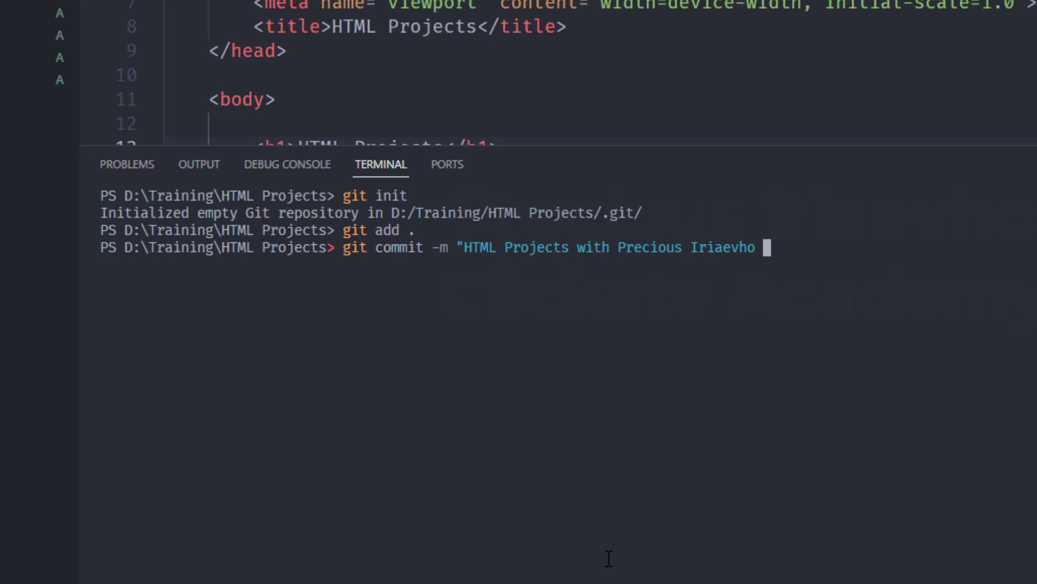
{"action": "type", "text": "from Cli"}
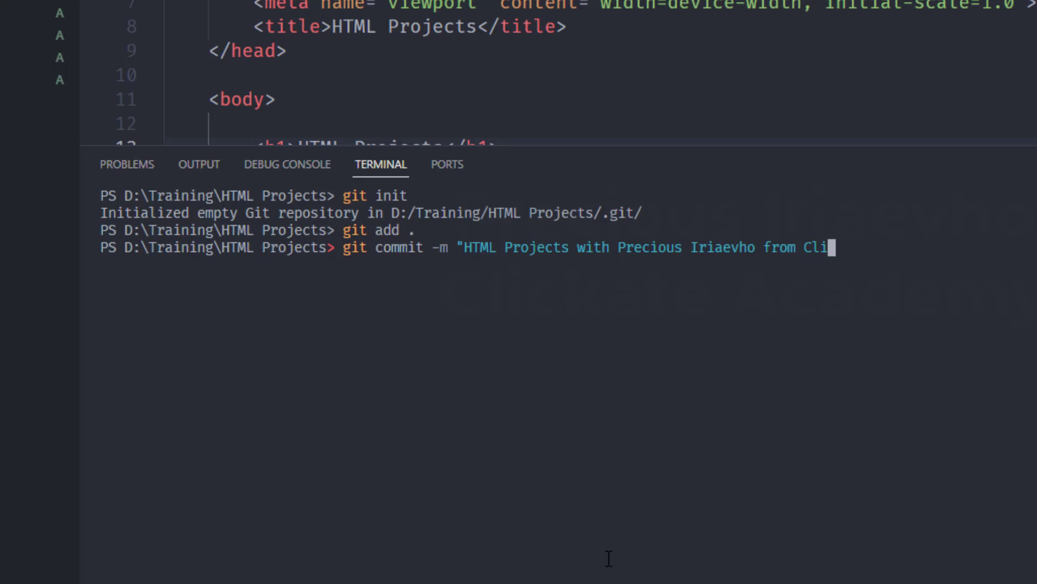
{"action": "type", "text": "ckate Acad"}
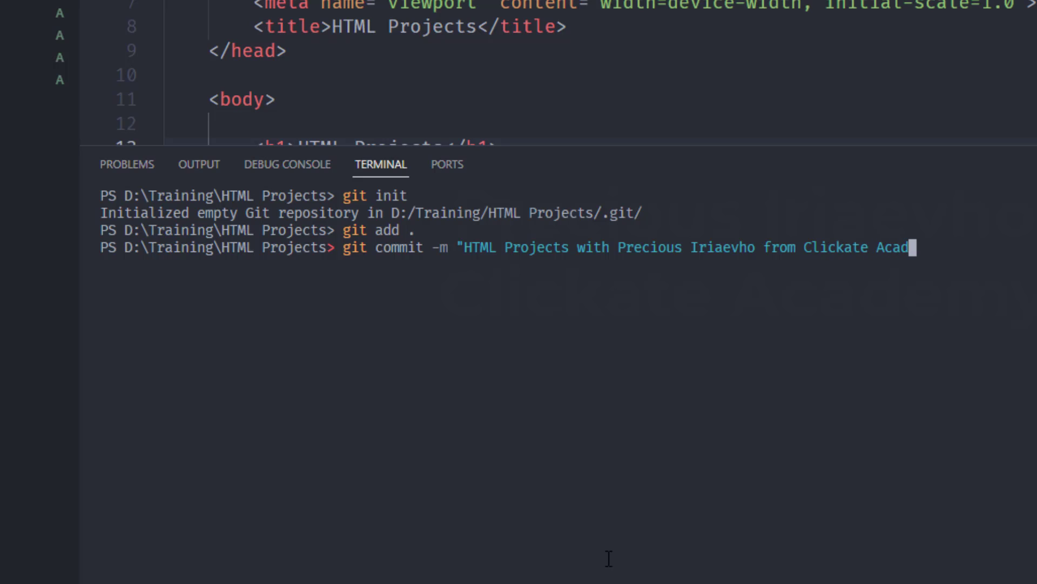
{"action": "type", "text": "emy\""}
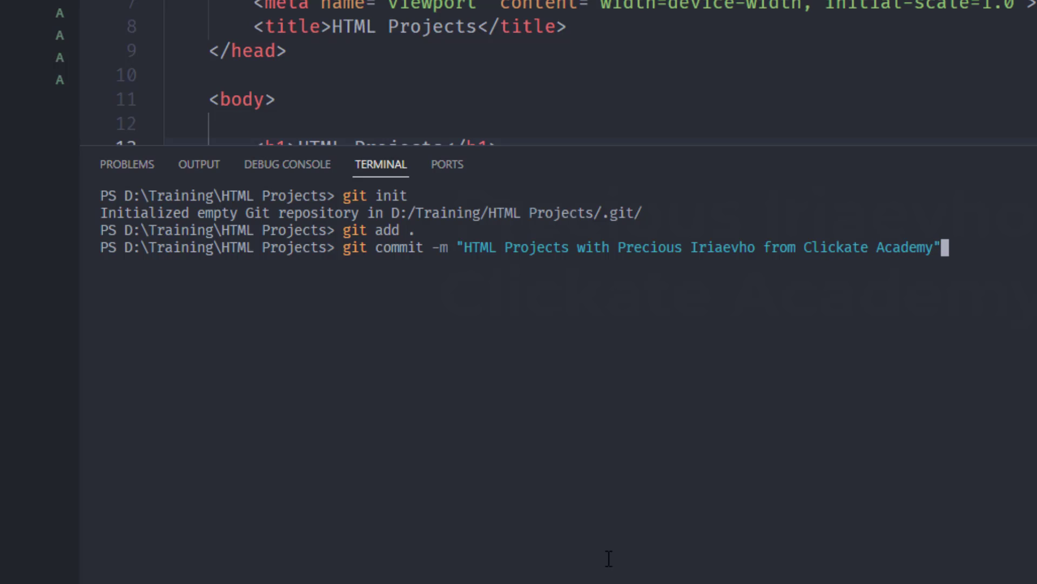
{"action": "key", "text": "Return"}
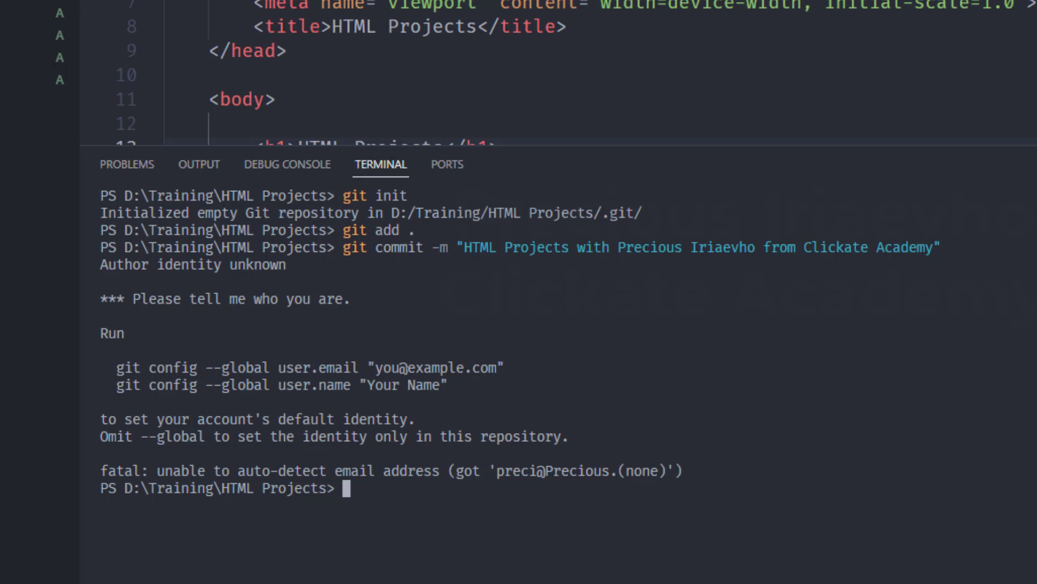
{"action": "type", "text": "git config --global user.email \"you@example.com\""}
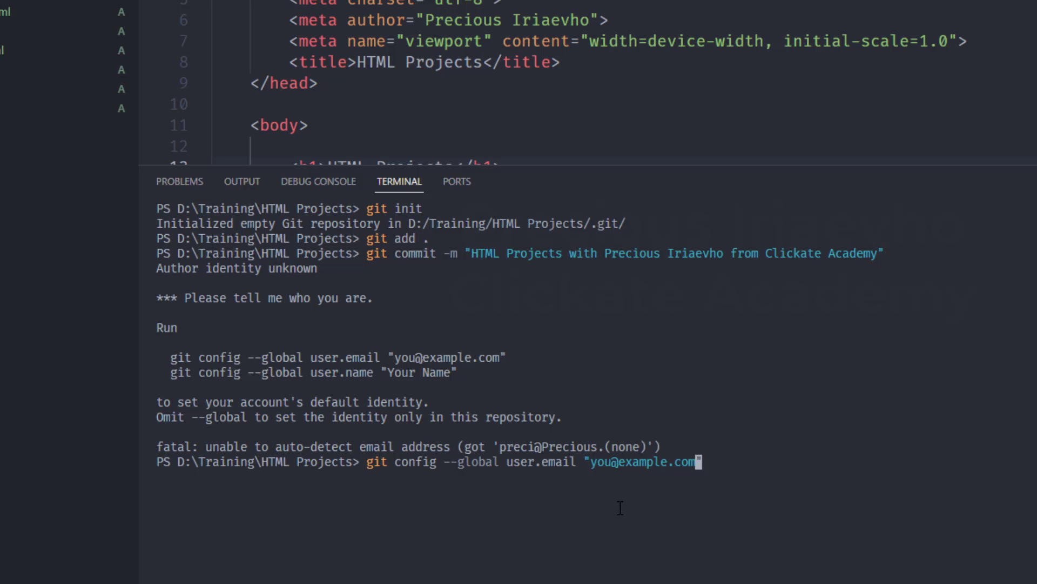
{"action": "key", "text": "Backspace"}
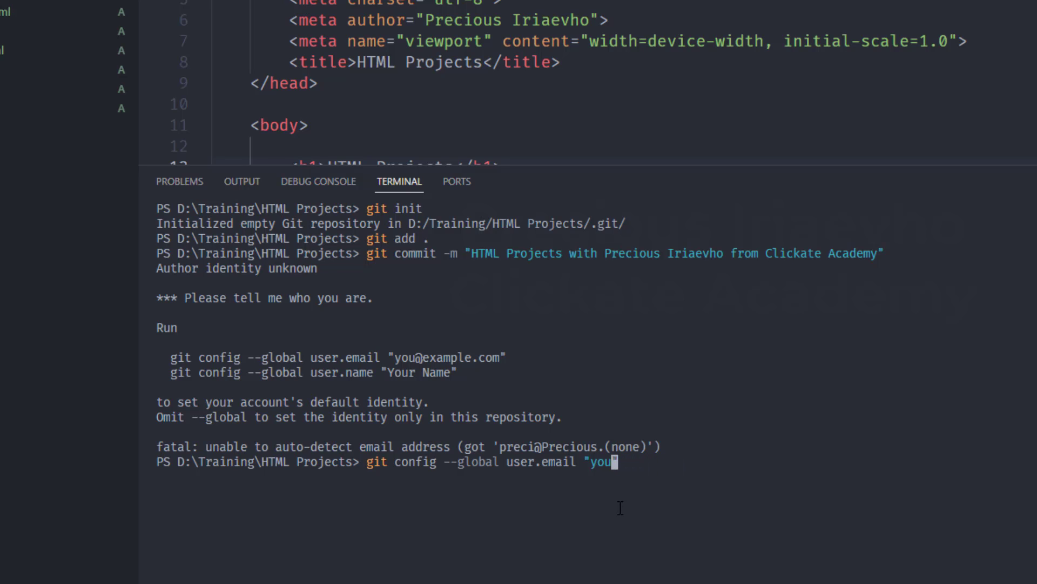
{"action": "key", "text": "Backspace"}
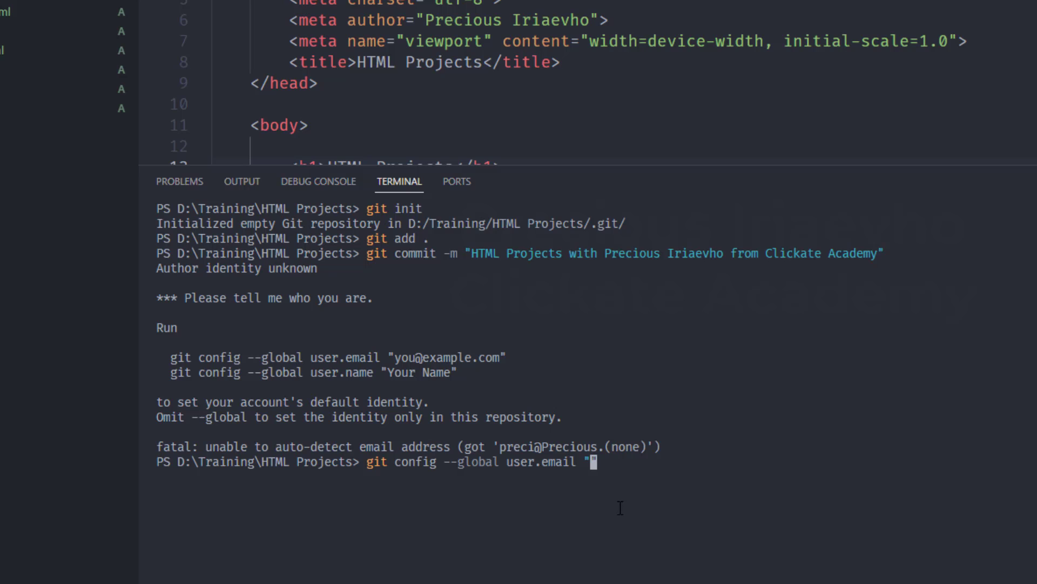
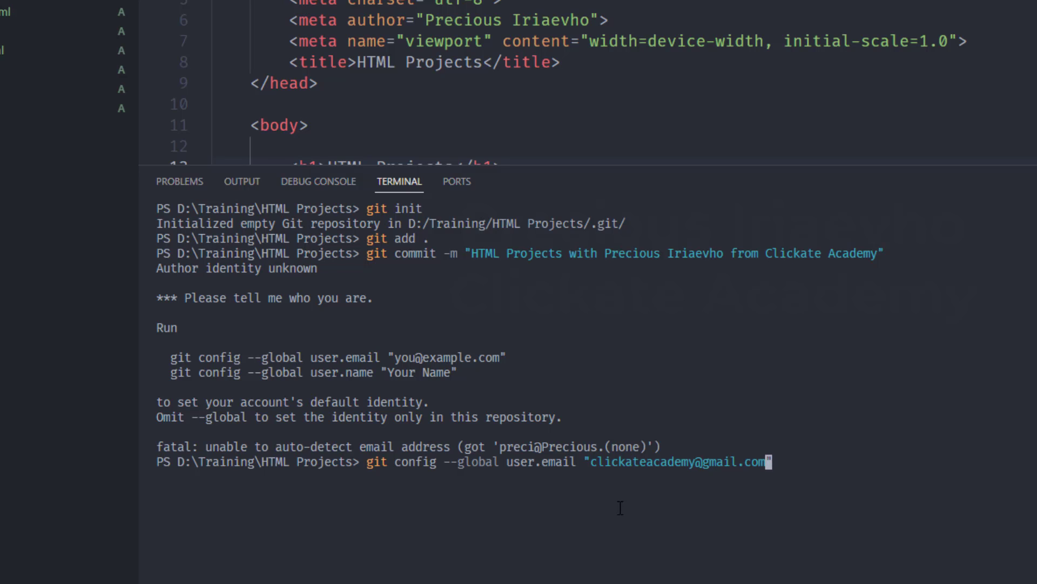
{"action": "key", "text": "Return"}
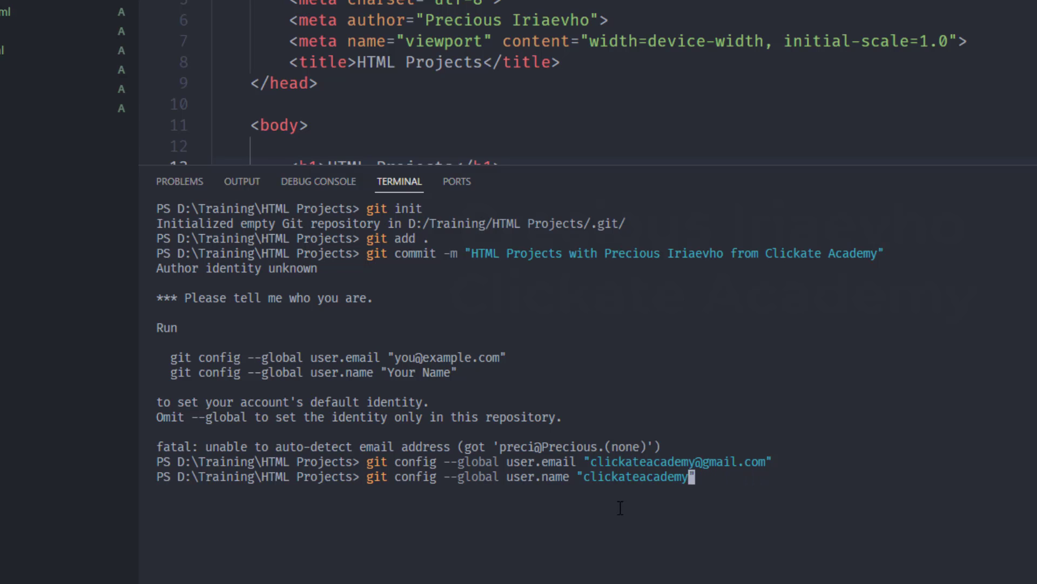
Set the global Git user.name to Precious Iriavho
{"action": "key", "text": "BackSpace"}
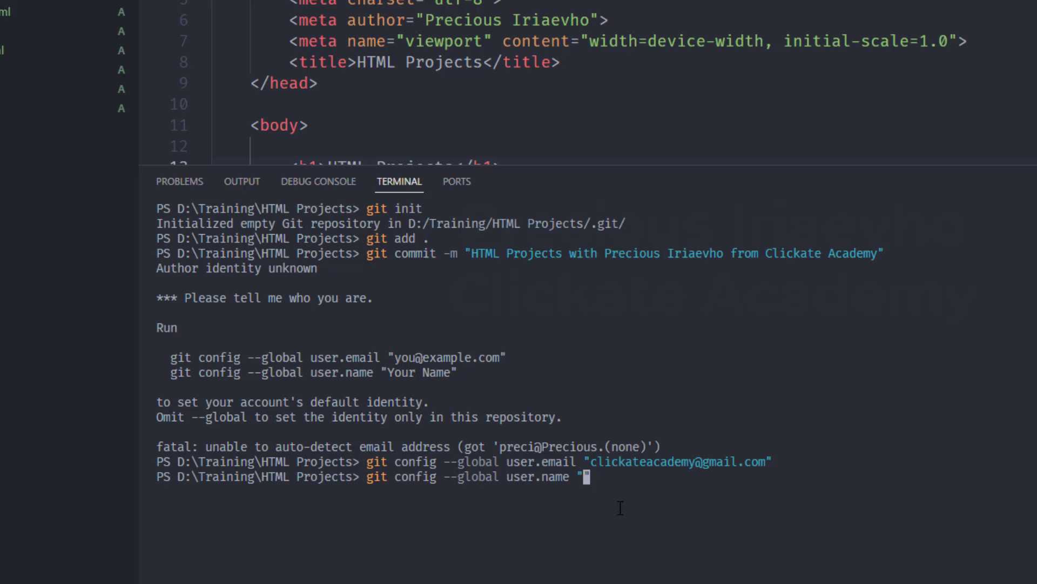
{"action": "type", "text": "Precious"}
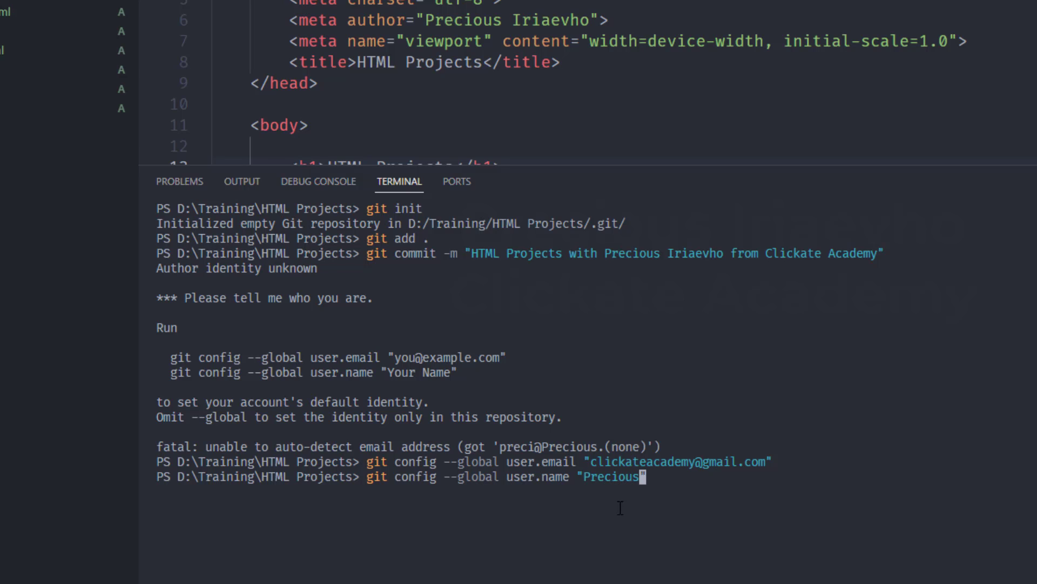
{"action": "type", "text": "Iria"}
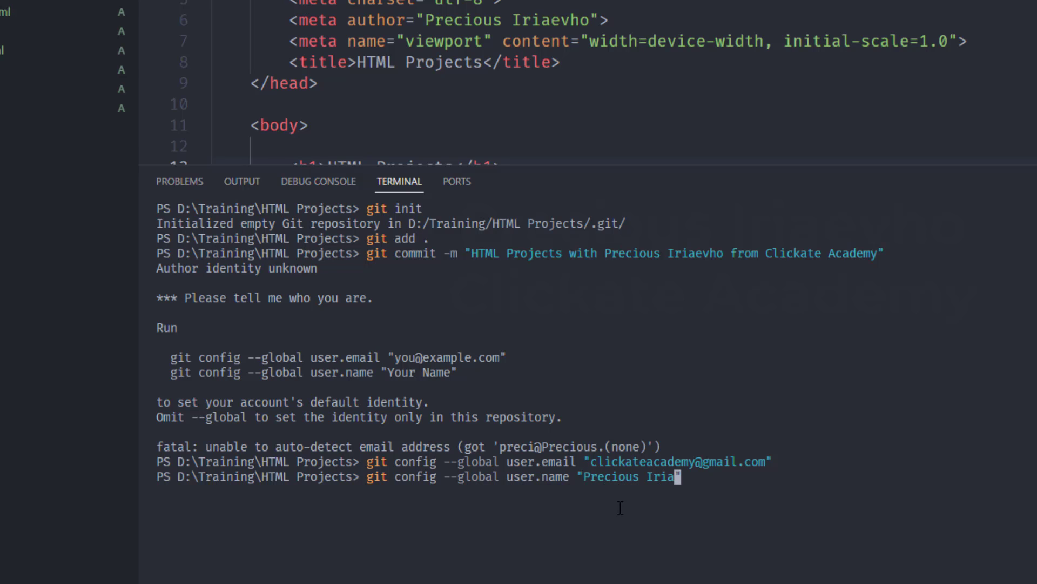
{"action": "type", "text": "vho"}
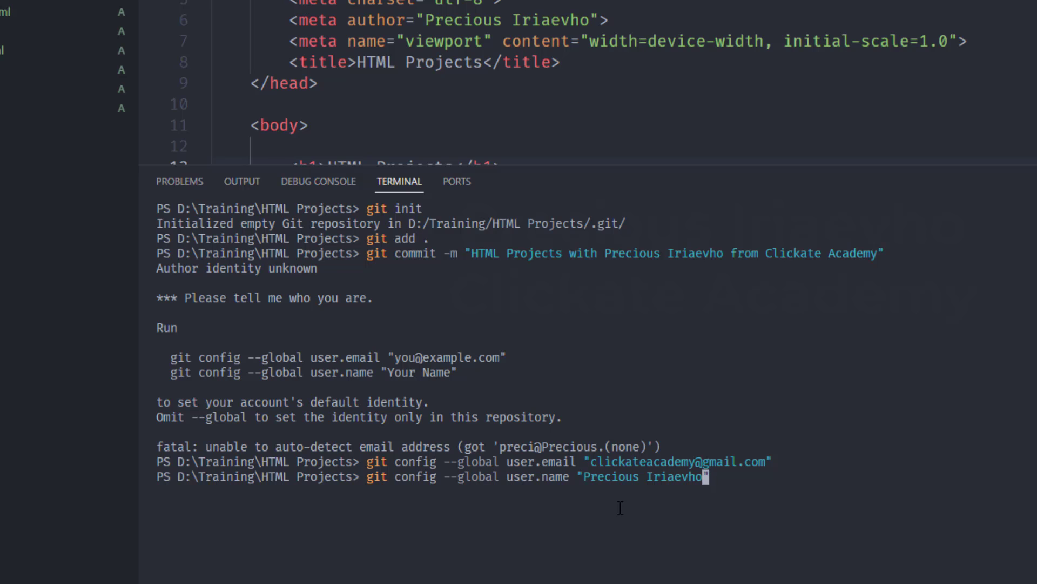
{"action": "key", "text": "Return"}
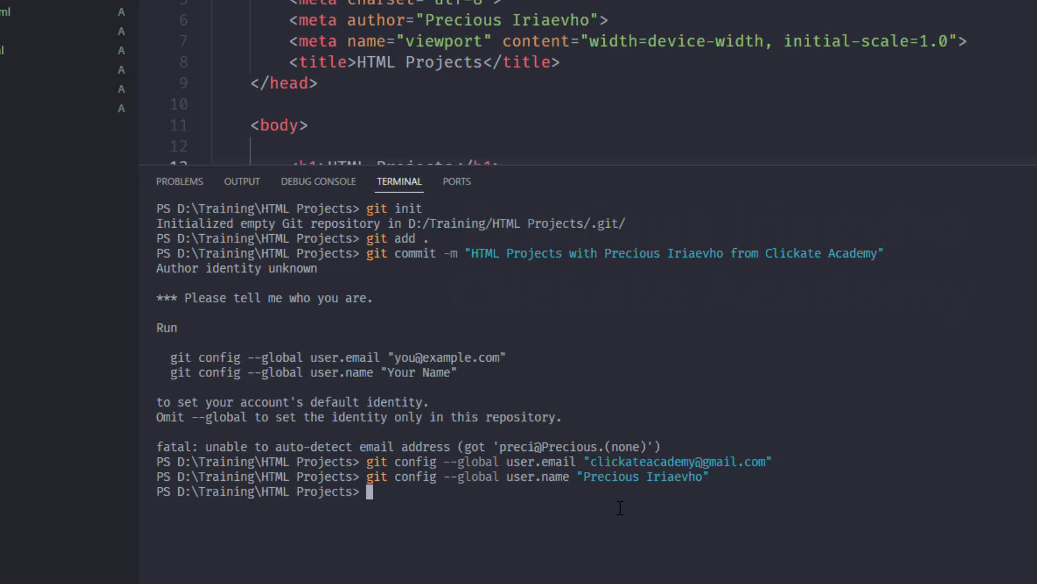
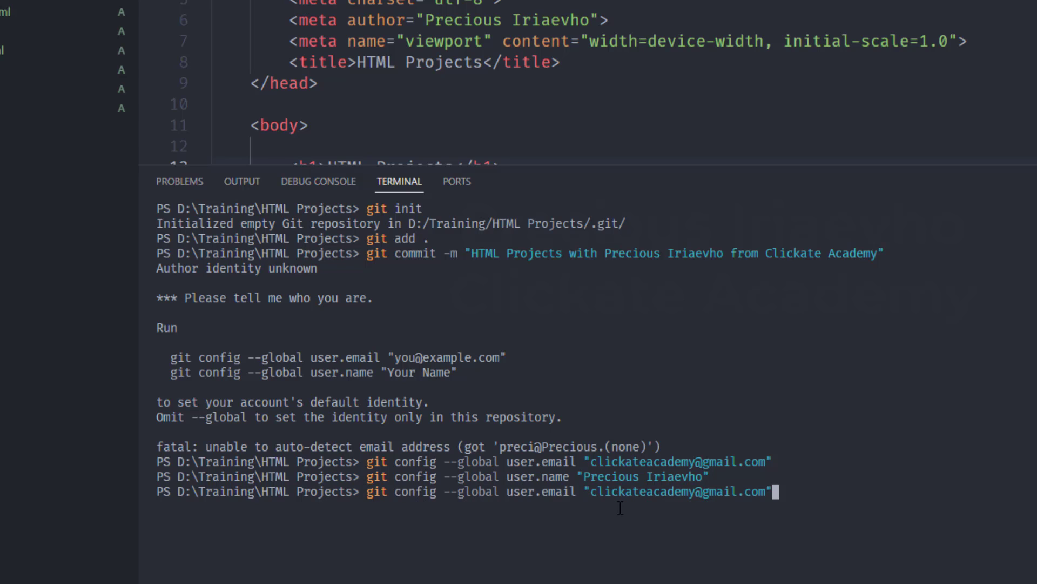
Re-run the commit "HTML Projects with Precious Iriaevho from Clickate Academy" successfully for 11 files, then clear the terminal with cls
{"action": "type", "text": "git commit -m \"HTML Projects with Precious Iriaevho from Clickate Academy\""}
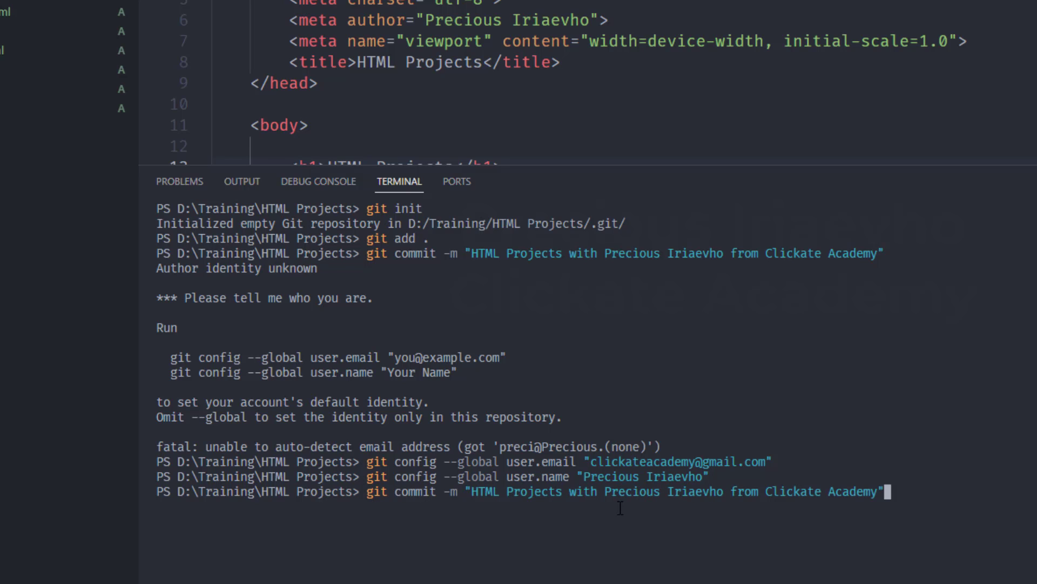
{"action": "key", "text": "Return"}
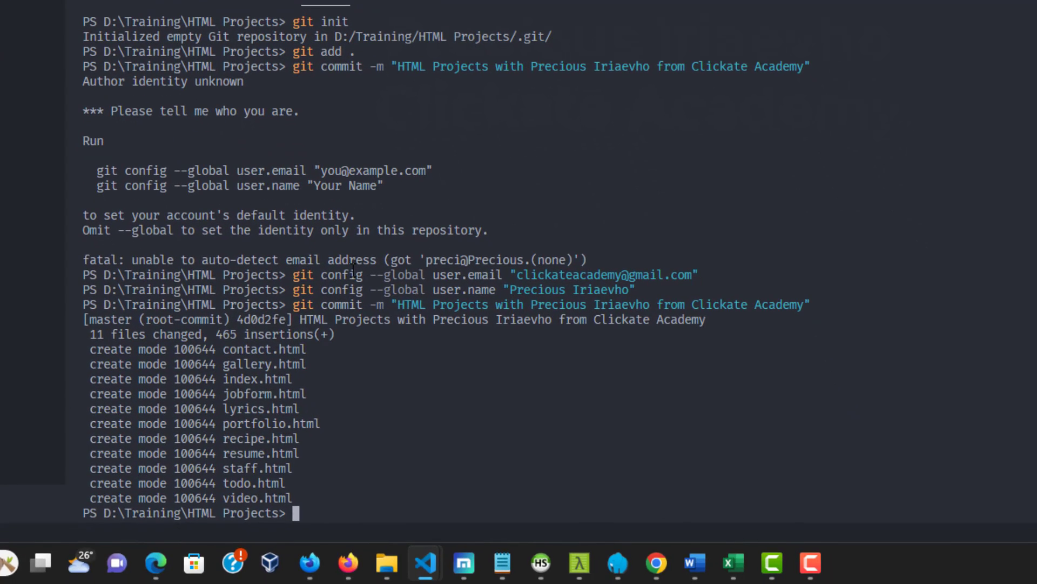
{"action": "mouse_move", "coordinate": [337, 331]}
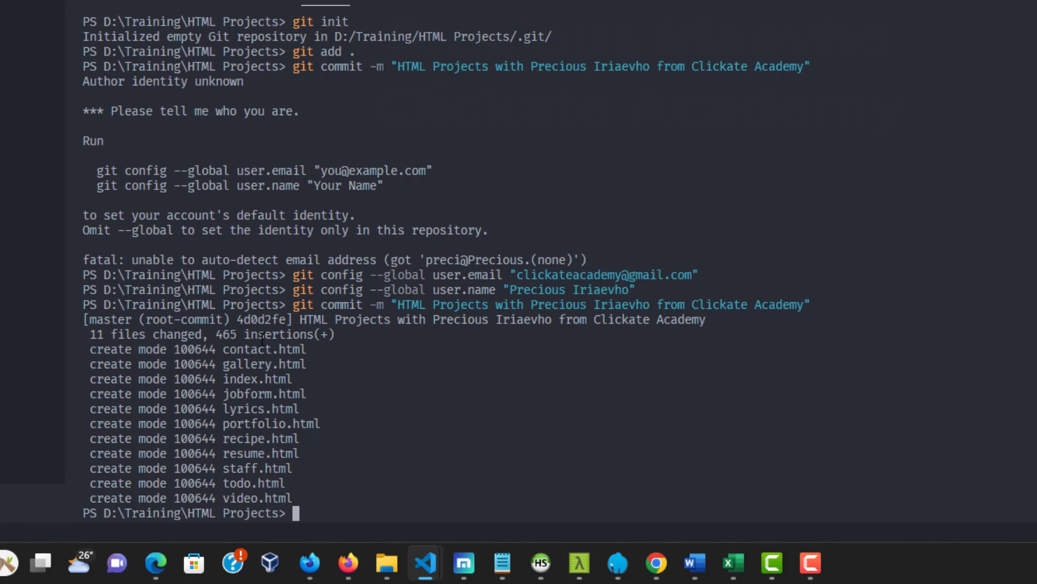
{"action": "mouse_move", "coordinate": [334, 427]}
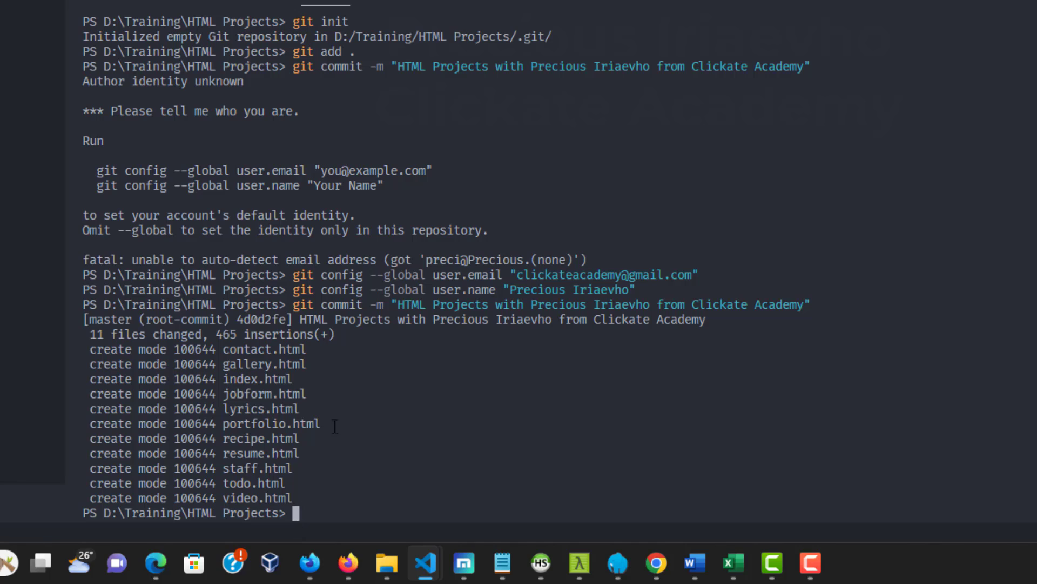
{"action": "mouse_move", "coordinate": [412, 208]}
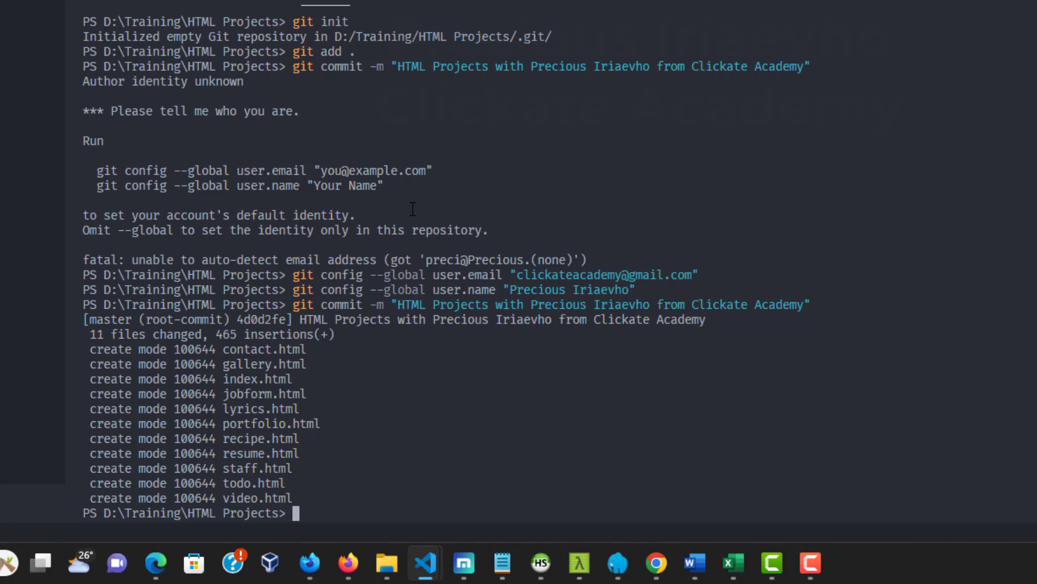
{"action": "type", "text": "c"}
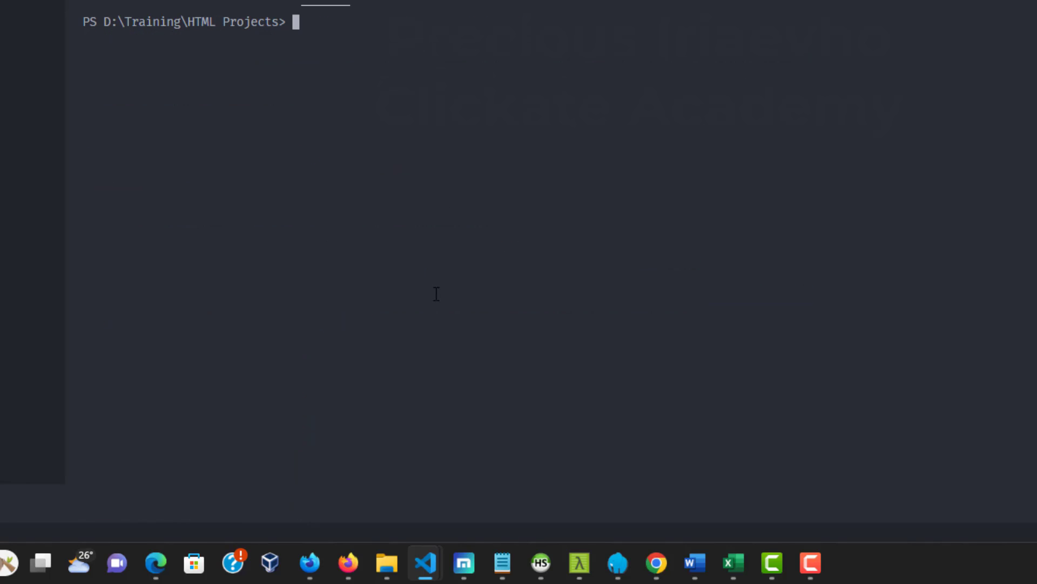
{"action": "mouse_move", "coordinate": [423, 447]}
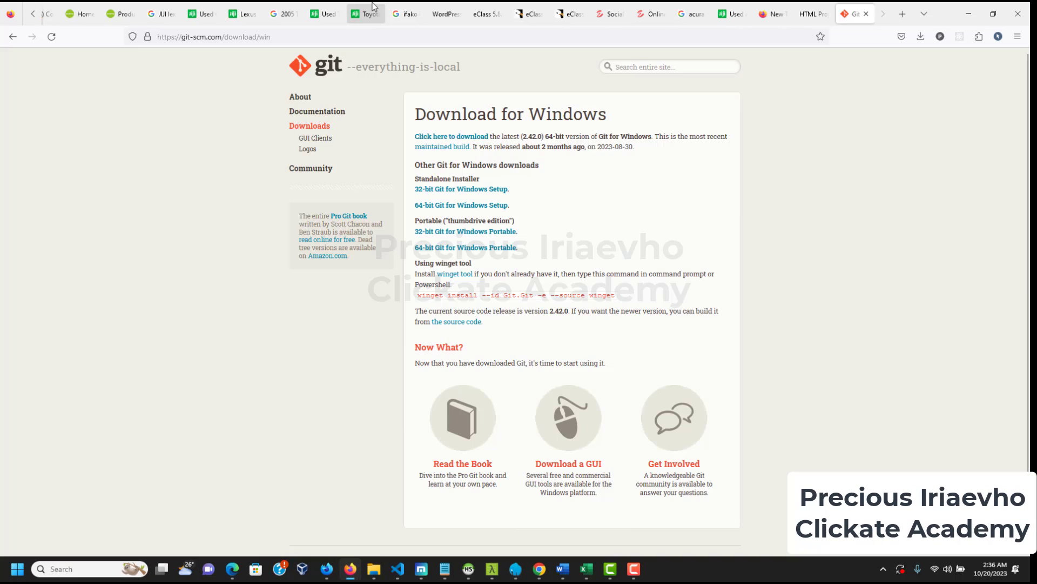
Reload the html-projects GitHub Quick setup page, scroll it, then open File Explorer from the taskbar
{"action": "left_click", "coordinate": [505, 13]}
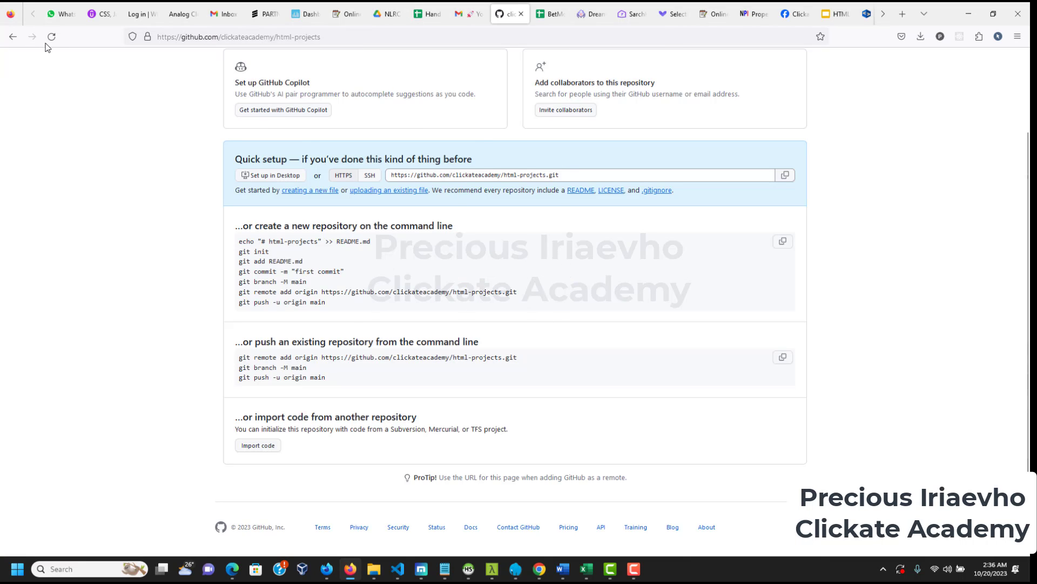
{"action": "left_click", "coordinate": [51, 36]}
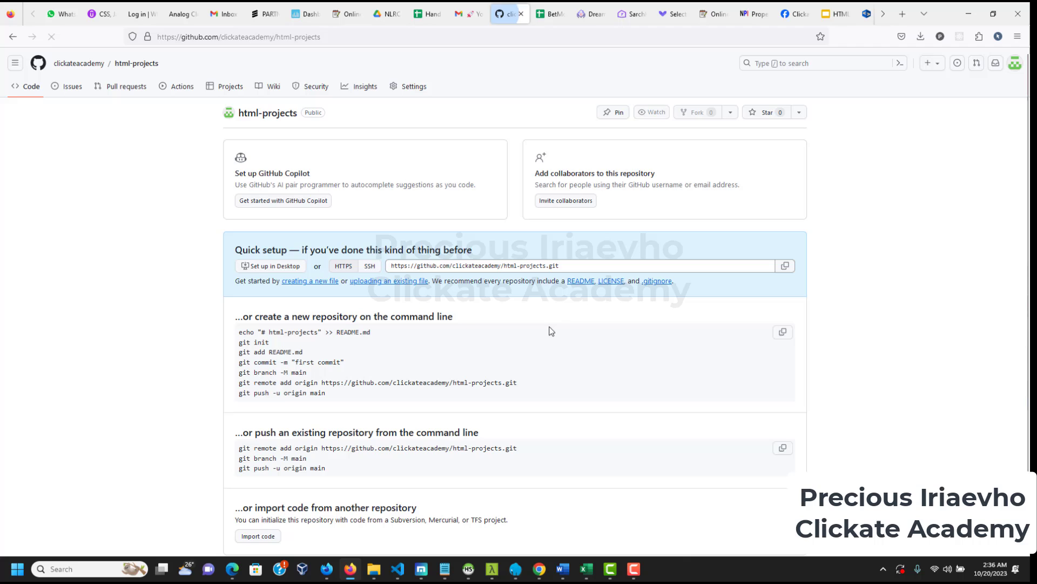
{"action": "scroll", "scroll_direction": "down", "scroll_amount": 3}
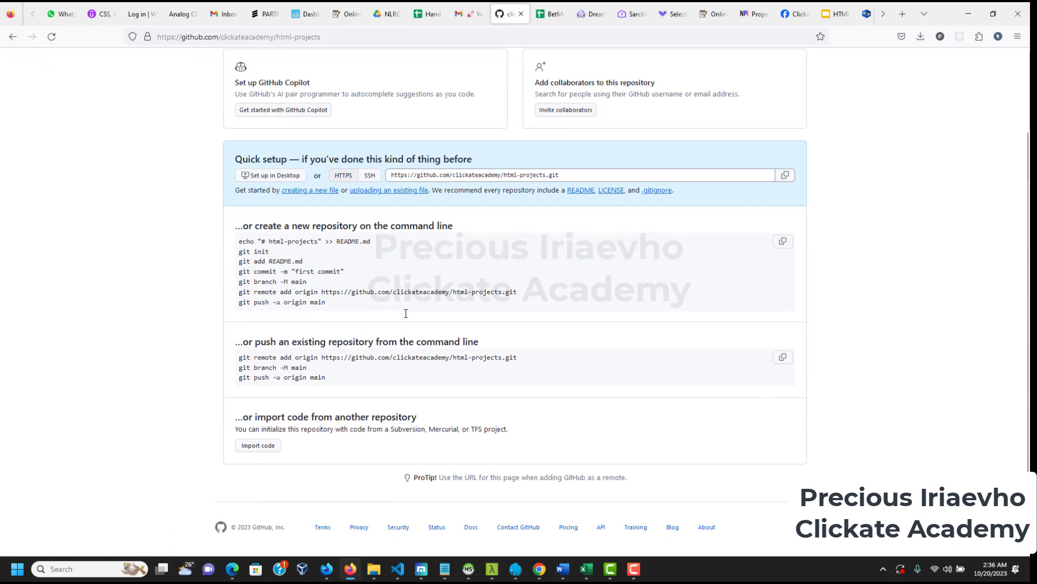
{"action": "mouse_move", "coordinate": [553, 262]}
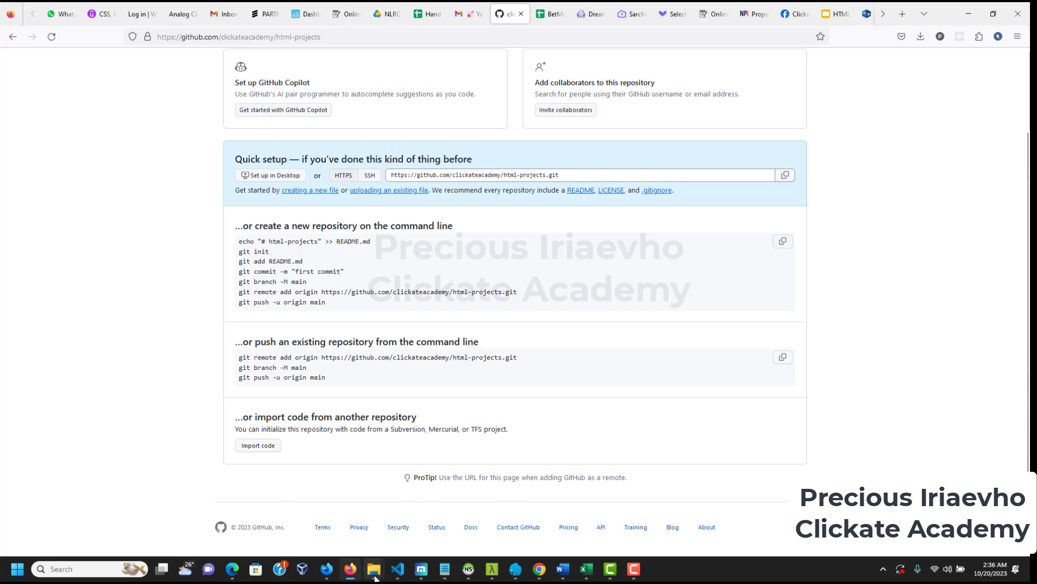
{"action": "left_click", "coordinate": [372, 569]}
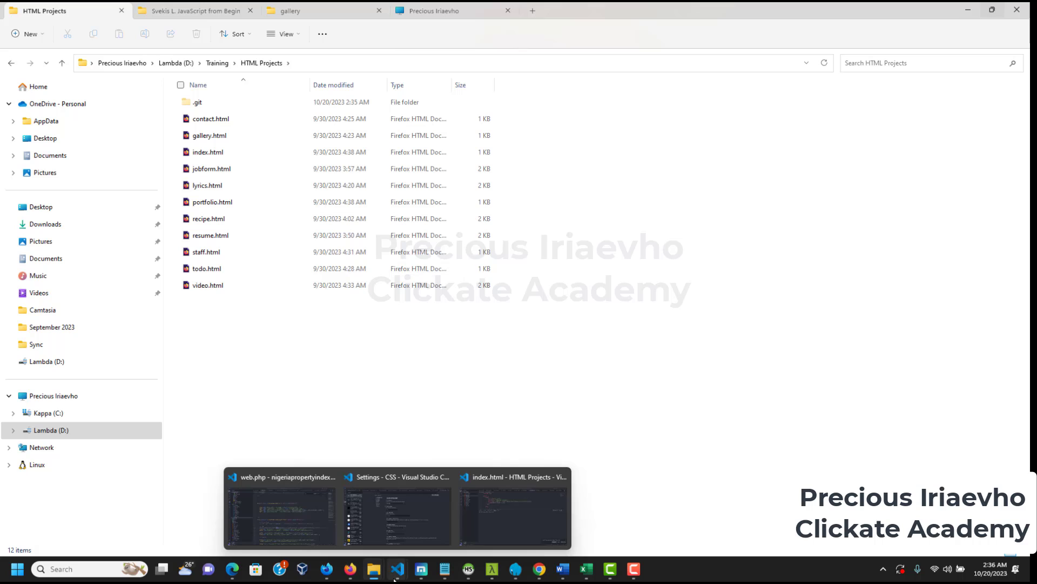
Return from File Explorer to the index.html - HTML Projects VS Code window
{"action": "left_click", "coordinate": [514, 509]}
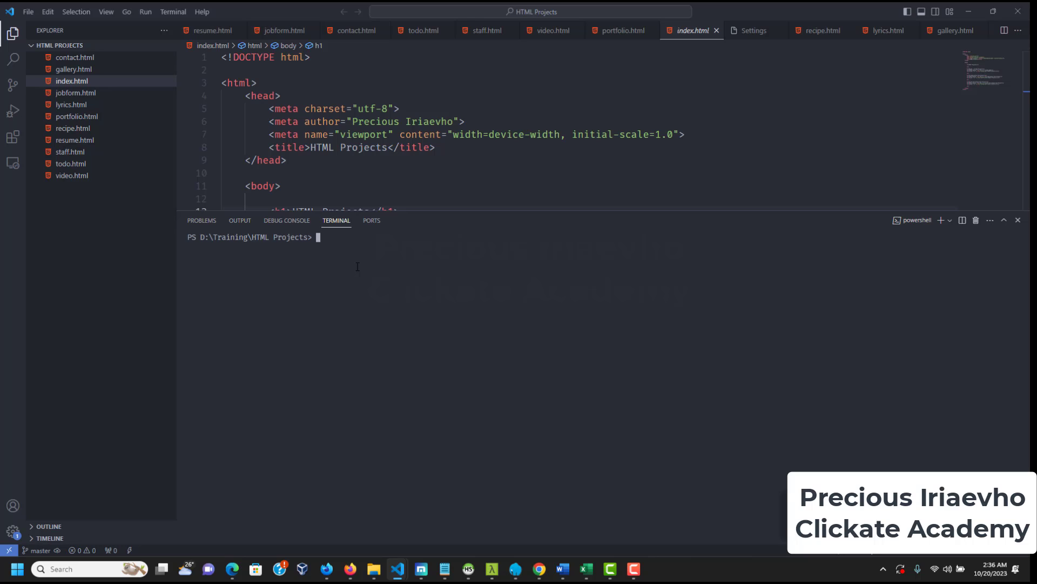
{"action": "mouse_move", "coordinate": [370, 264]}
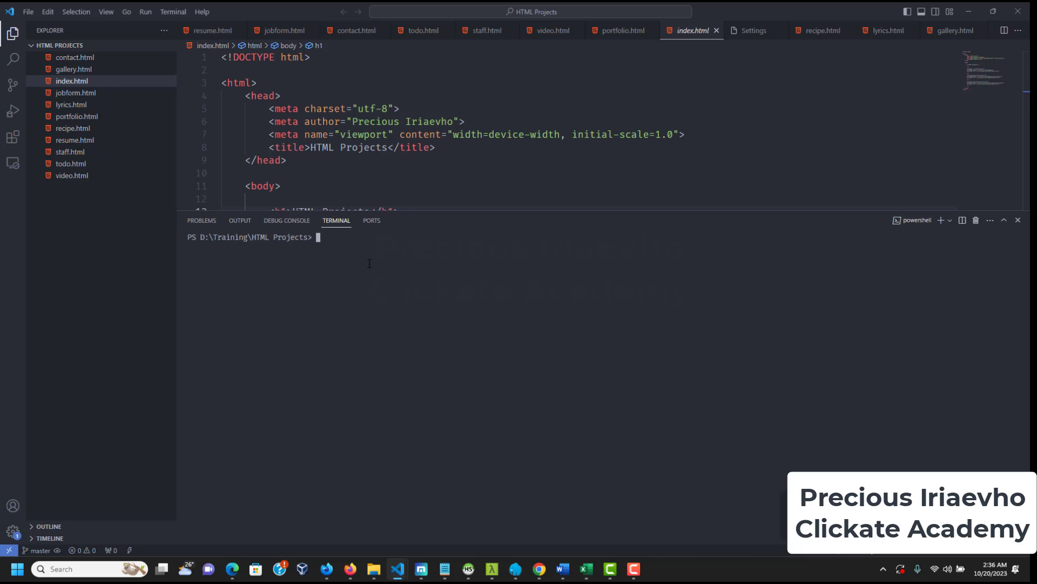
{"action": "mouse_move", "coordinate": [349, 568]}
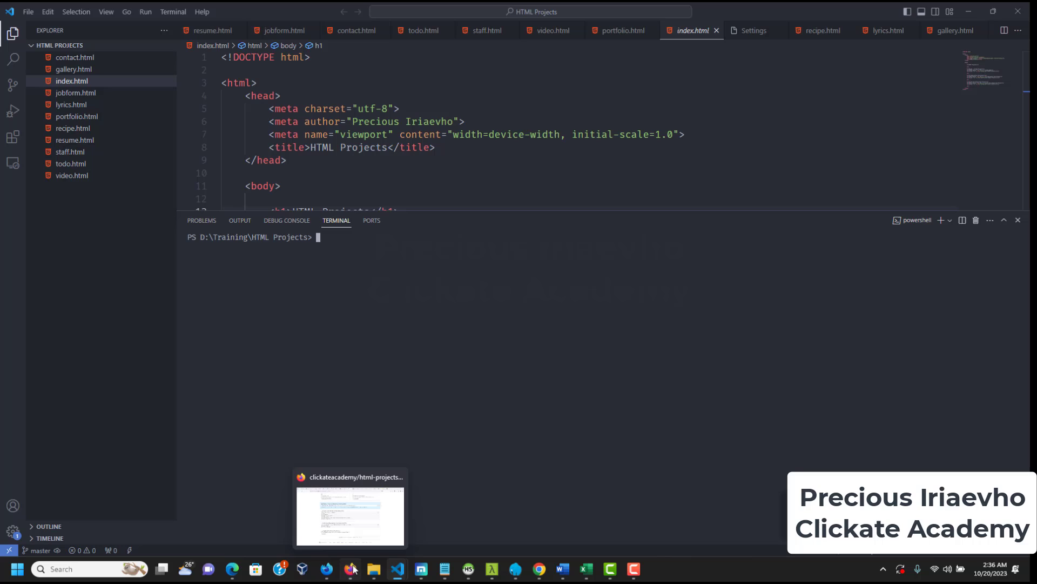
Copy the html-projects HTTPS address from GitHub's Quick setup and return to VS Code
{"action": "left_click", "coordinate": [350, 508]}
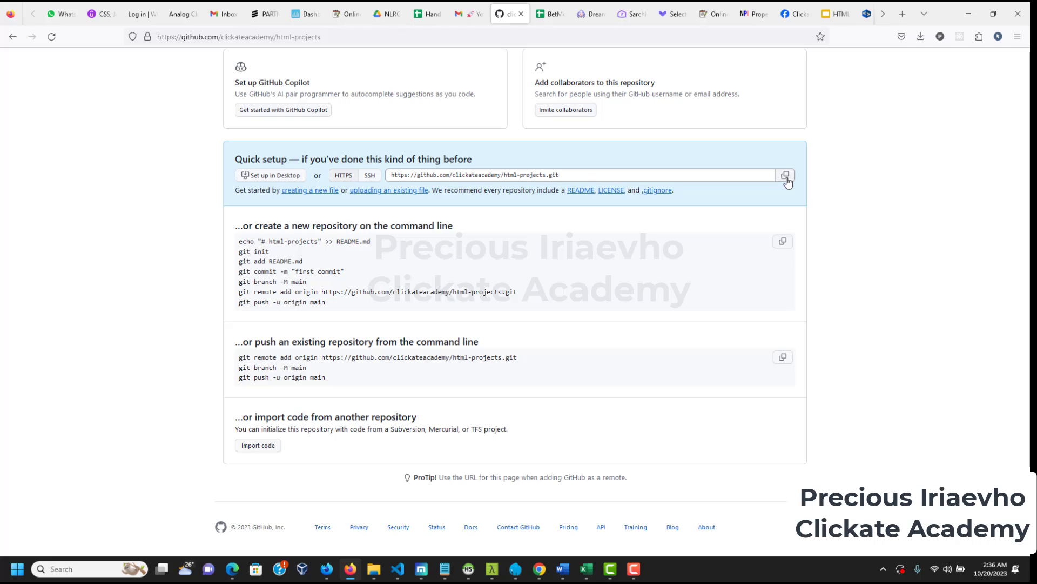
{"action": "mouse_move", "coordinate": [455, 569]}
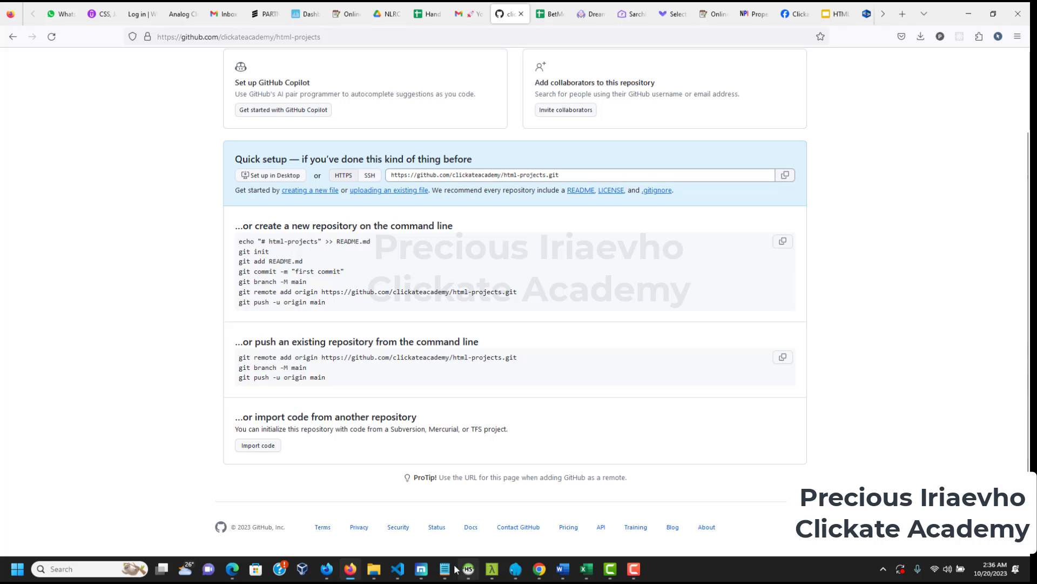
{"action": "left_click", "coordinate": [397, 569]}
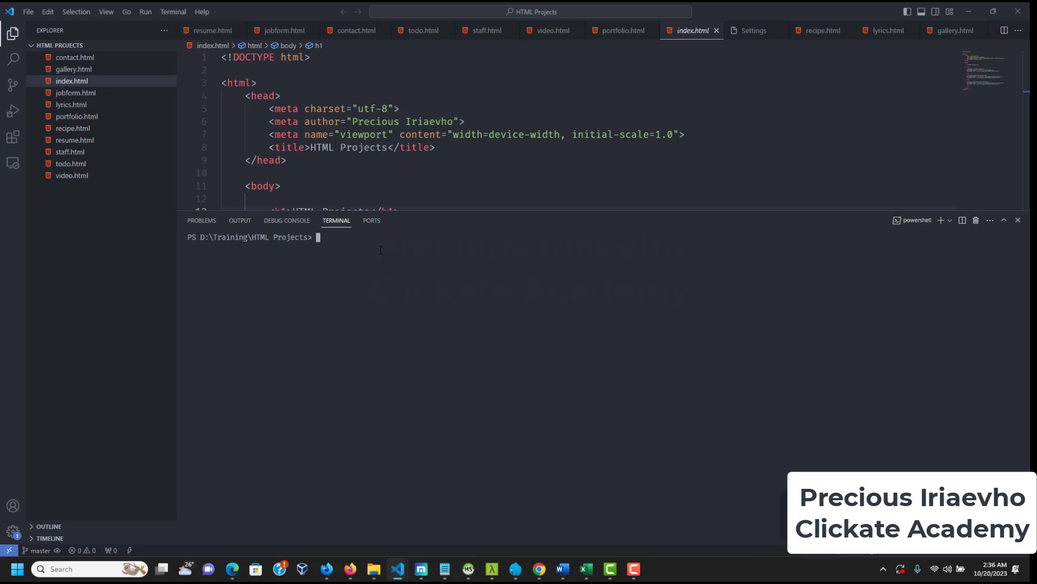
{"action": "type", "text": "https://github.com/clickateacademy/html-projects.git"}
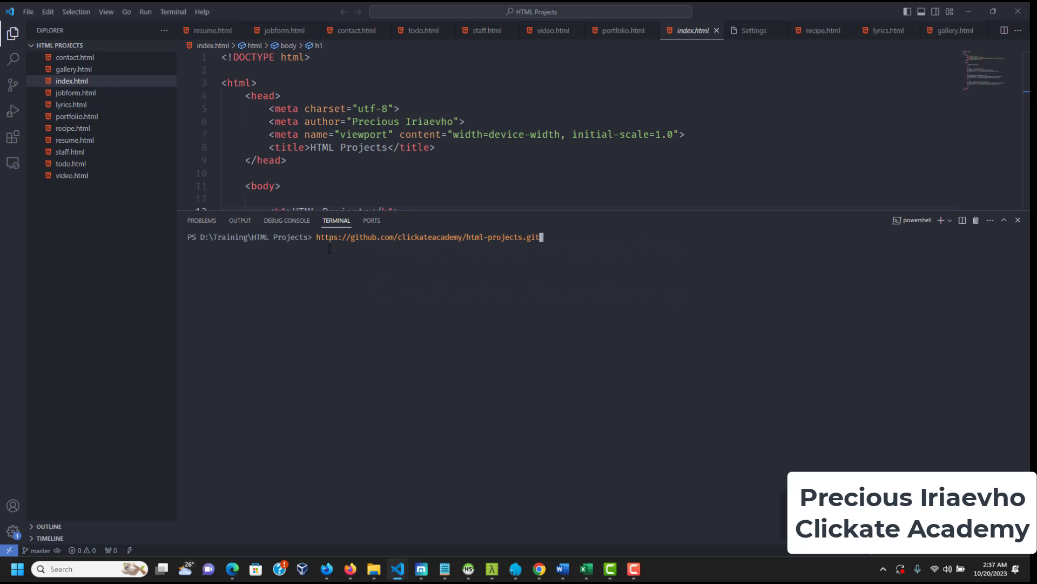
{"action": "mouse_move", "coordinate": [370, 315]}
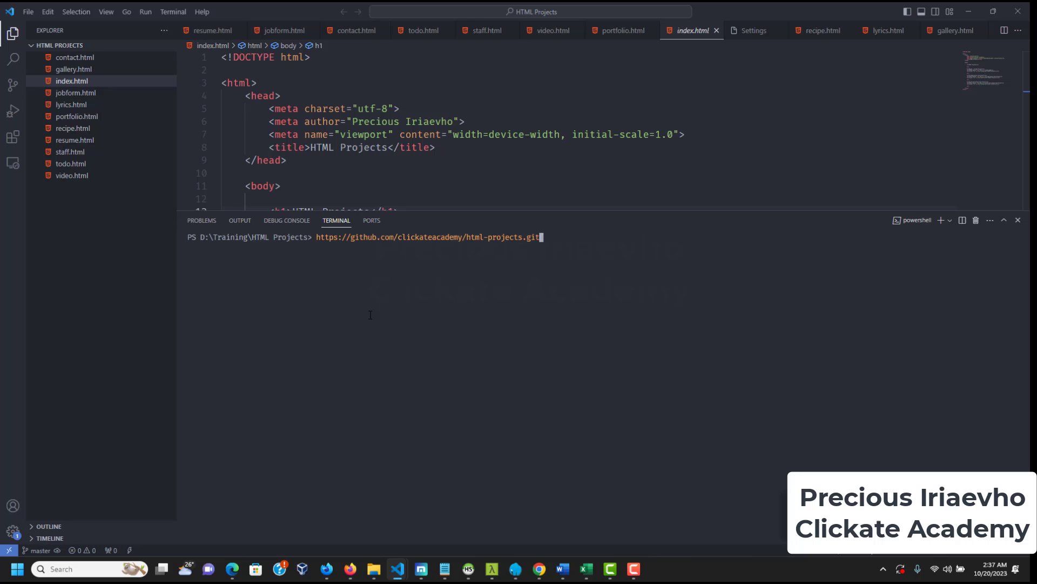
{"action": "key", "text": "Backspace"}
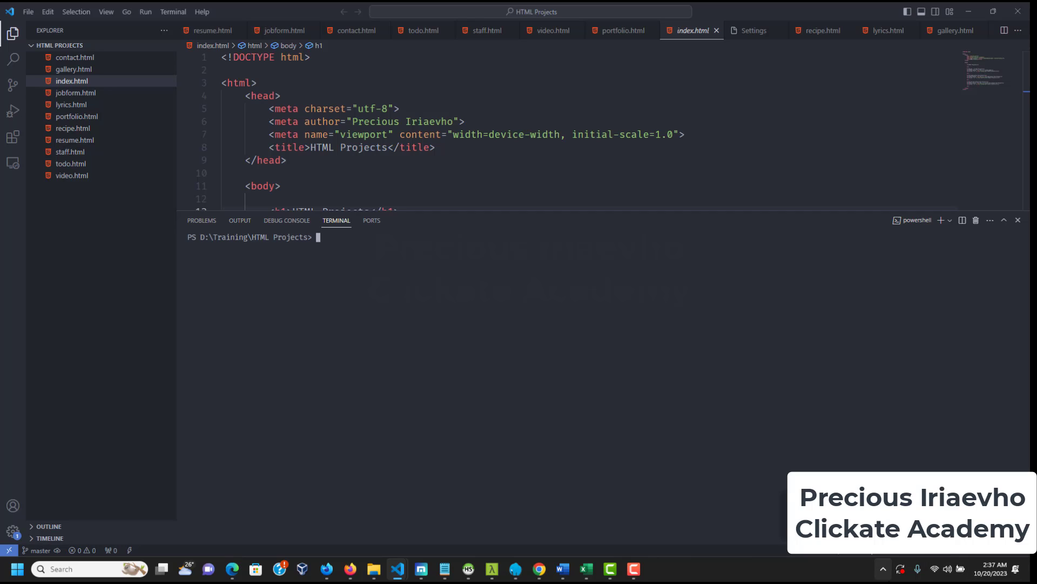
{"action": "type", "text": "g"}
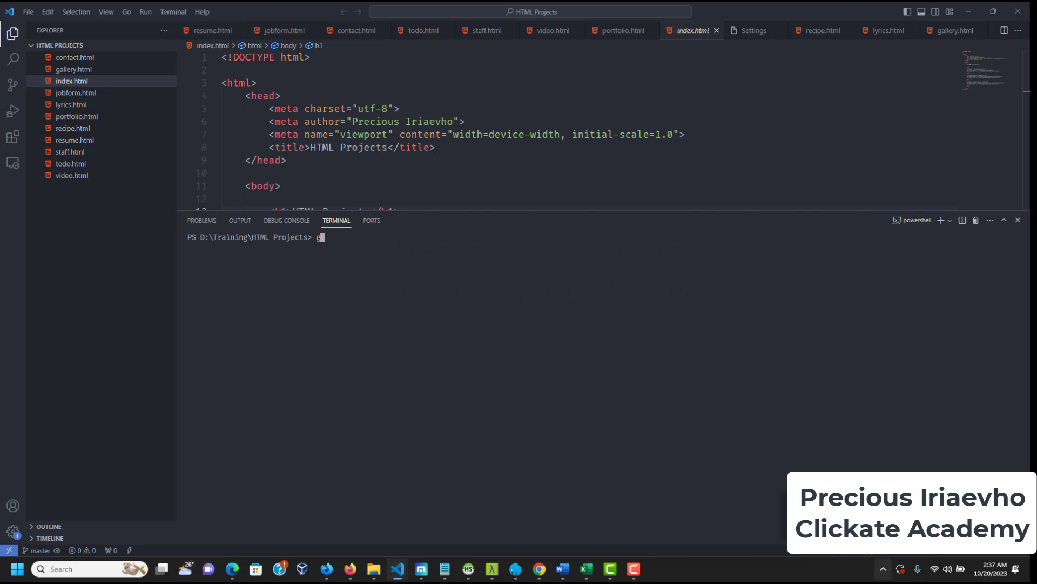
{"action": "type", "text": "it remote"}
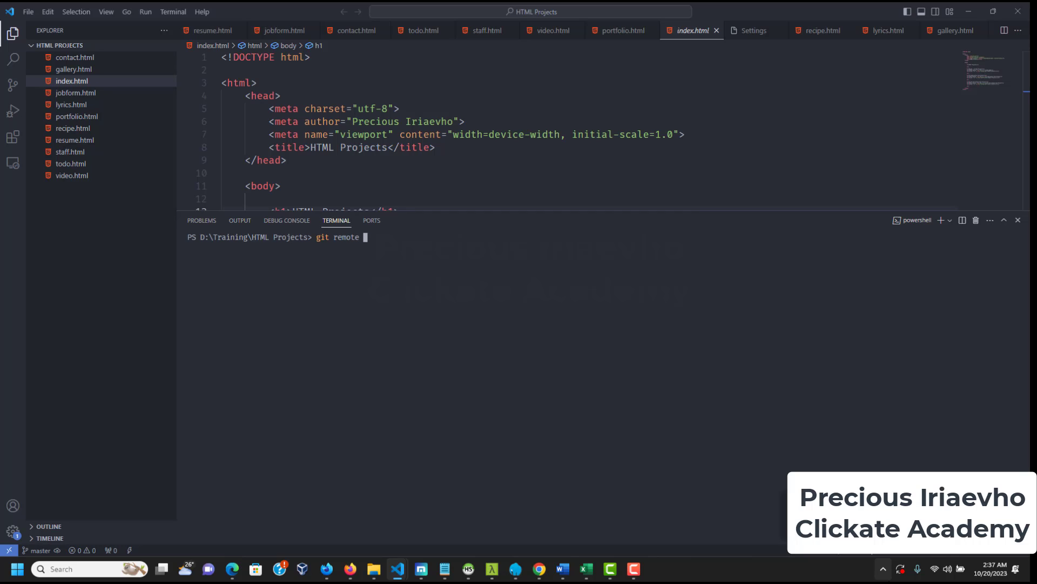
{"action": "type", "text": "add"}
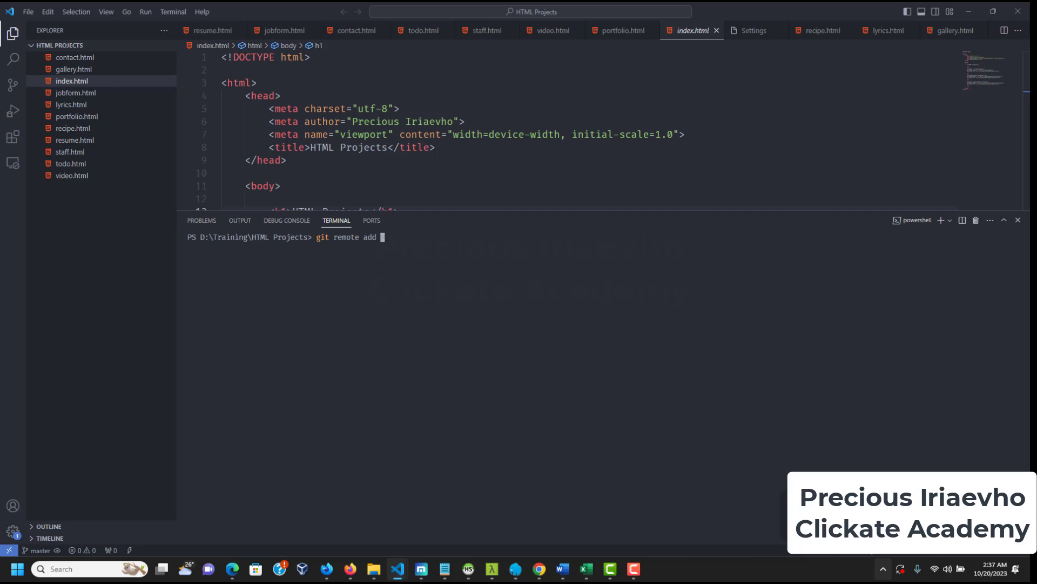
{"action": "type", "text": "origin"}
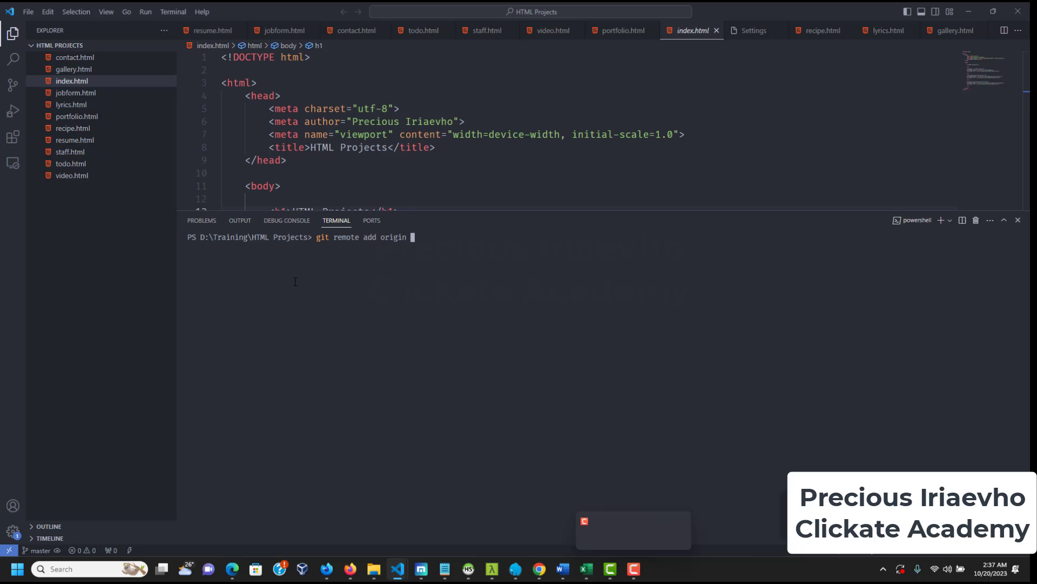
{"action": "type", "text": "https://github.com/clickateacademy/html-projects.git"}
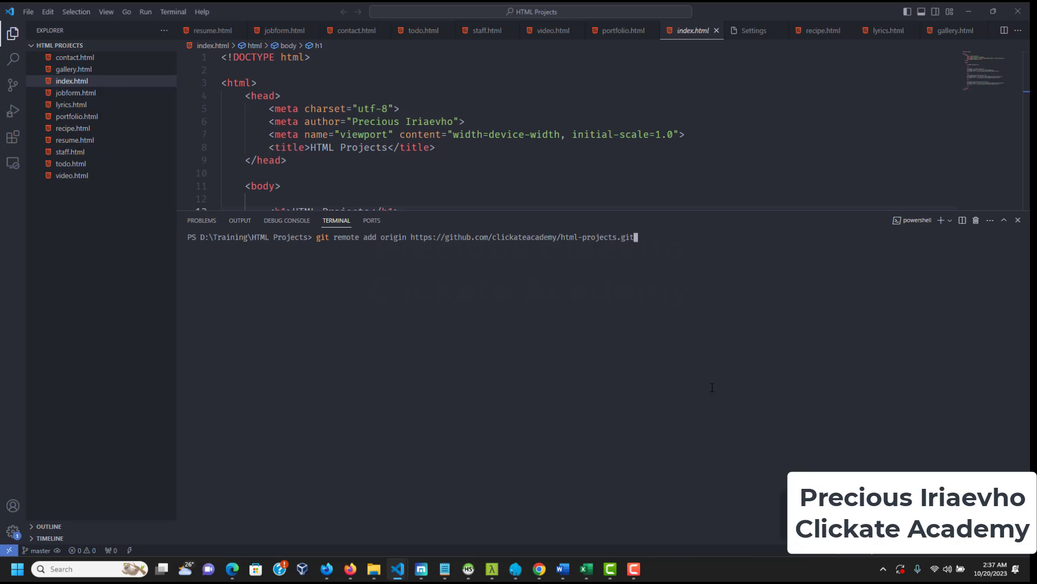
{"action": "key", "text": "Return"}
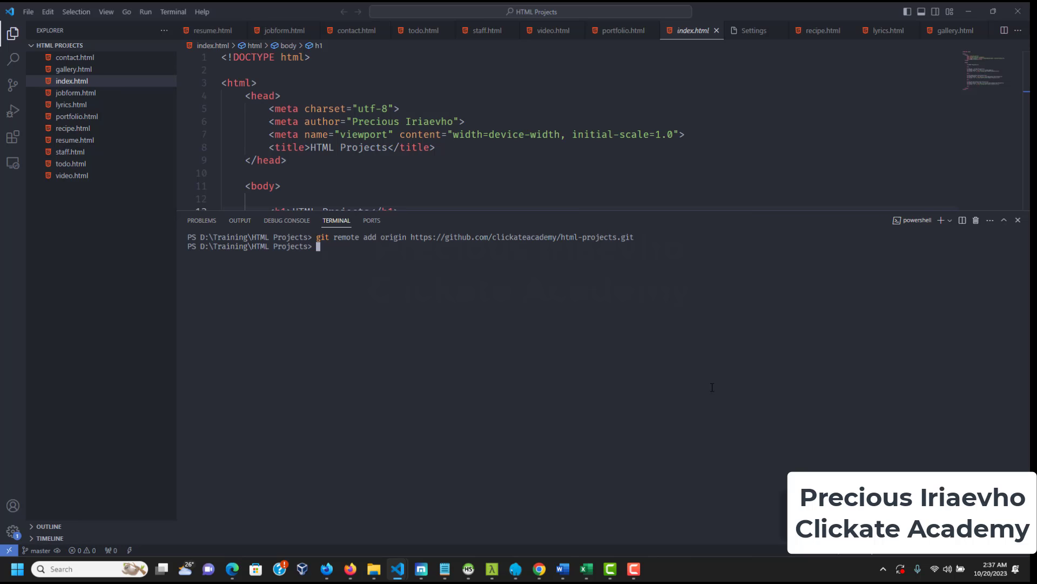
Run git push -u origin main, which fails with 'src refspec main does not match any'
{"action": "type", "text": "git"}
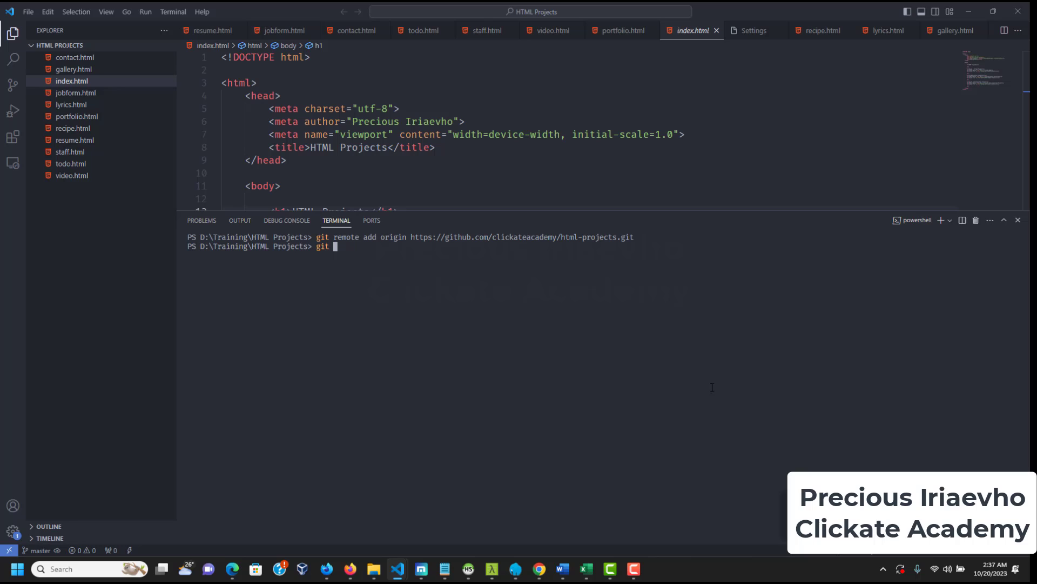
{"action": "type", "text": "p"}
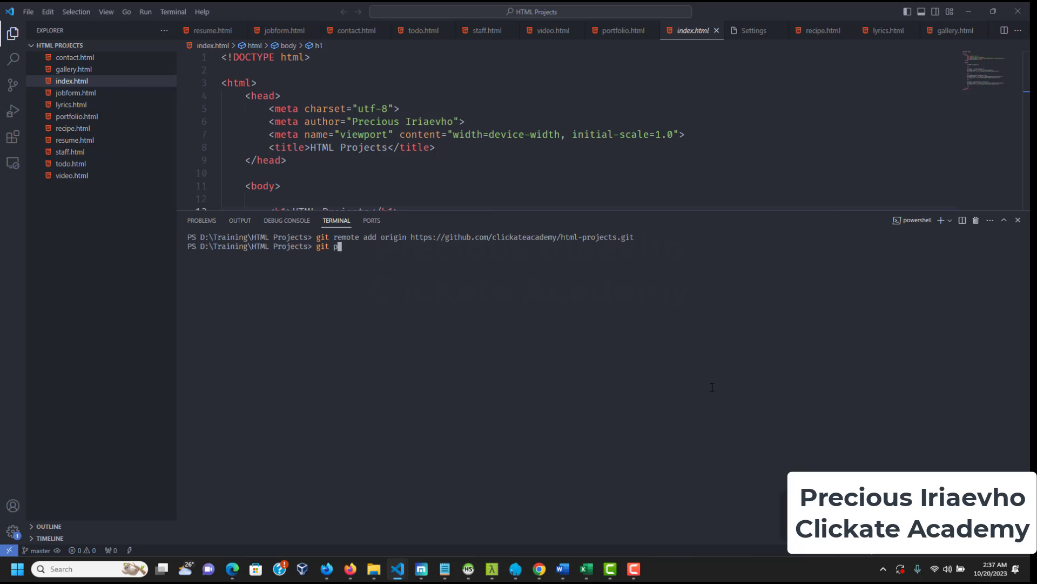
{"action": "type", "text": "ush"}
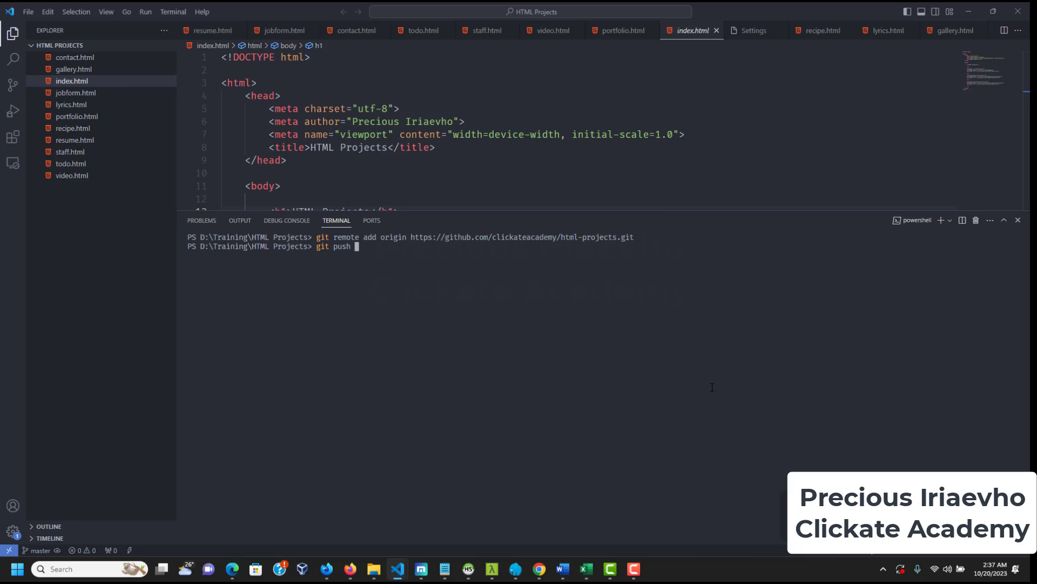
{"action": "type", "text": "-u ori"}
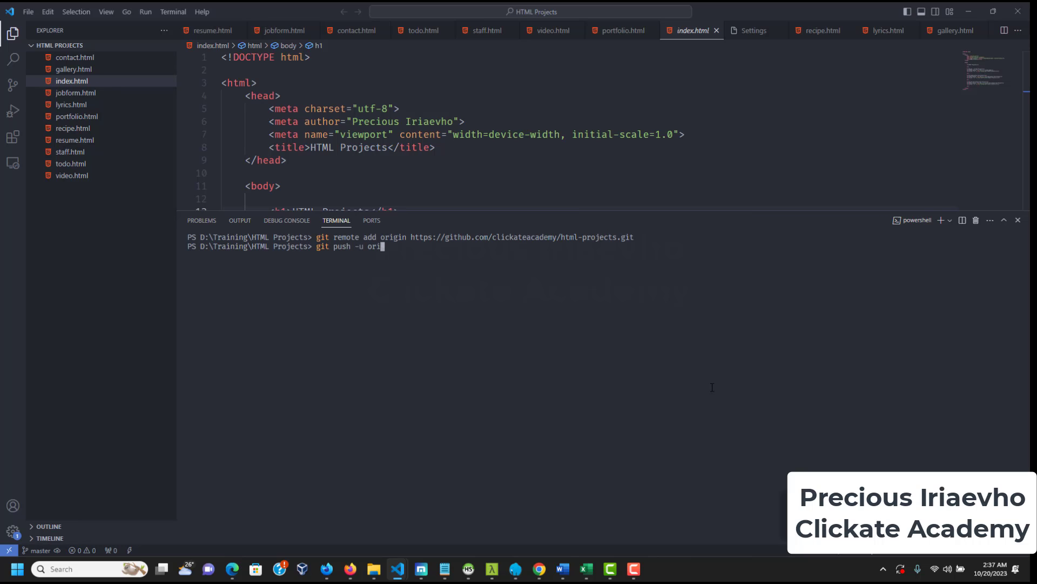
{"action": "type", "text": "gin main"}
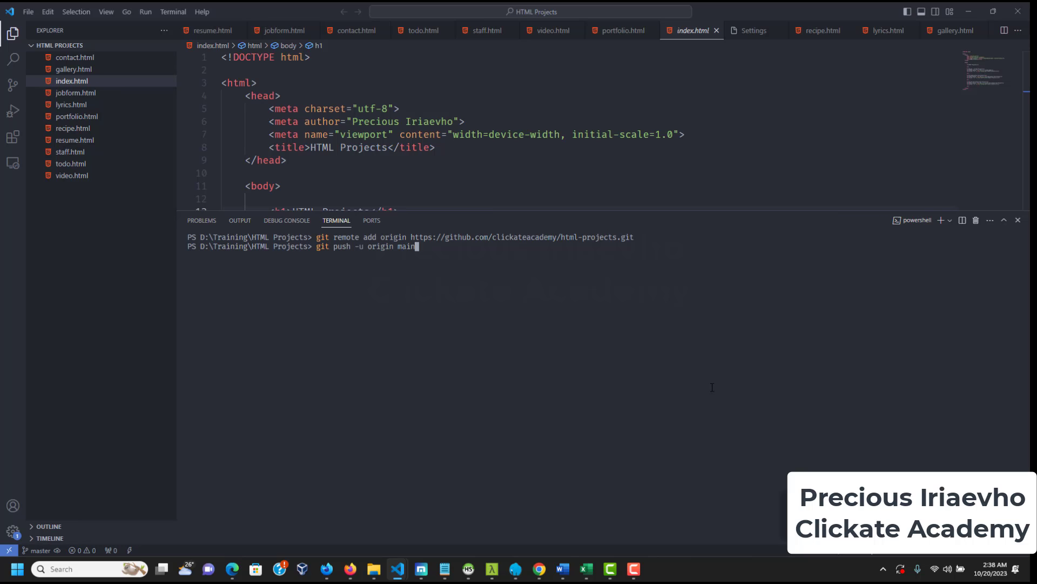
{"action": "key", "text": "Return"}
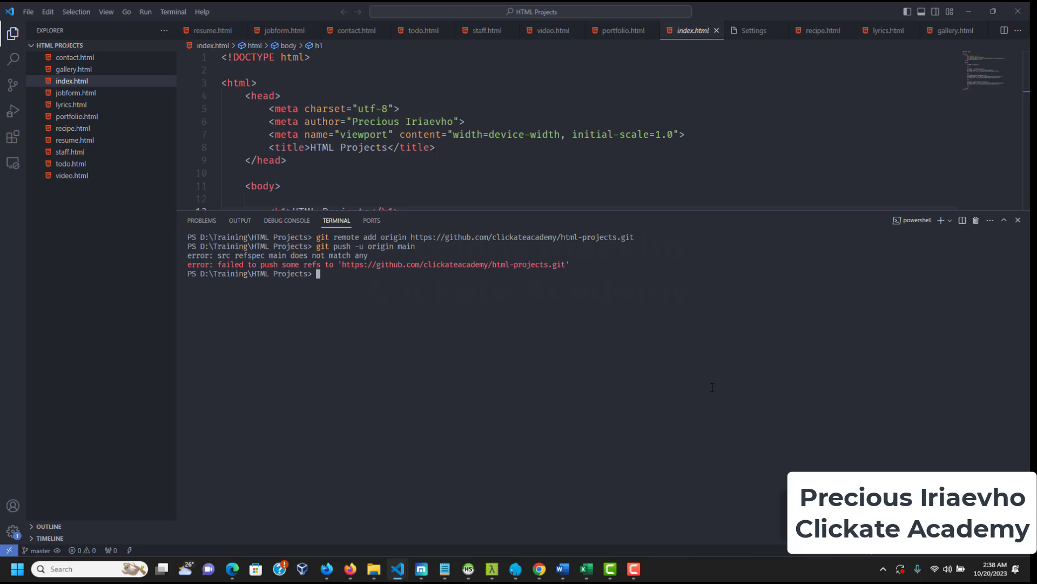
{"action": "mouse_move", "coordinate": [758, 402]}
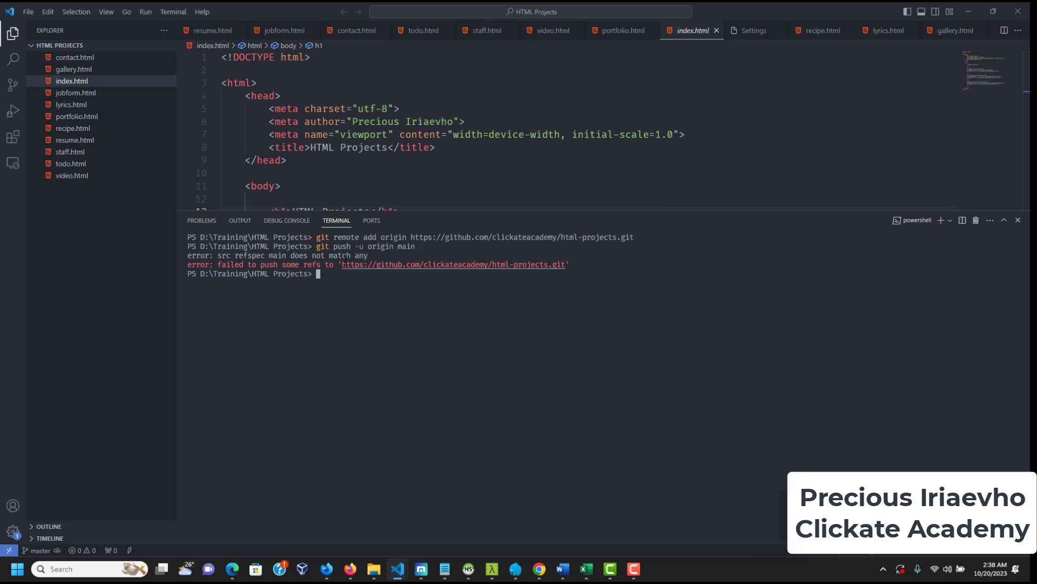
{"action": "mouse_move", "coordinate": [350, 569]}
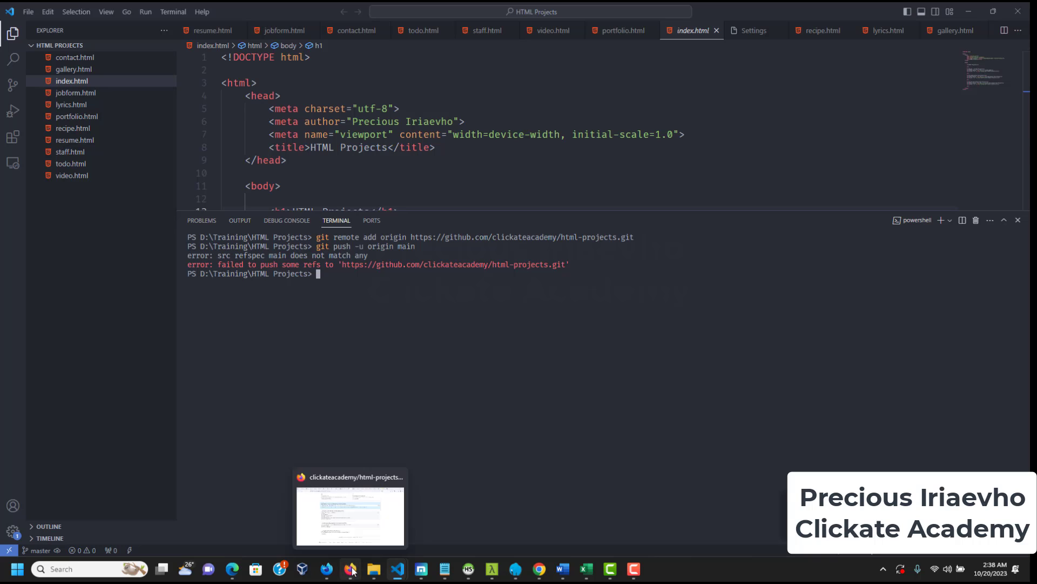
Copy the git remote add line from the repo's quick setup and rerun it, getting 'remote origin already exists'
{"action": "left_click", "coordinate": [350, 509]}
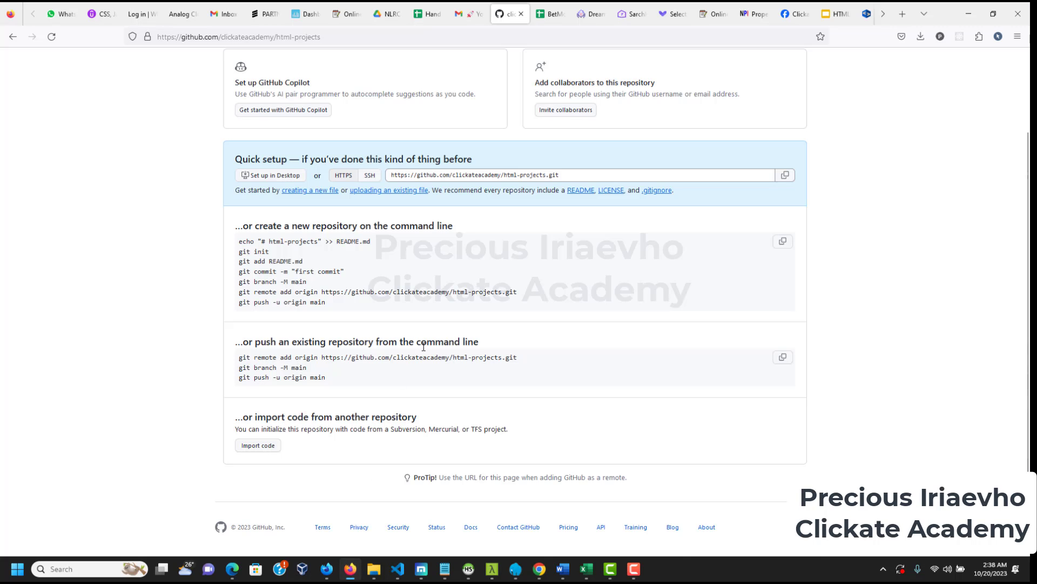
{"action": "scroll", "scroll_direction": "up", "scroll_amount": 3}
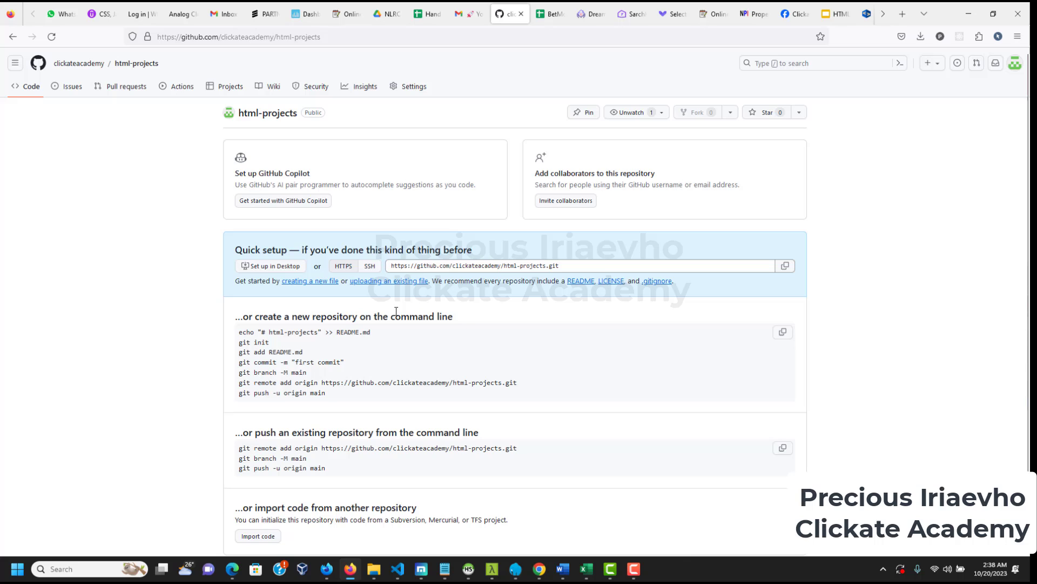
{"action": "mouse_move", "coordinate": [459, 315]}
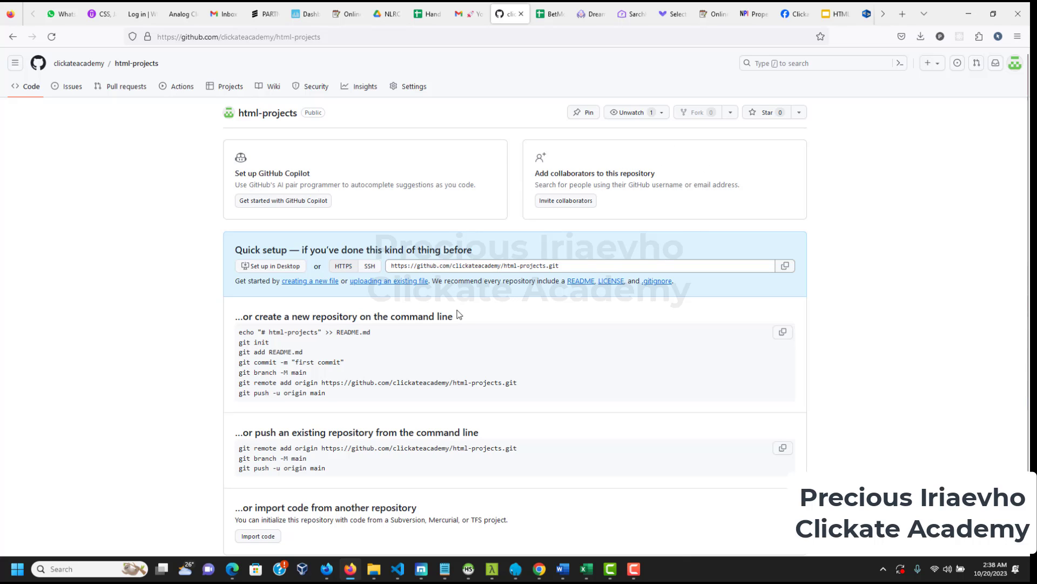
{"action": "scroll", "scroll_direction": "down", "scroll_amount": 3}
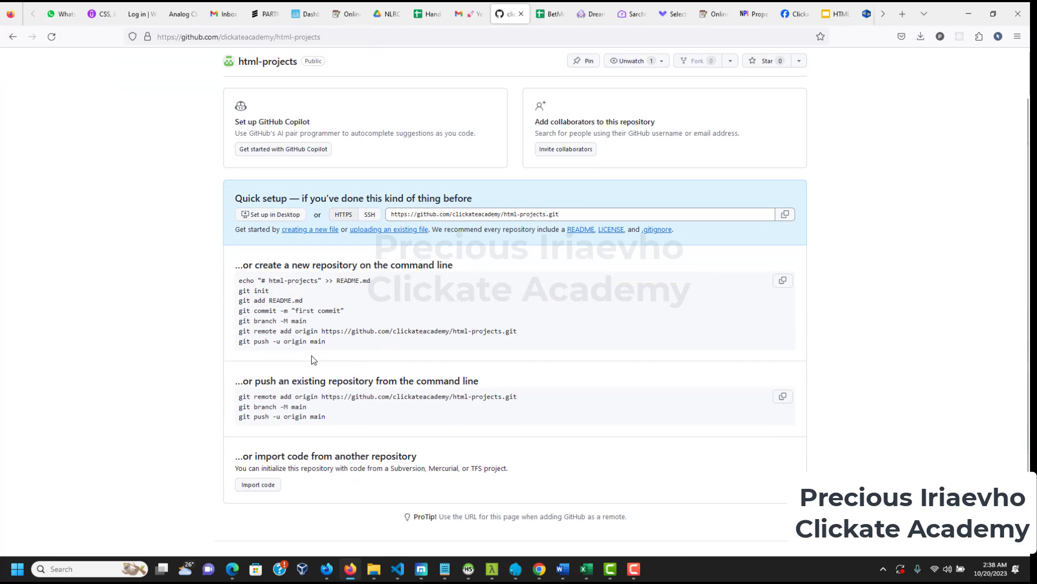
{"action": "mouse_move", "coordinate": [464, 344]}
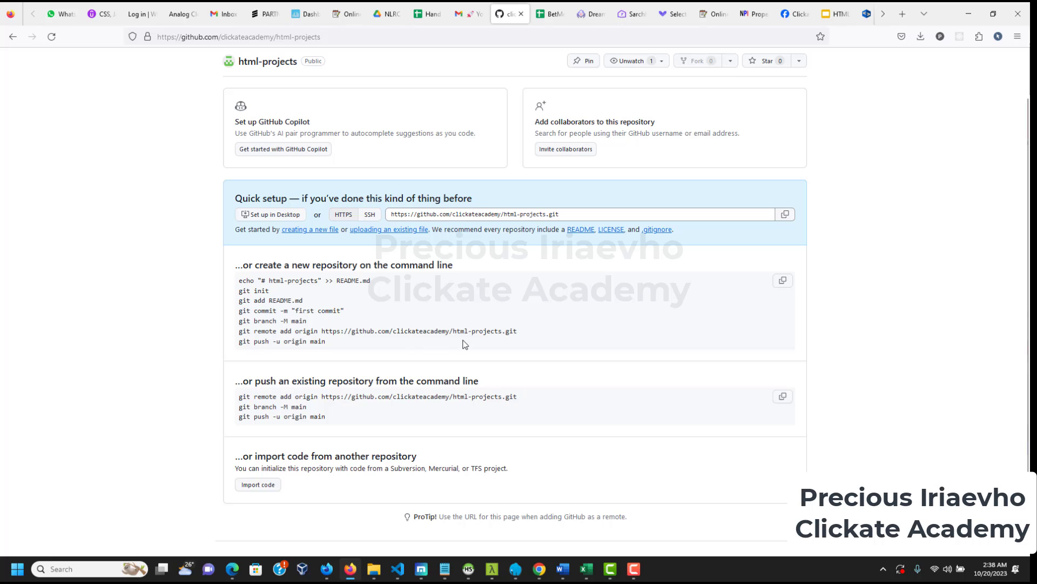
{"action": "mouse_move", "coordinate": [328, 424]}
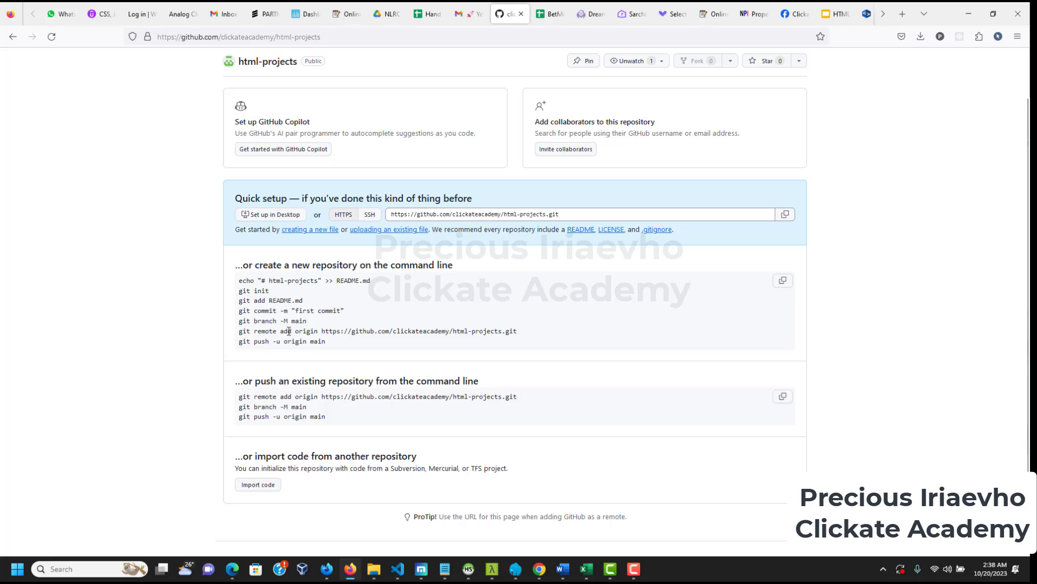
{"action": "mouse_move", "coordinate": [536, 335]}
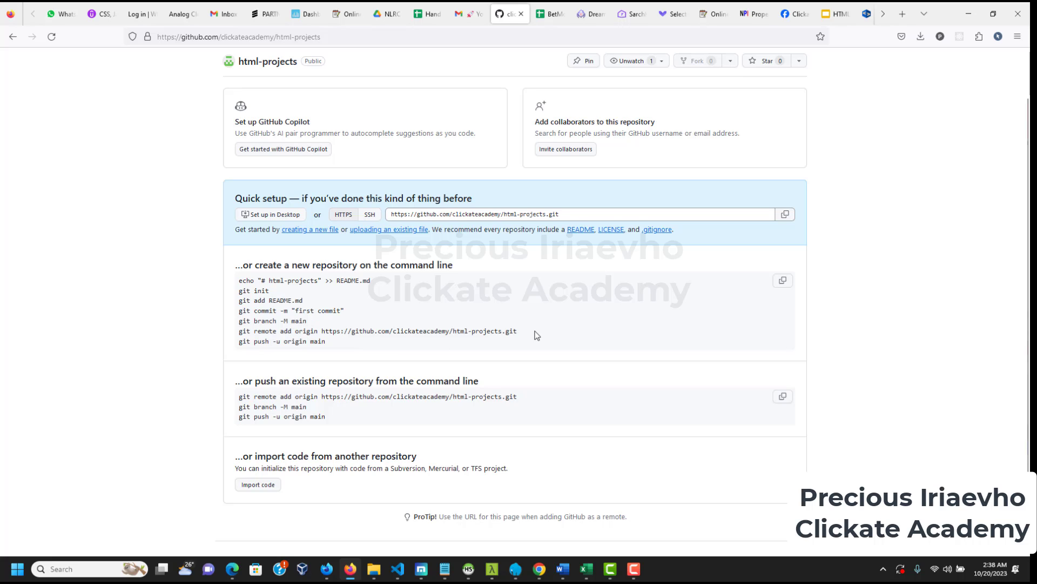
{"action": "mouse_move", "coordinate": [532, 403]}
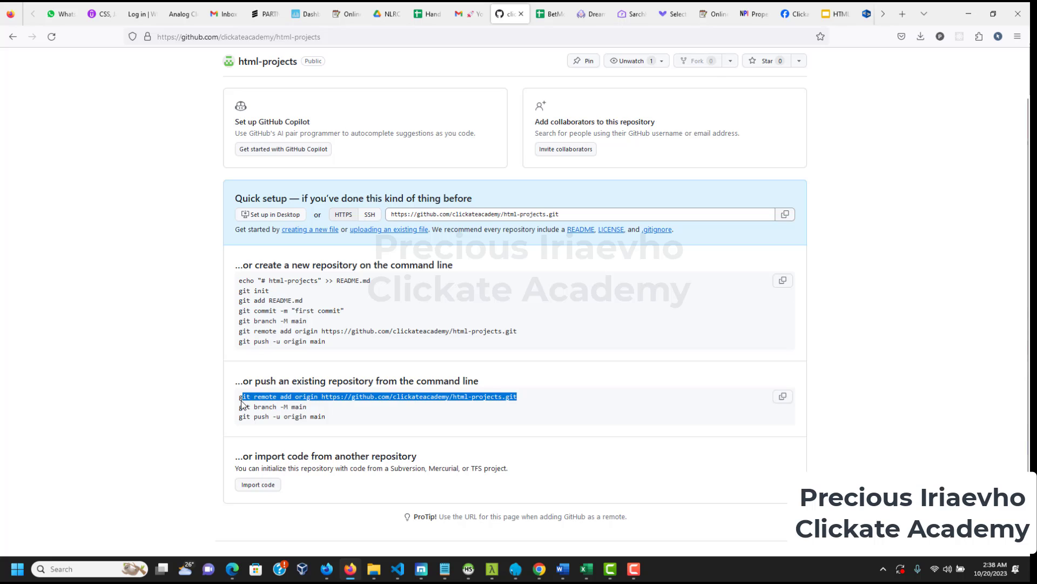
{"action": "right_click", "coordinate": [377, 396]}
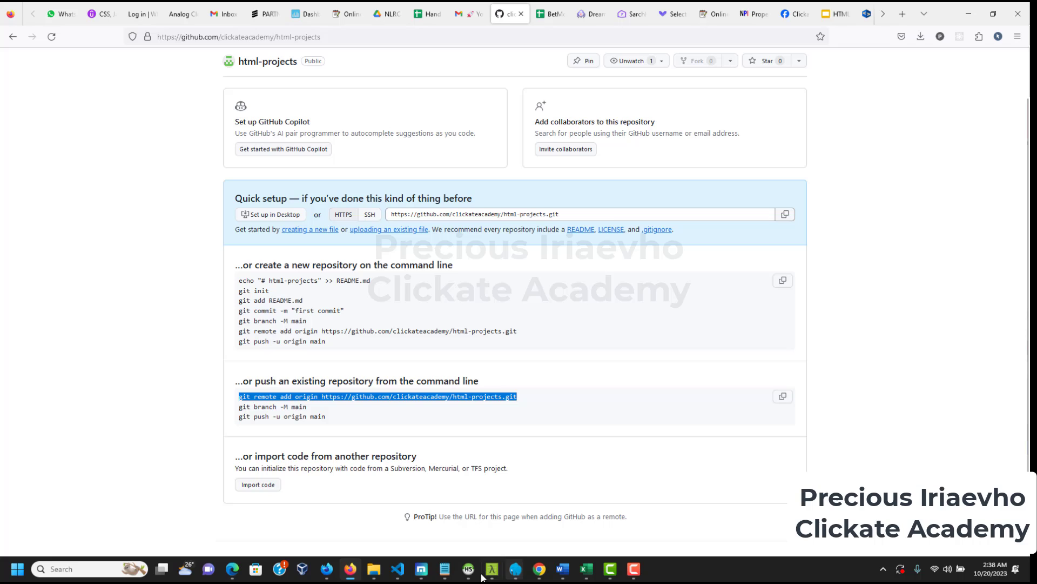
{"action": "left_click", "coordinate": [397, 568]}
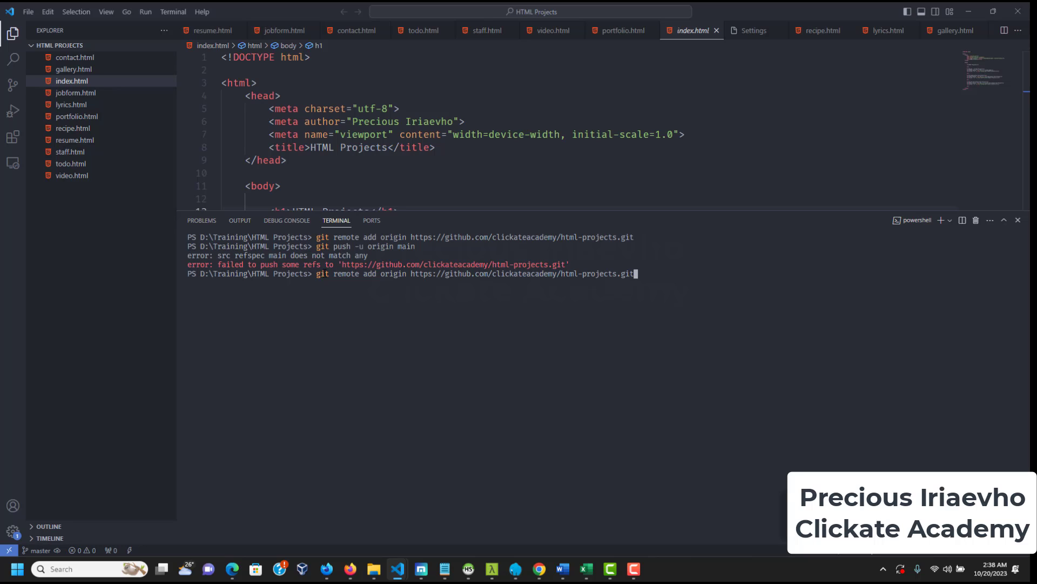
{"action": "key", "text": "Return"}
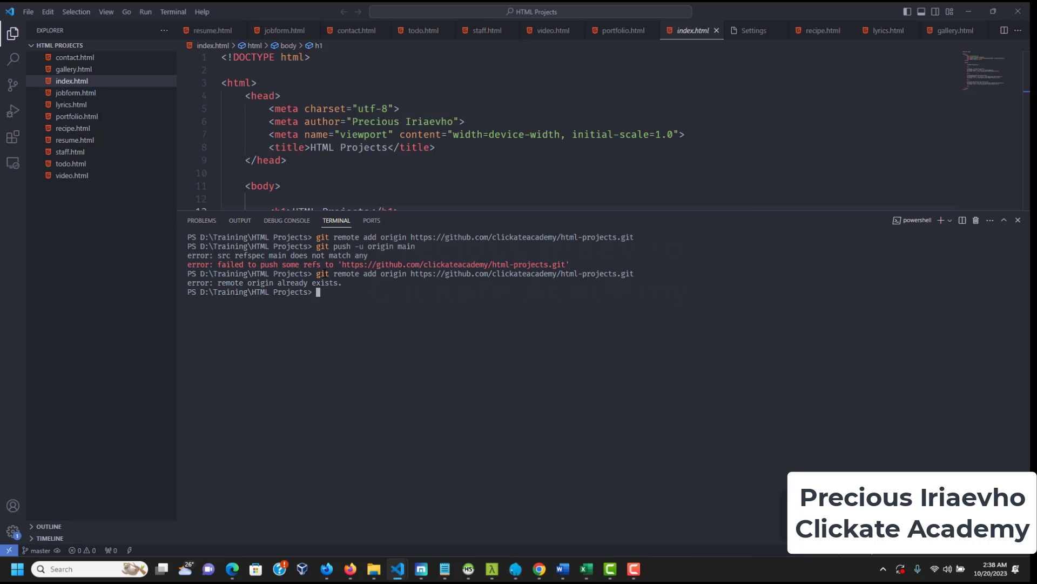
{"action": "mouse_move", "coordinate": [350, 569]}
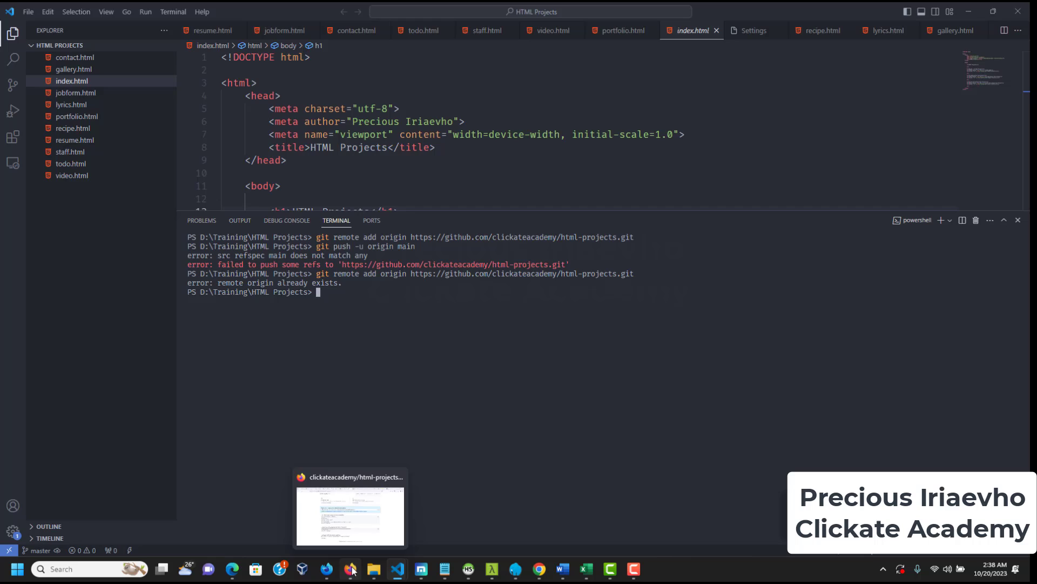
Rename the local branch with git branch -M main, taken from GitHub's push-existing-repository commands
{"action": "left_click", "coordinate": [349, 515]}
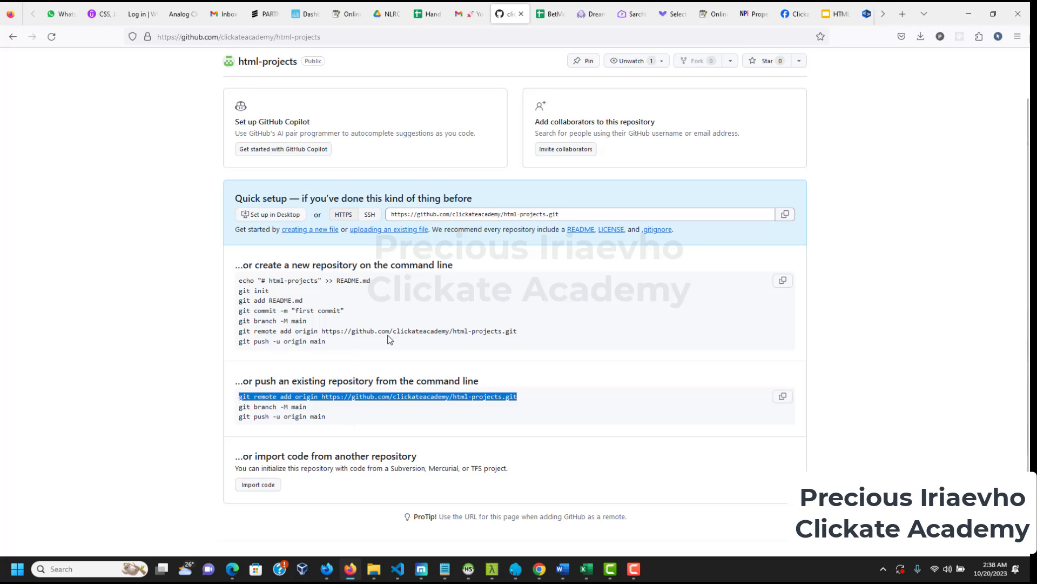
{"action": "left_click", "coordinate": [281, 416]}
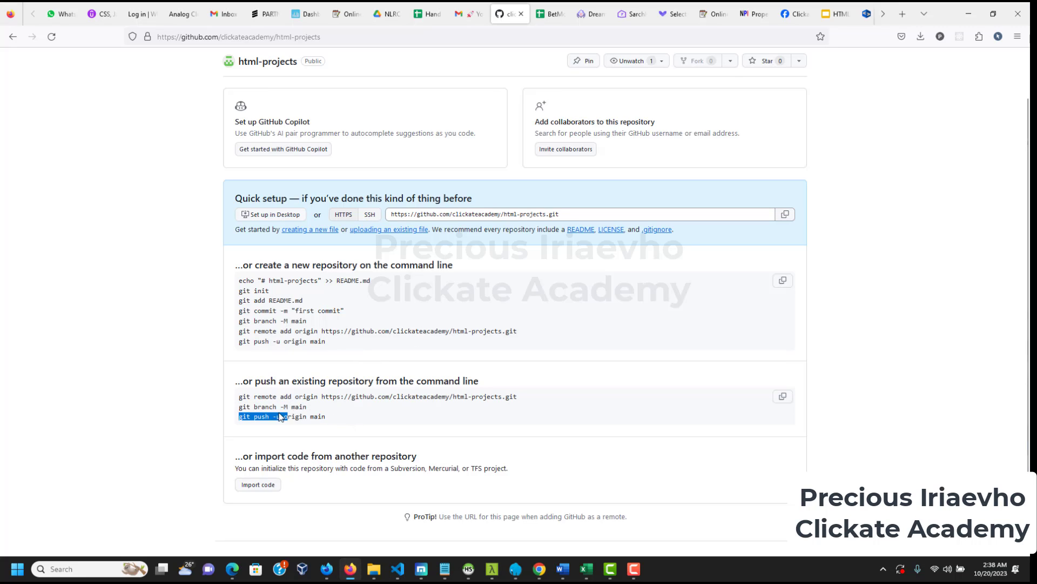
{"action": "right_click", "coordinate": [271, 406]}
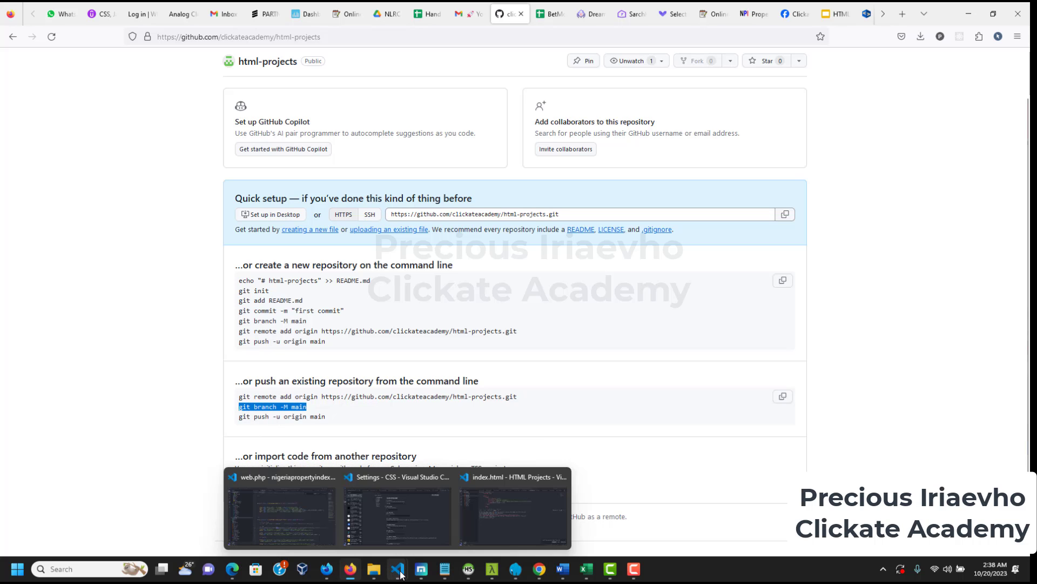
{"action": "left_click", "coordinate": [512, 514]}
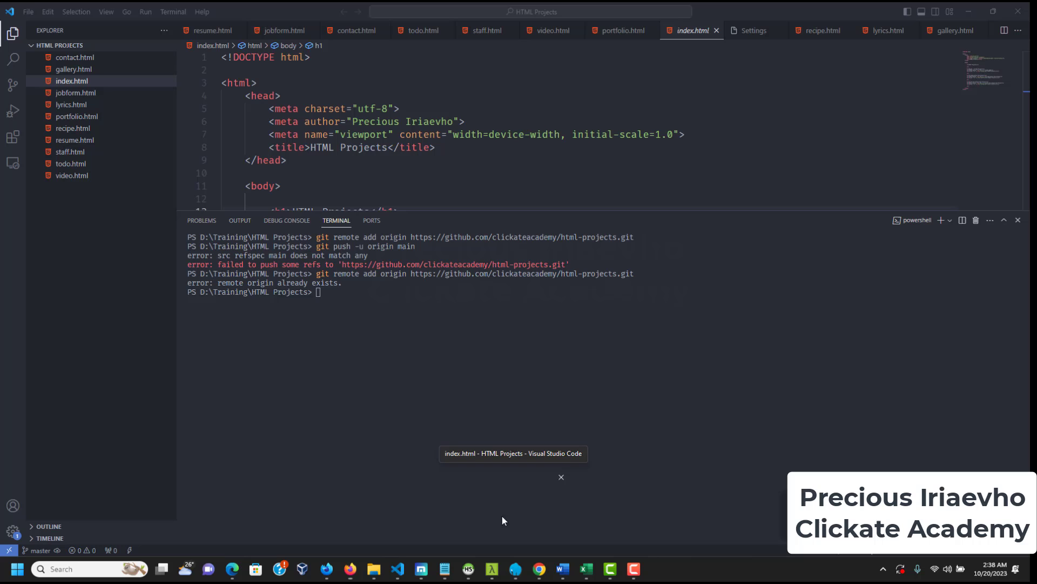
{"action": "type", "text": "git branch -M main"}
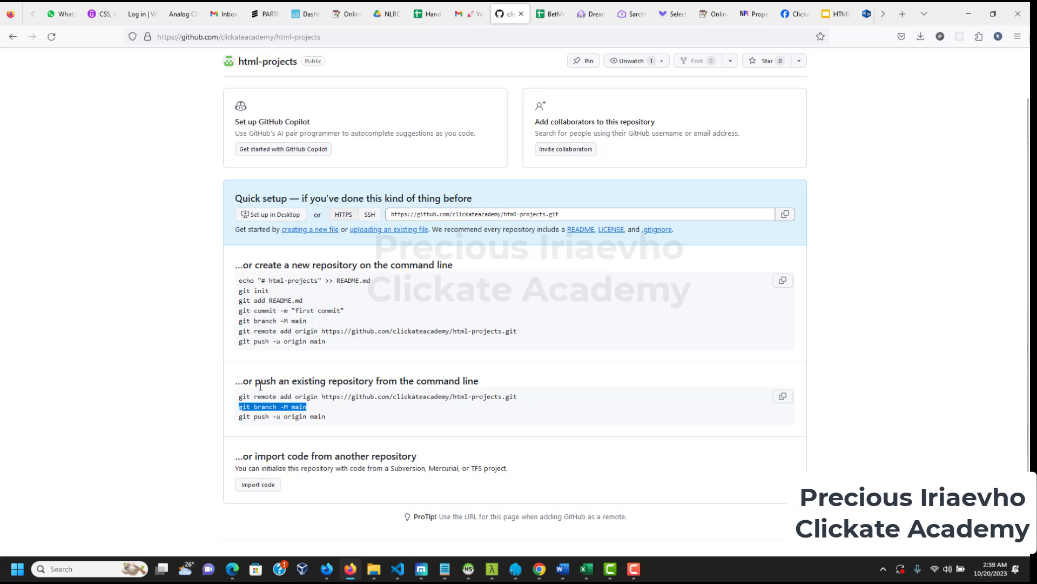
{"action": "mouse_move", "coordinate": [532, 411]}
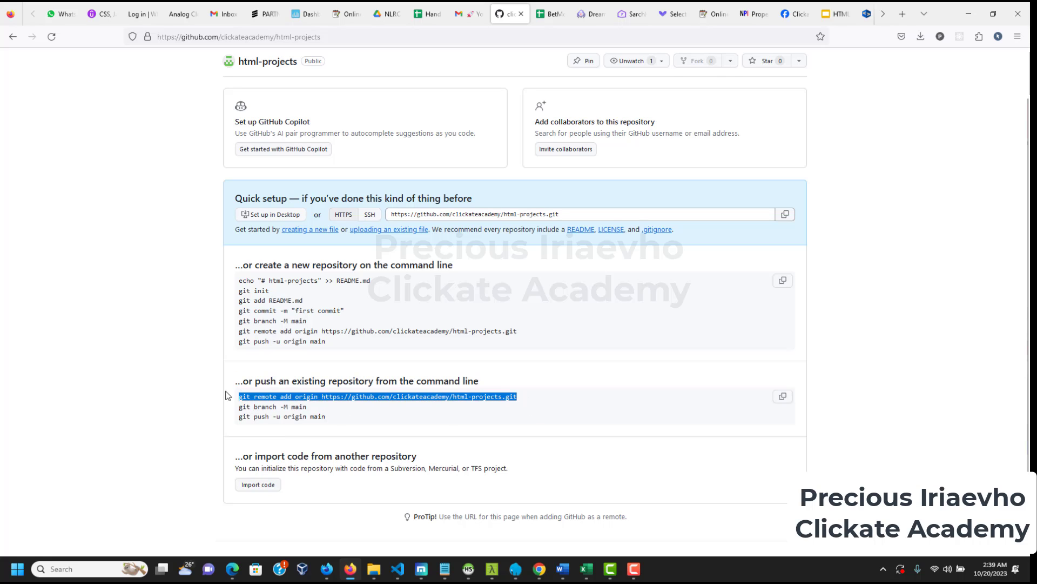
{"action": "double_click", "coordinate": [268, 406]}
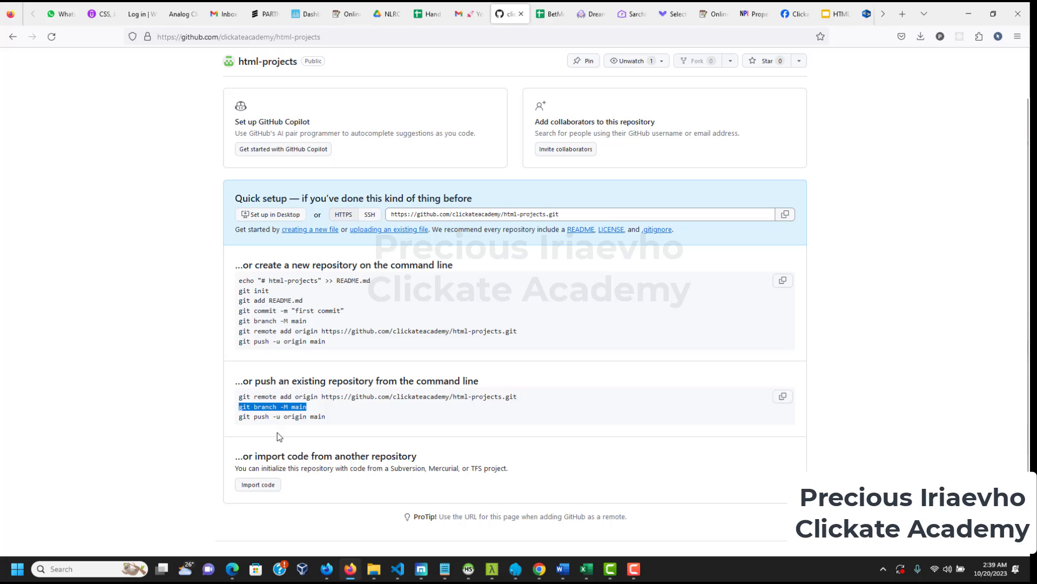
{"action": "left_click", "coordinate": [397, 569]}
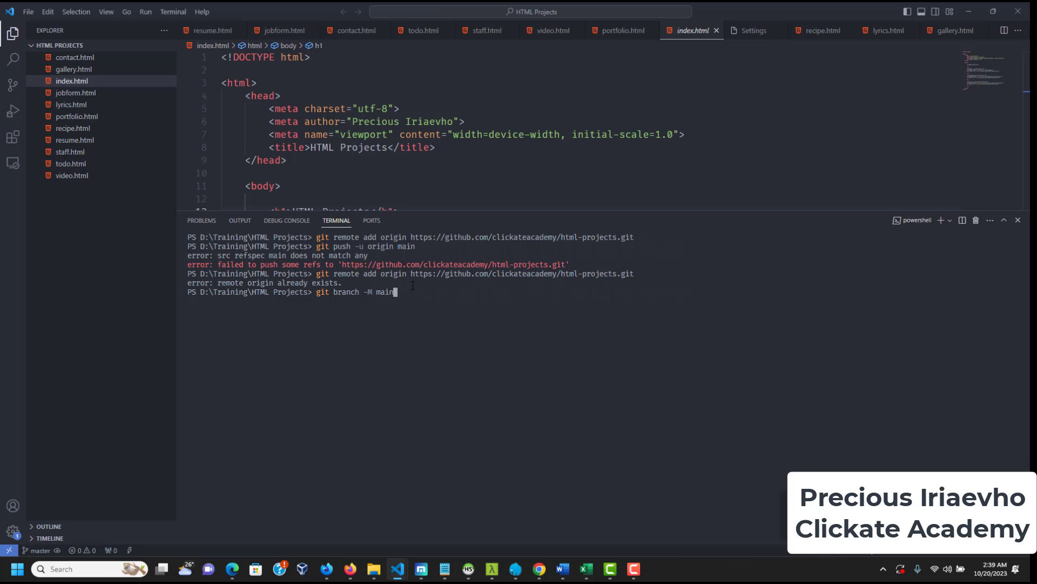
{"action": "key", "text": "Return"}
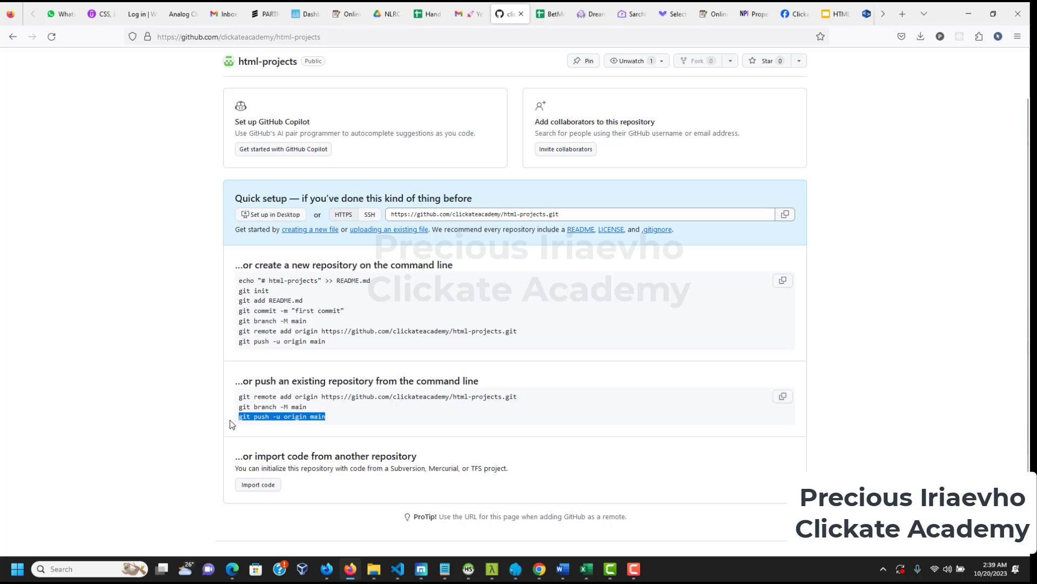
{"action": "mouse_move", "coordinate": [399, 561]}
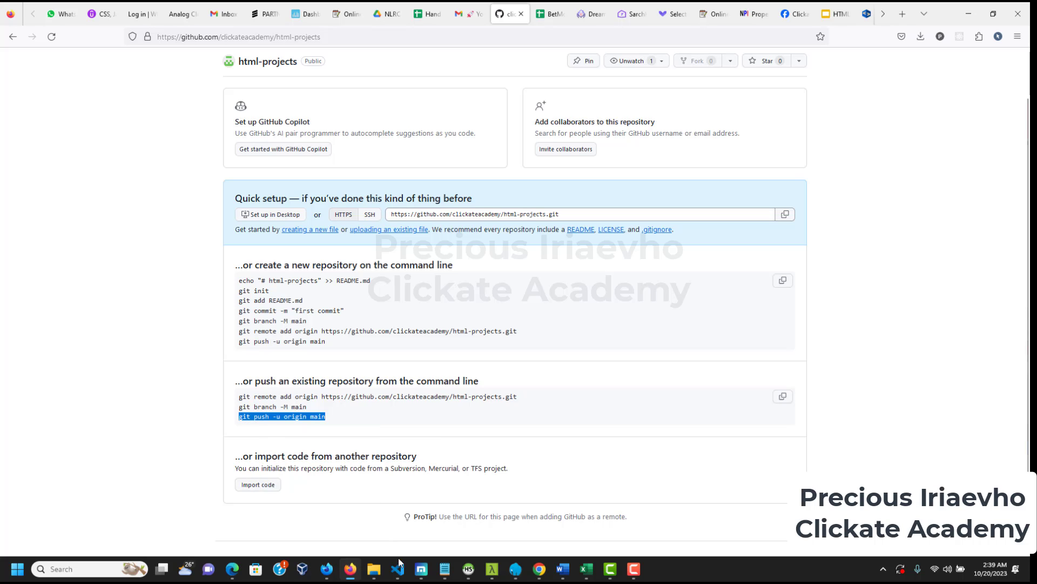
{"action": "left_click", "coordinate": [397, 568]}
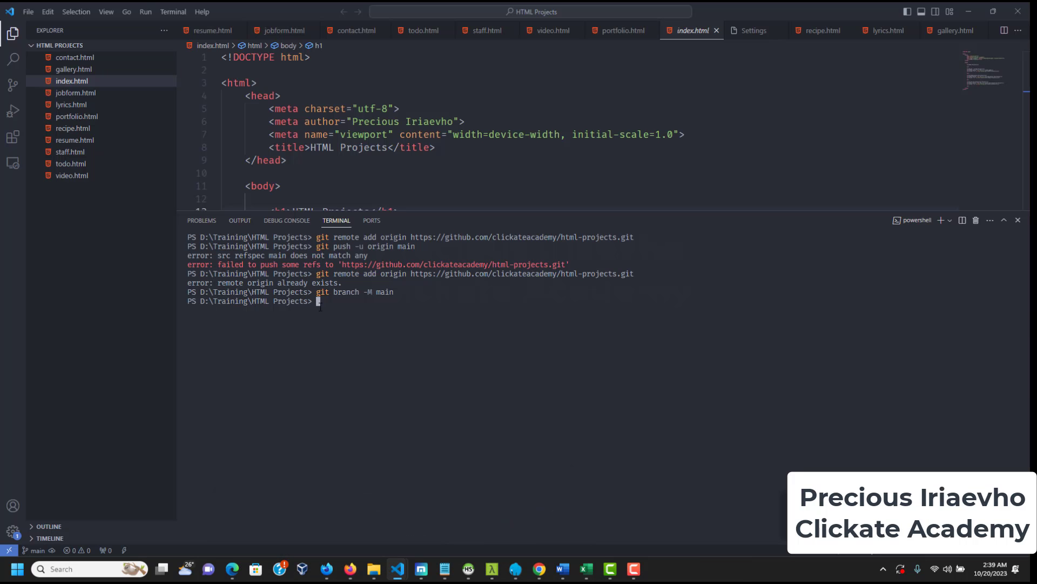
Run git push -u origin main and choose token sign-in in the Connect to GitHub prompt
{"action": "type", "text": "git push -u origin main"}
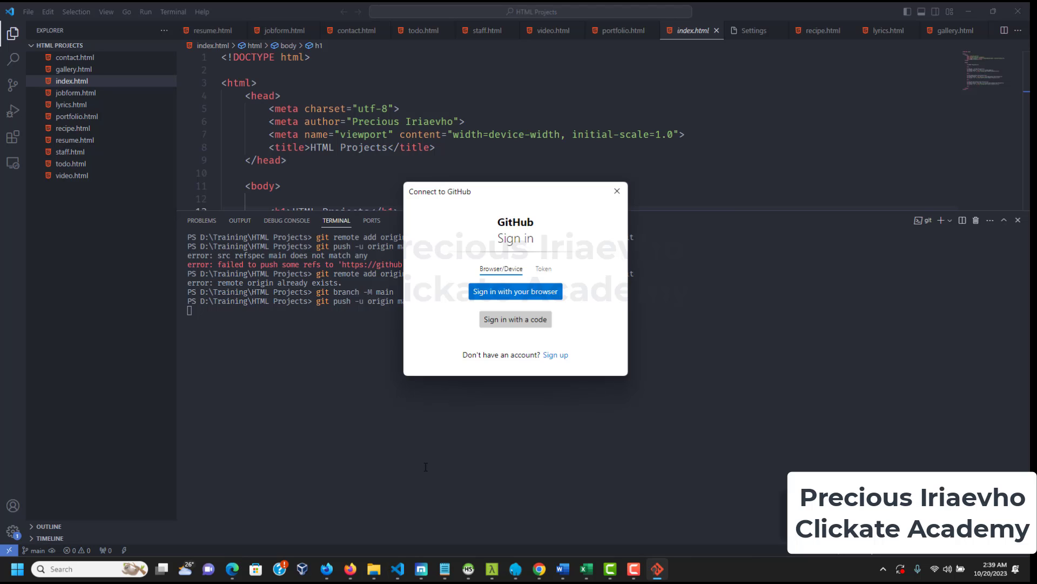
{"action": "mouse_move", "coordinate": [550, 432]}
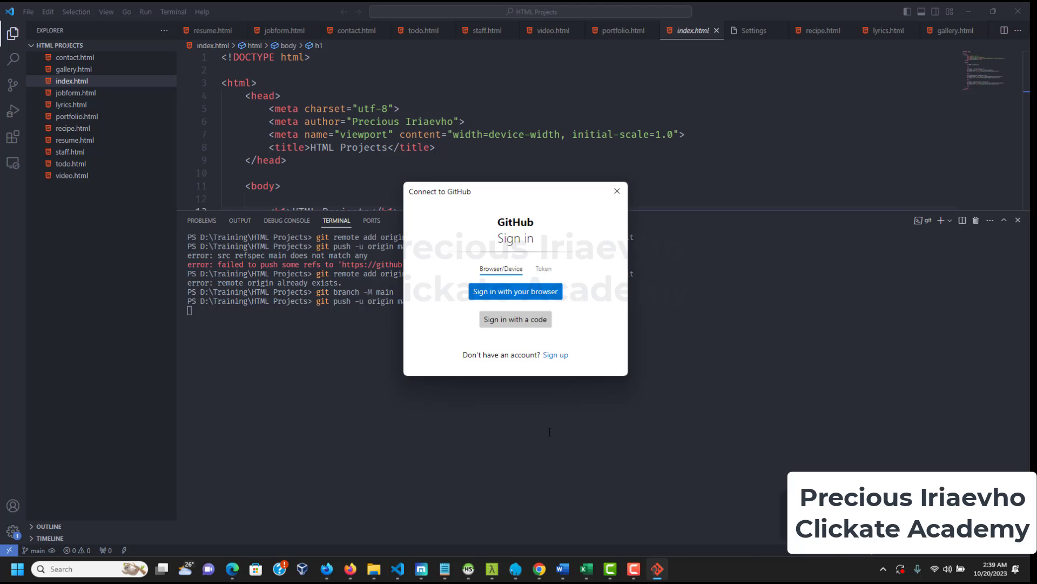
{"action": "mouse_move", "coordinate": [516, 319]}
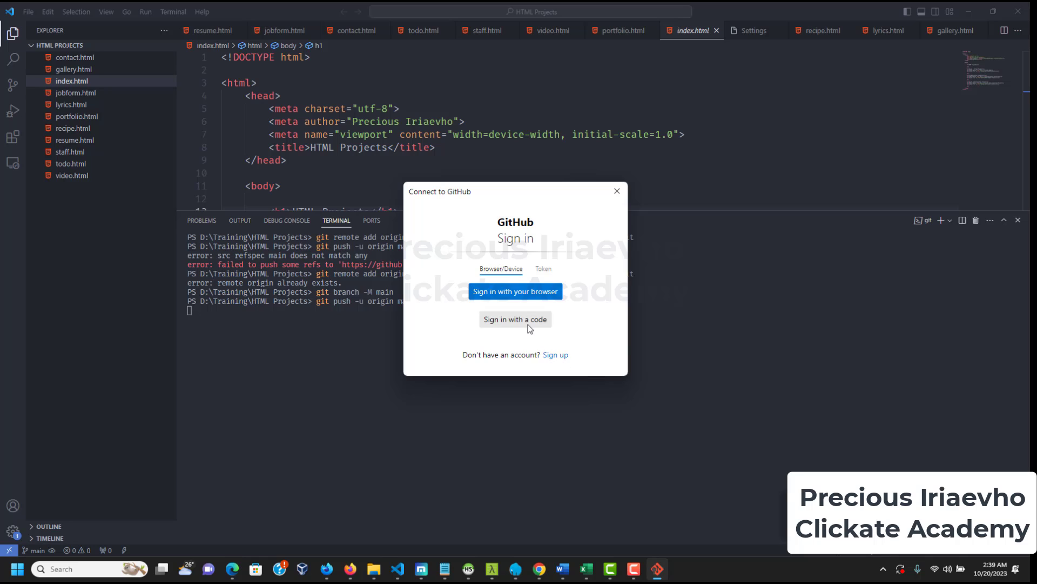
{"action": "mouse_move", "coordinate": [544, 269]}
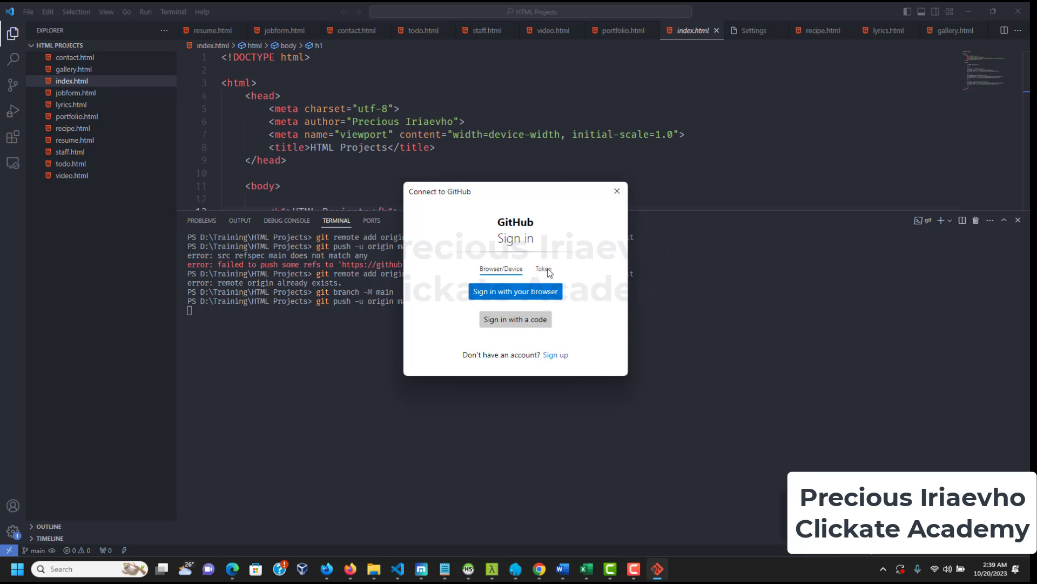
{"action": "left_click", "coordinate": [543, 270]}
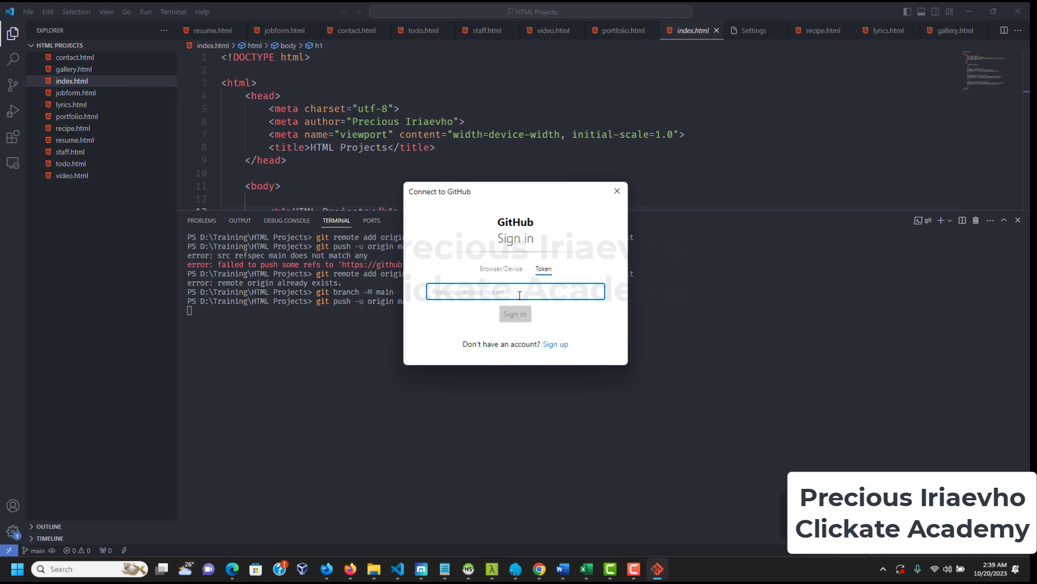
{"action": "mouse_move", "coordinate": [523, 291]}
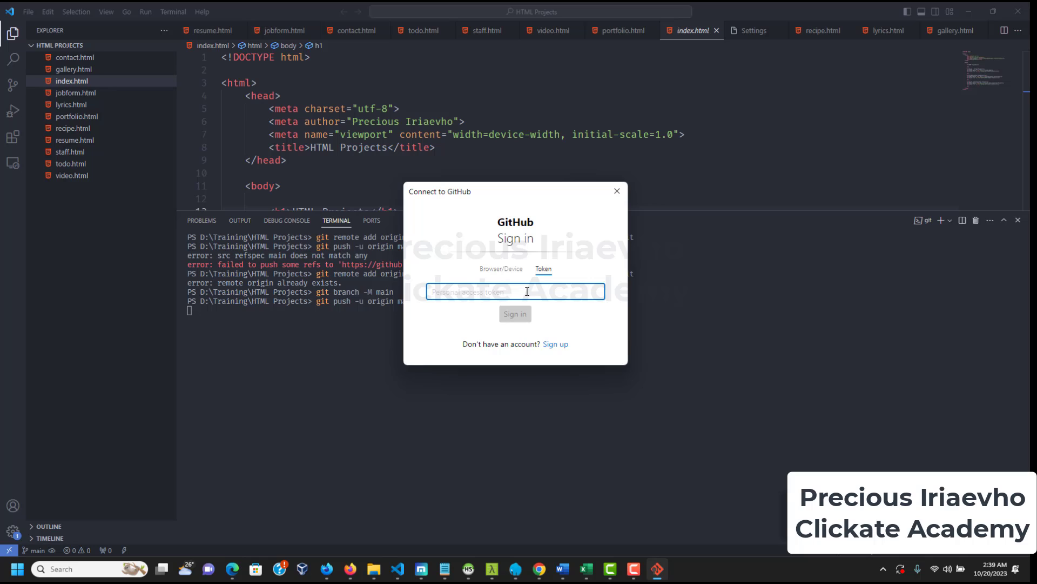
{"action": "mouse_move", "coordinate": [373, 568]}
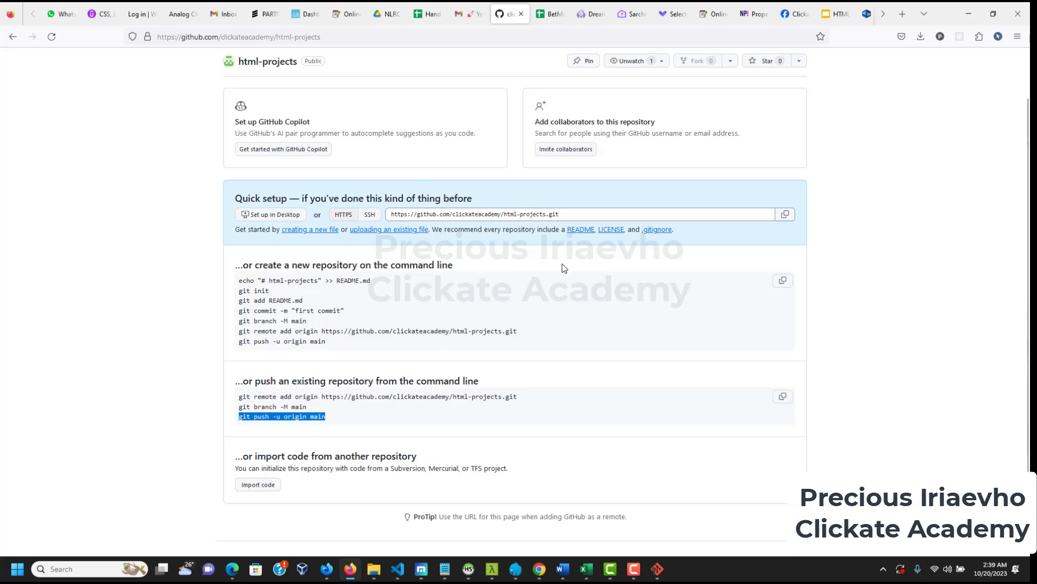
{"action": "mouse_move", "coordinate": [556, 294]}
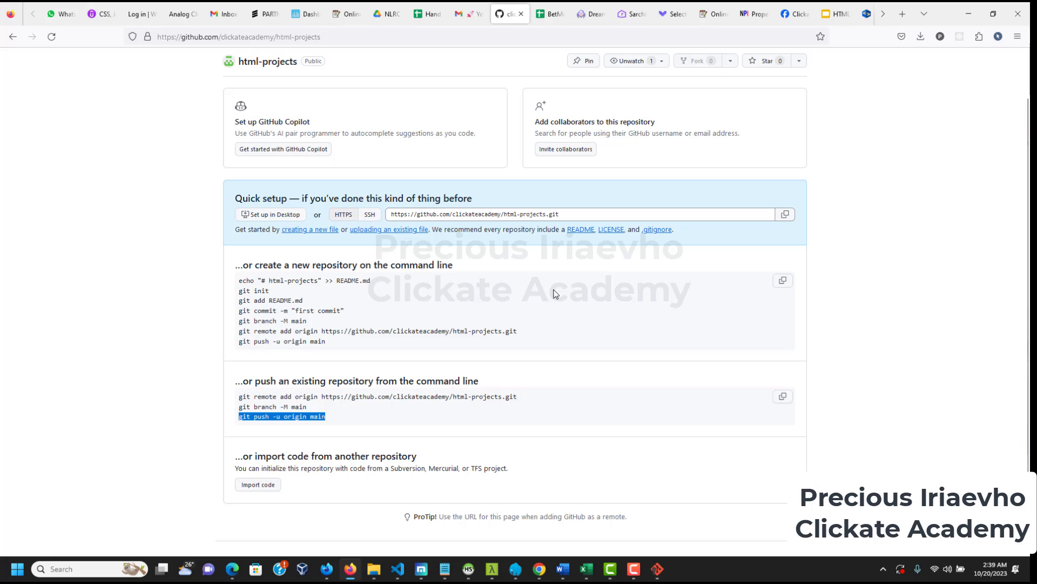
{"action": "mouse_move", "coordinate": [369, 226]}
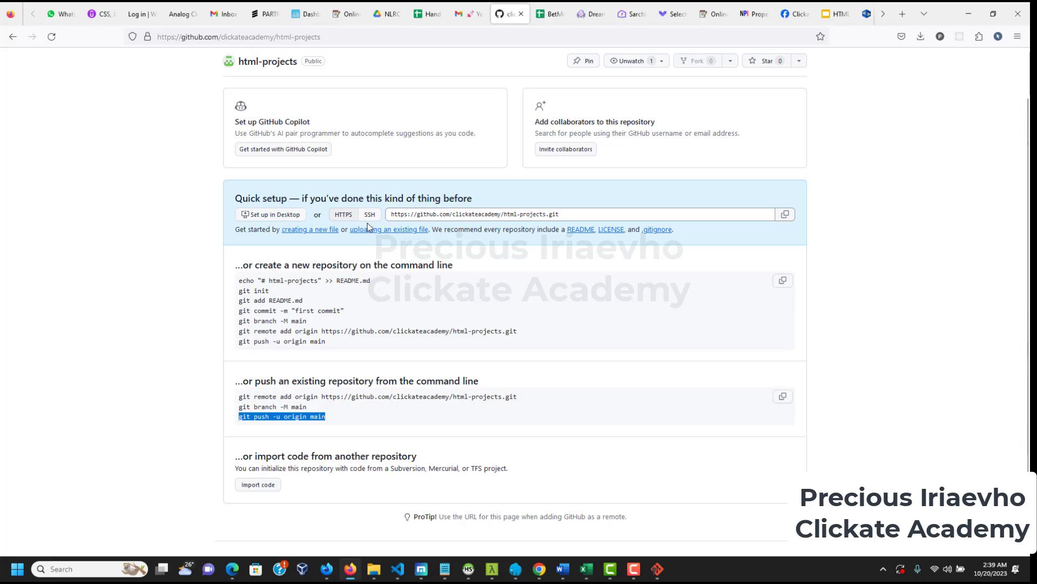
View the repository's SSH address in Quick setup, then switch back to HTTPS
{"action": "left_click", "coordinate": [370, 214]}
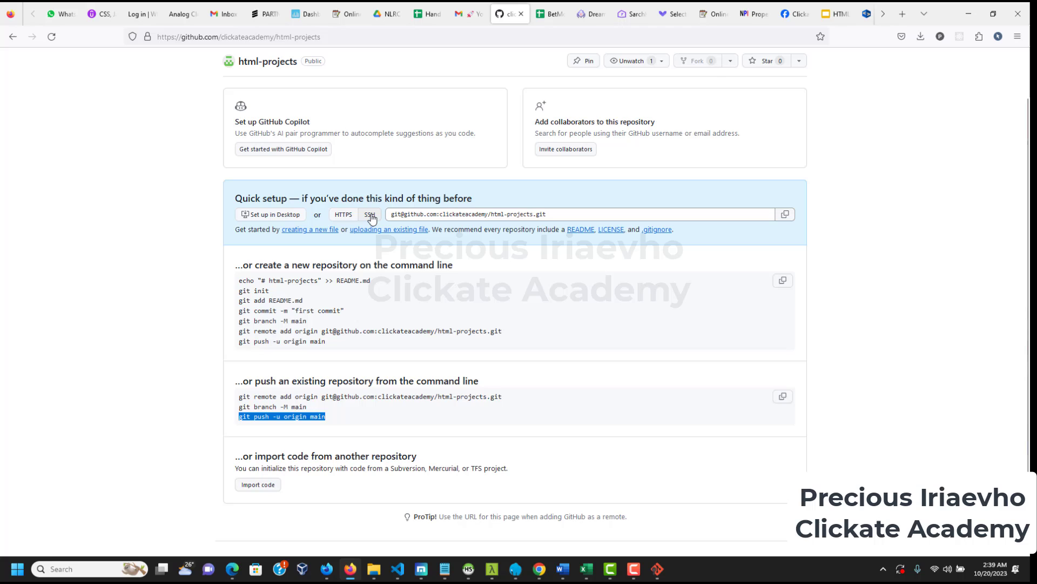
{"action": "mouse_move", "coordinate": [349, 219]}
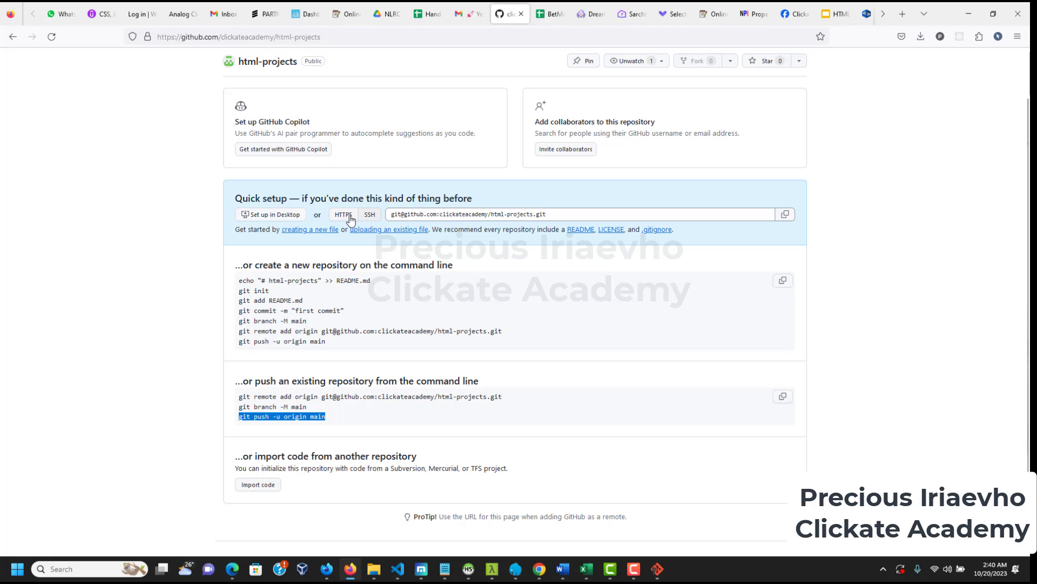
{"action": "left_click", "coordinate": [342, 214]}
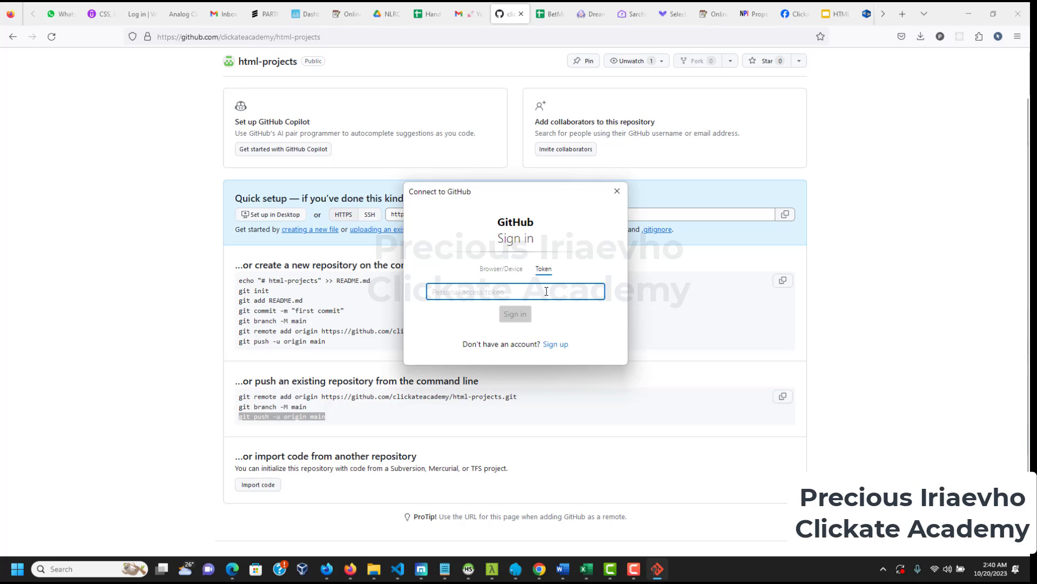
Sign in through the browser and authorize git-ecosystem so Git Credential Manager authentication succeeds
{"action": "left_click", "coordinate": [501, 269]}
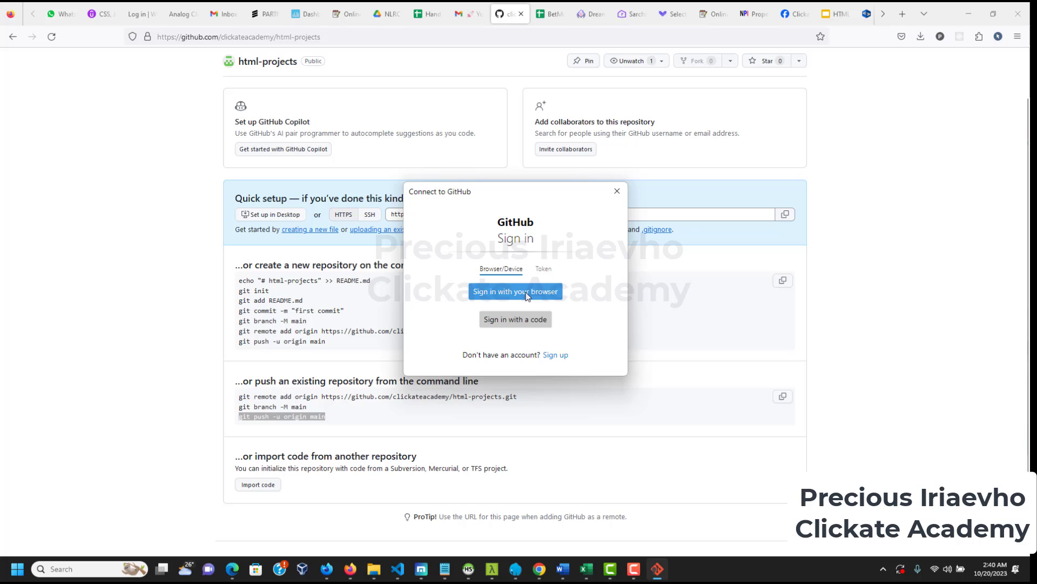
{"action": "left_click", "coordinate": [516, 291]}
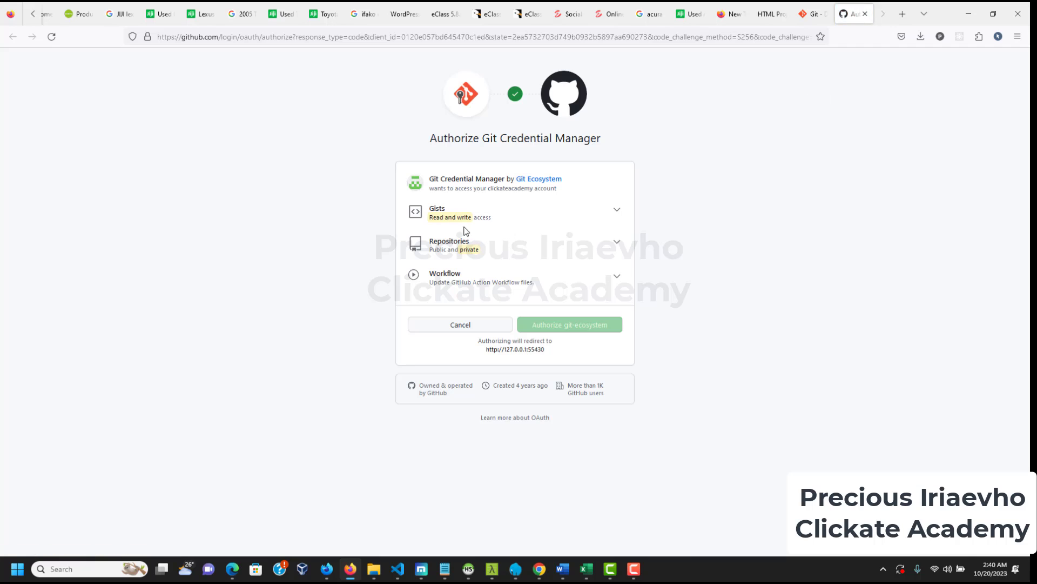
{"action": "mouse_move", "coordinate": [569, 324]}
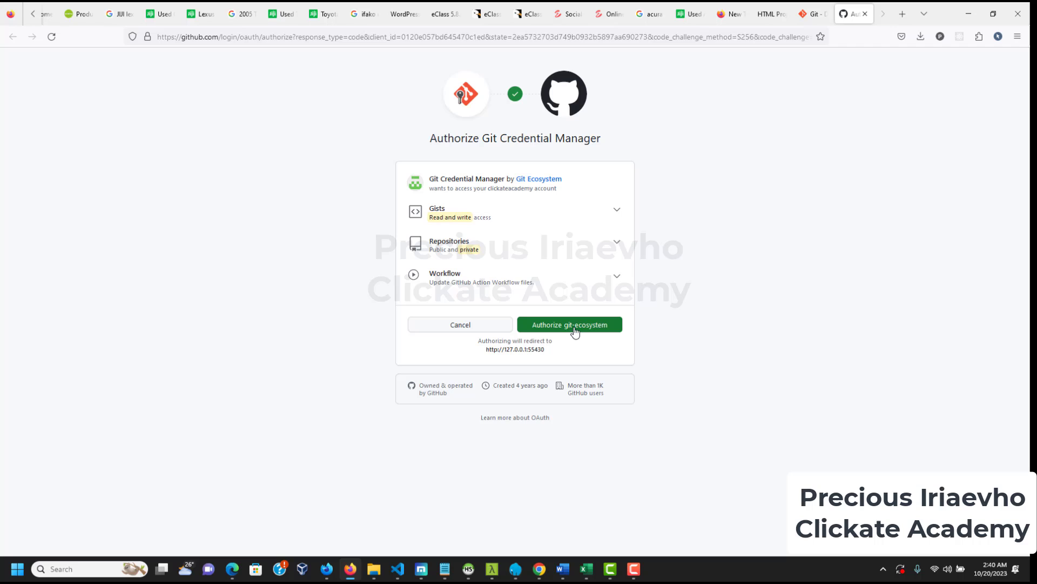
{"action": "left_click", "coordinate": [569, 324]}
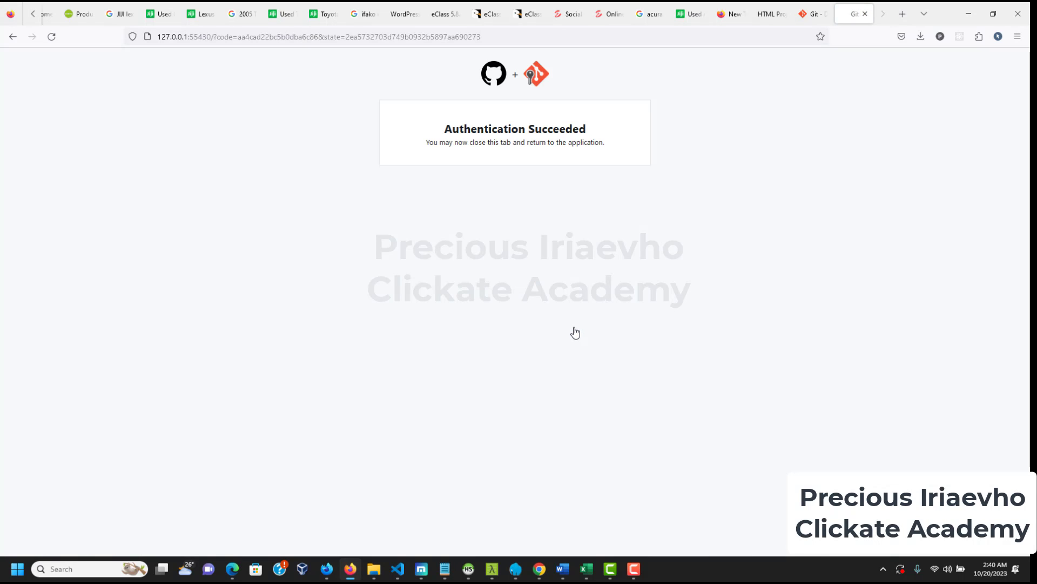
{"action": "mouse_move", "coordinate": [560, 427]}
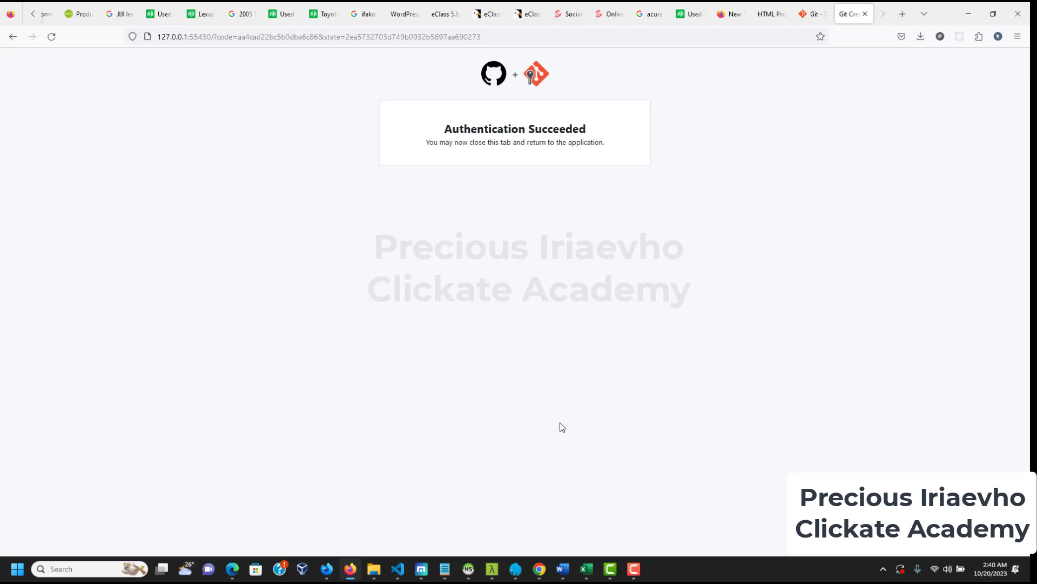
{"action": "mouse_move", "coordinate": [396, 568]}
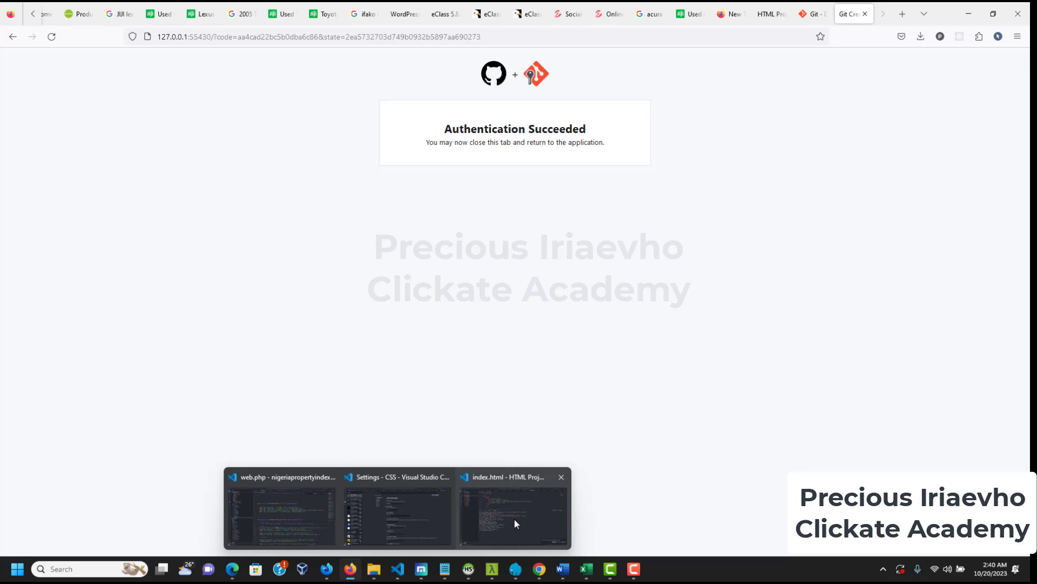
Check the completed push with main tracking origin/main, then go to the html-projects tab in Firefox
{"action": "left_click", "coordinate": [512, 512]}
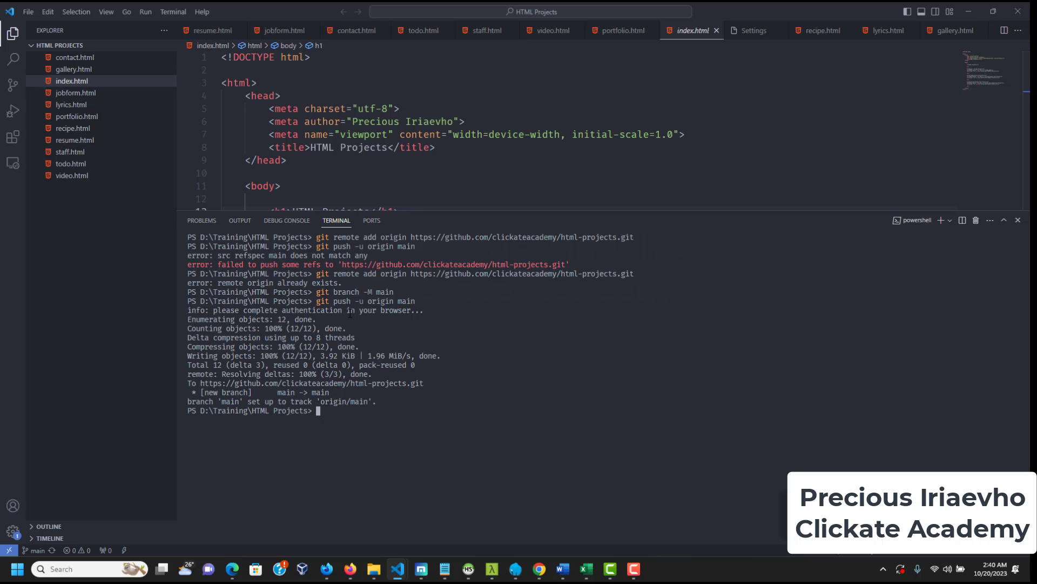
{"action": "left_click", "coordinate": [352, 568]}
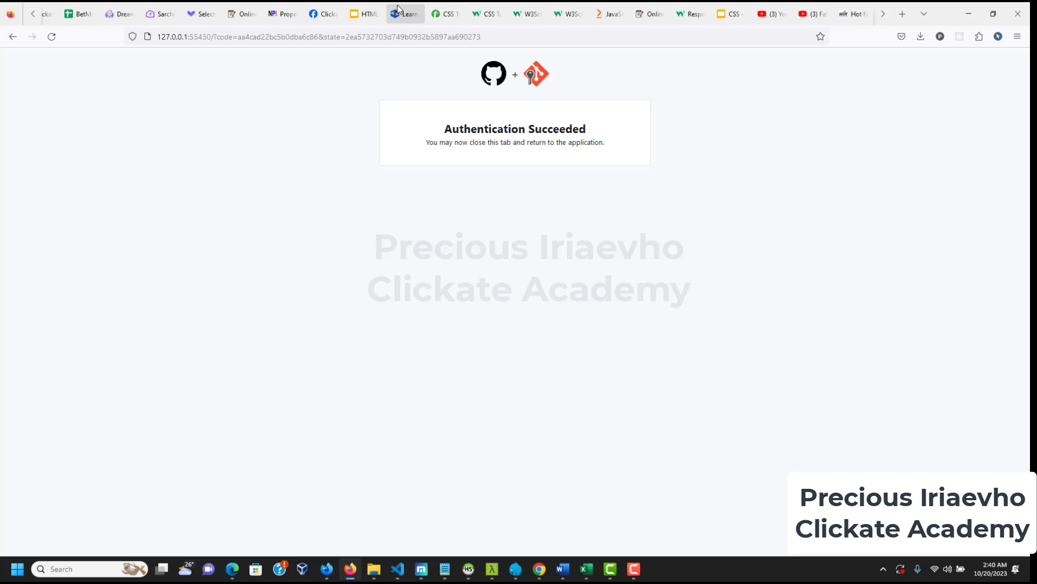
{"action": "left_click", "coordinate": [509, 13]}
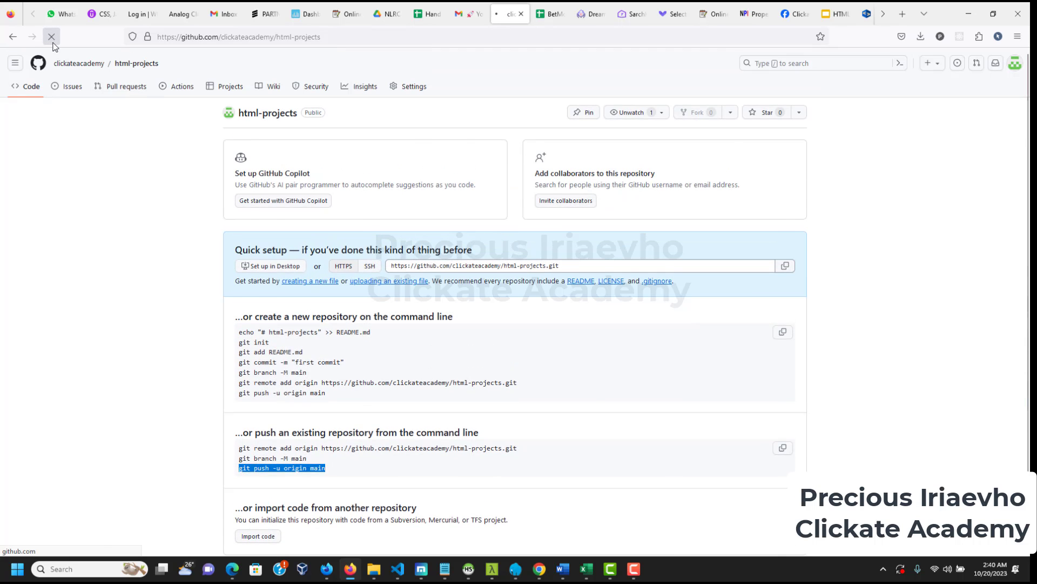
Reload github.com/clickateacademy/html-projects to list the eleven pushed HTML files on main
{"action": "left_click", "coordinate": [51, 37]}
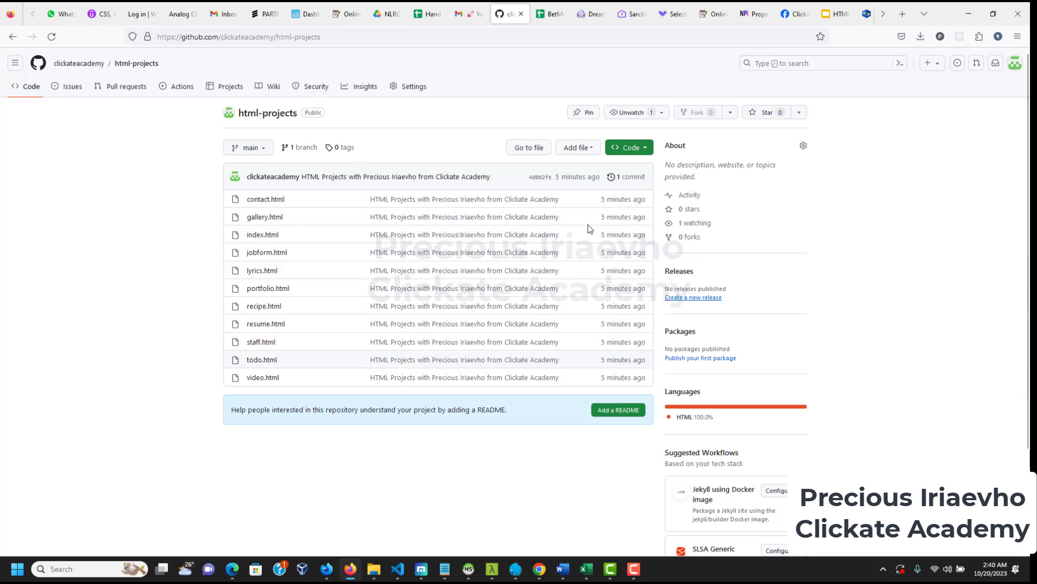
{"action": "mouse_move", "coordinate": [398, 320]}
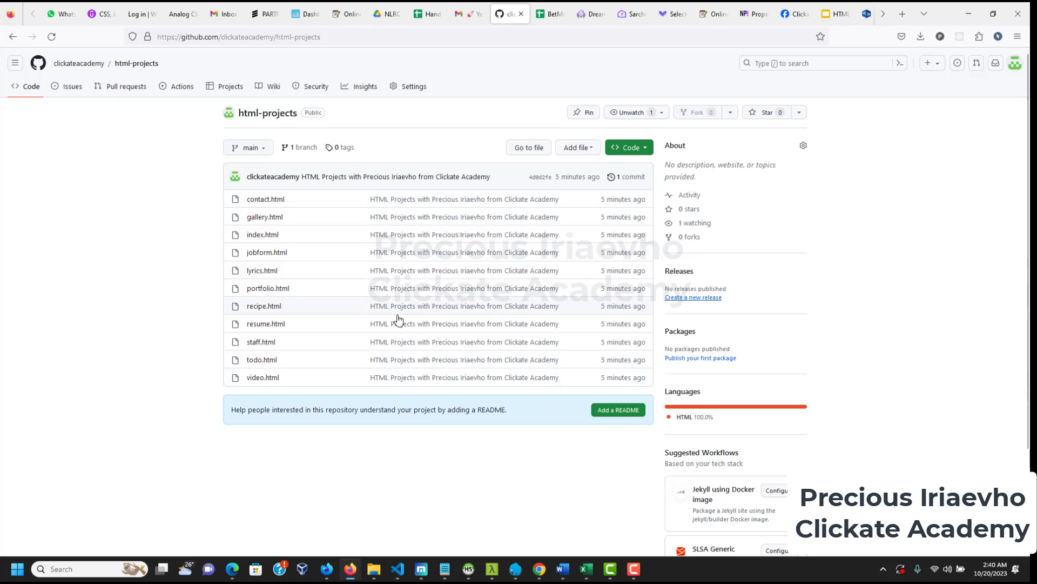
{"action": "mouse_move", "coordinate": [611, 531]}
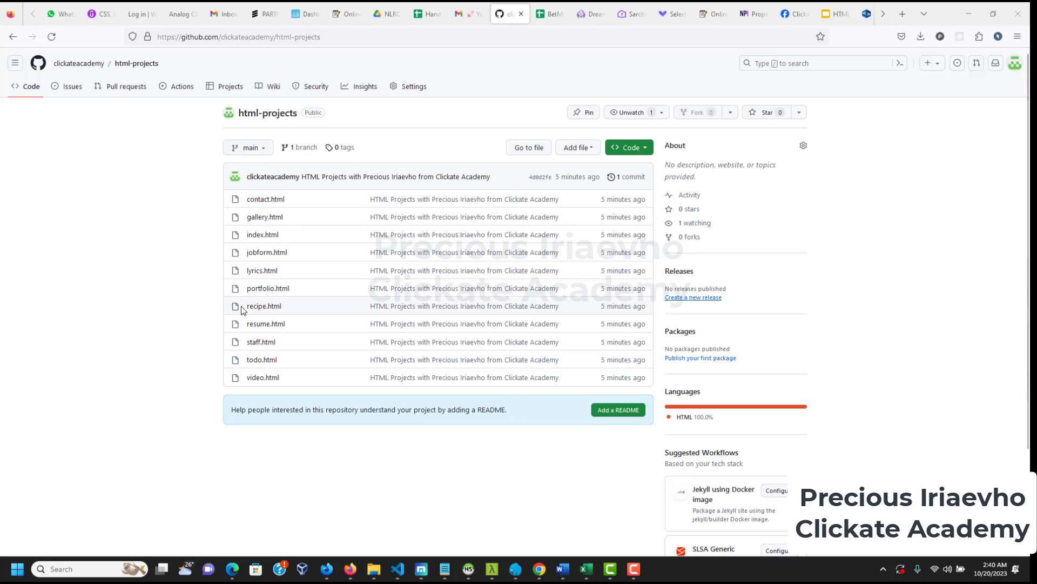
{"action": "mouse_move", "coordinate": [536, 368]}
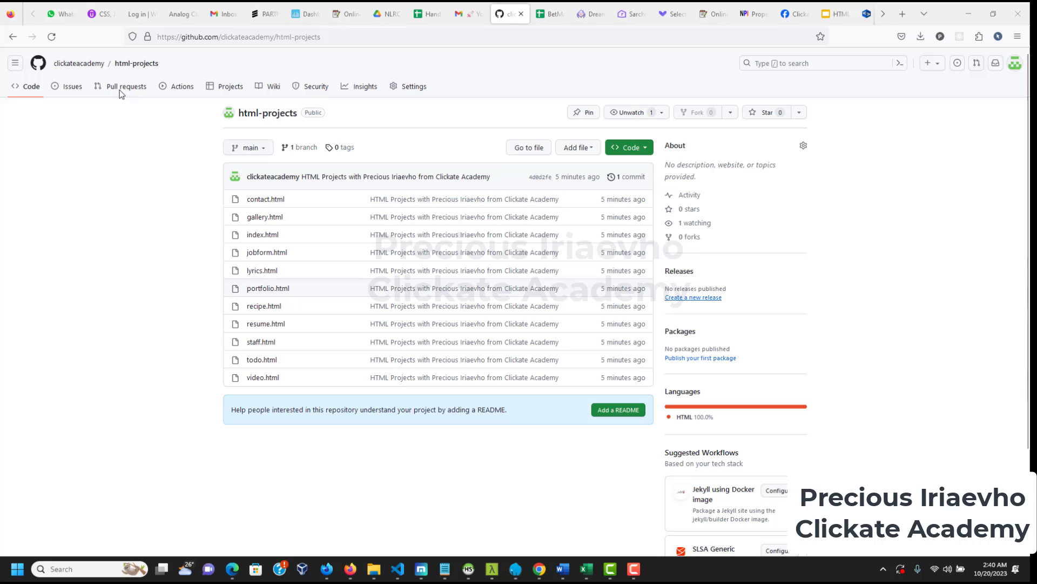
{"action": "mouse_move", "coordinate": [188, 81]}
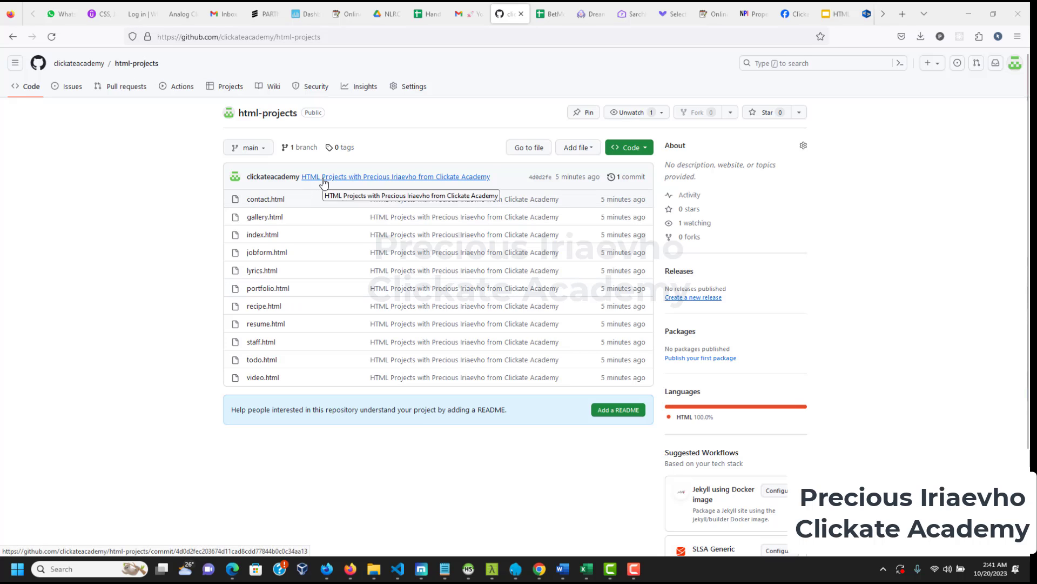
{"action": "mouse_move", "coordinate": [325, 185]}
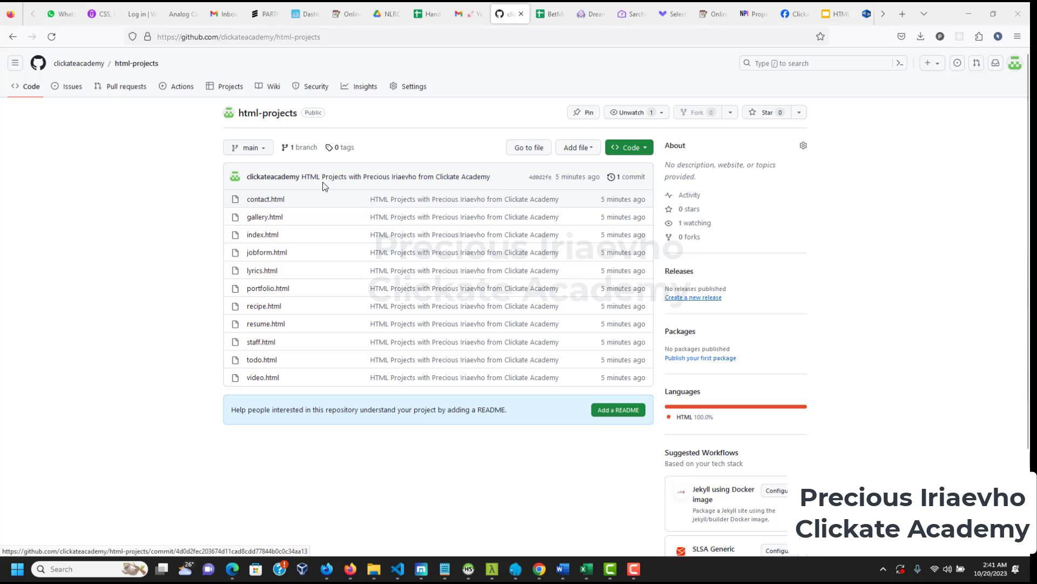
{"action": "mouse_move", "coordinate": [390, 180]}
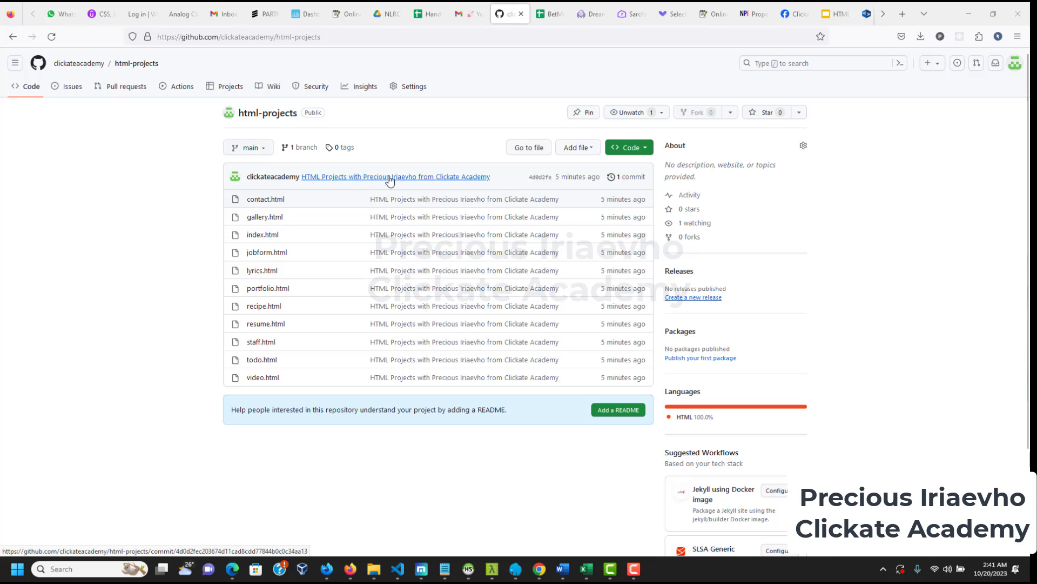
{"action": "mouse_move", "coordinate": [517, 305]}
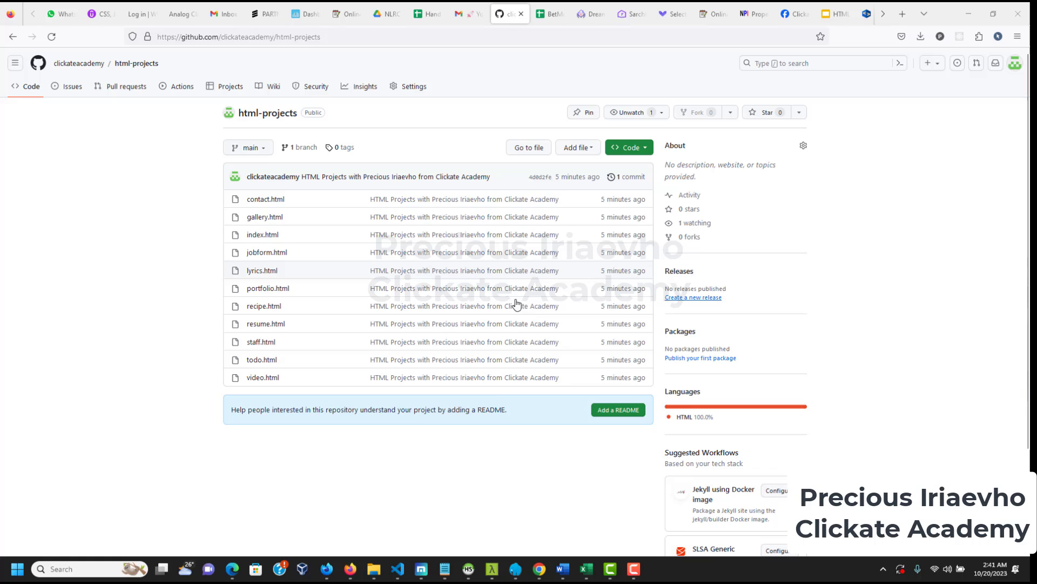
{"action": "mouse_move", "coordinate": [267, 251]}
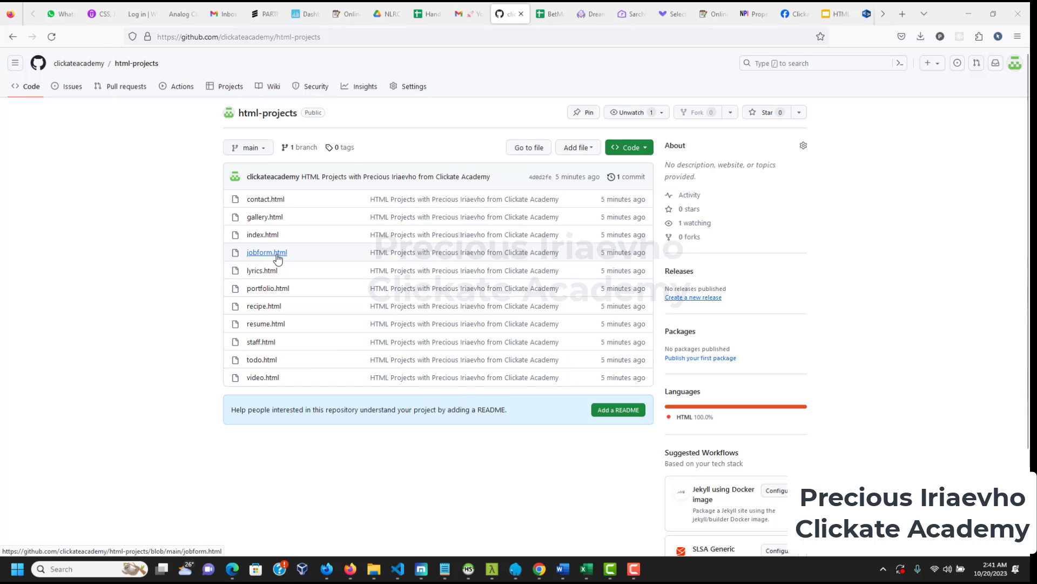
View the source of jobform.html, lyrics.html and portfolio.html in the repository
{"action": "left_click", "coordinate": [266, 252]}
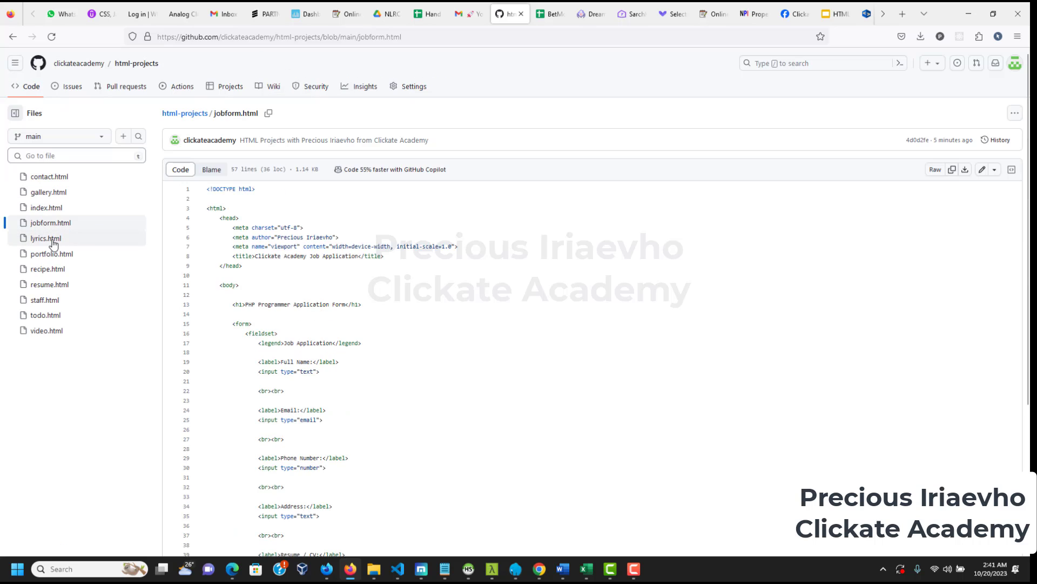
{"action": "left_click", "coordinate": [46, 237]}
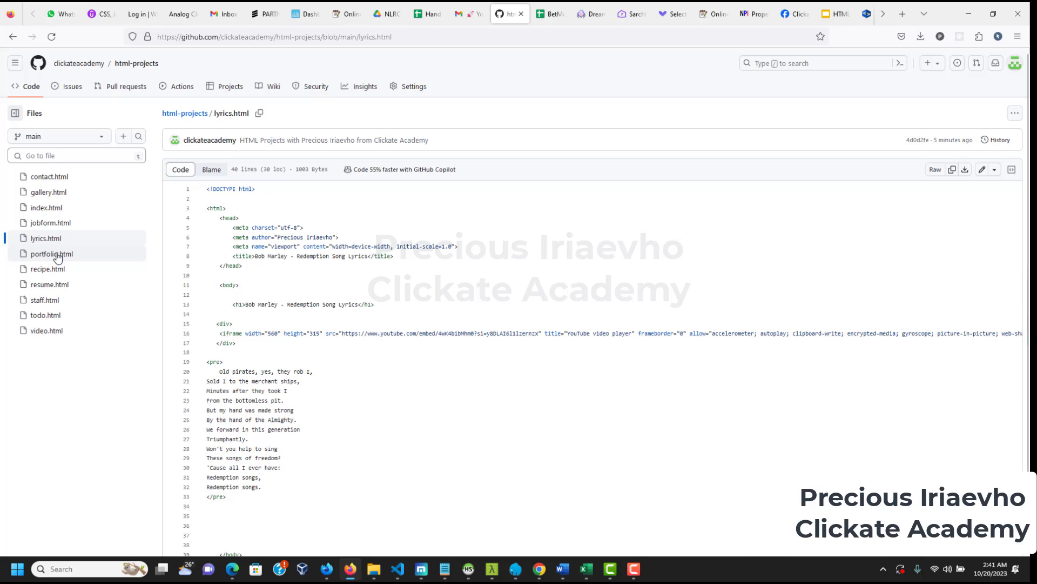
{"action": "left_click", "coordinate": [52, 253]}
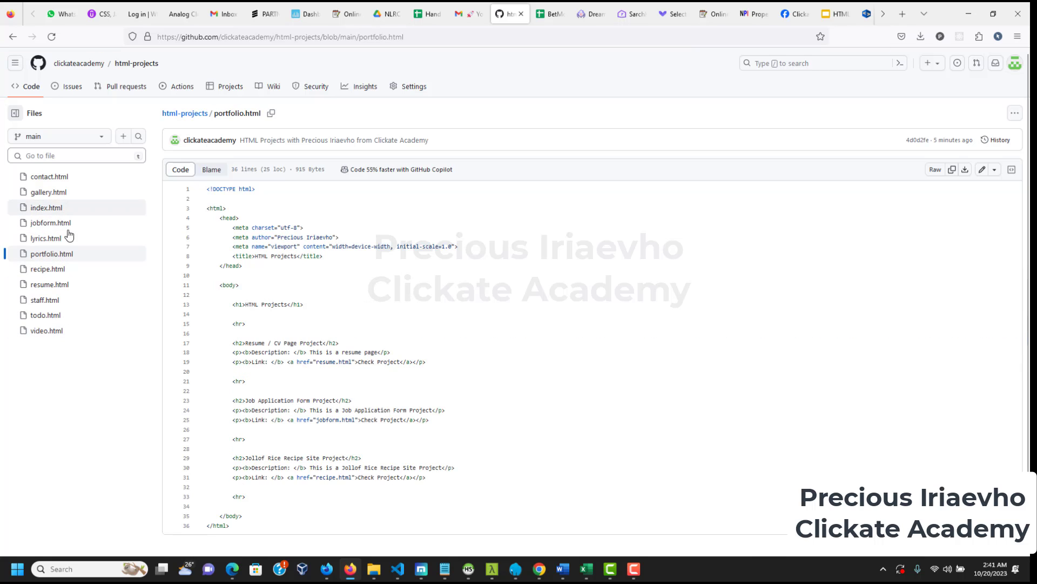
{"action": "mouse_move", "coordinate": [48, 176]}
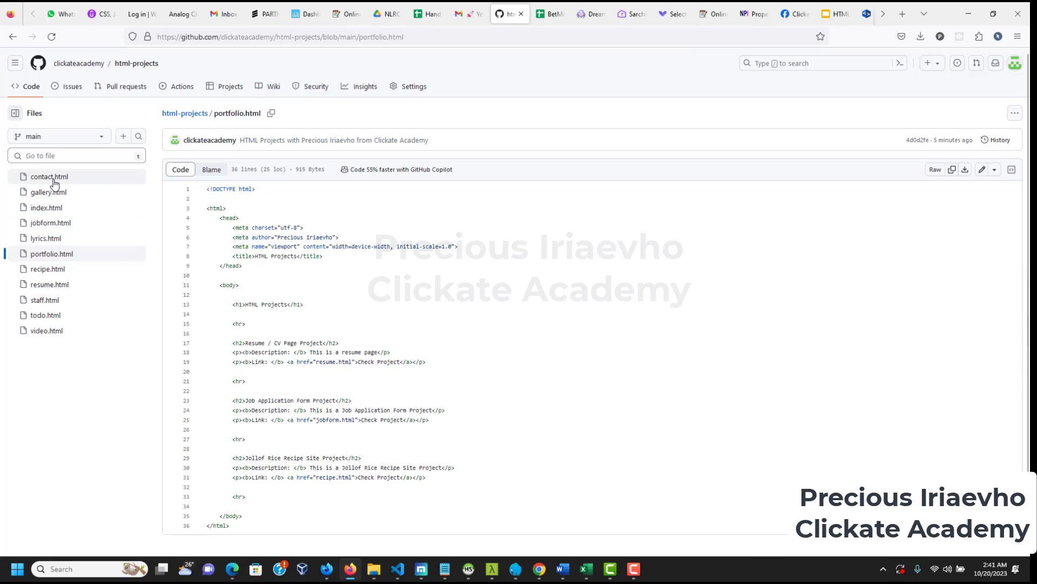
{"action": "mouse_move", "coordinate": [185, 113]}
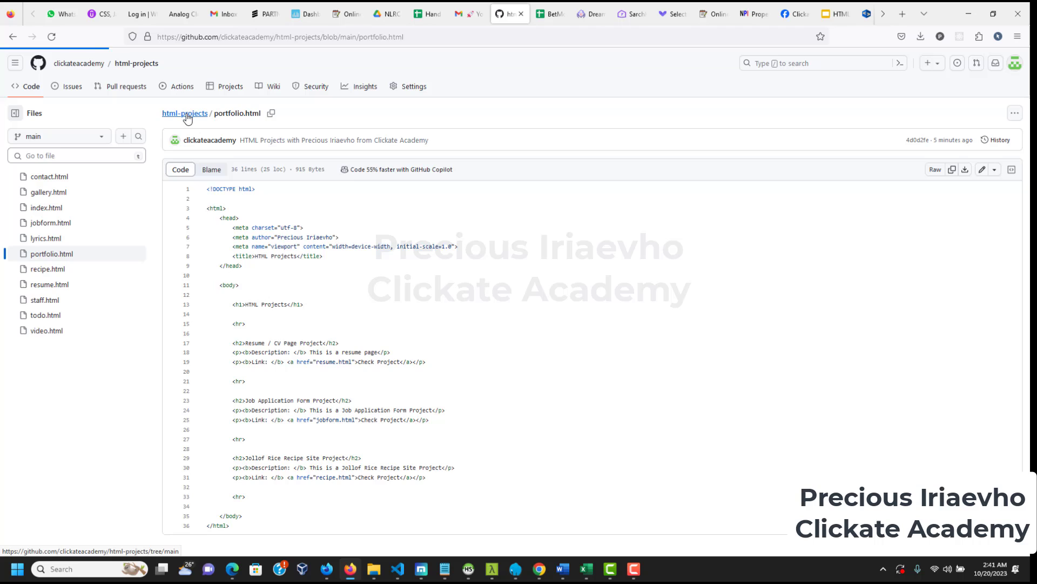
Go back to the html-projects repository root via the breadcrumb and header name
{"action": "left_click", "coordinate": [184, 113]}
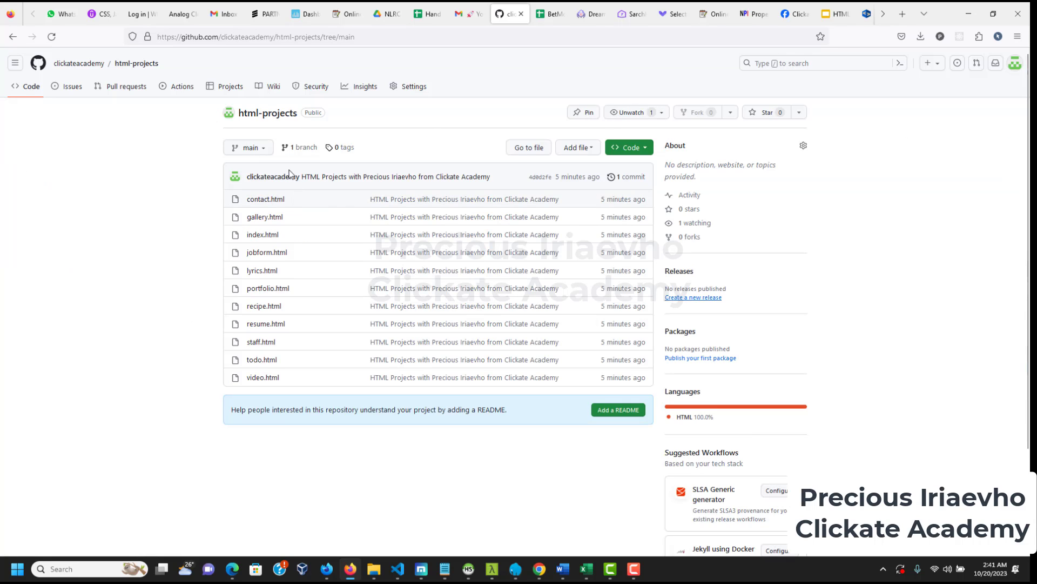
{"action": "mouse_move", "coordinate": [137, 63]}
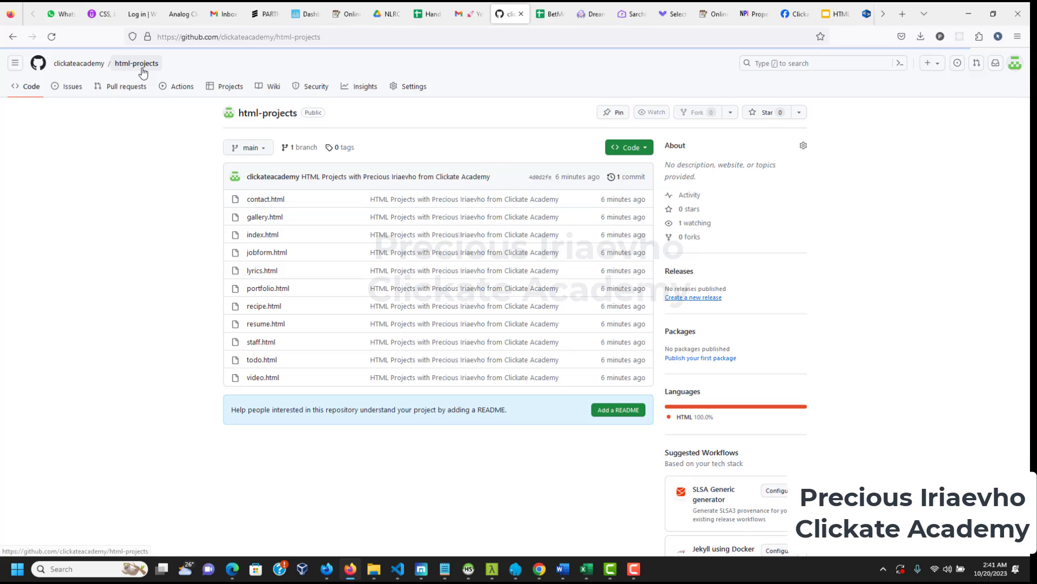
{"action": "left_click", "coordinate": [651, 112]}
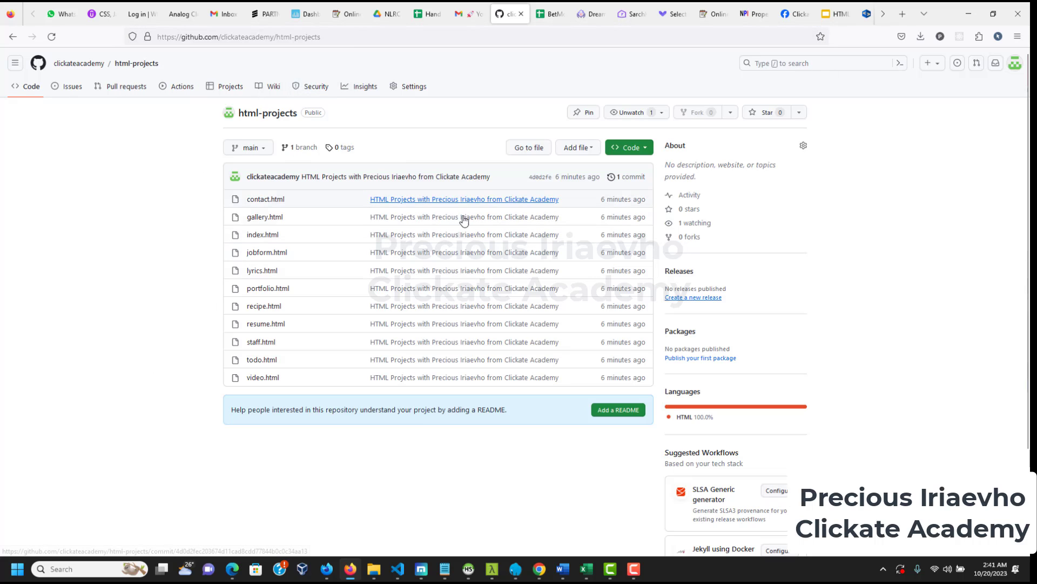
{"action": "mouse_move", "coordinate": [550, 342]}
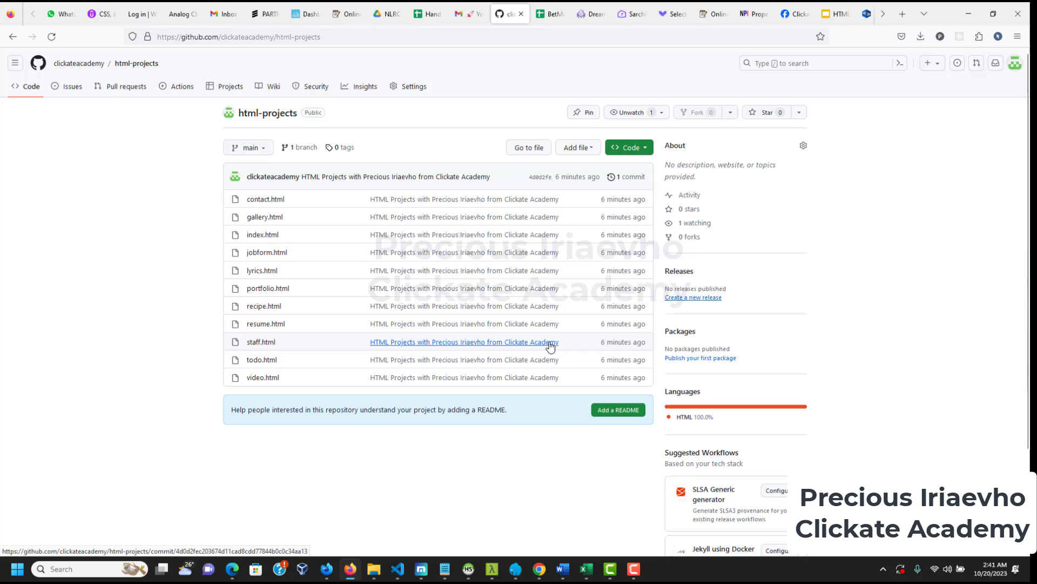
{"action": "mouse_move", "coordinate": [378, 274]}
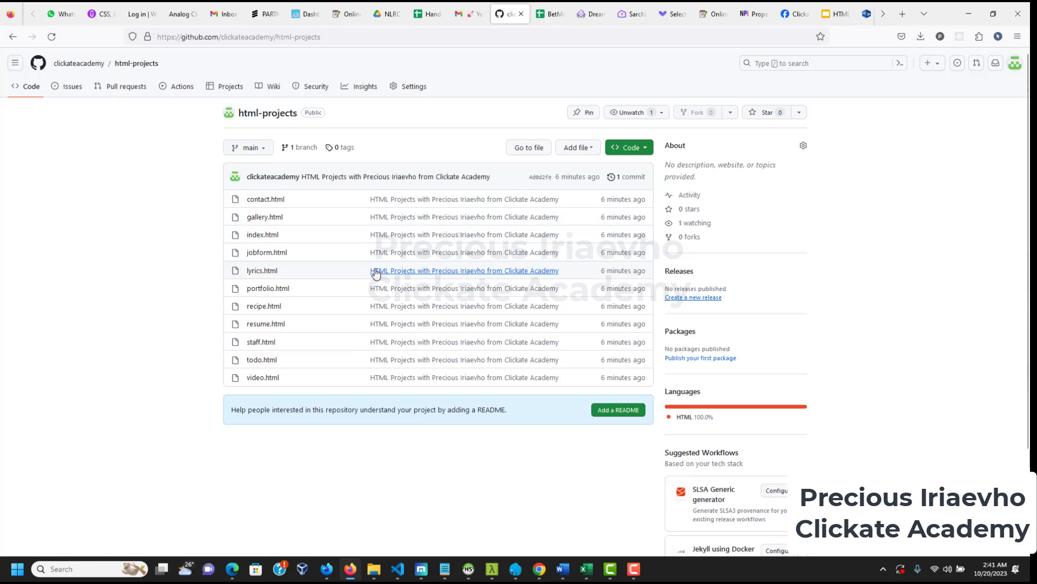
{"action": "mouse_move", "coordinate": [375, 304]}
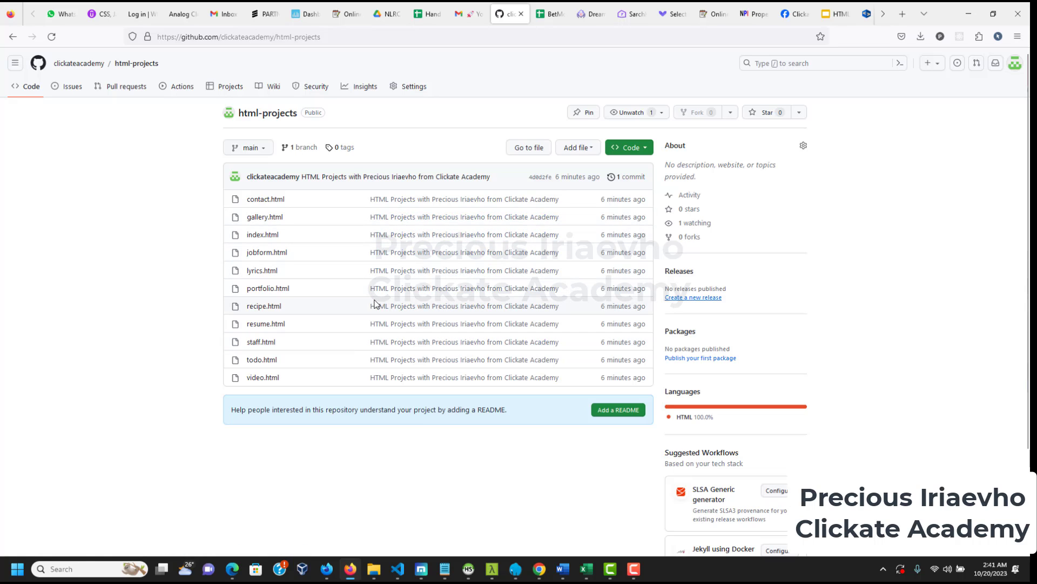
{"action": "mouse_move", "coordinate": [357, 266]}
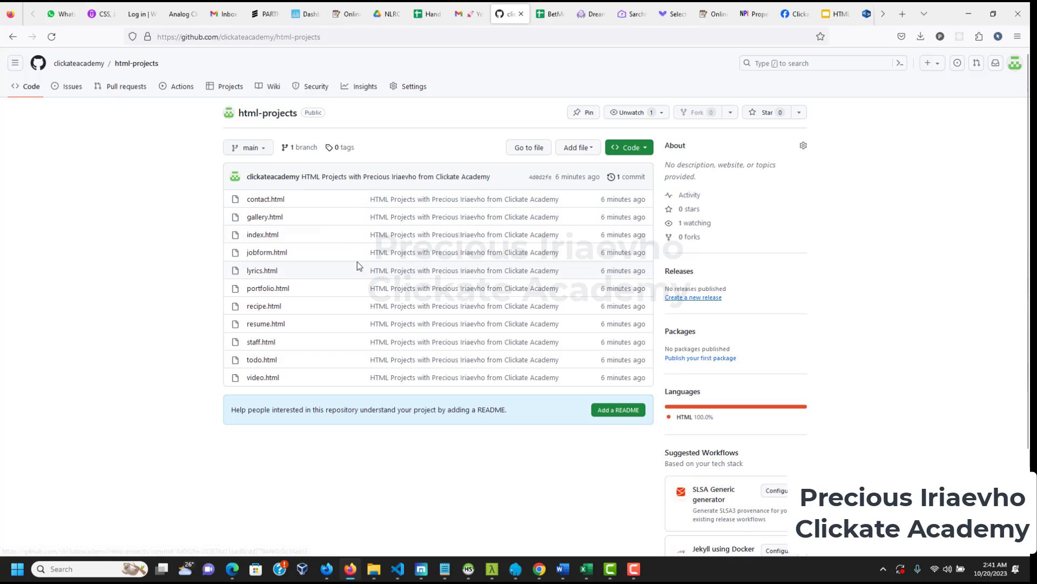
{"action": "mouse_move", "coordinate": [368, 292]}
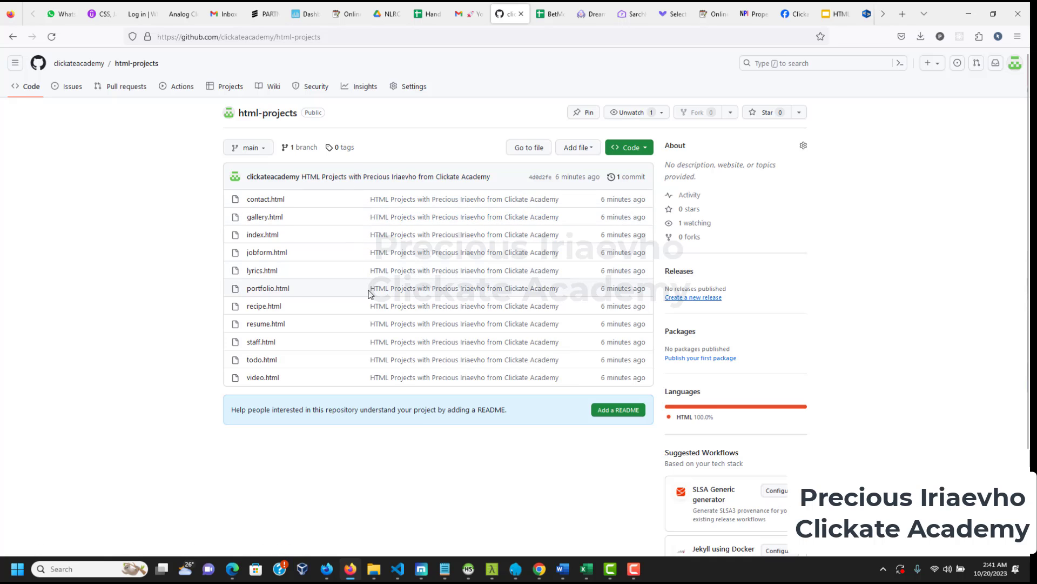
{"action": "mouse_move", "coordinate": [372, 335]}
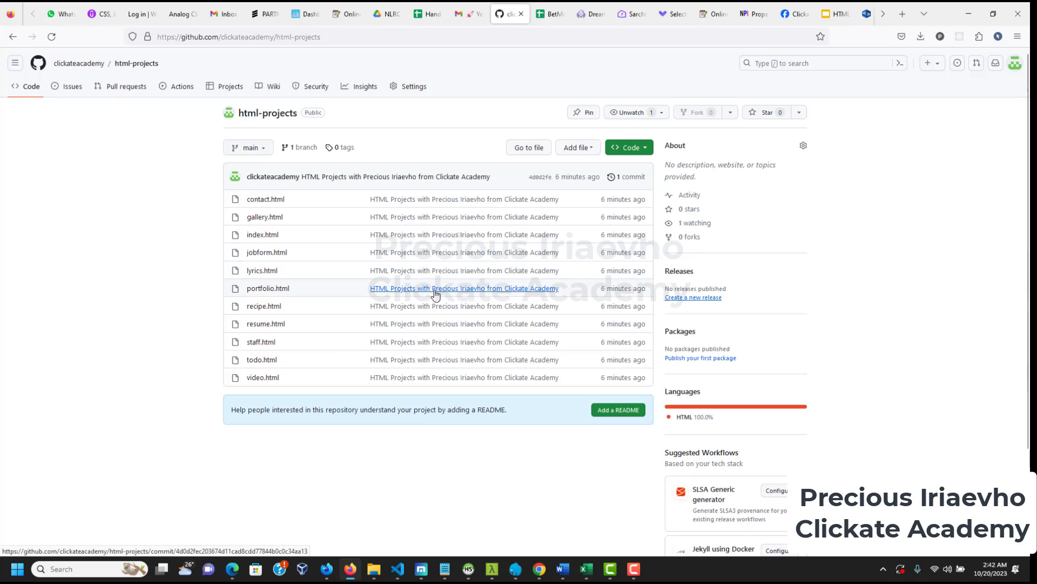
{"action": "mouse_move", "coordinate": [213, 308]}
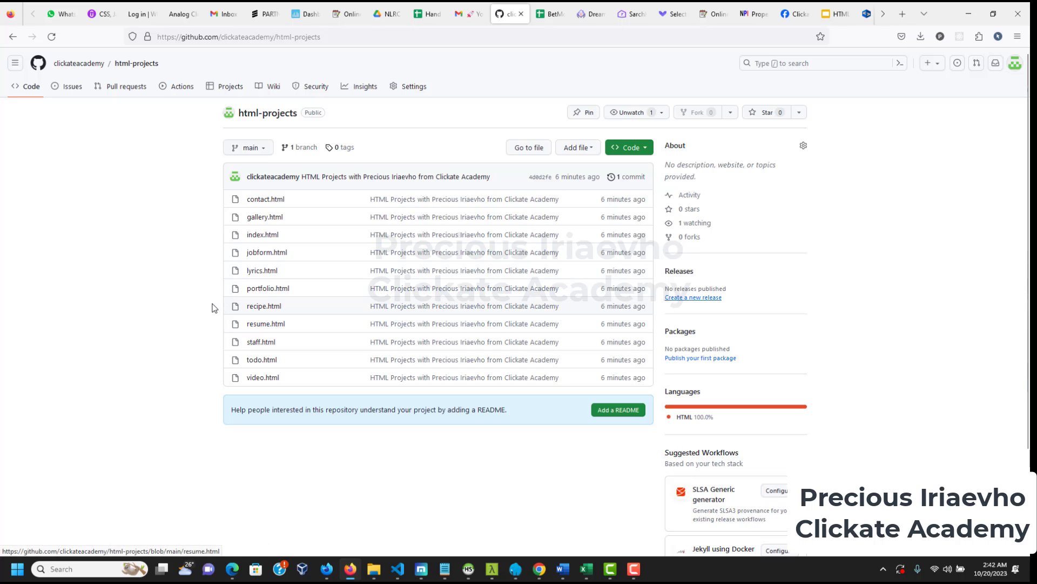
{"action": "mouse_move", "coordinate": [225, 314]}
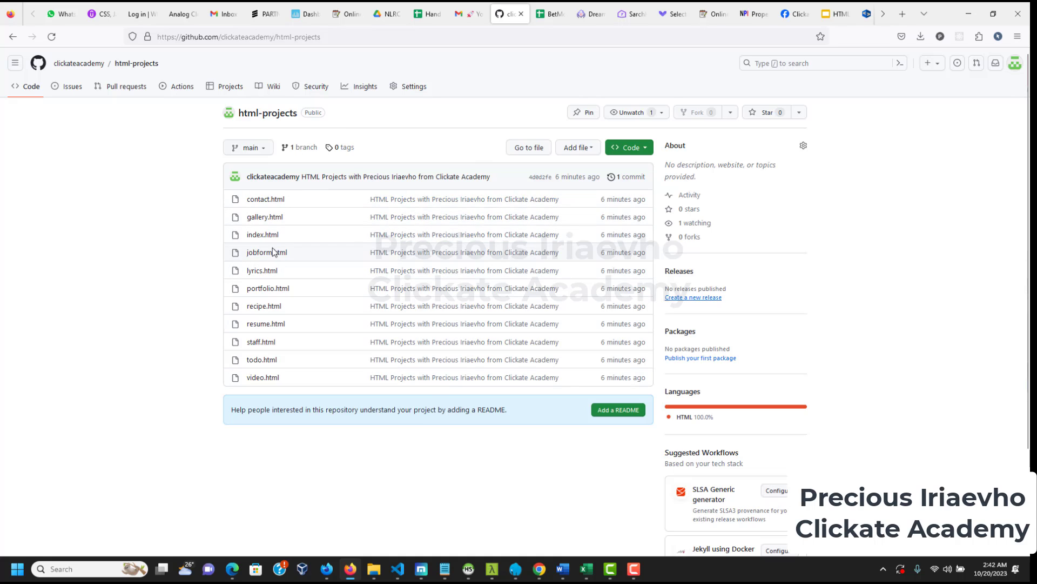
{"action": "mouse_move", "coordinate": [268, 288]}
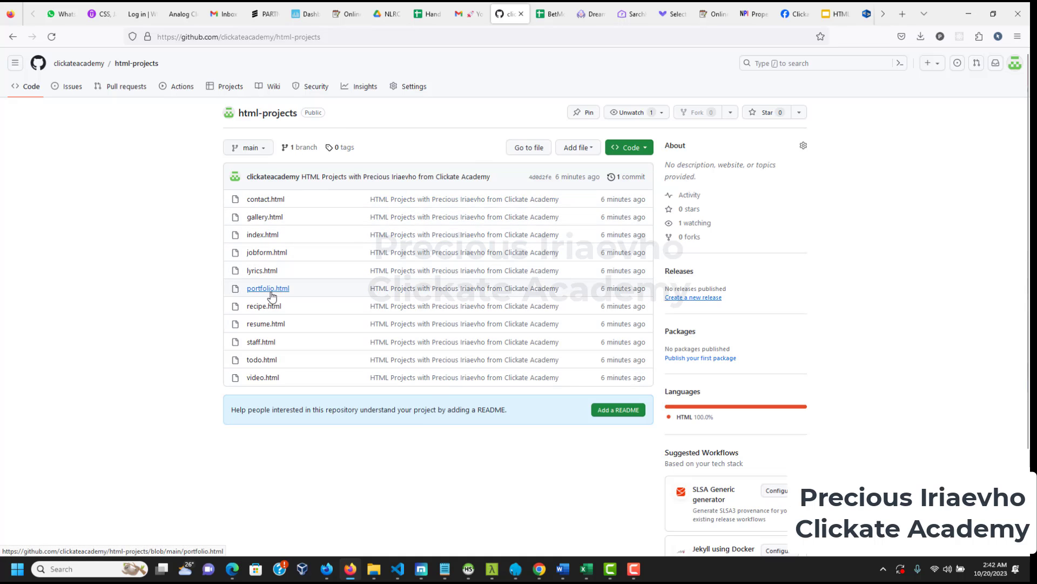
View portfolio.html's source on GitHub, compare it with the locally rendered portfolio page, and return to GitHub
{"action": "left_click", "coordinate": [268, 288]}
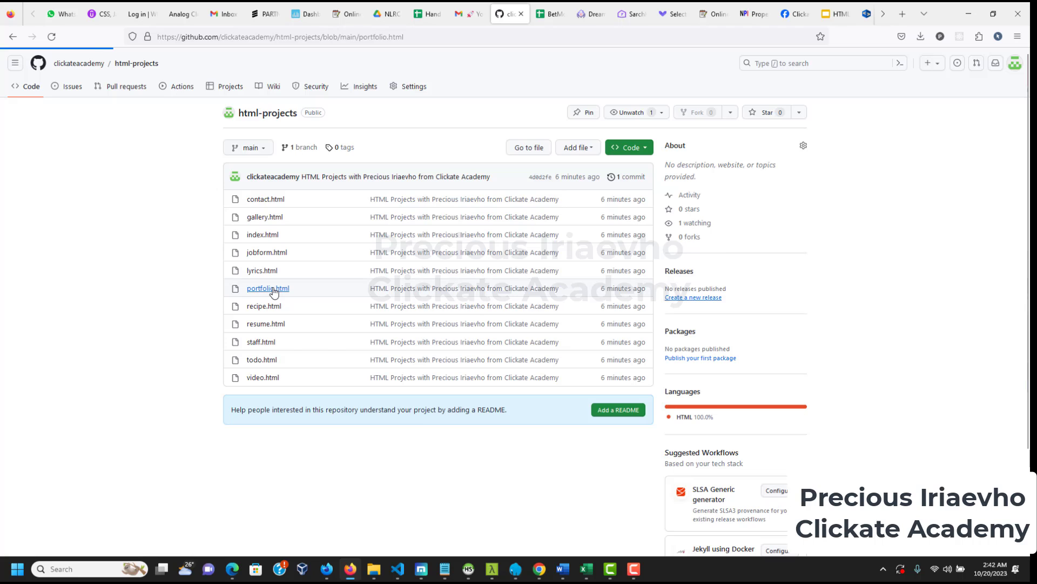
{"action": "left_click", "coordinate": [268, 288]}
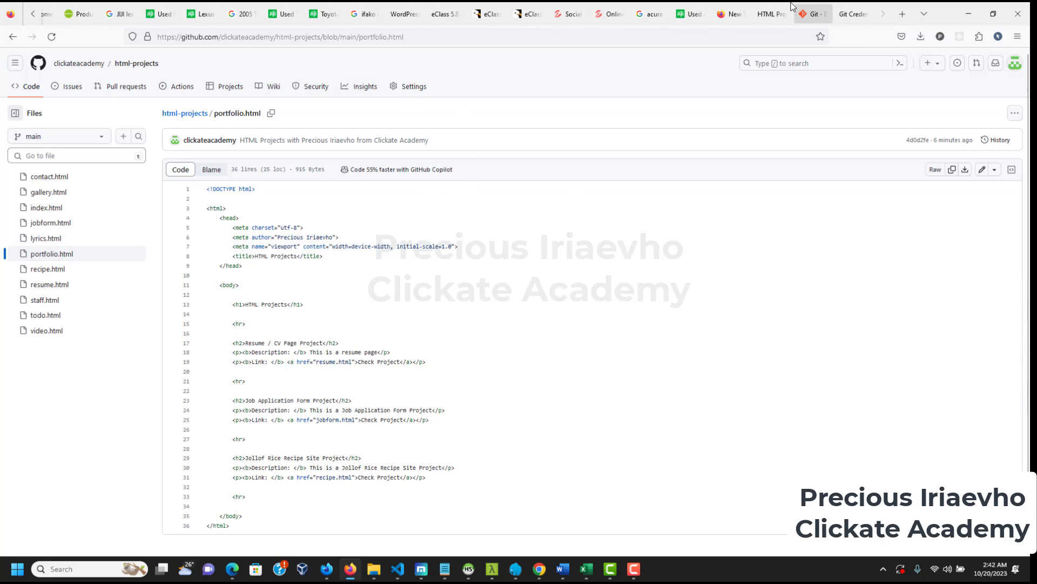
{"action": "mouse_move", "coordinate": [815, 8]}
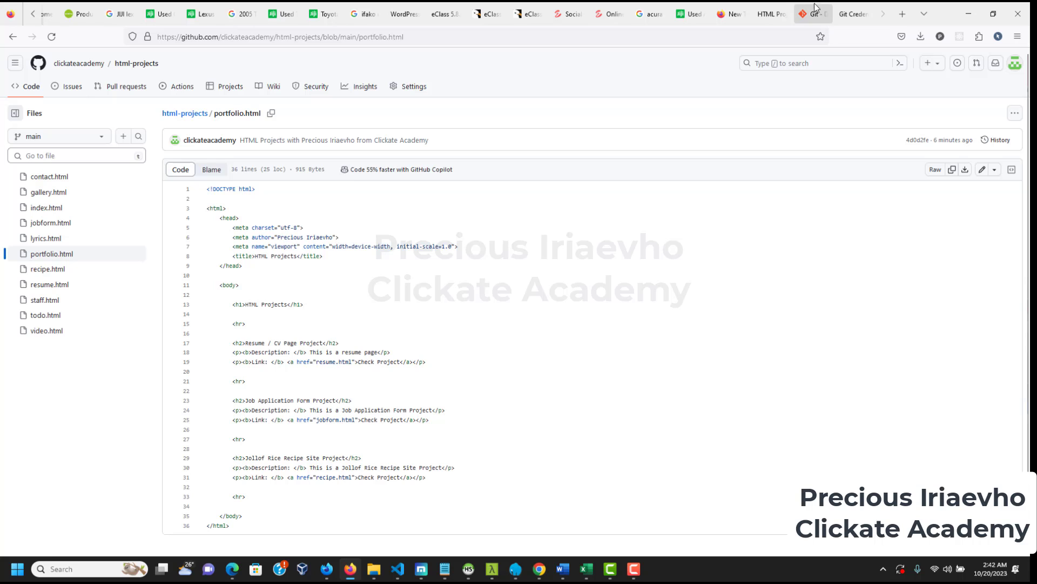
{"action": "left_click", "coordinate": [767, 13]}
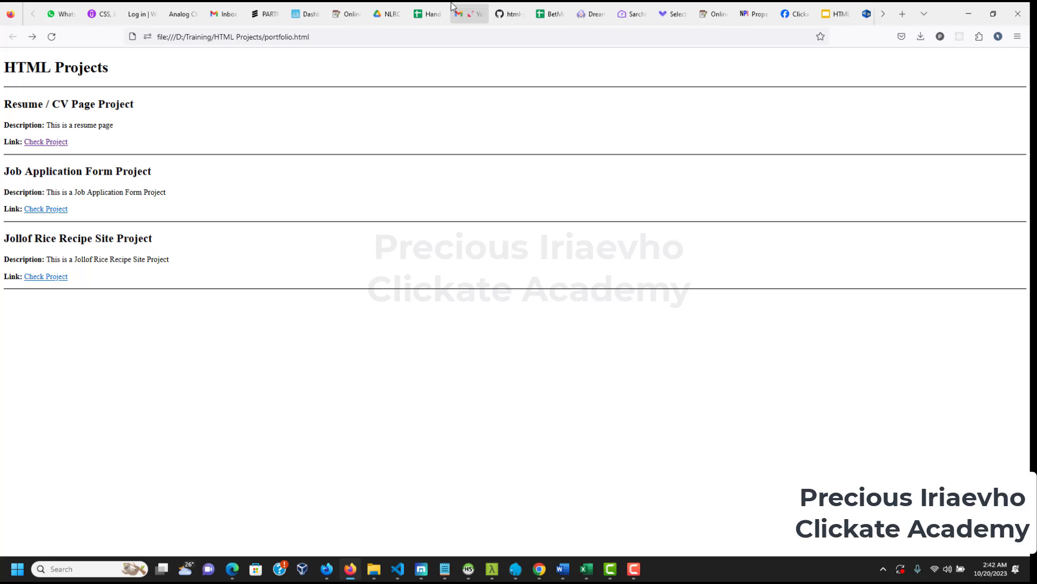
{"action": "left_click", "coordinate": [509, 13]}
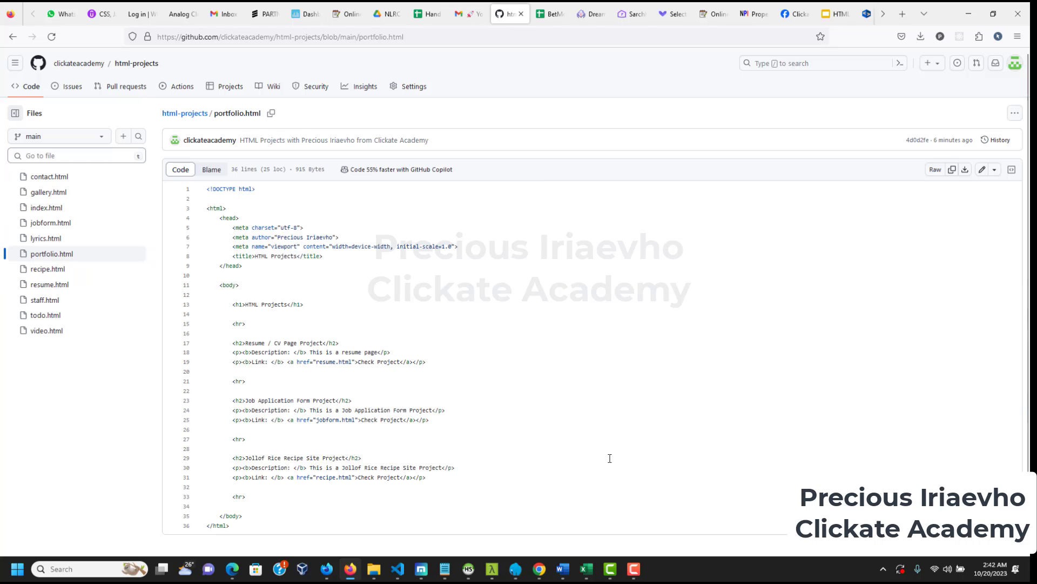
{"action": "mouse_move", "coordinate": [635, 570]}
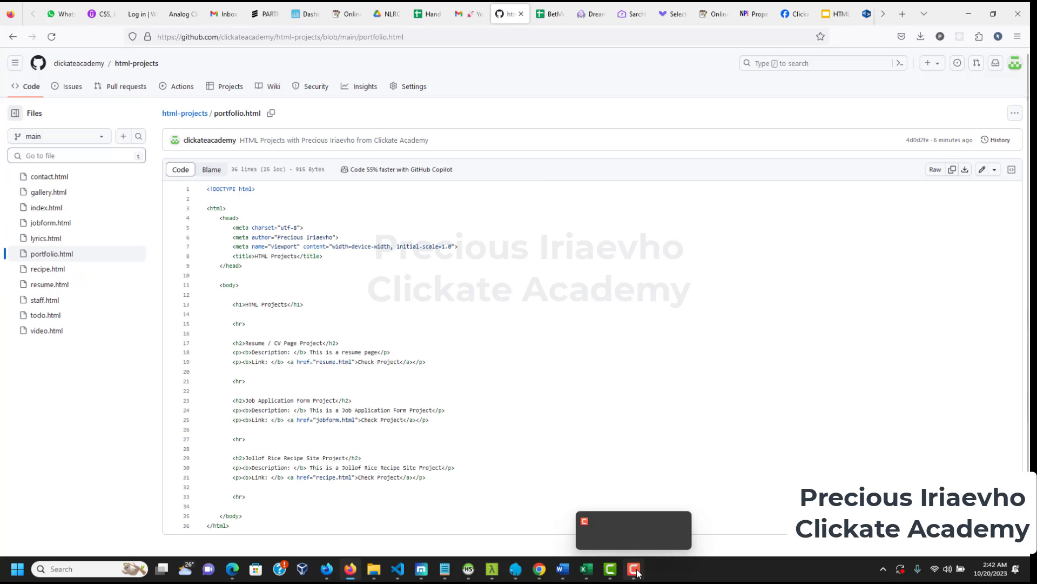